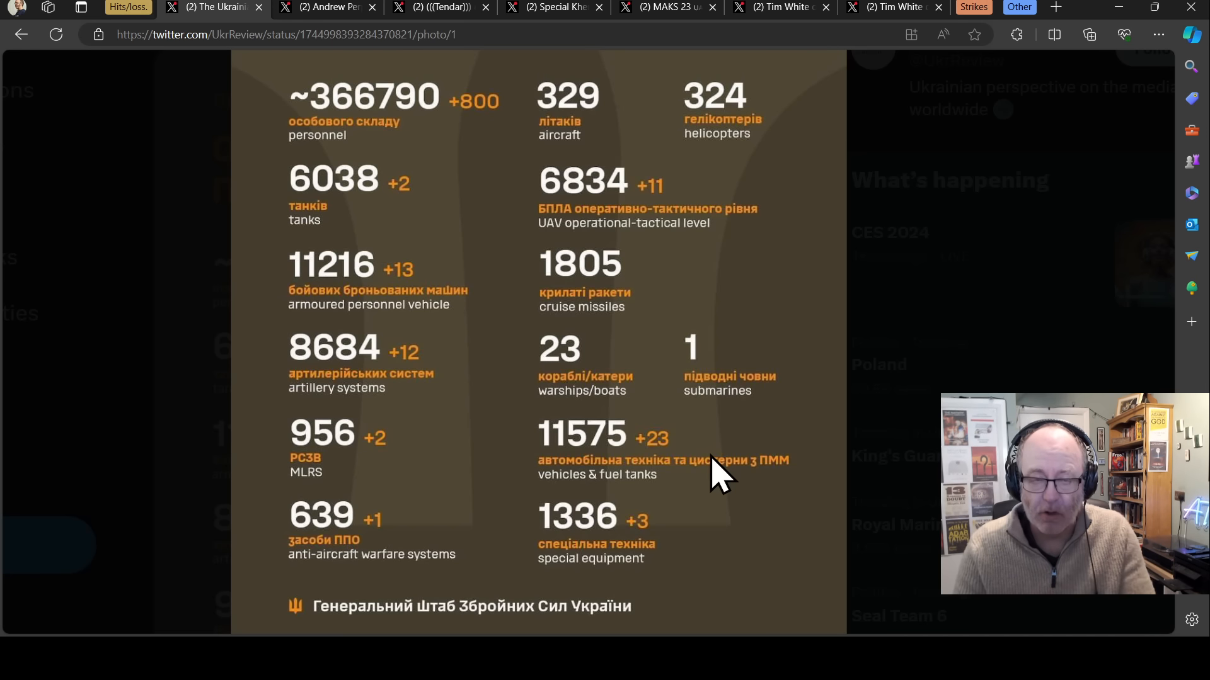
mouse_move(760, 618)
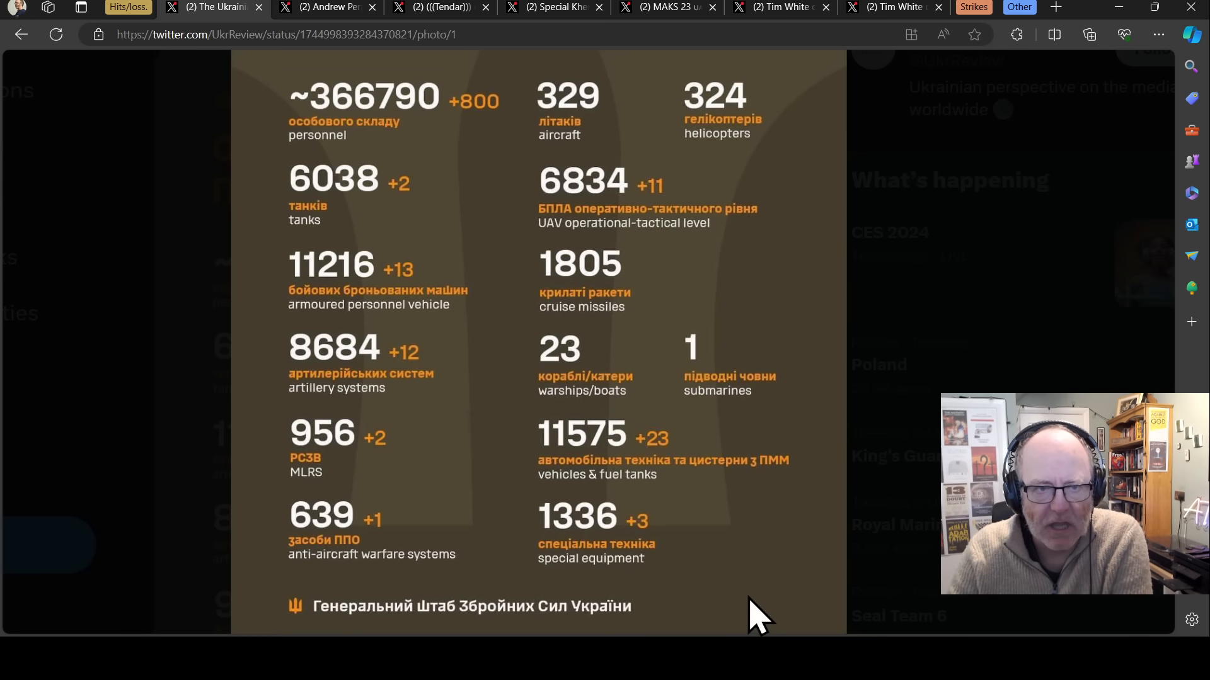
mouse_move(428, 266)
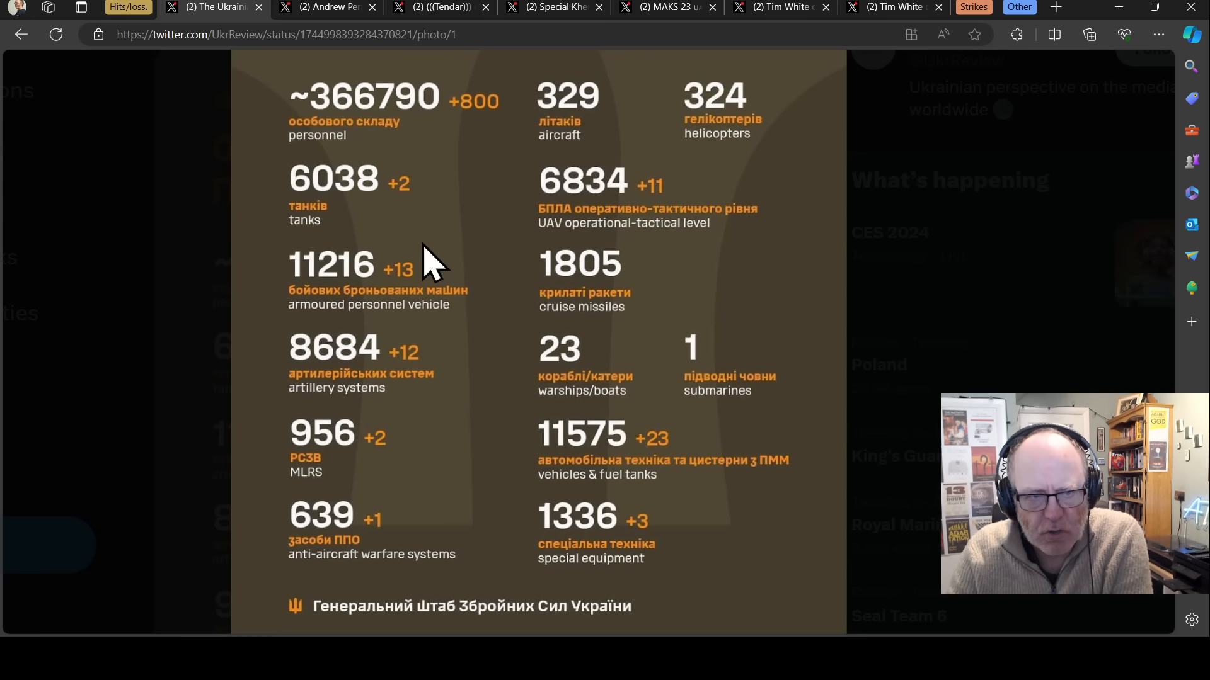
mouse_move(451, 343)
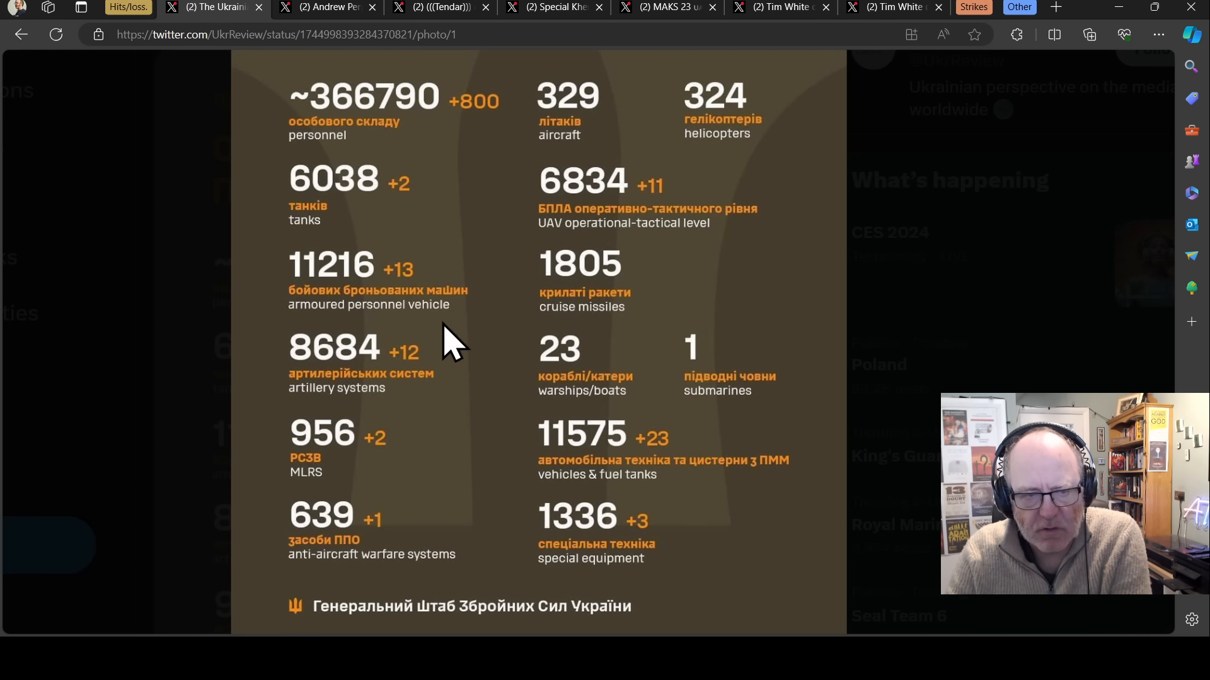
mouse_move(415, 220)
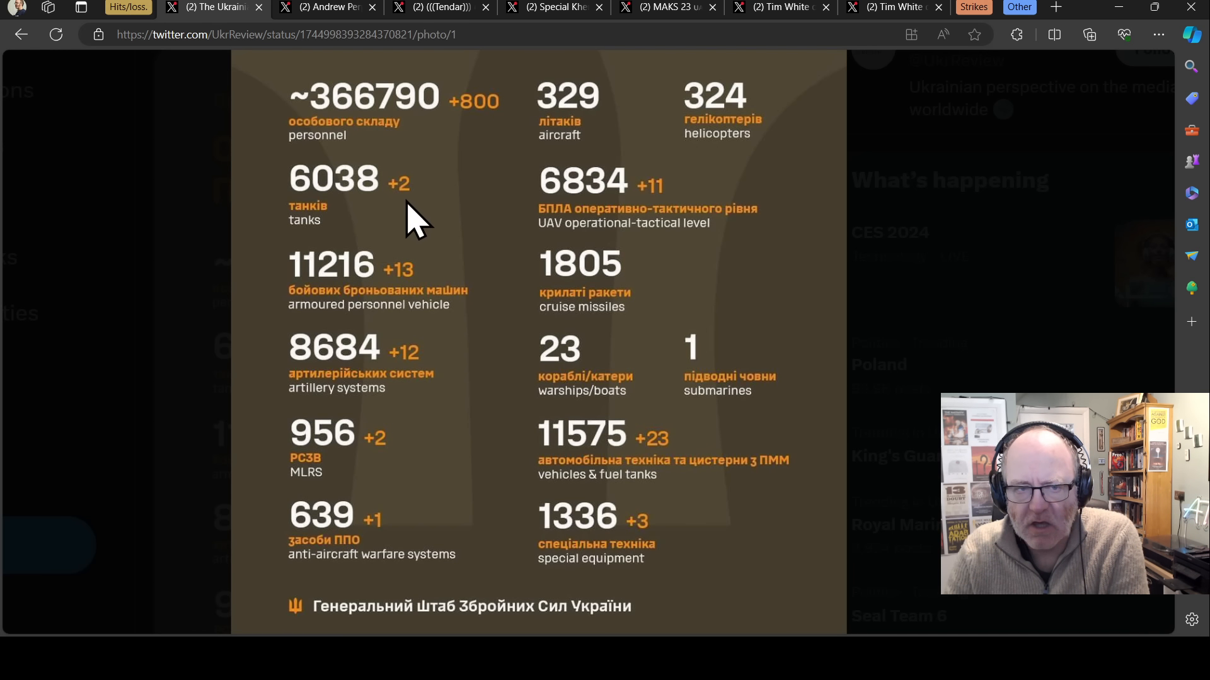
mouse_move(402, 224)
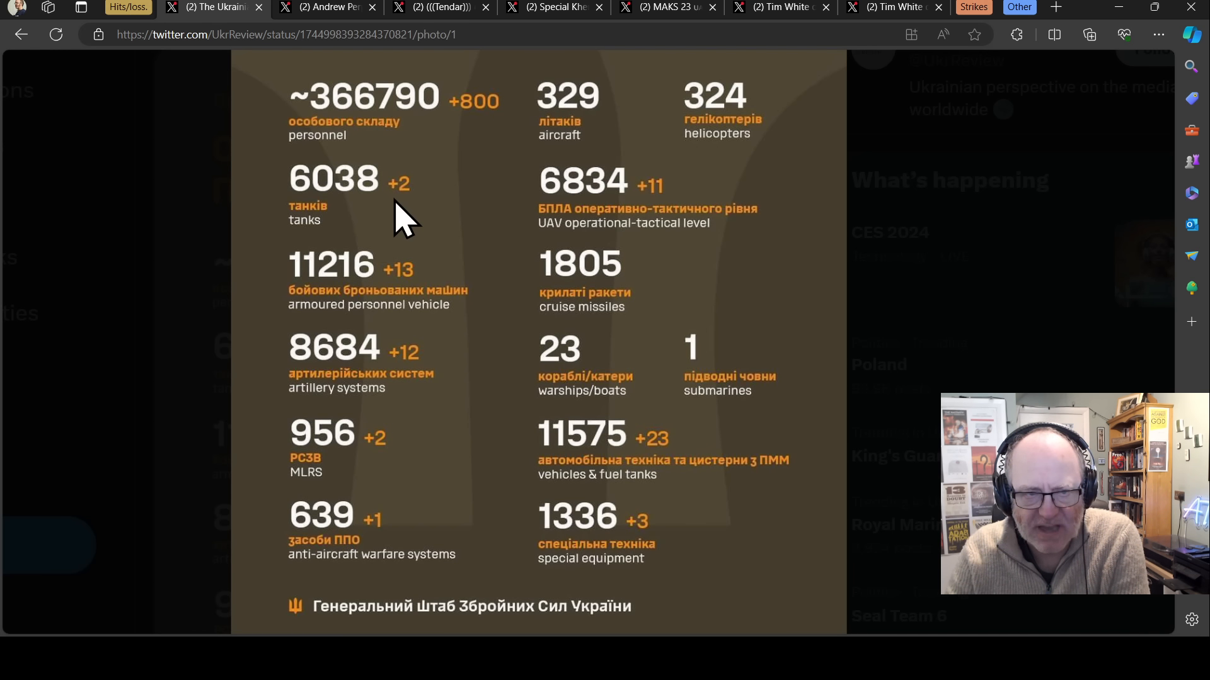
mouse_move(312, 220)
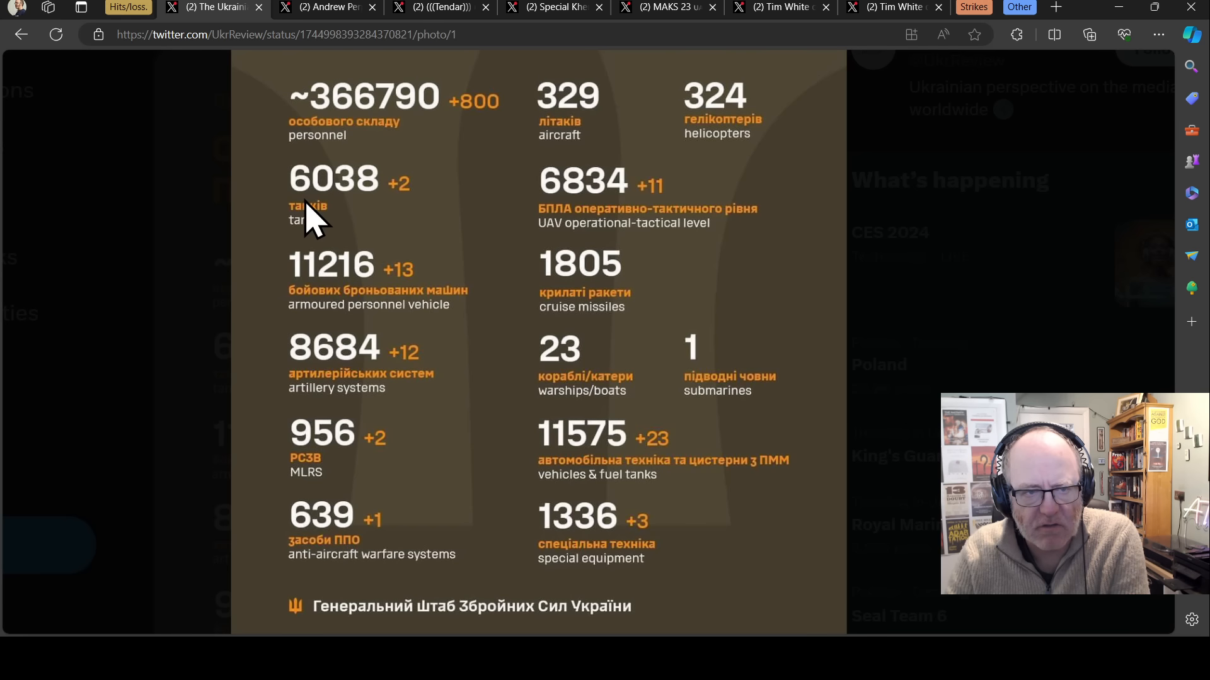
mouse_move(434, 323)
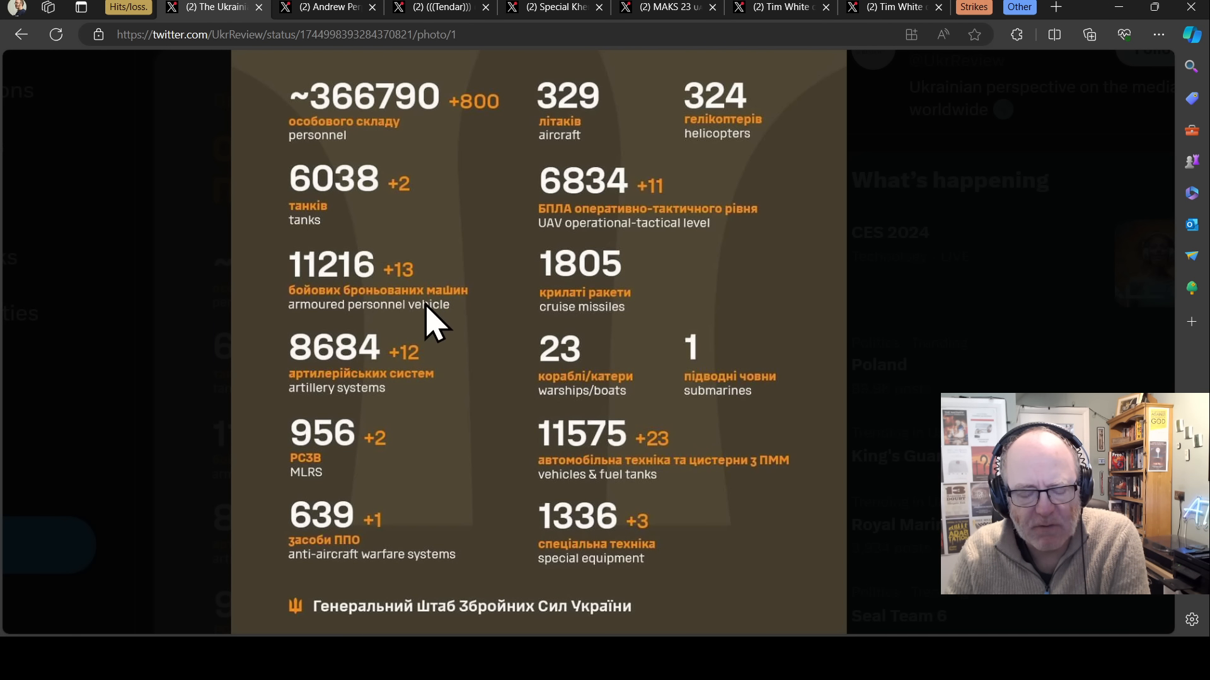
mouse_move(409, 309)
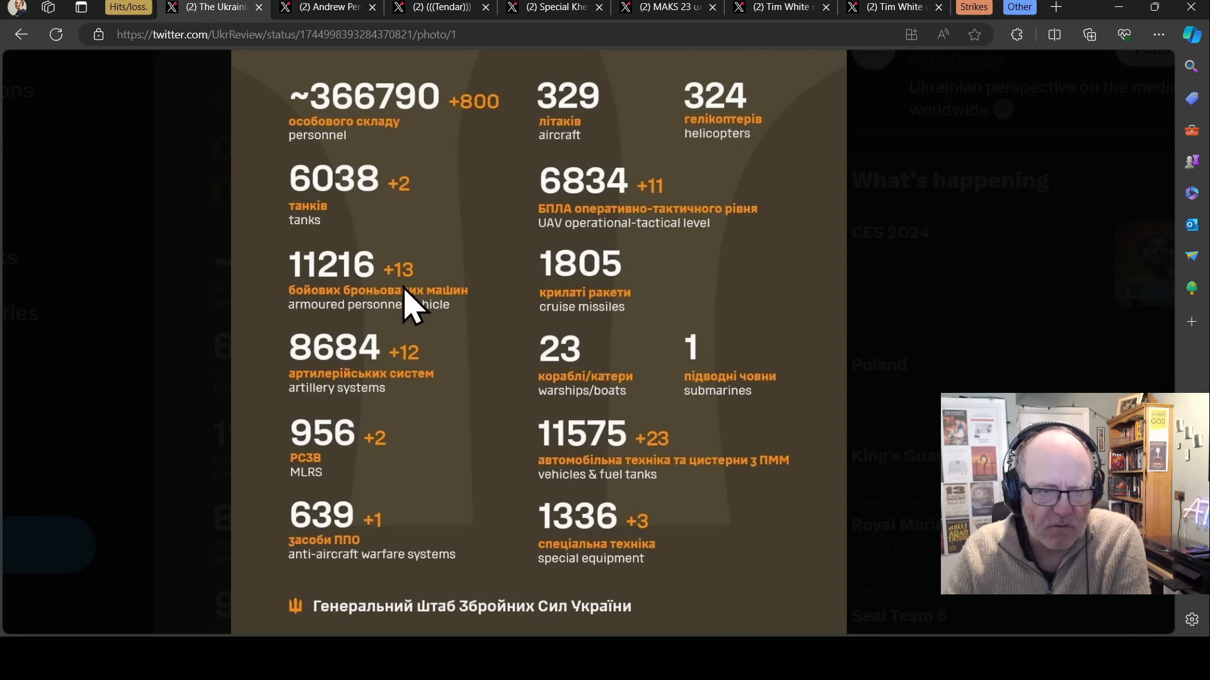
mouse_move(451, 293)
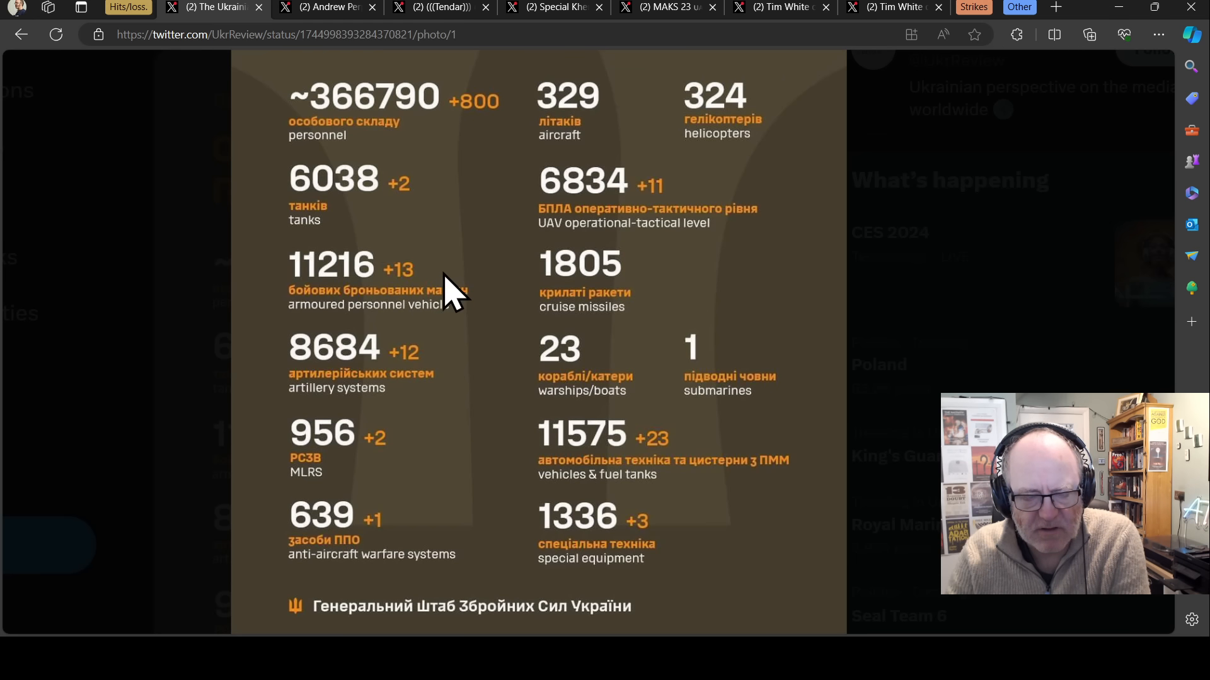
mouse_move(432, 351)
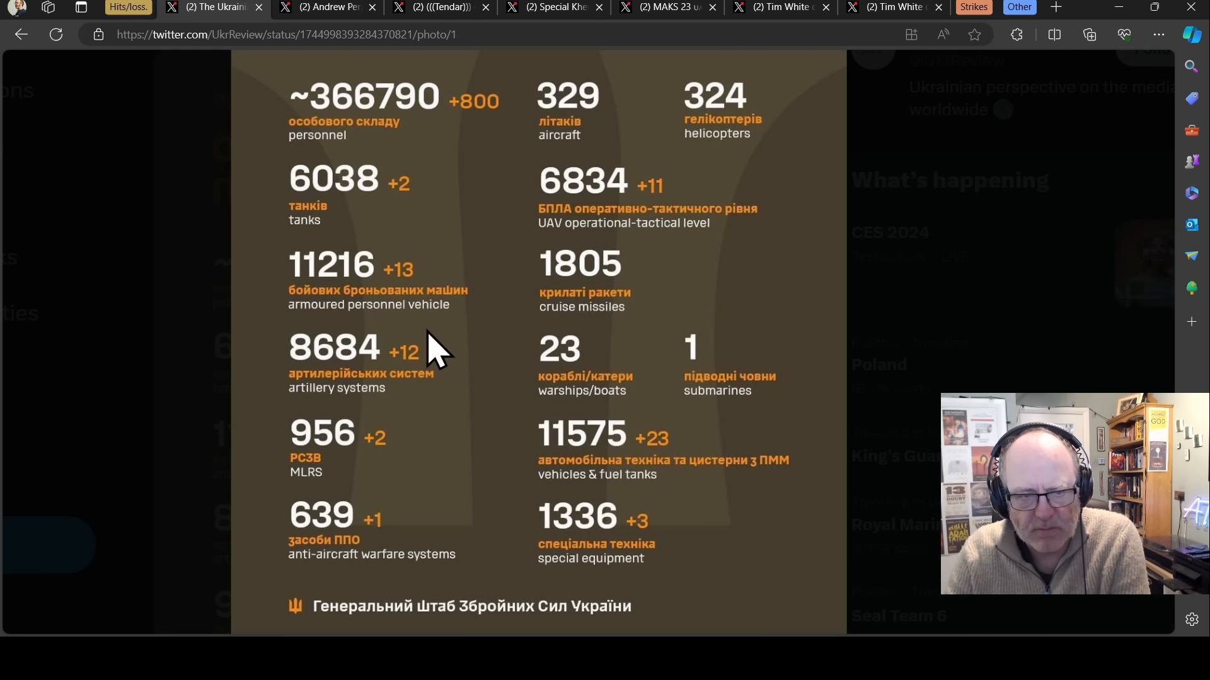
- Review the full-size enemy-losses infographic, then bring up Andrew Perpetua's losses spreadsheet post
scroll("down", 3)
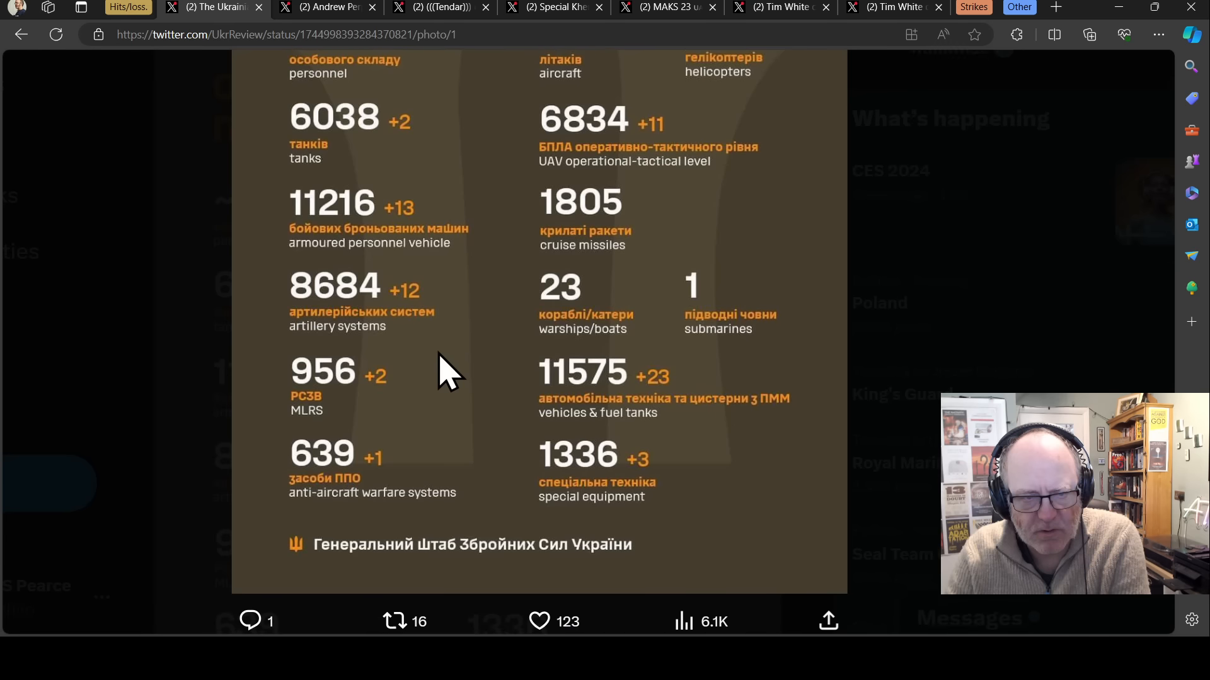
scroll("up", 3)
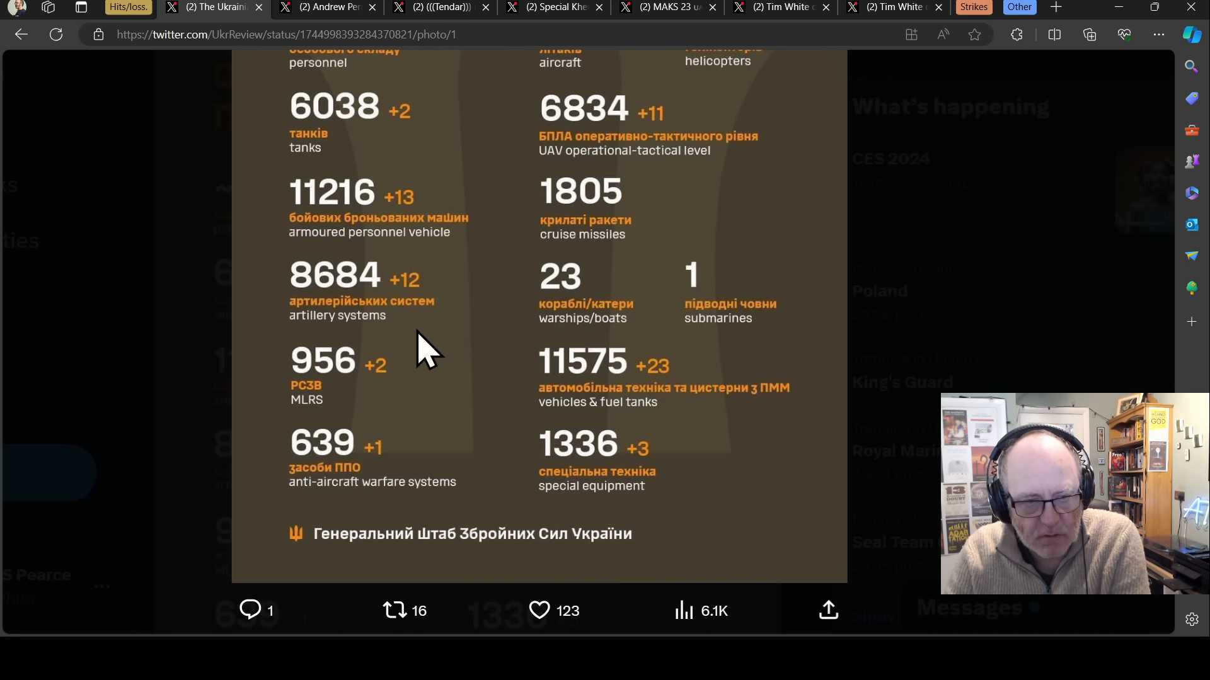
scroll("up", 3)
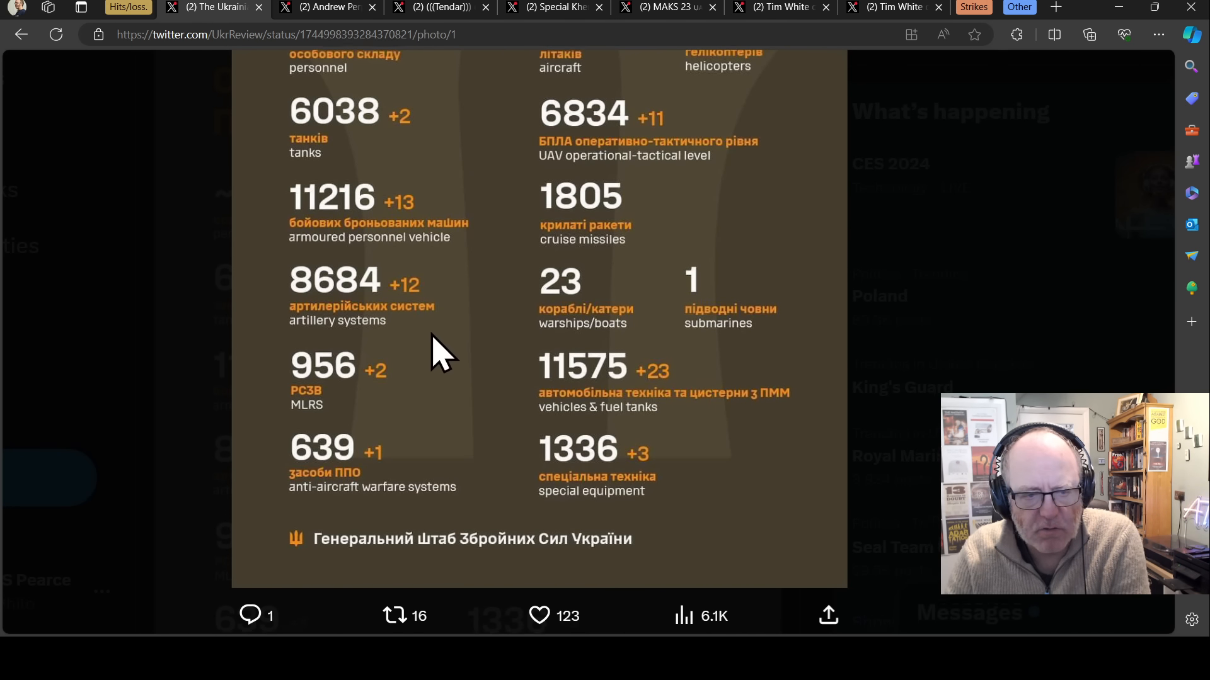
scroll("up", 3)
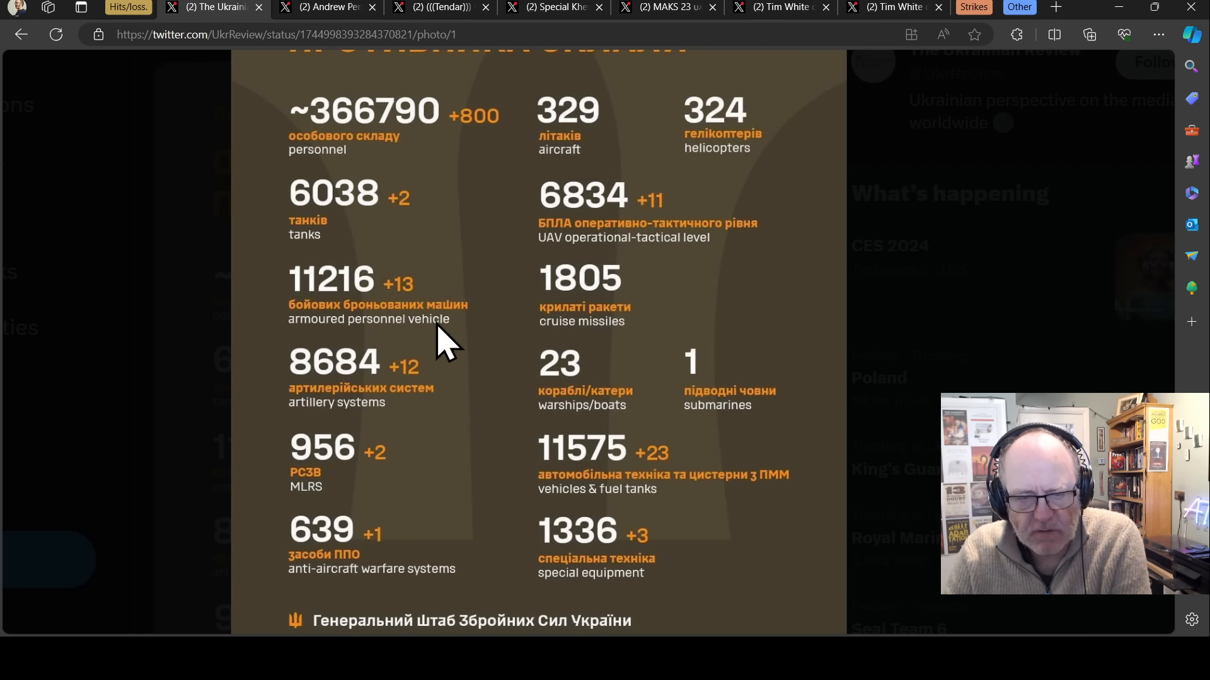
mouse_move(432, 332)
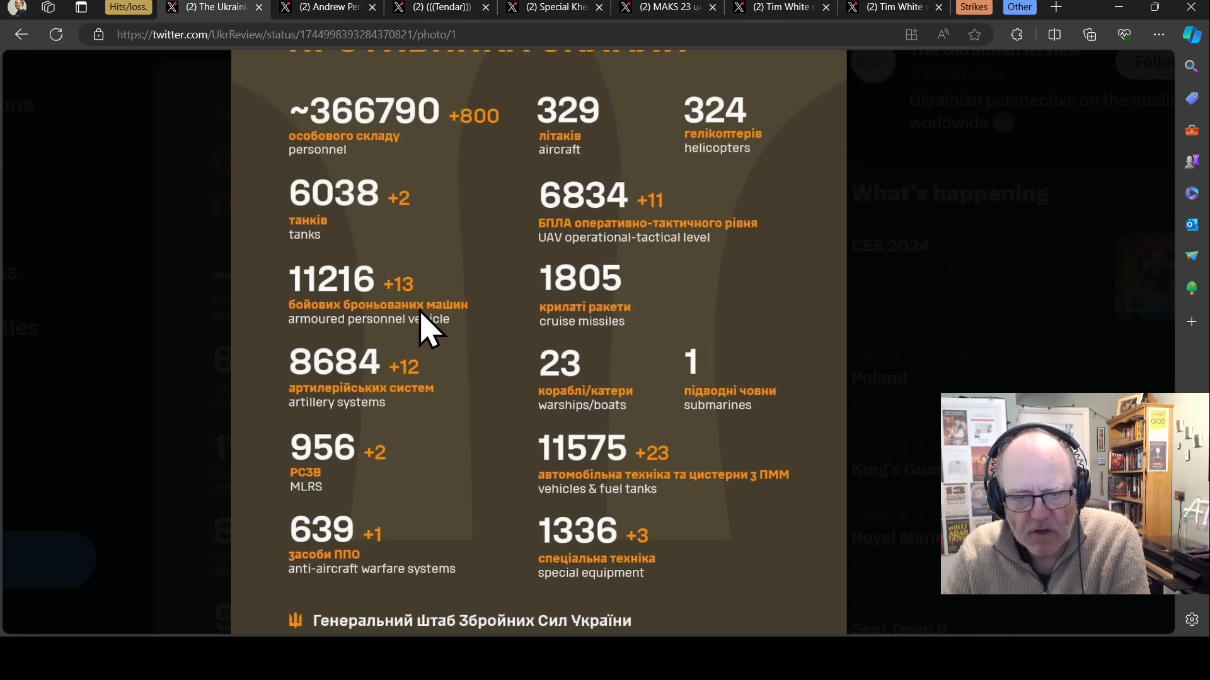
scroll("down", 3)
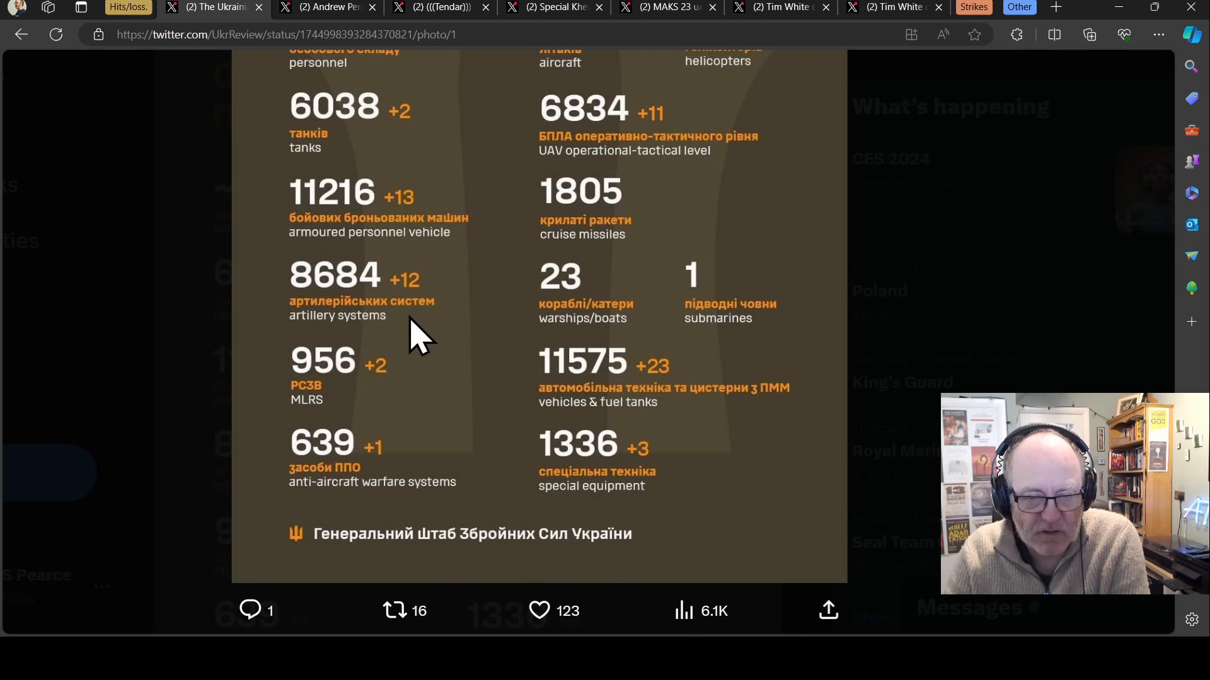
mouse_move(536, 389)
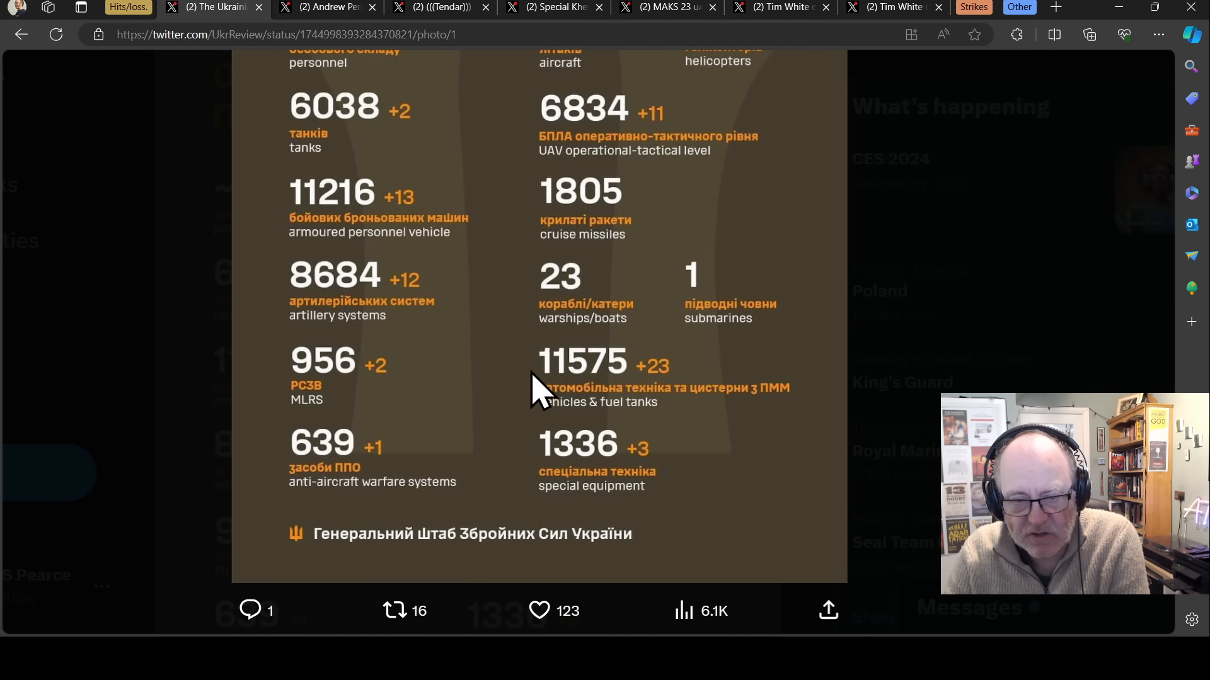
mouse_move(494, 413)
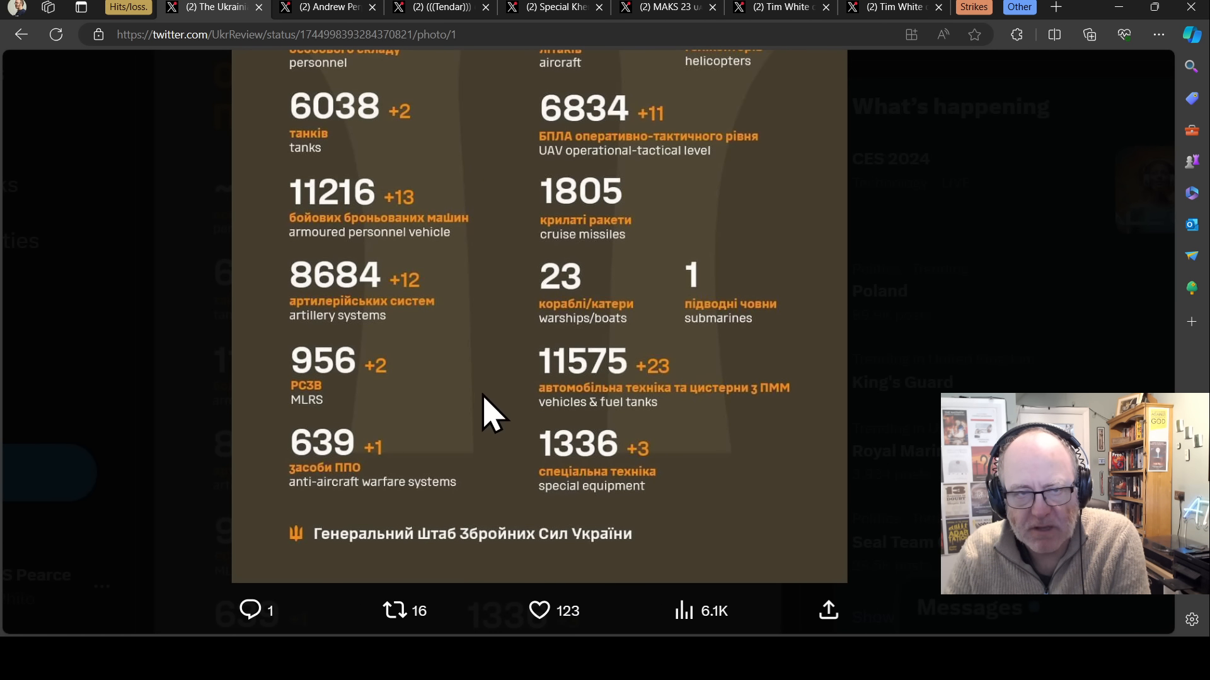
mouse_move(332, 15)
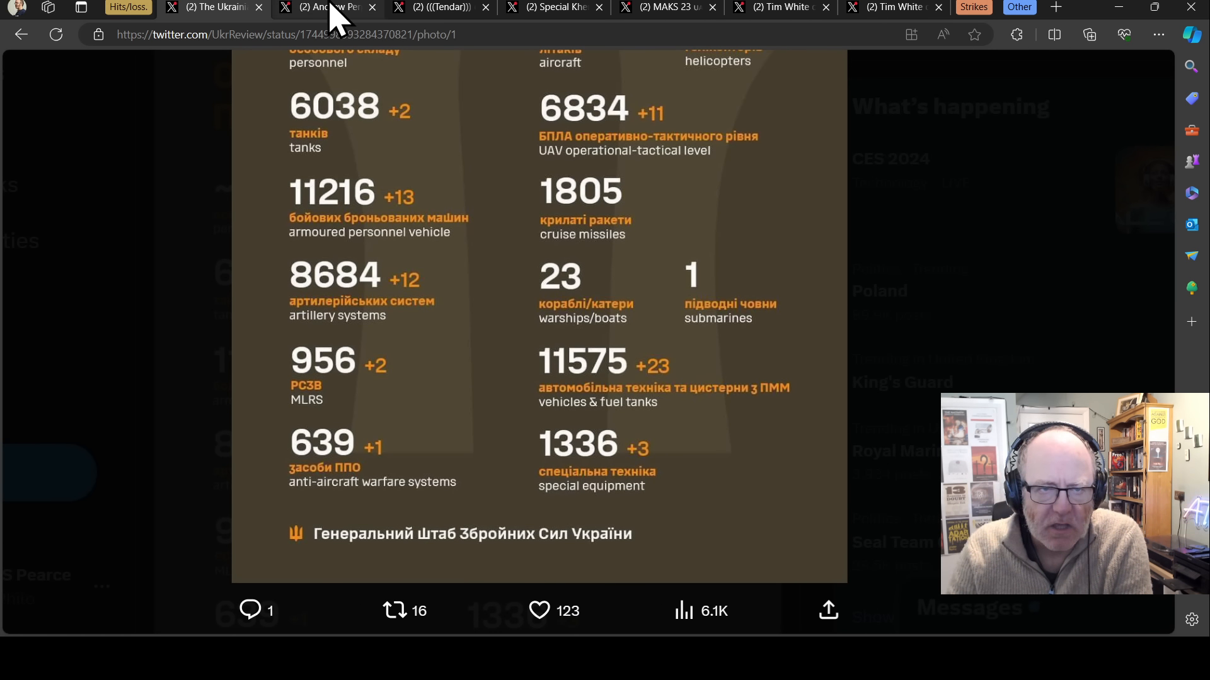
scroll("up", 3)
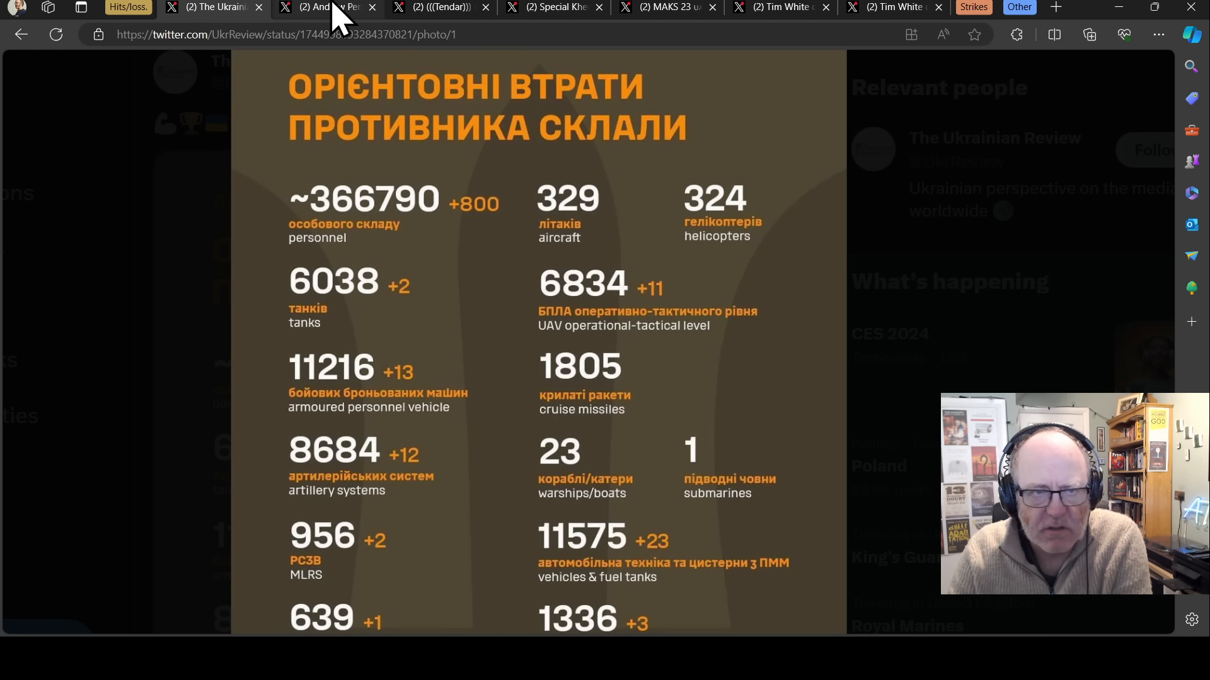
left_click(324, 7)
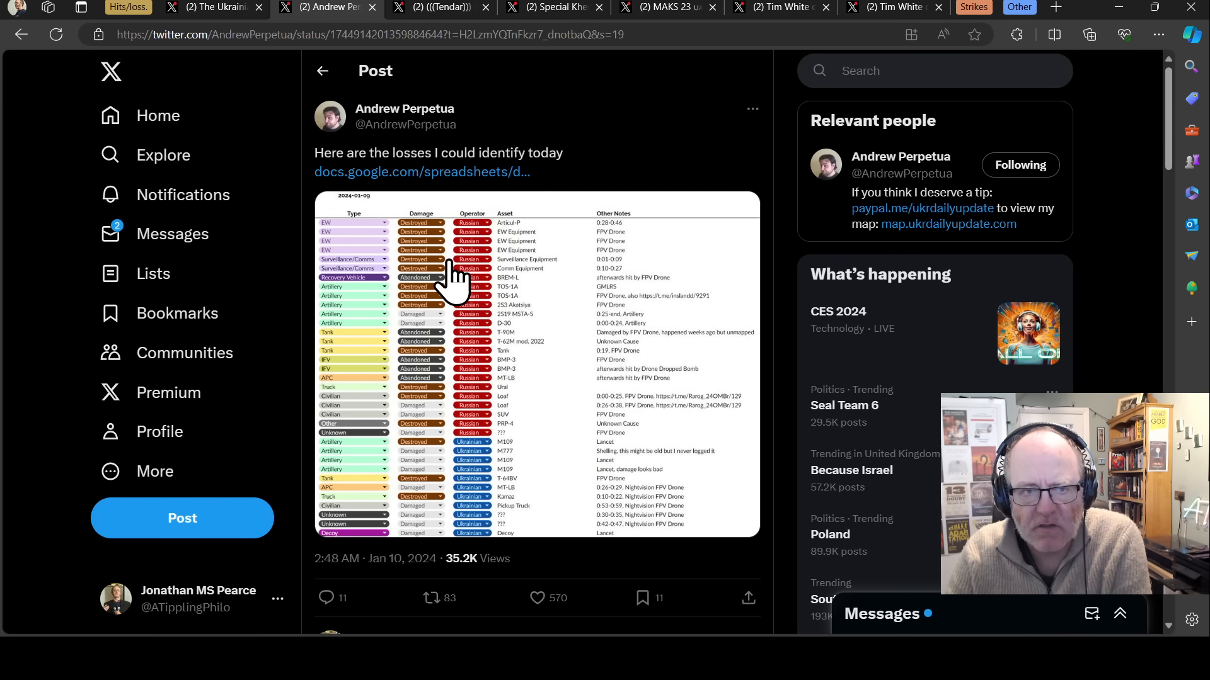
mouse_move(448, 255)
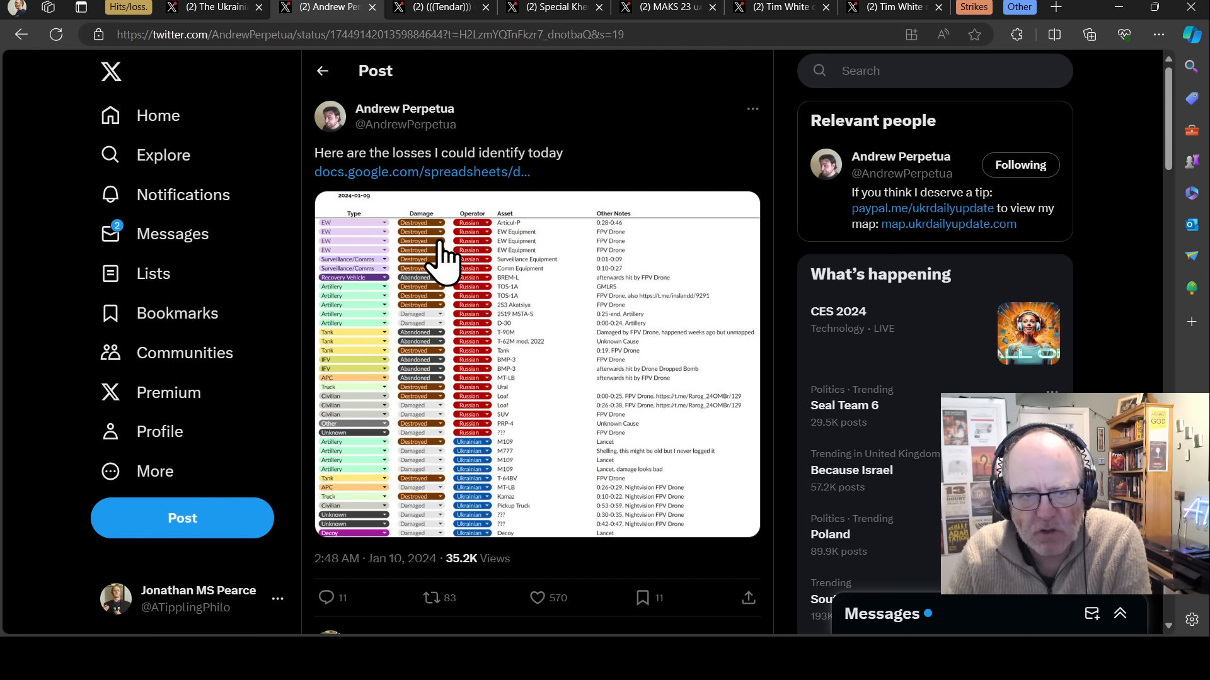
left_click(532, 347)
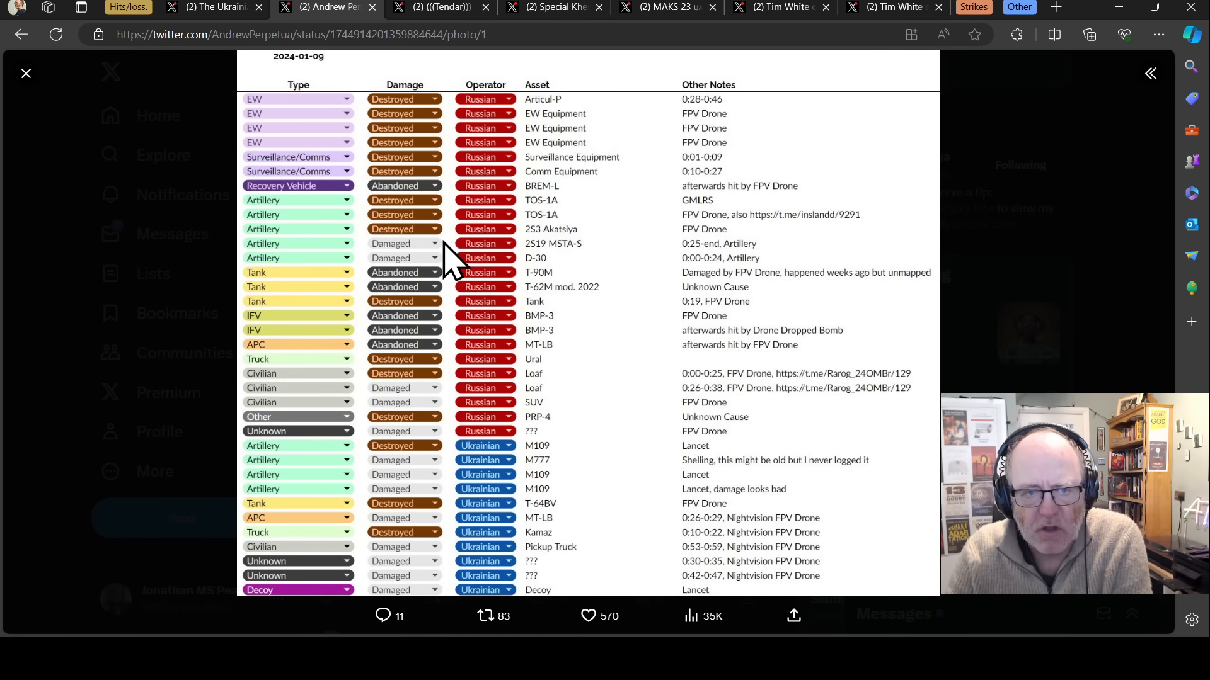
mouse_move(590, 289)
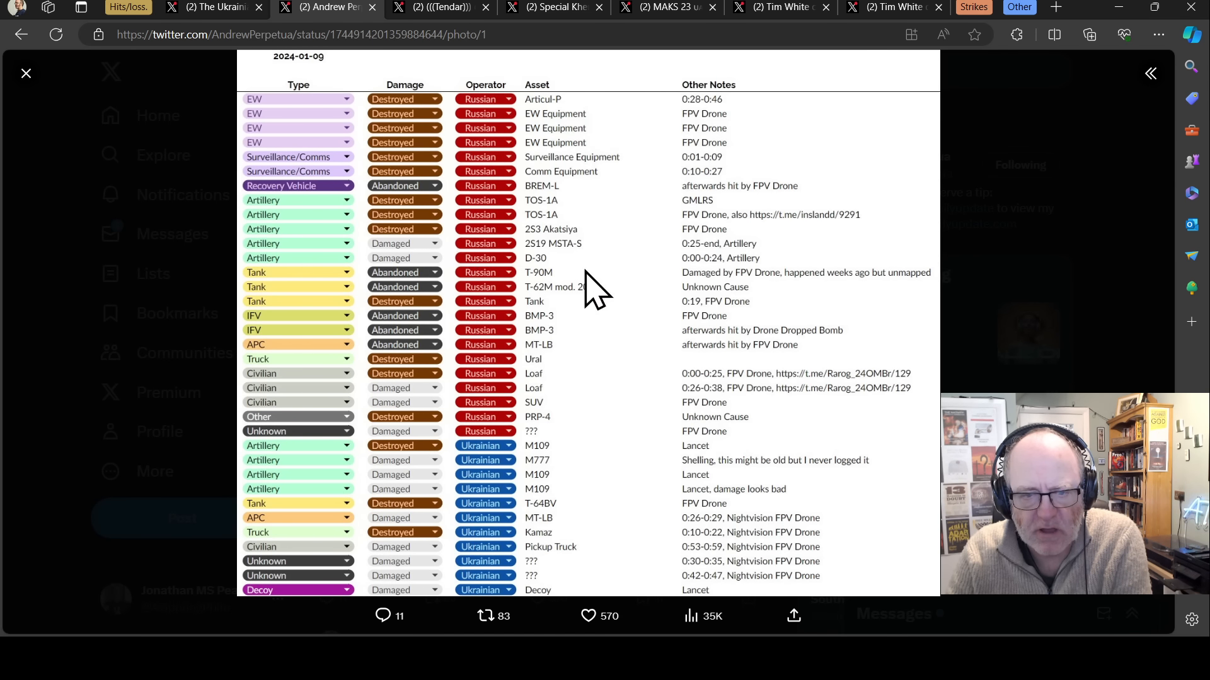
mouse_move(590, 266)
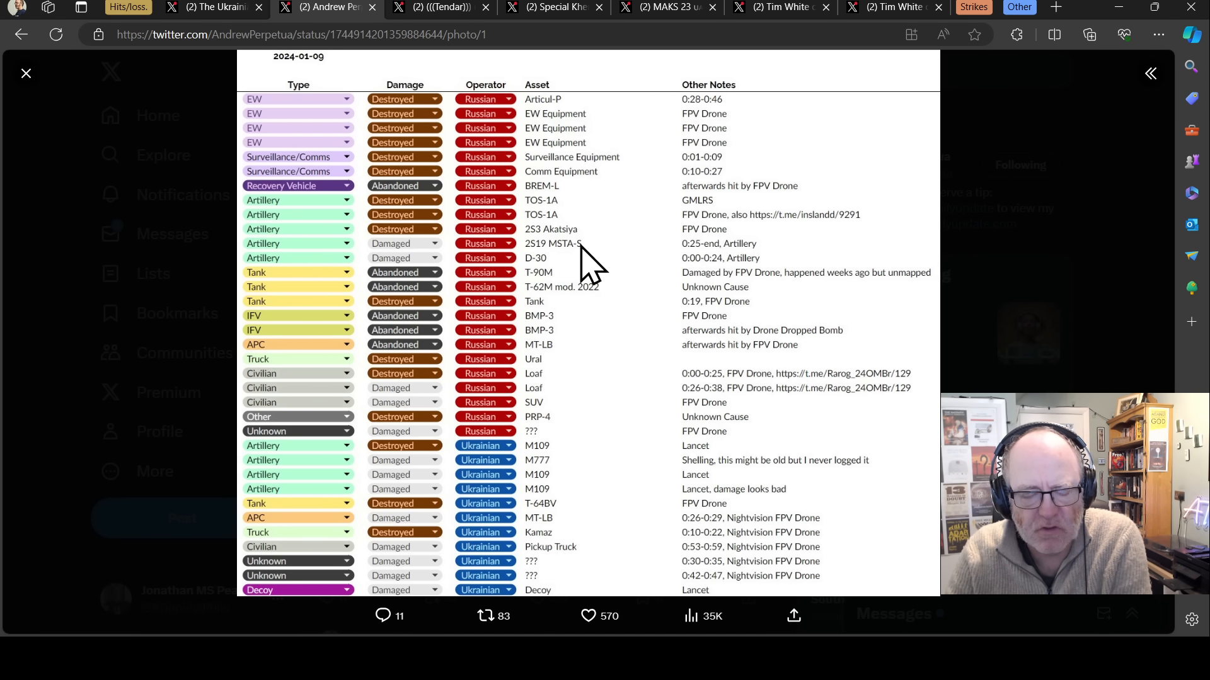
mouse_move(438, 278)
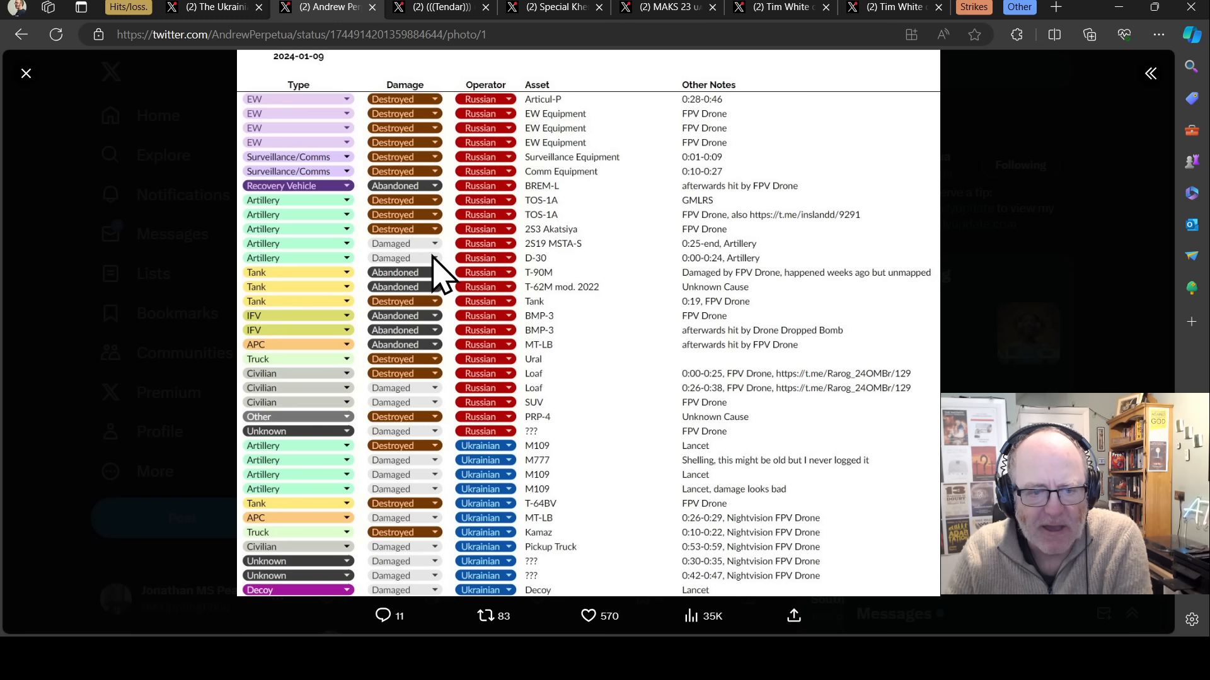
mouse_move(490, 429)
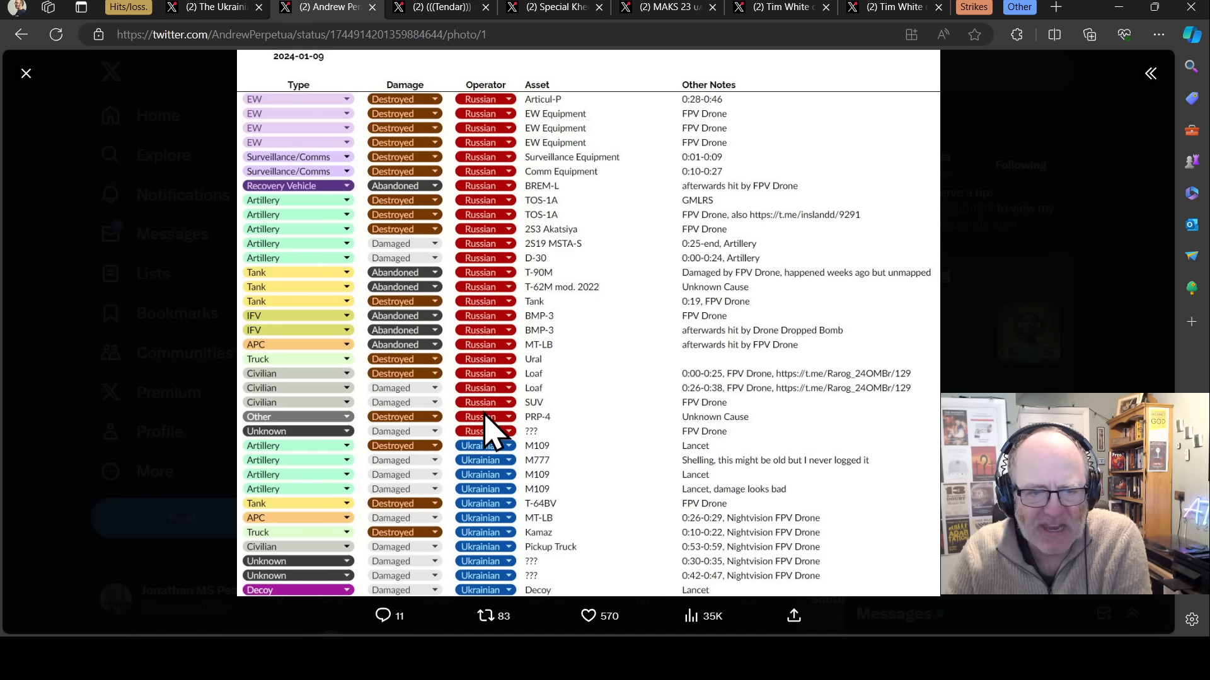
mouse_move(525, 478)
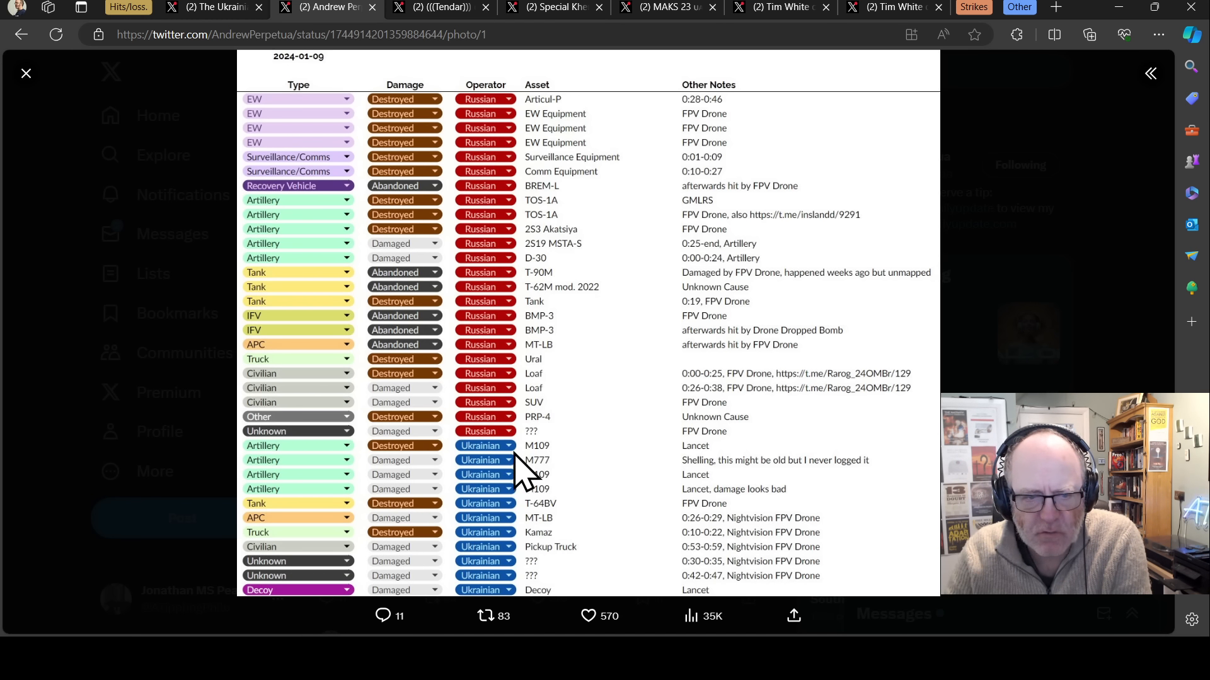
mouse_move(548, 385)
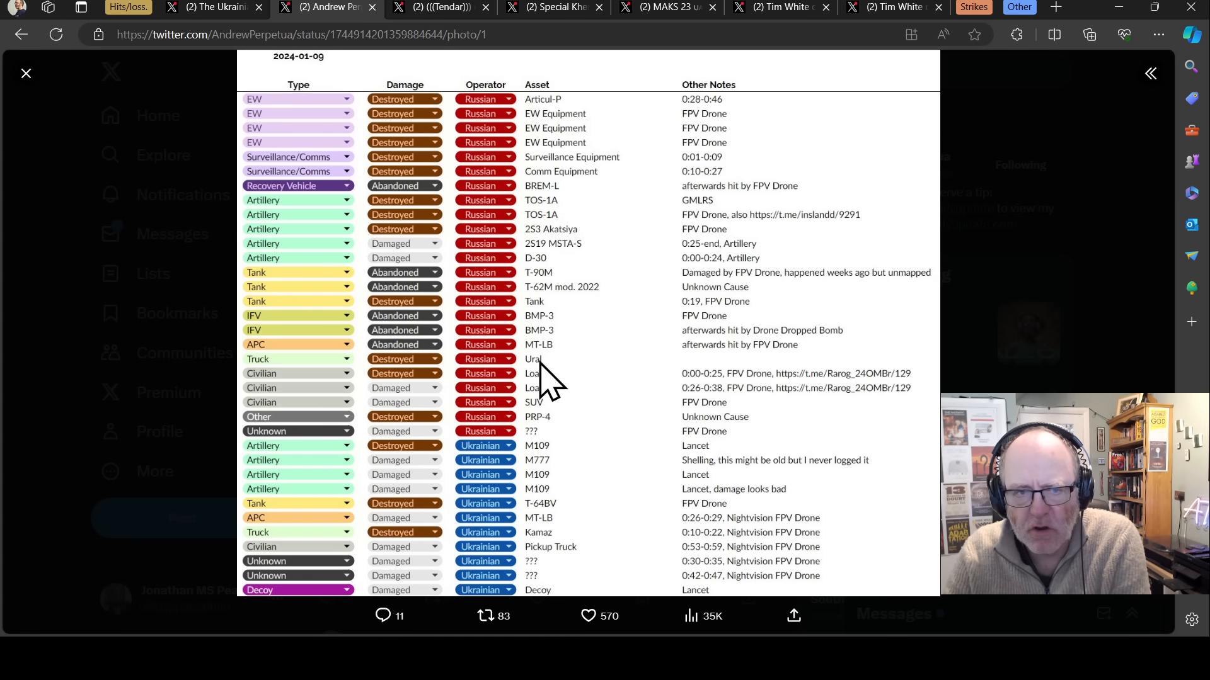
mouse_move(524, 416)
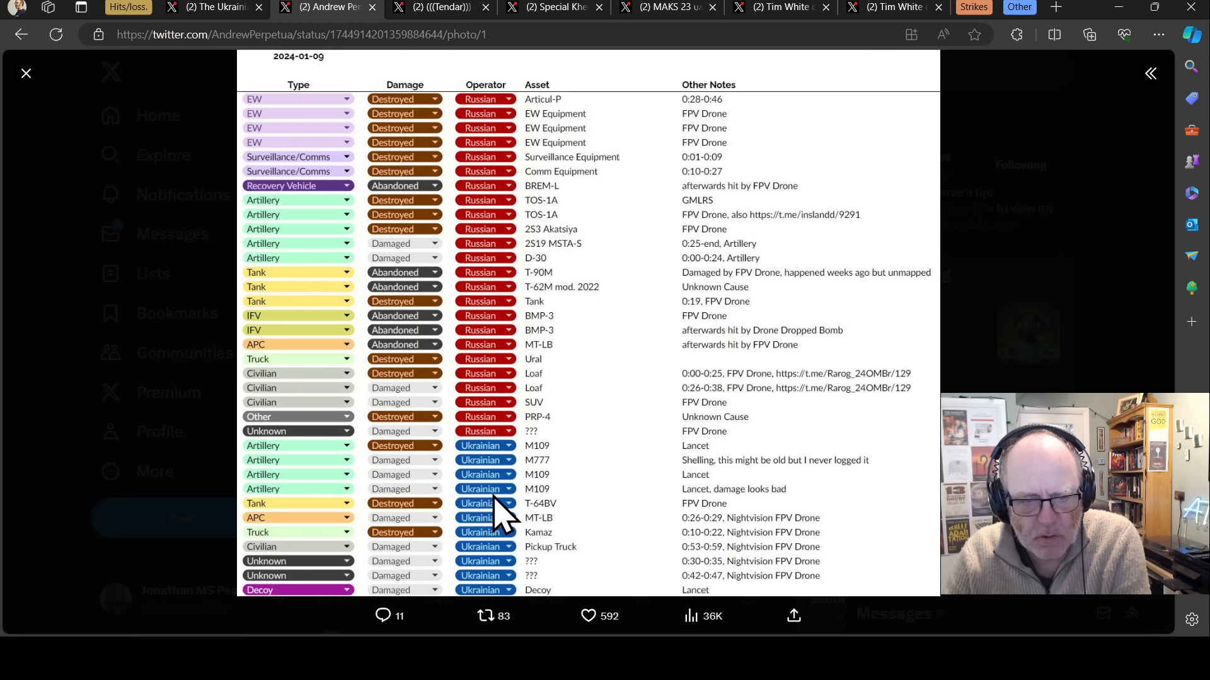
mouse_move(540, 532)
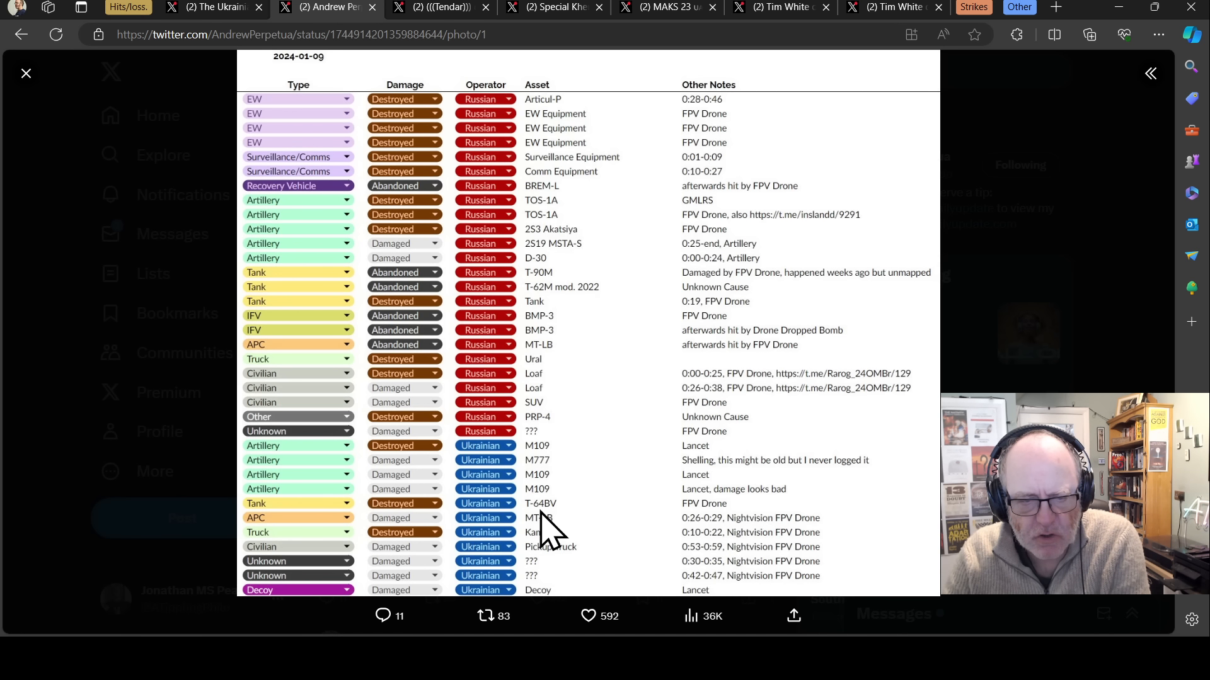
mouse_move(549, 544)
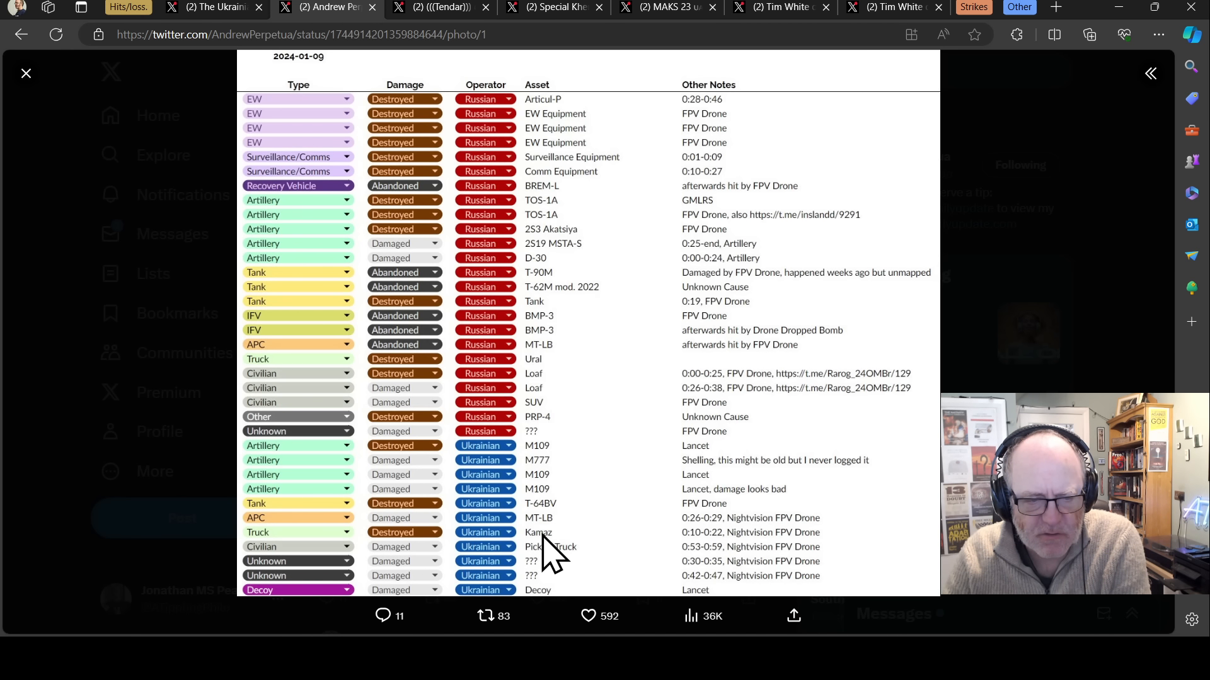
mouse_move(505, 588)
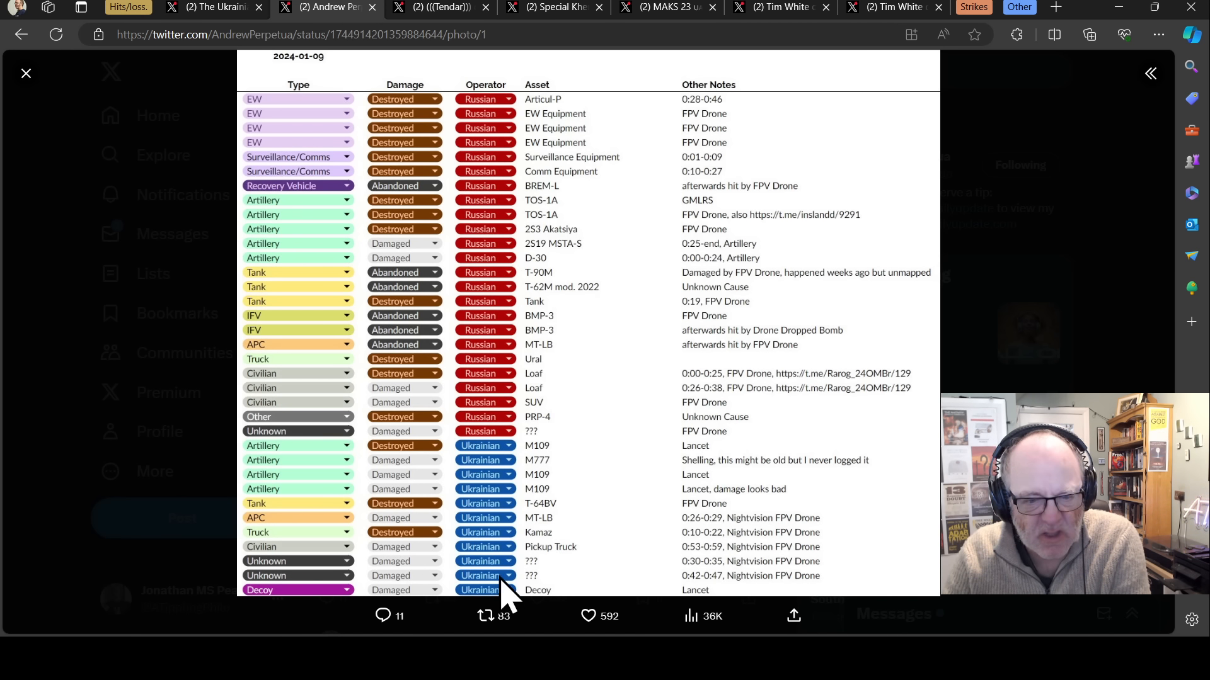
mouse_move(467, 474)
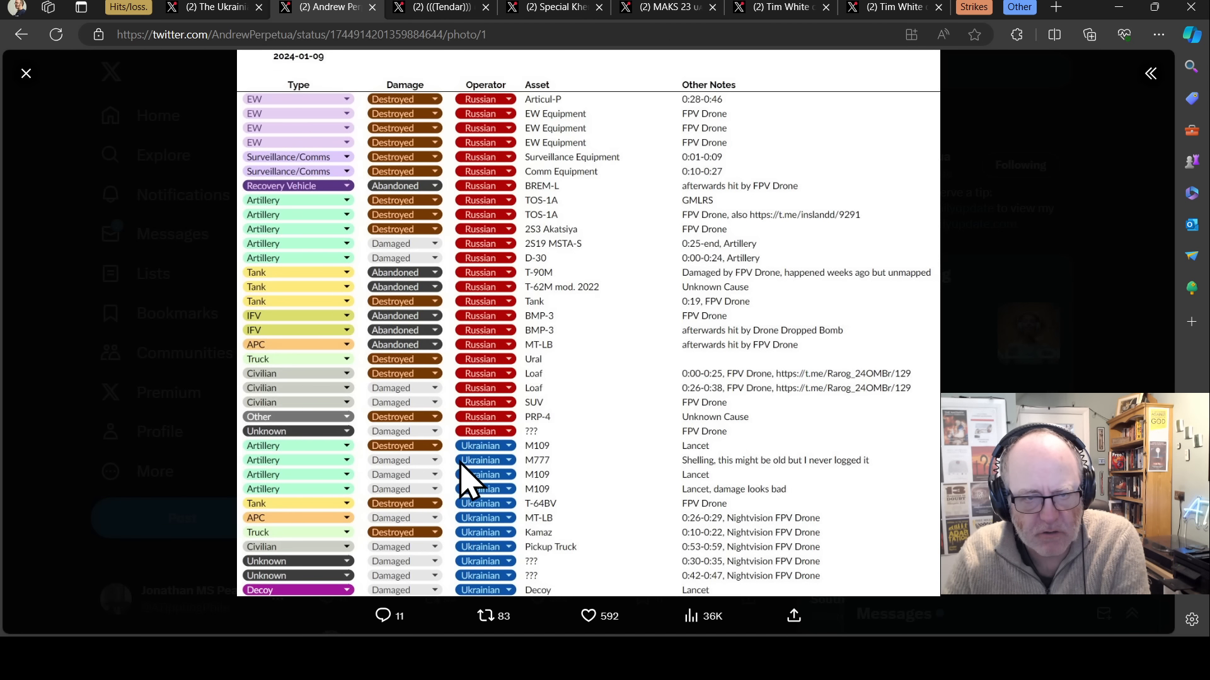
mouse_move(444, 243)
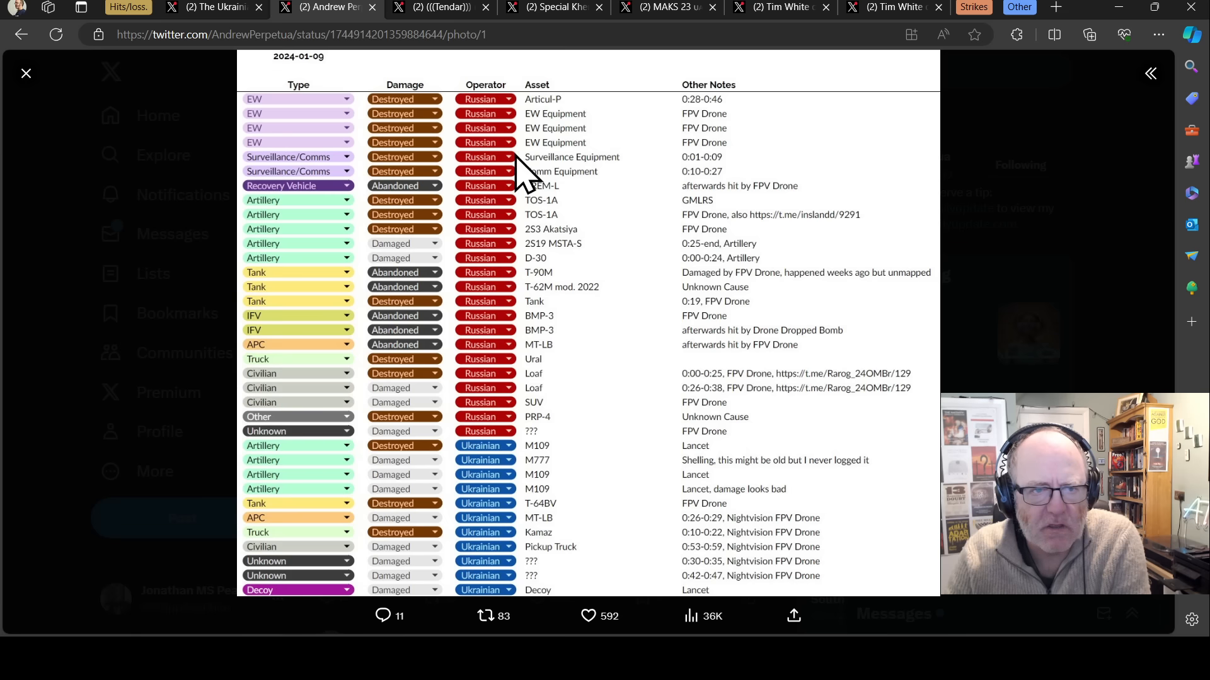
mouse_move(451, 143)
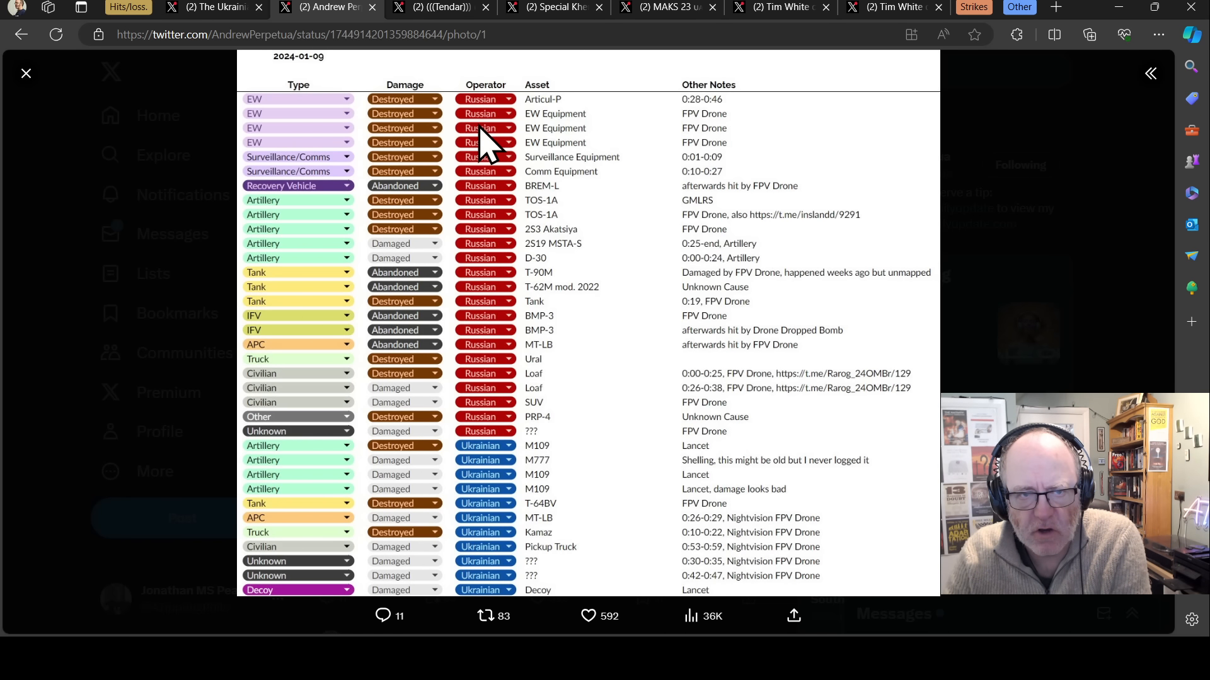
mouse_move(455, 159)
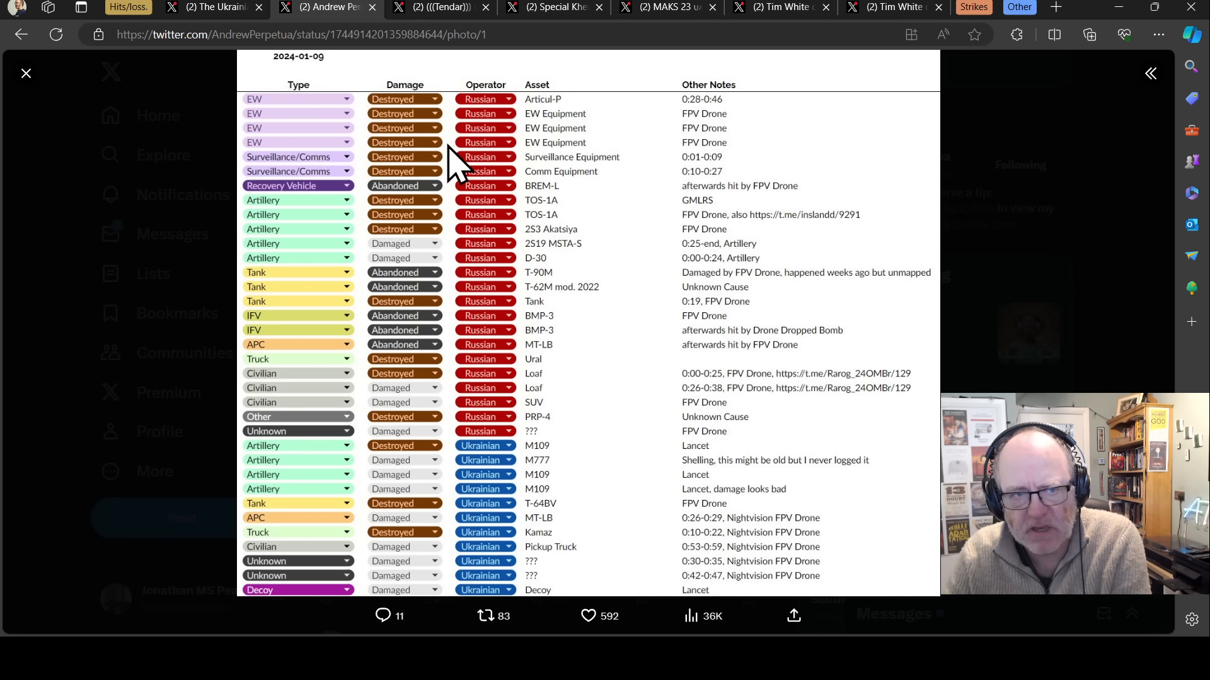
mouse_move(451, 169)
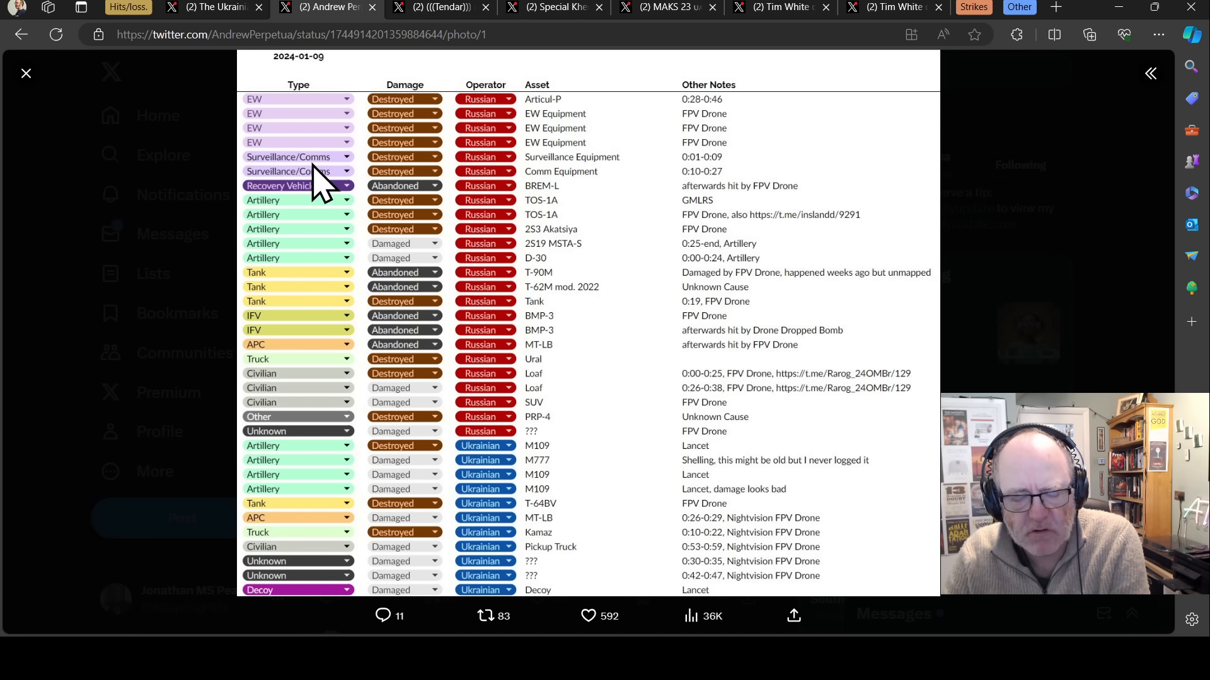
mouse_move(324, 186)
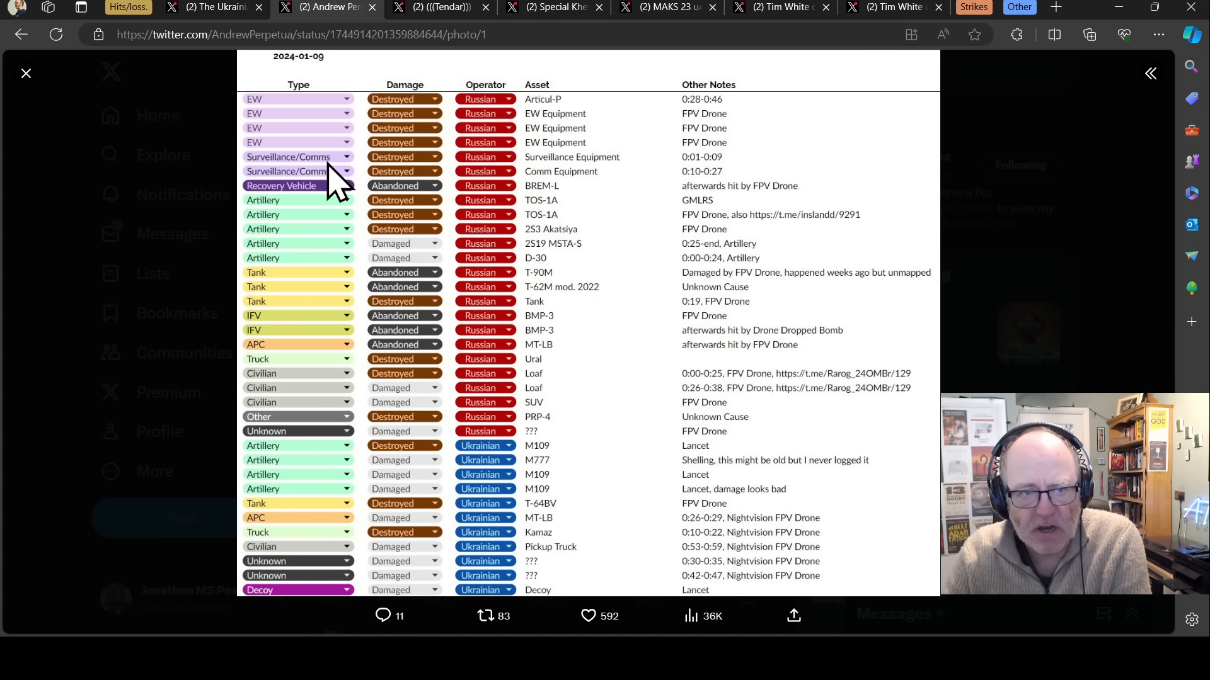
mouse_move(340, 182)
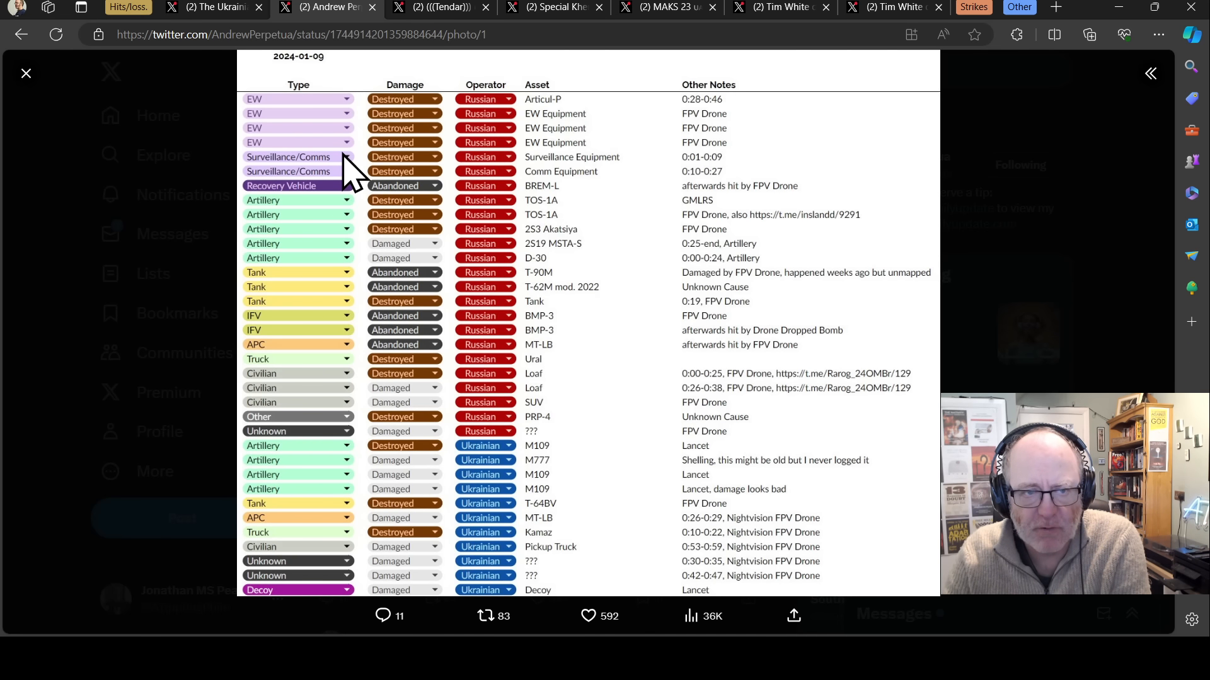
mouse_move(363, 162)
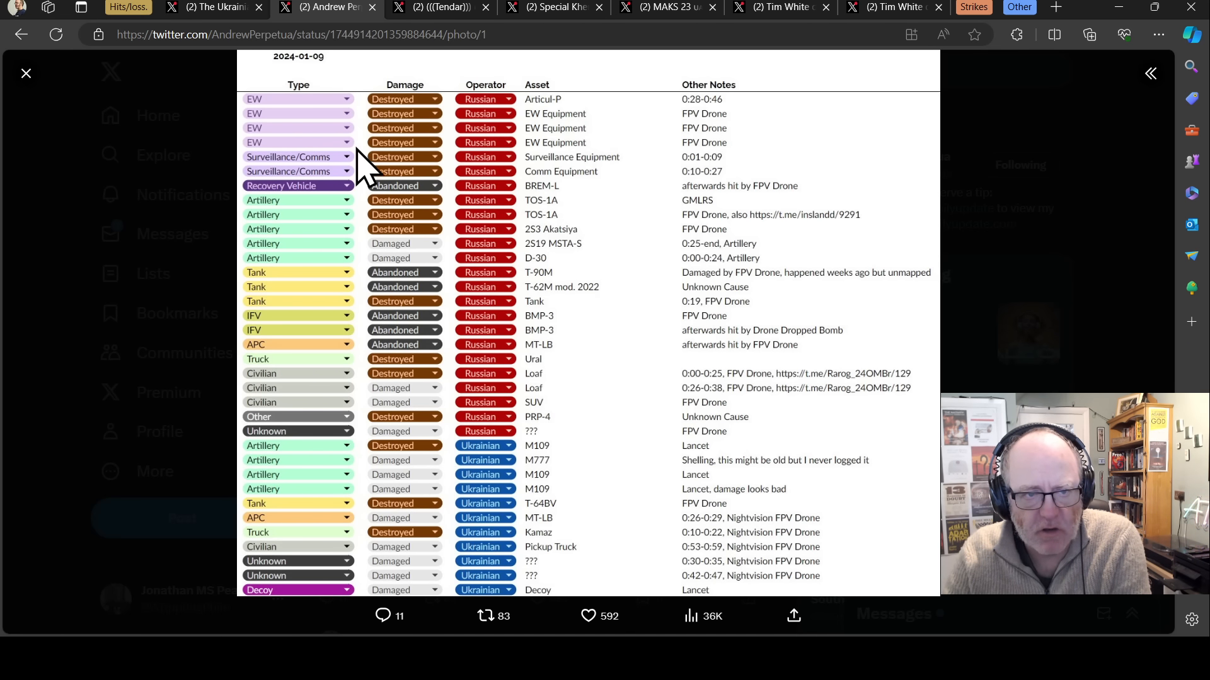
mouse_move(355, 166)
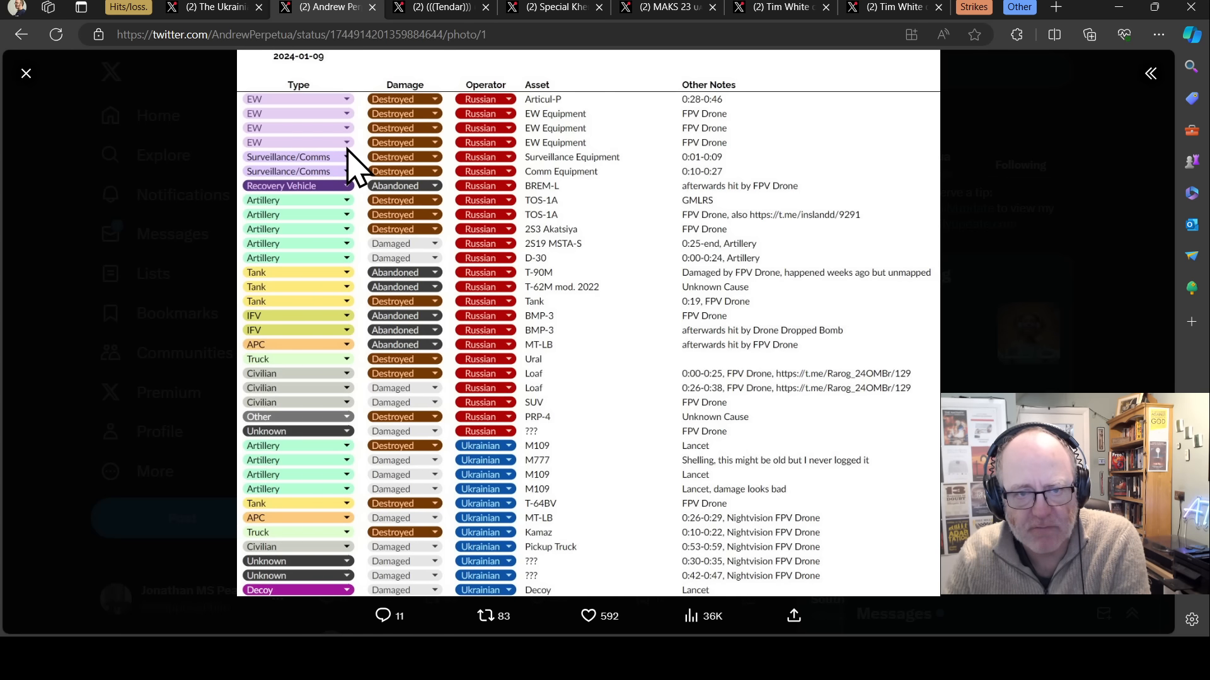
mouse_move(564, 139)
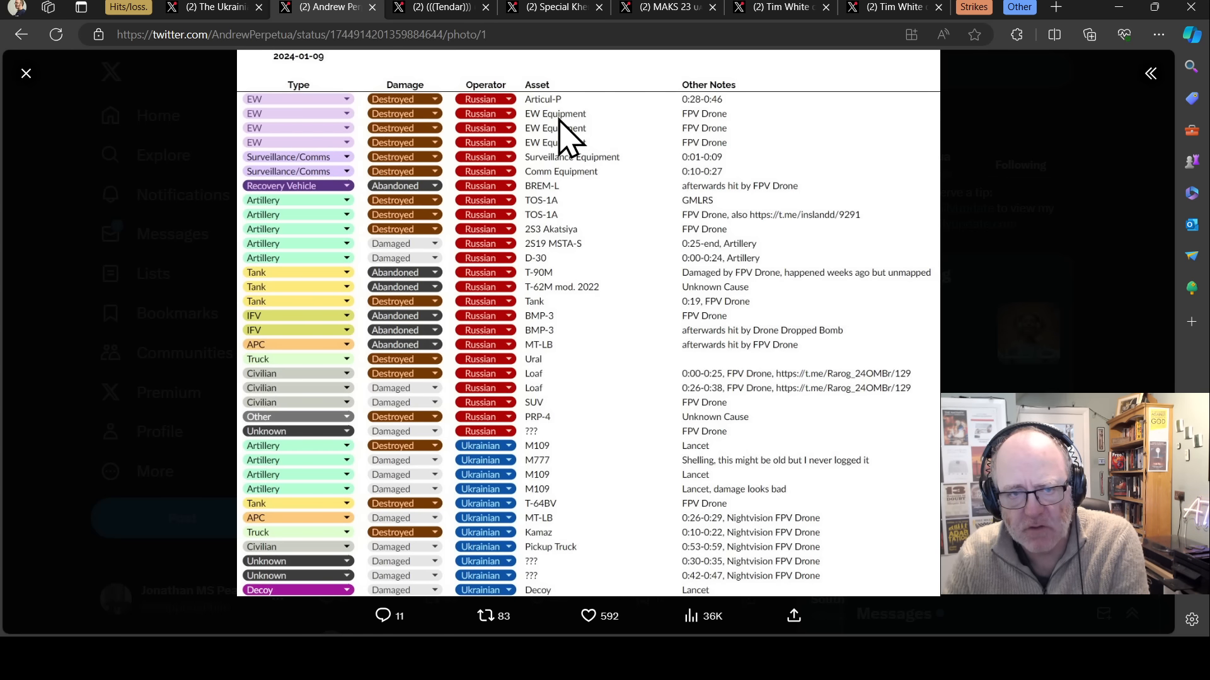
mouse_move(550, 147)
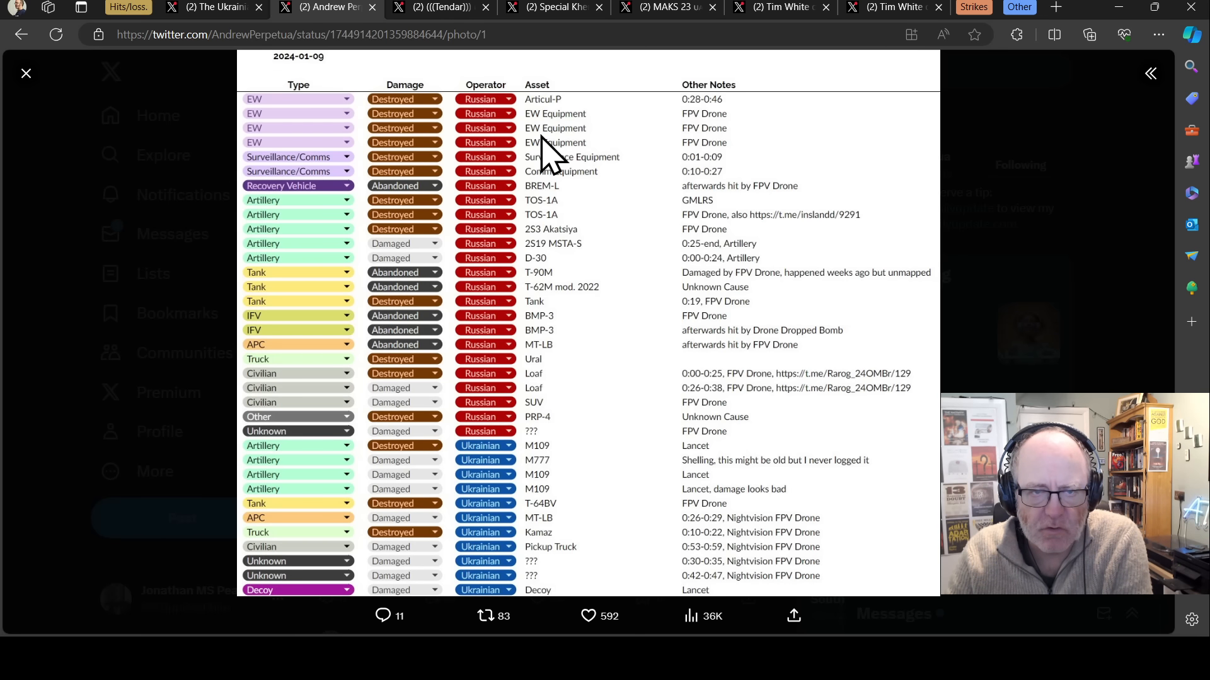
mouse_move(532, 147)
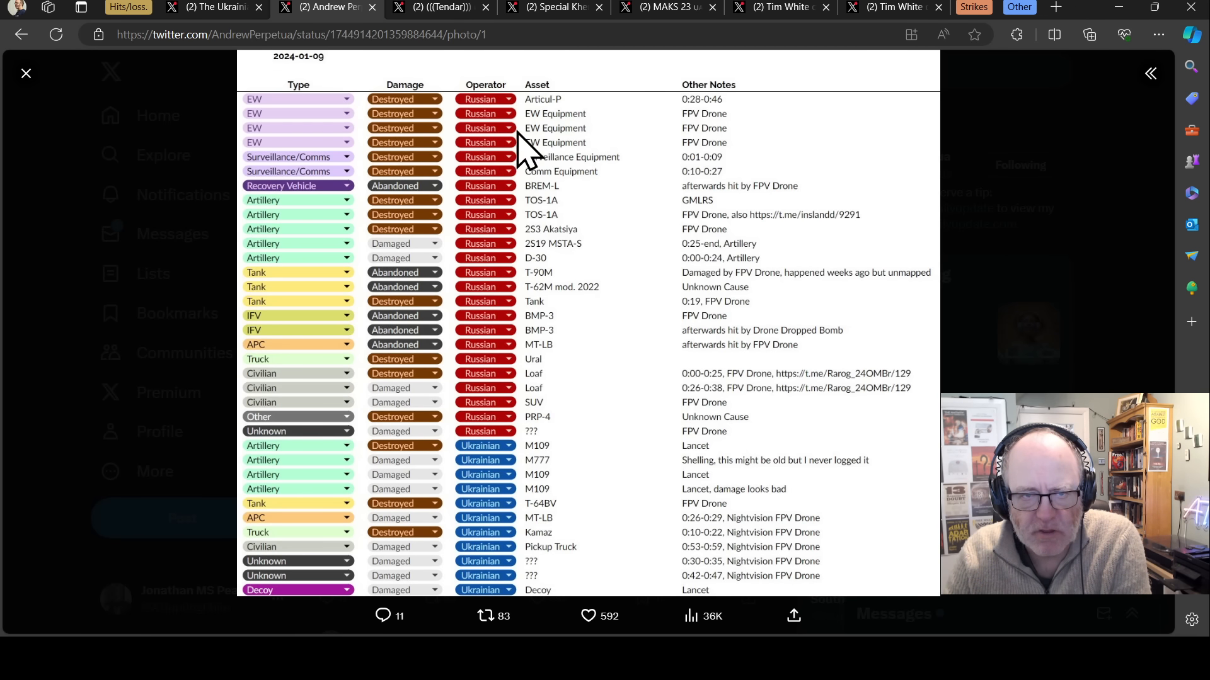
mouse_move(324, 124)
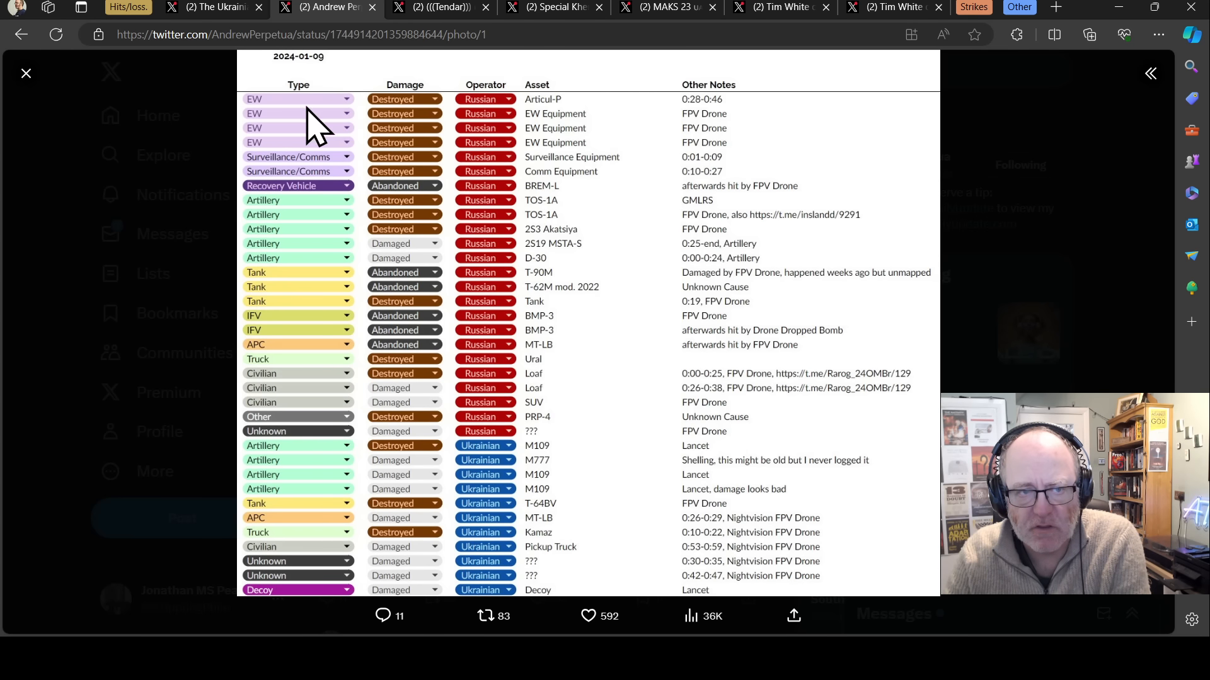
mouse_move(316, 193)
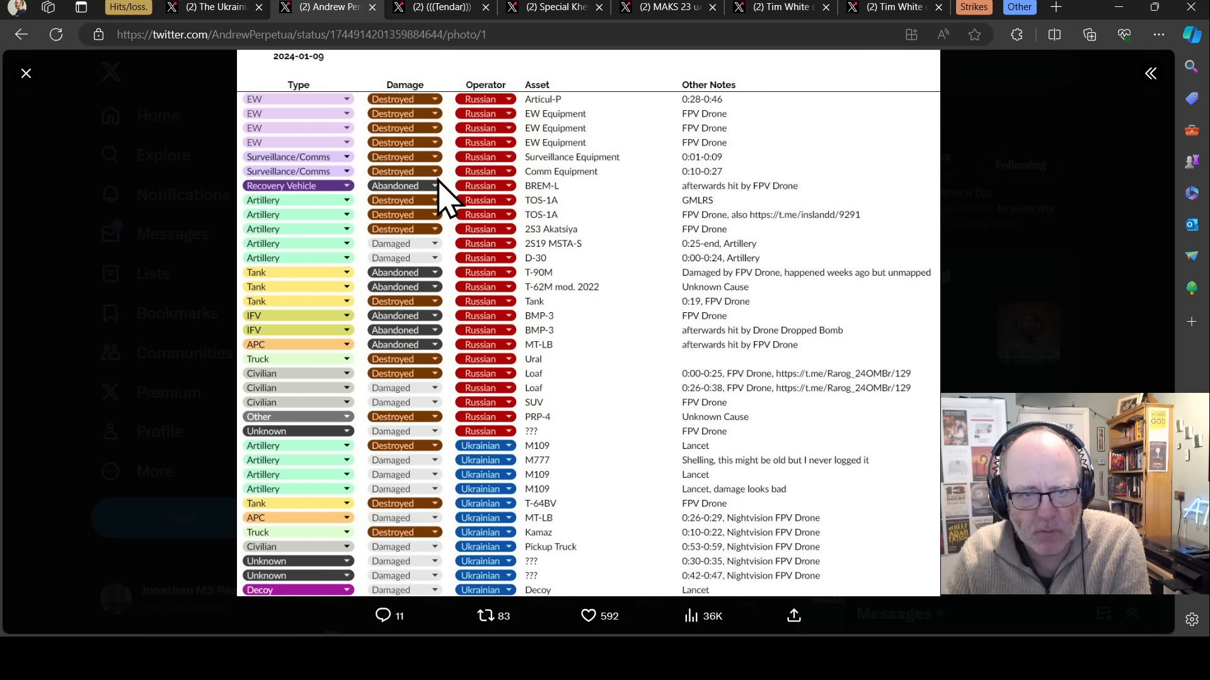
mouse_move(578, 204)
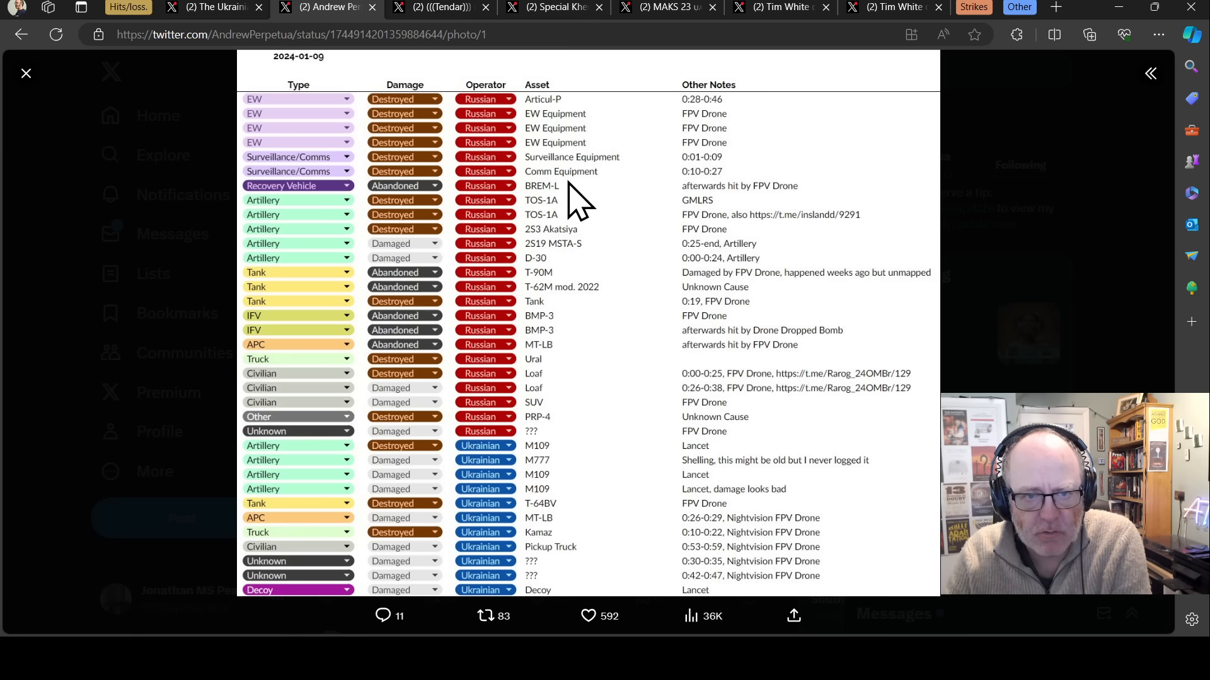
mouse_move(575, 201)
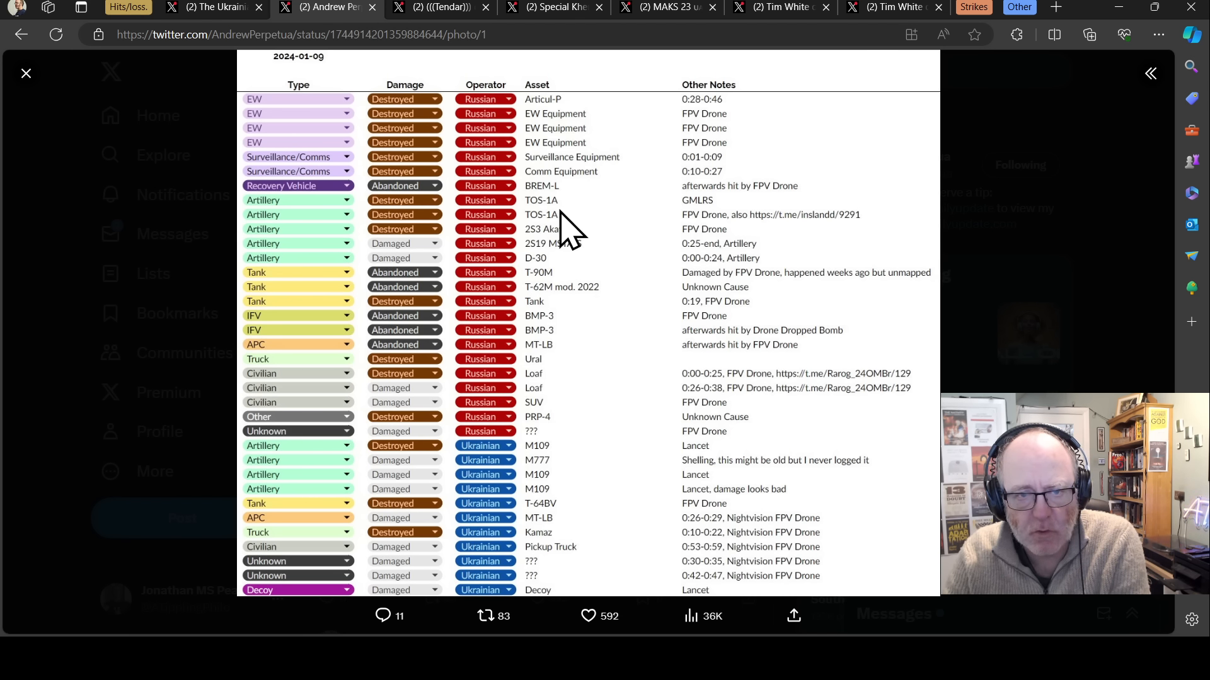
mouse_move(567, 235)
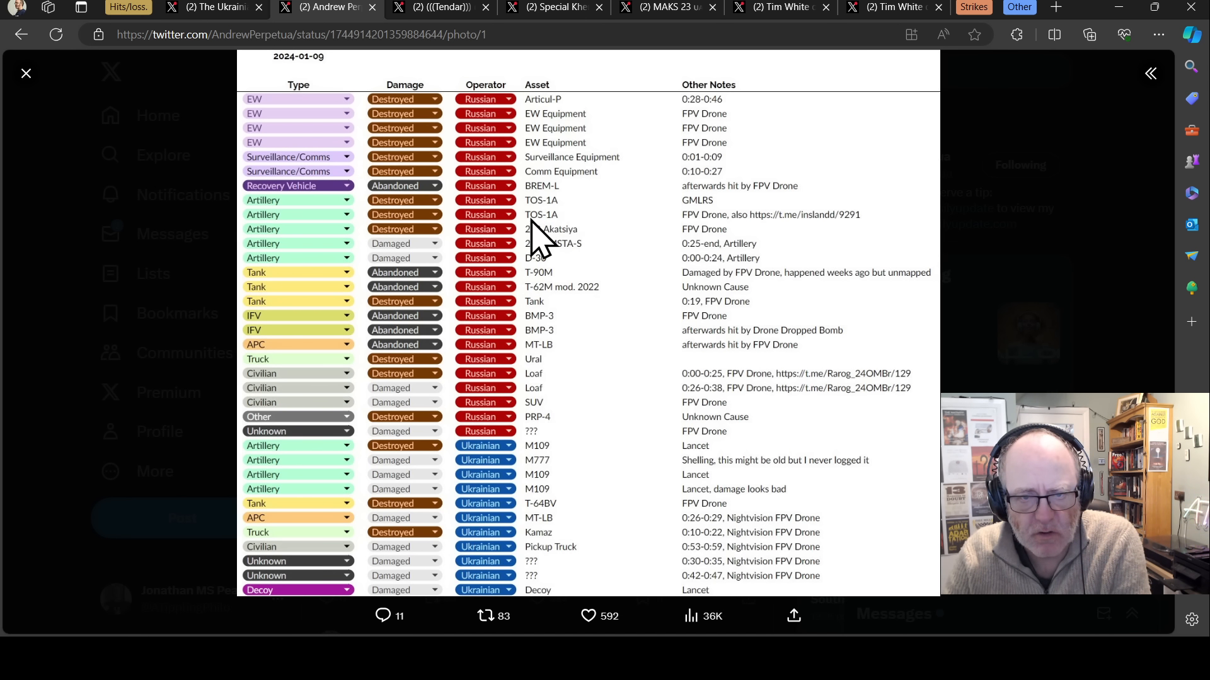
mouse_move(532, 247)
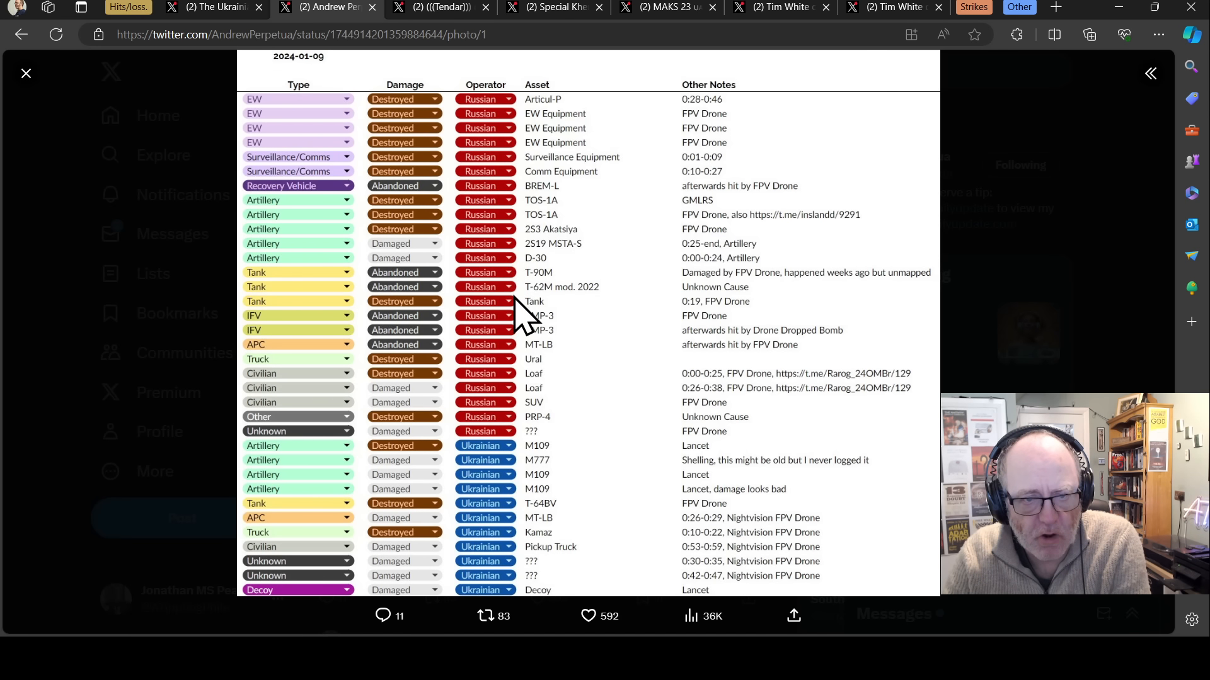
mouse_move(582, 313)
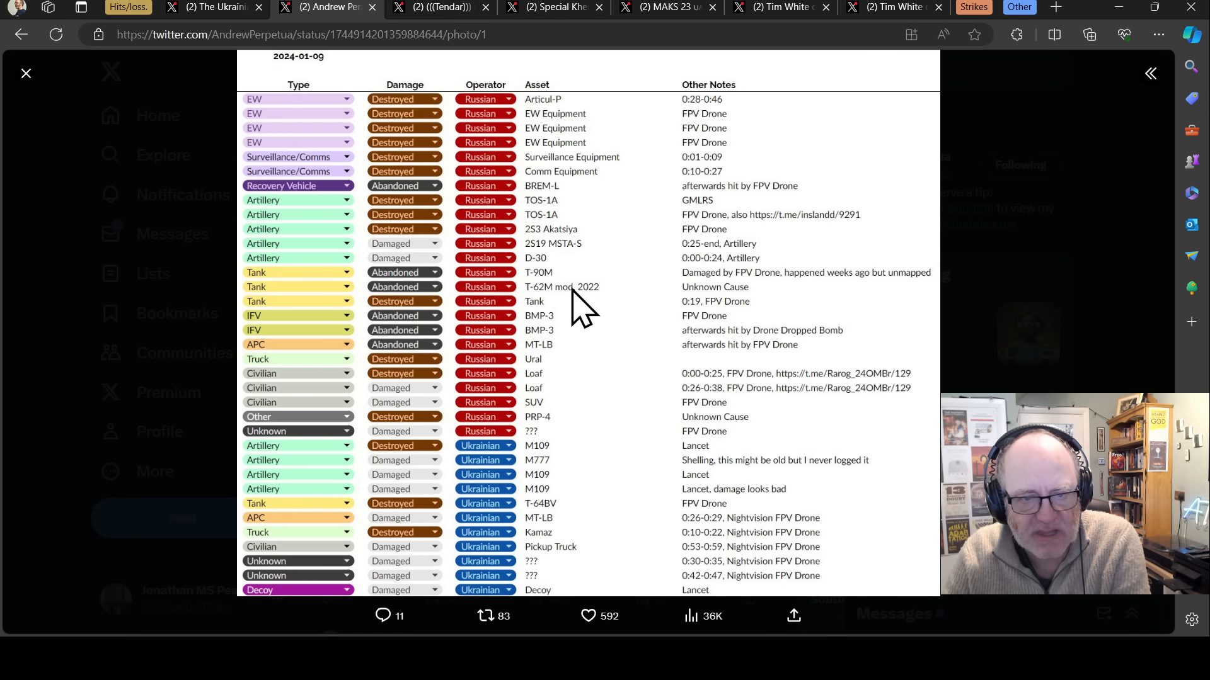
mouse_move(571, 301)
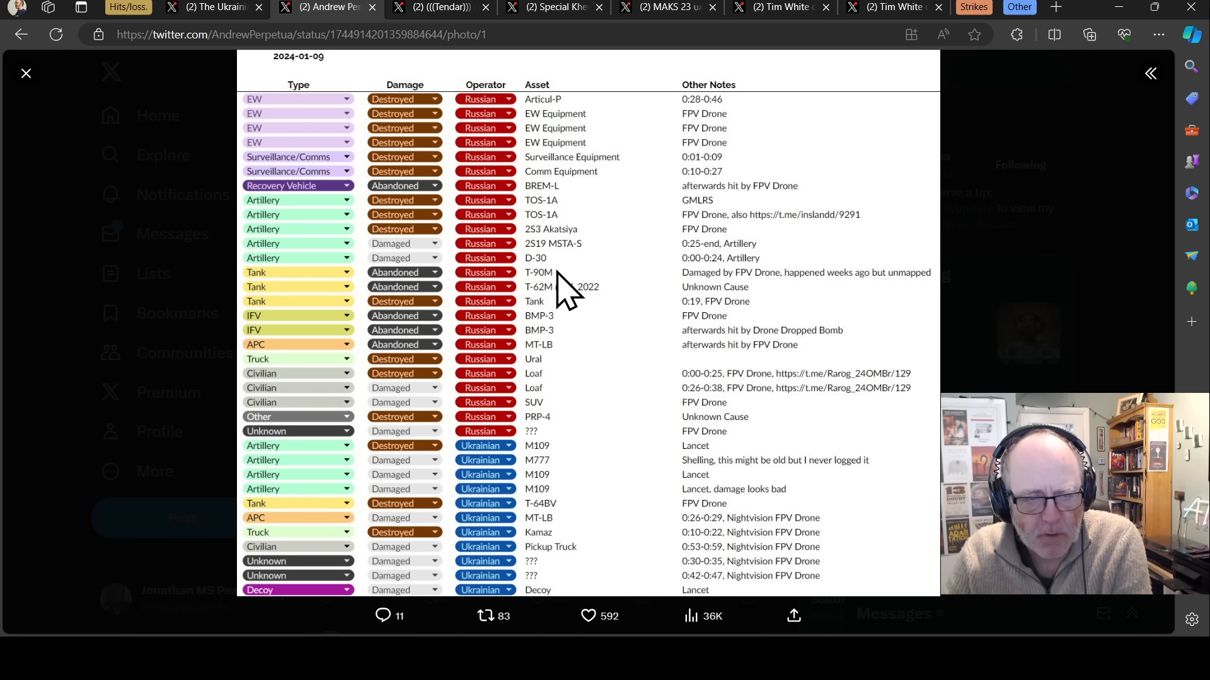
mouse_move(544, 289)
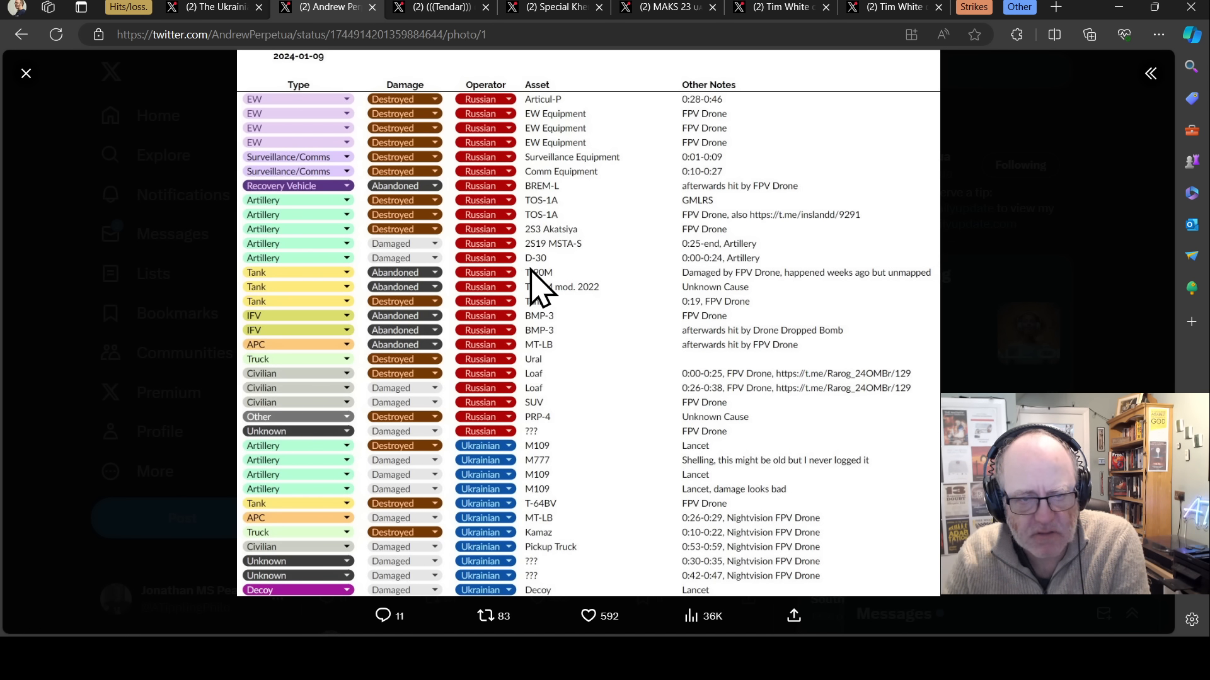
mouse_move(540, 297)
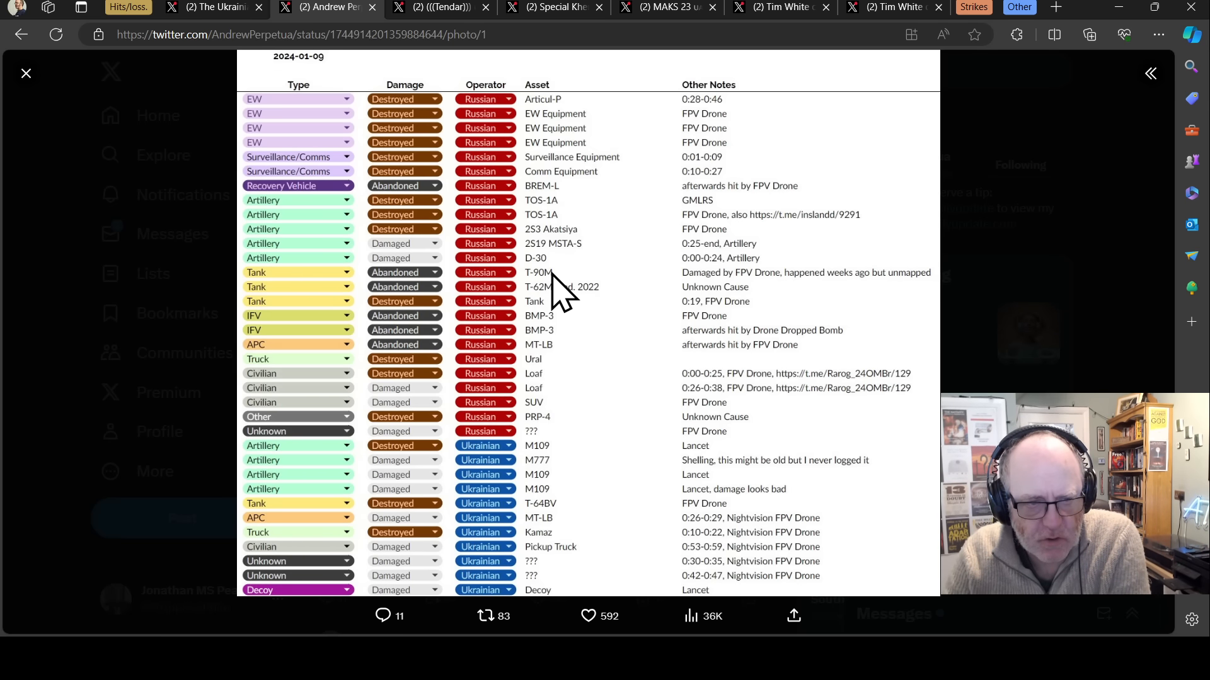
mouse_move(588, 352)
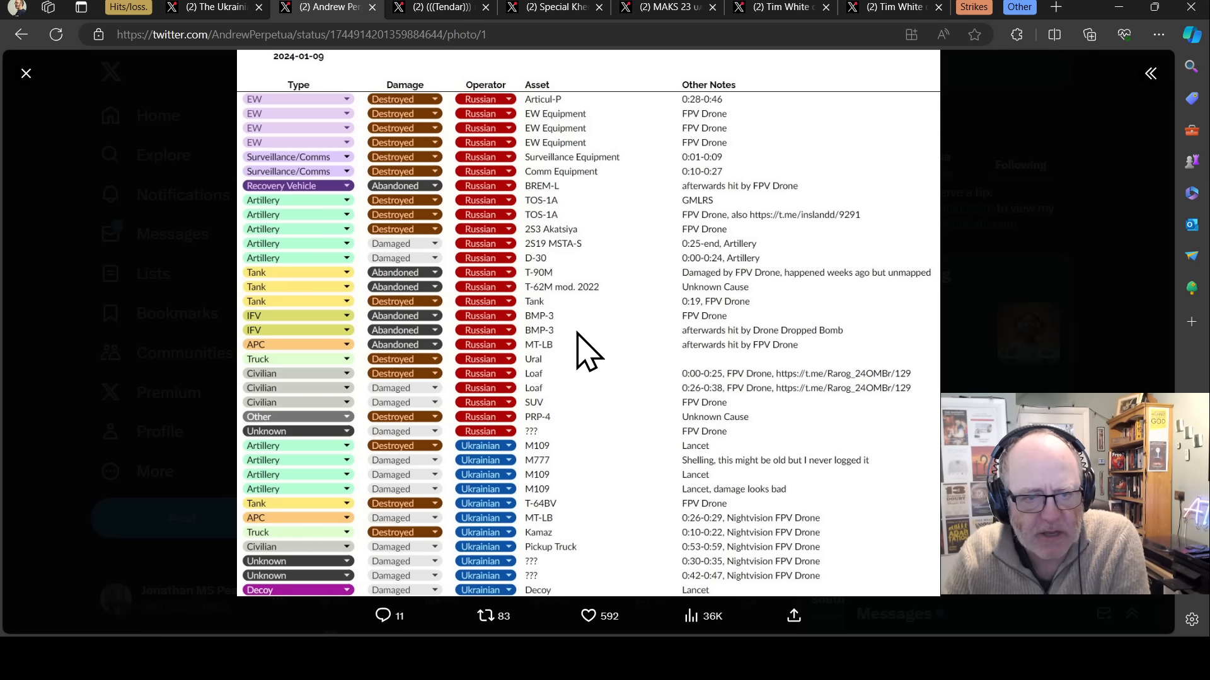
mouse_move(571, 402)
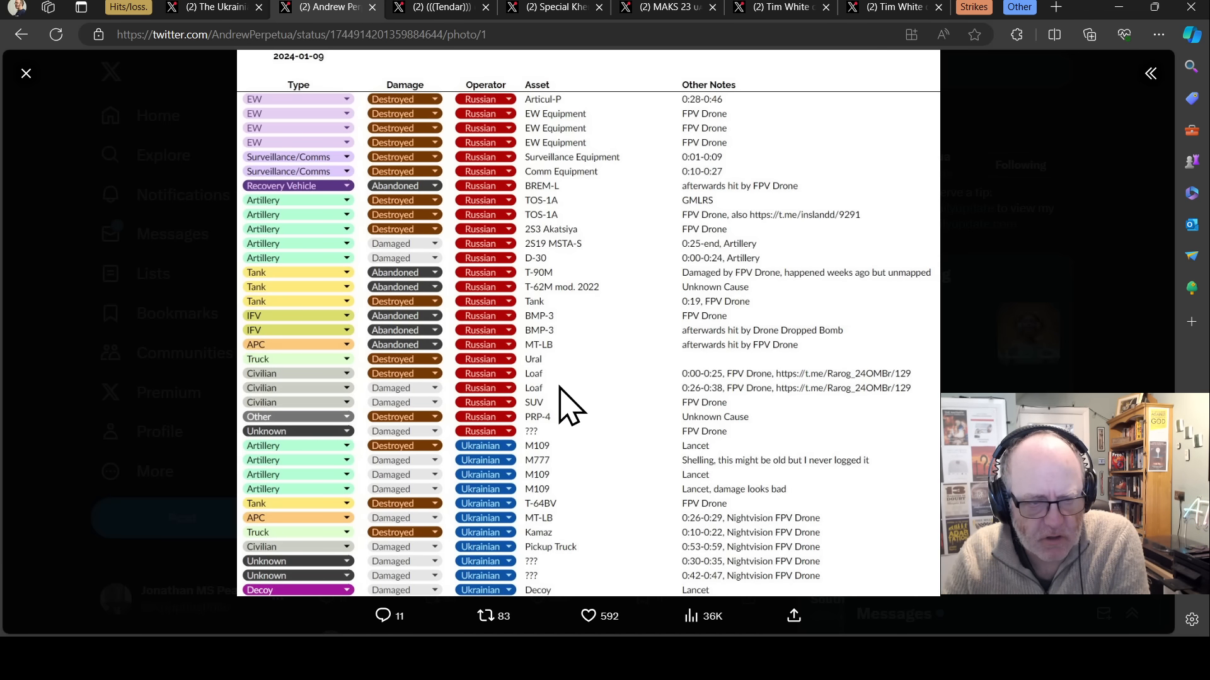
mouse_move(560, 358)
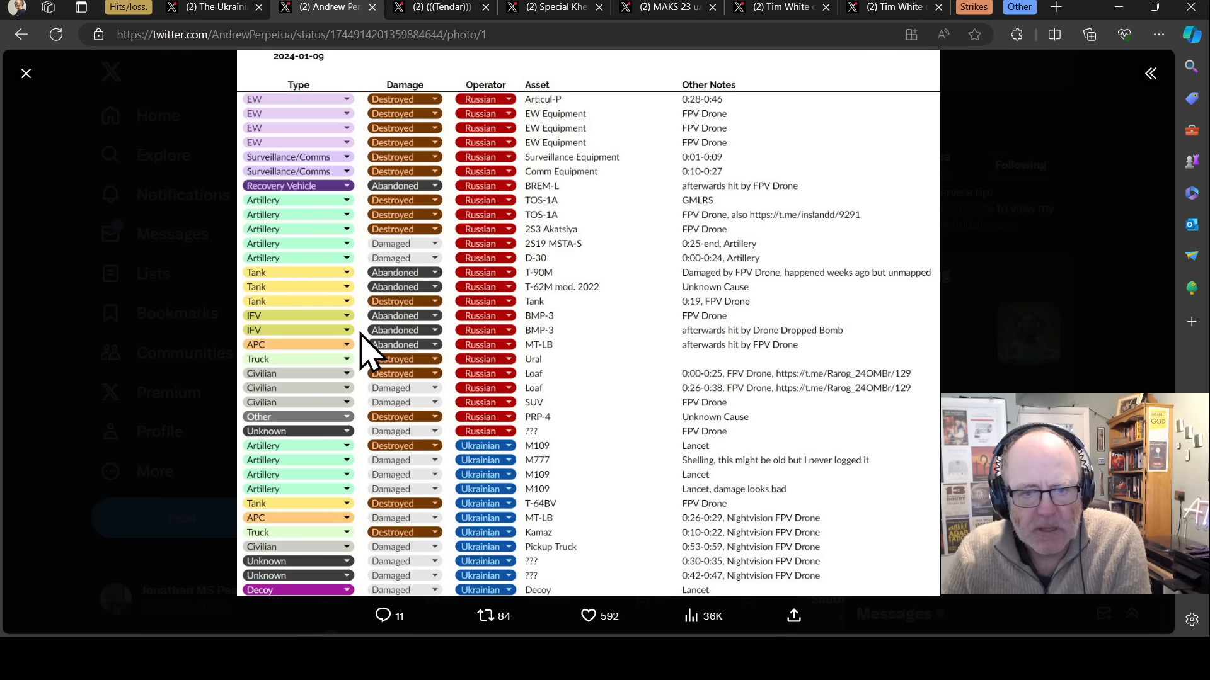
mouse_move(475, 193)
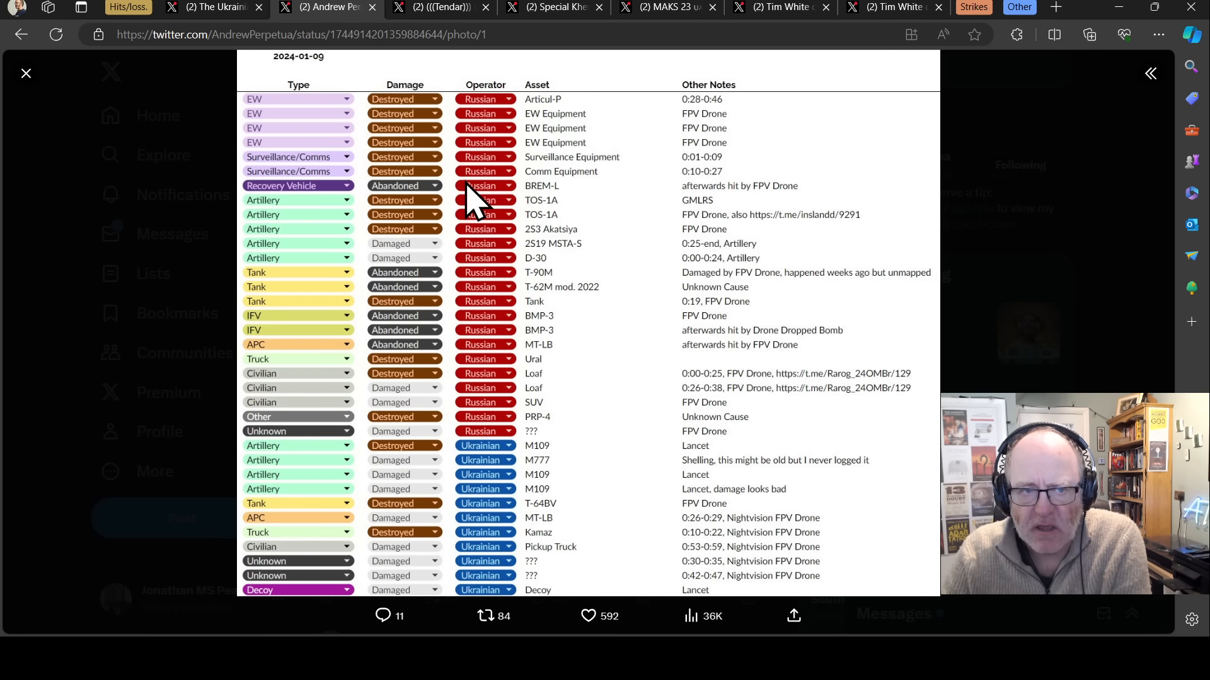
mouse_move(409, 162)
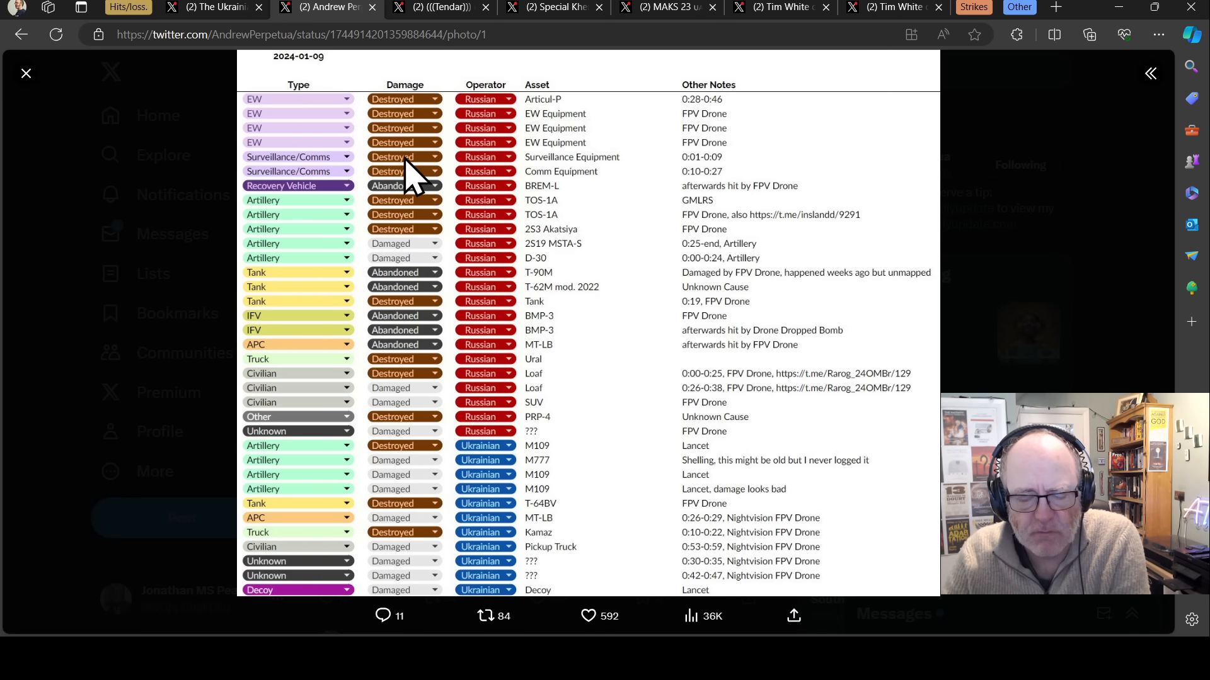
mouse_move(416, 123)
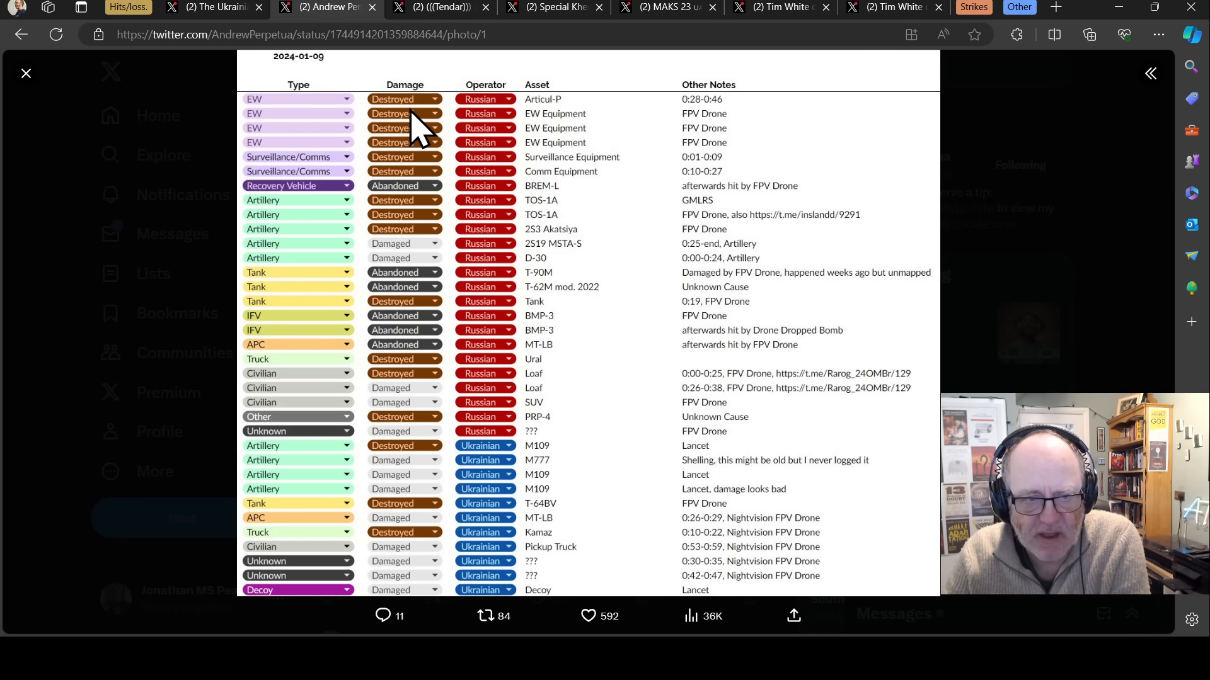
mouse_move(420, 15)
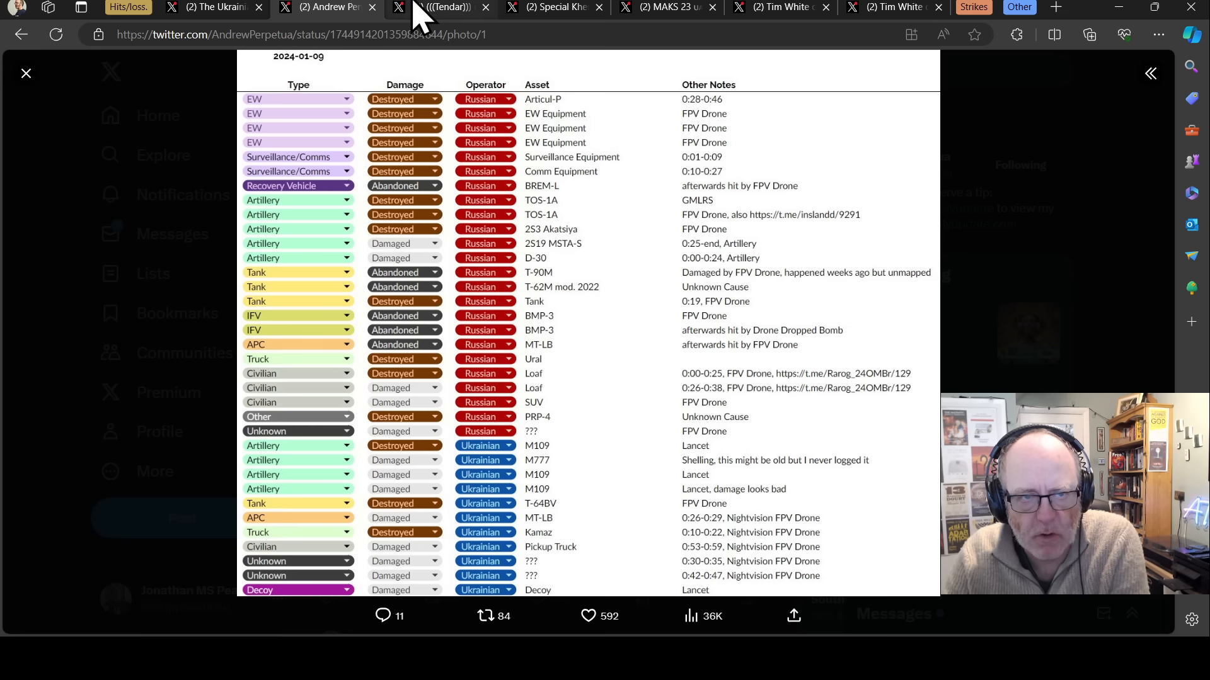
mouse_move(414, 183)
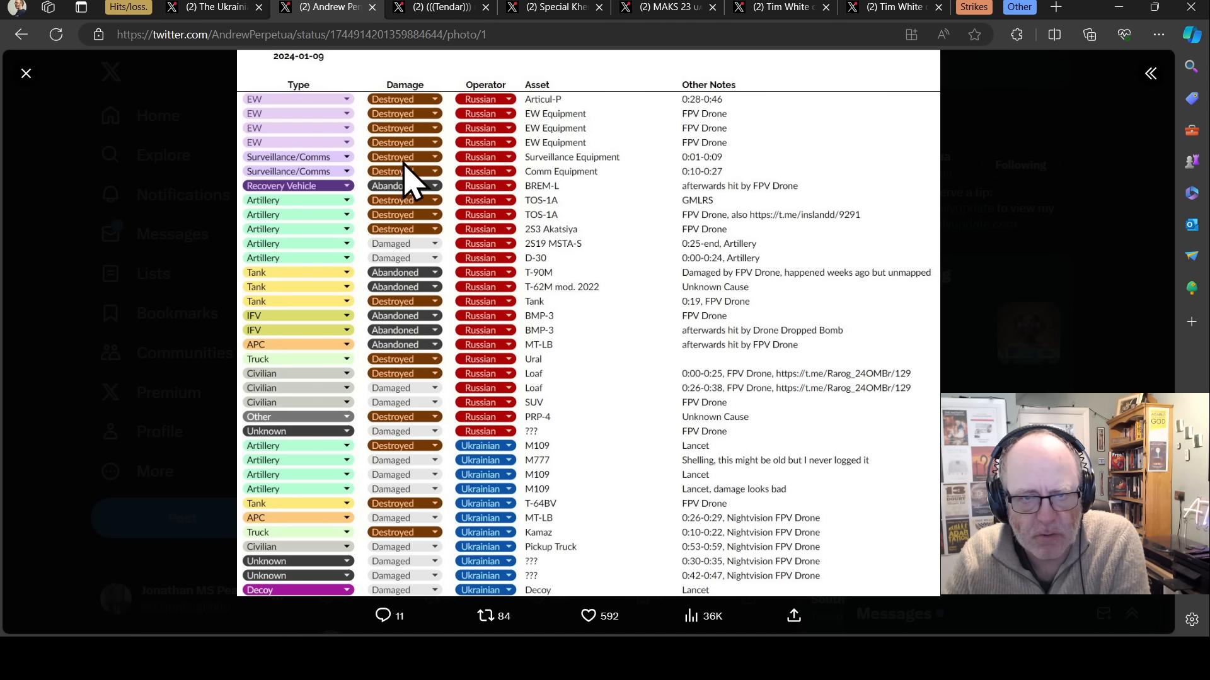
mouse_move(370, 247)
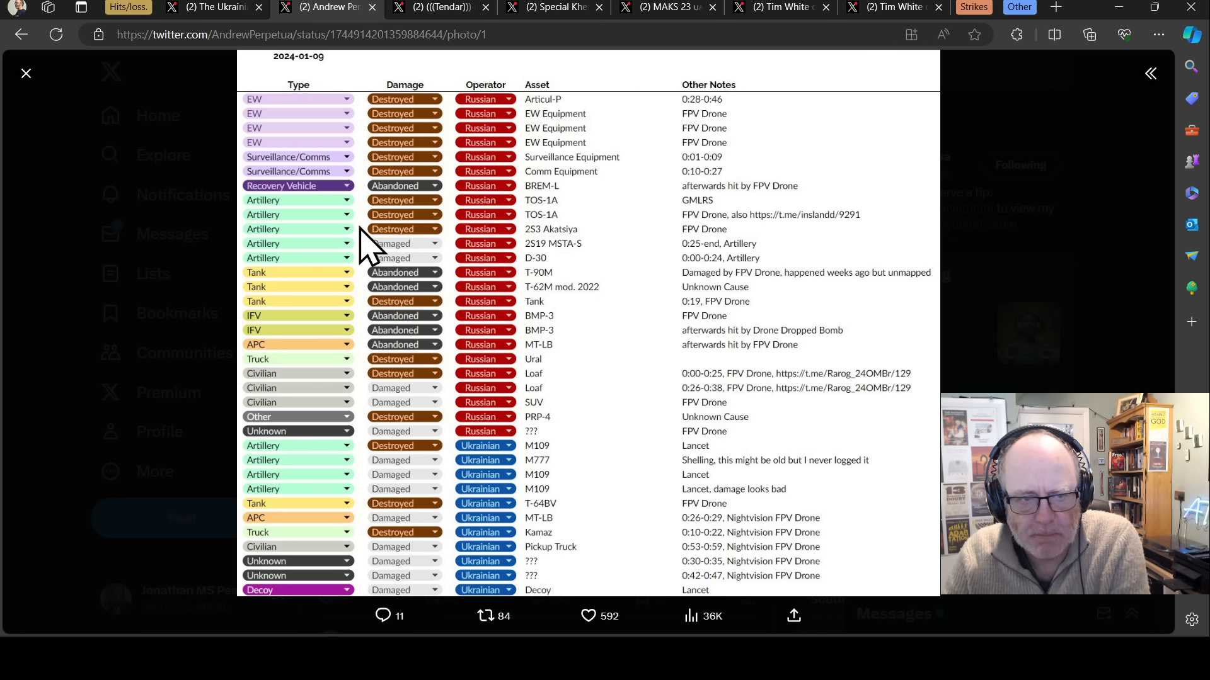
mouse_move(332, 147)
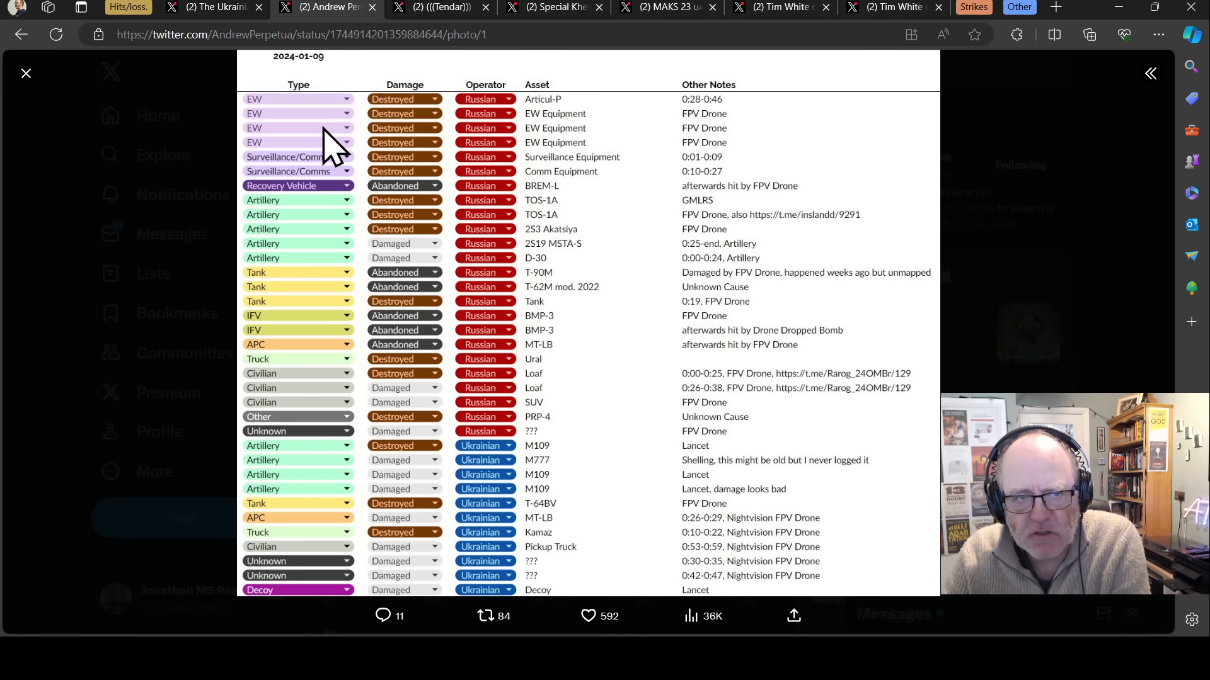
mouse_move(320, 150)
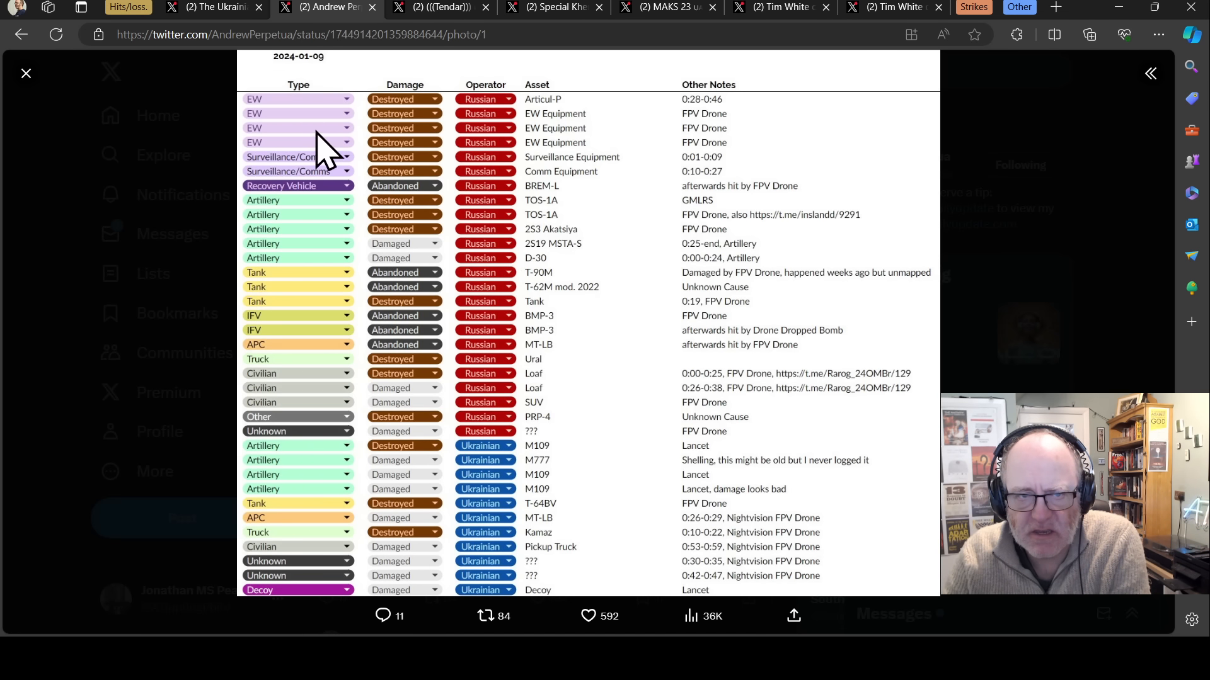
mouse_move(420, 151)
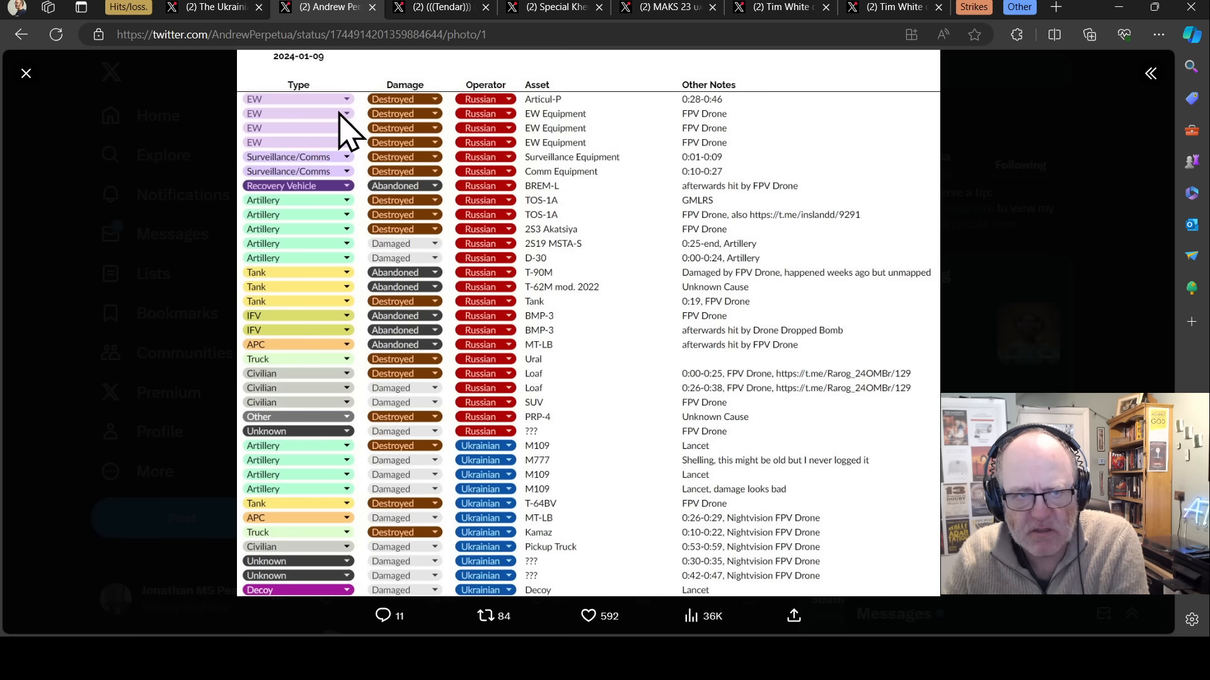
mouse_move(258, 127)
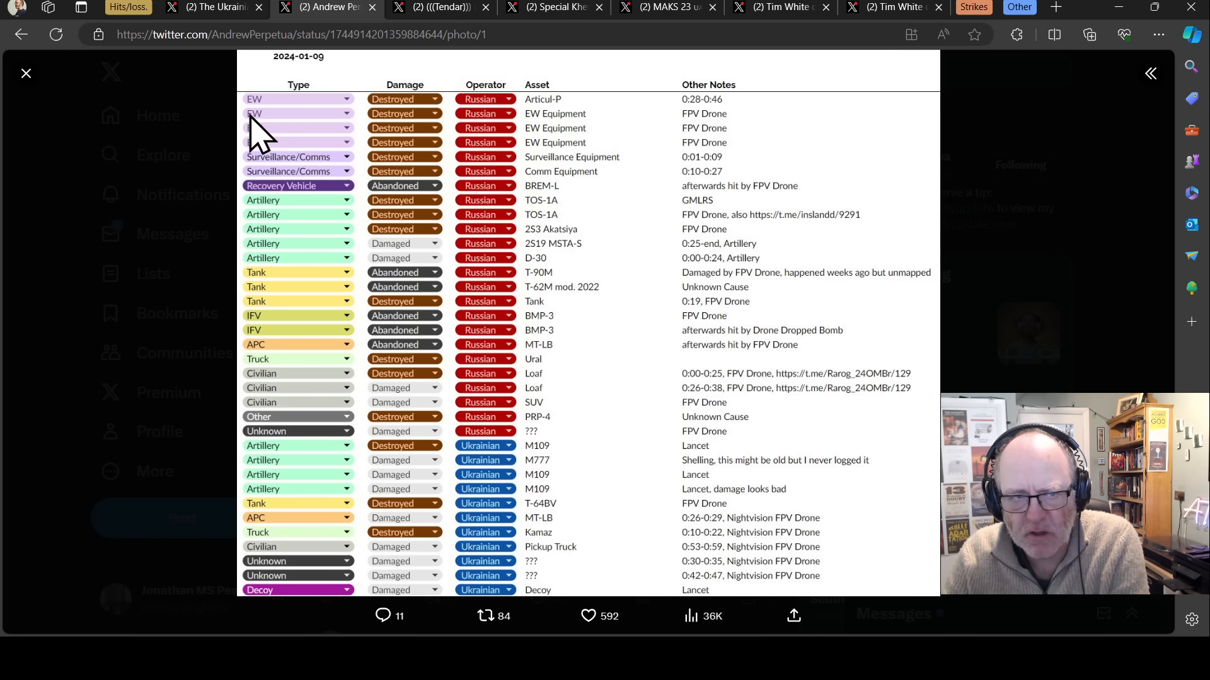
mouse_move(350, 34)
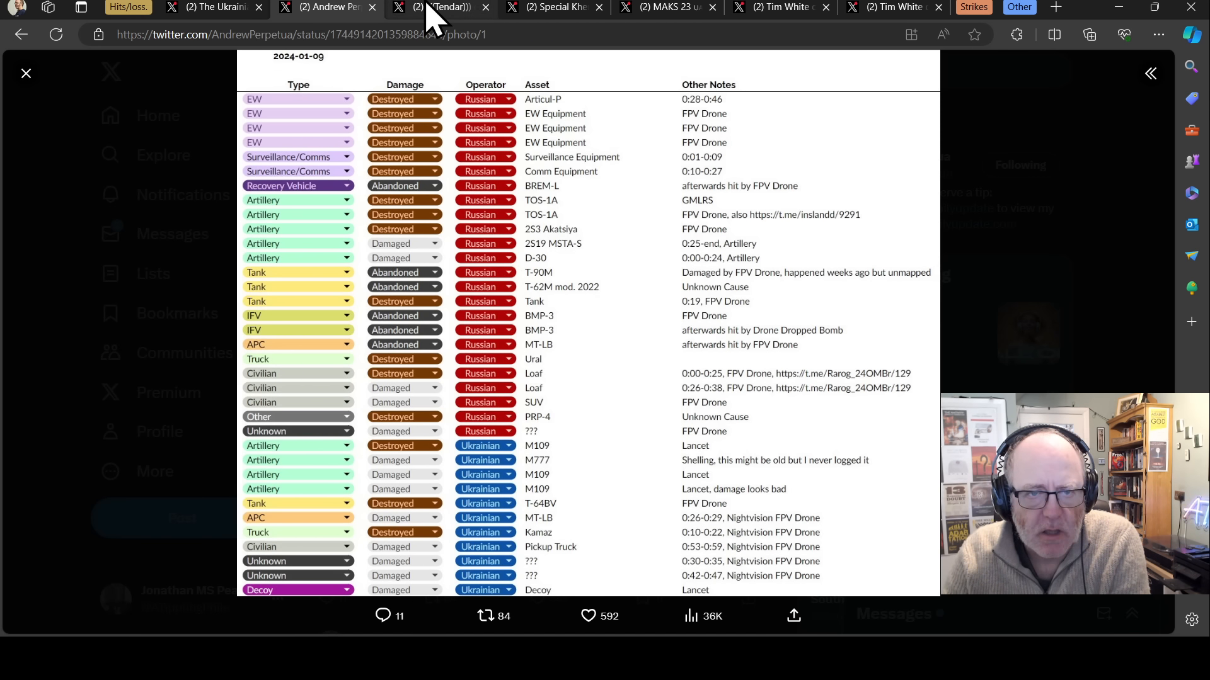
- Show Tendar's post criticising the TOS-1A as an easy target for cheap FPV drones
left_click(436, 7)
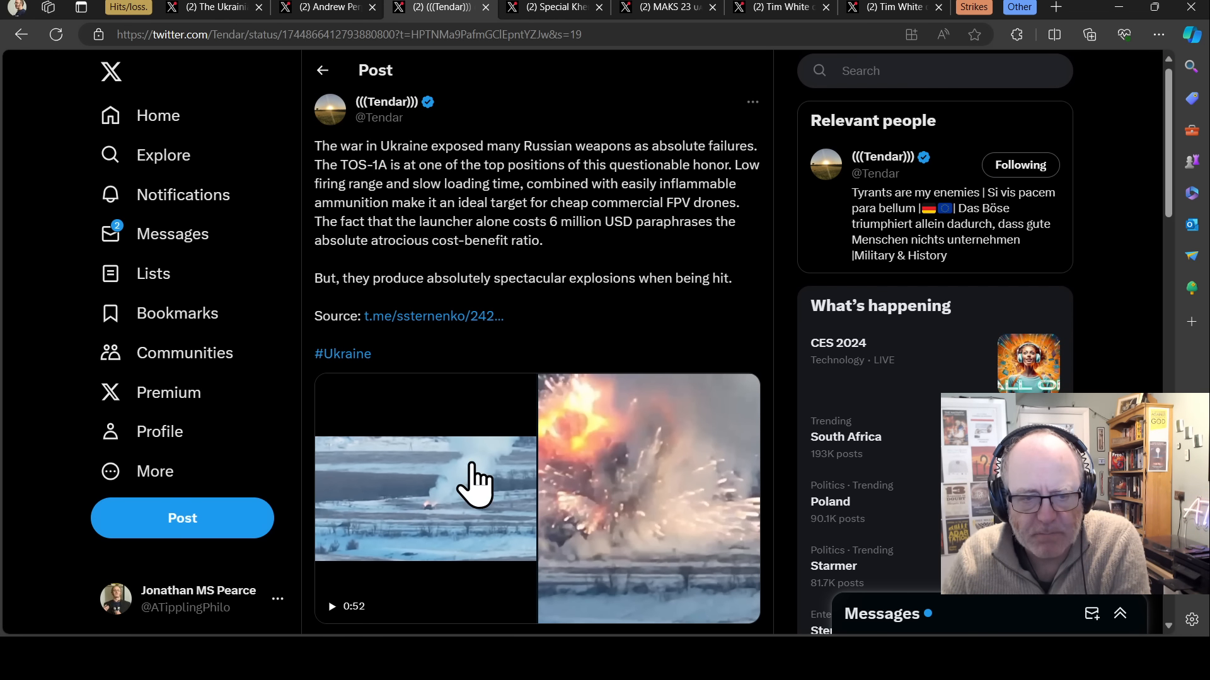
mouse_move(420, 485)
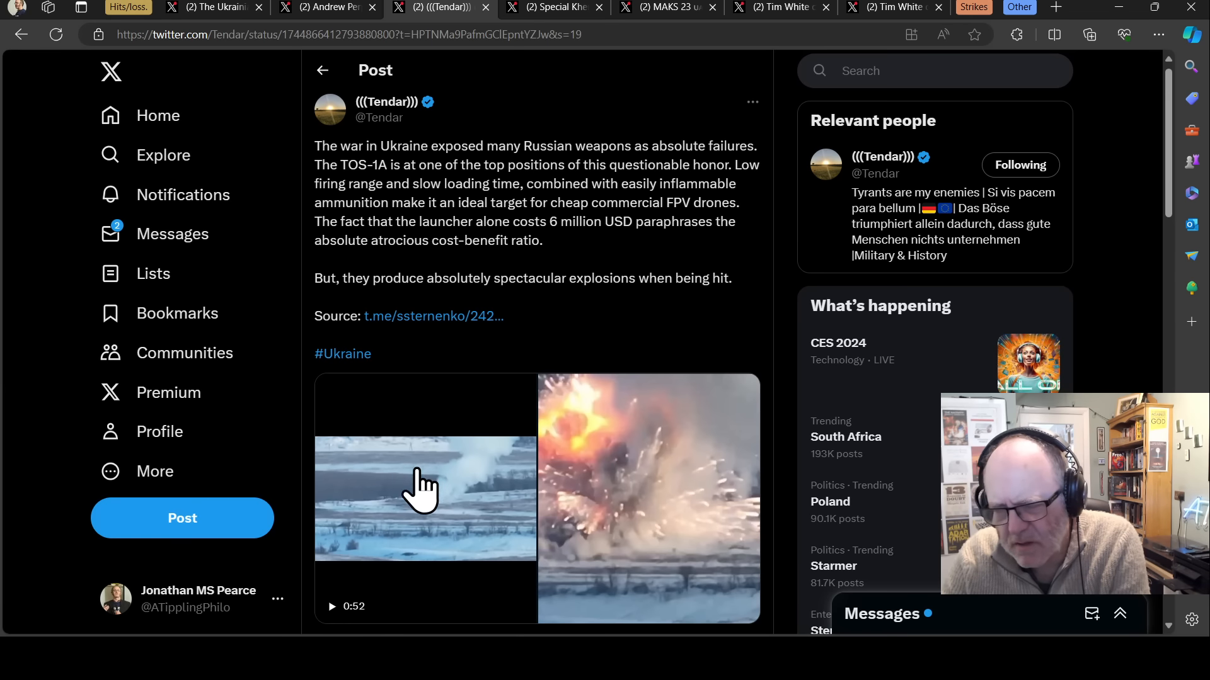
mouse_move(412, 347)
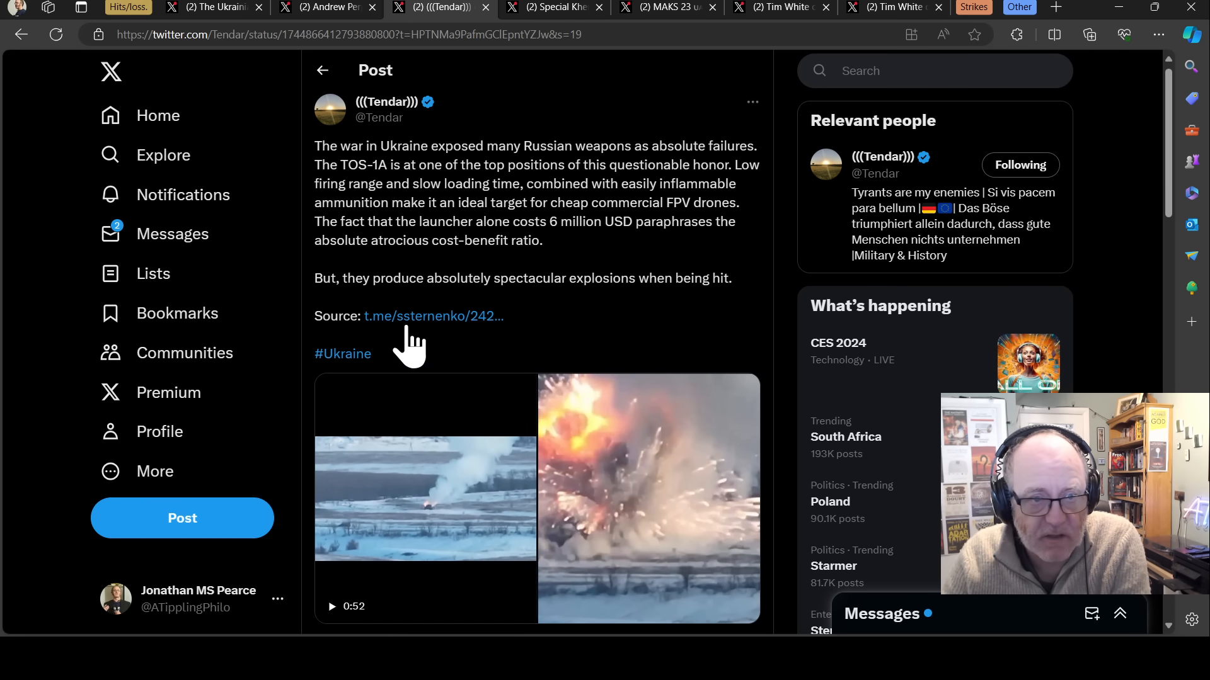
mouse_move(352, 177)
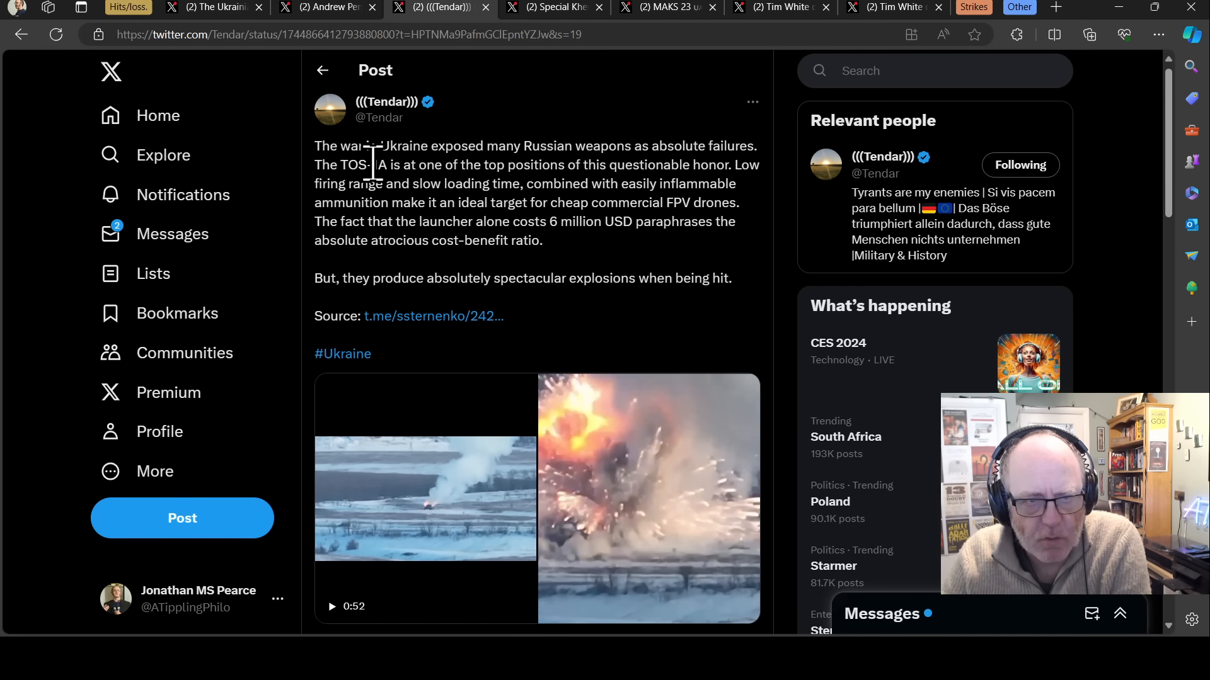
mouse_move(601, 255)
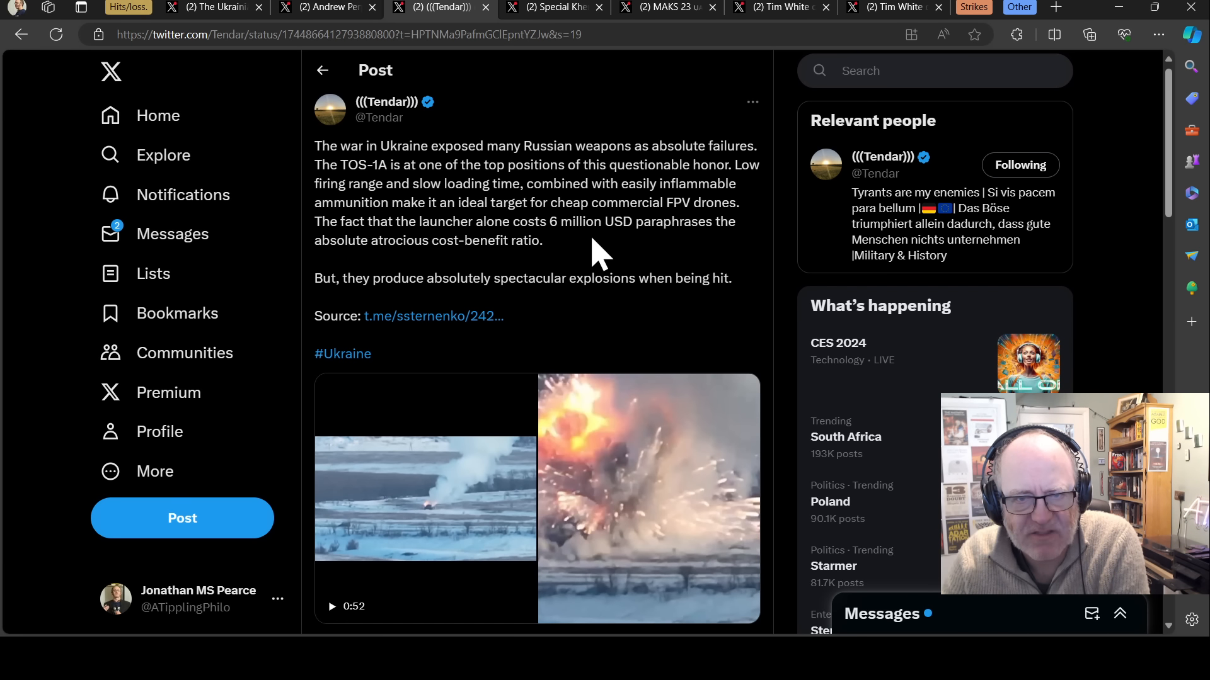
mouse_move(580, 228)
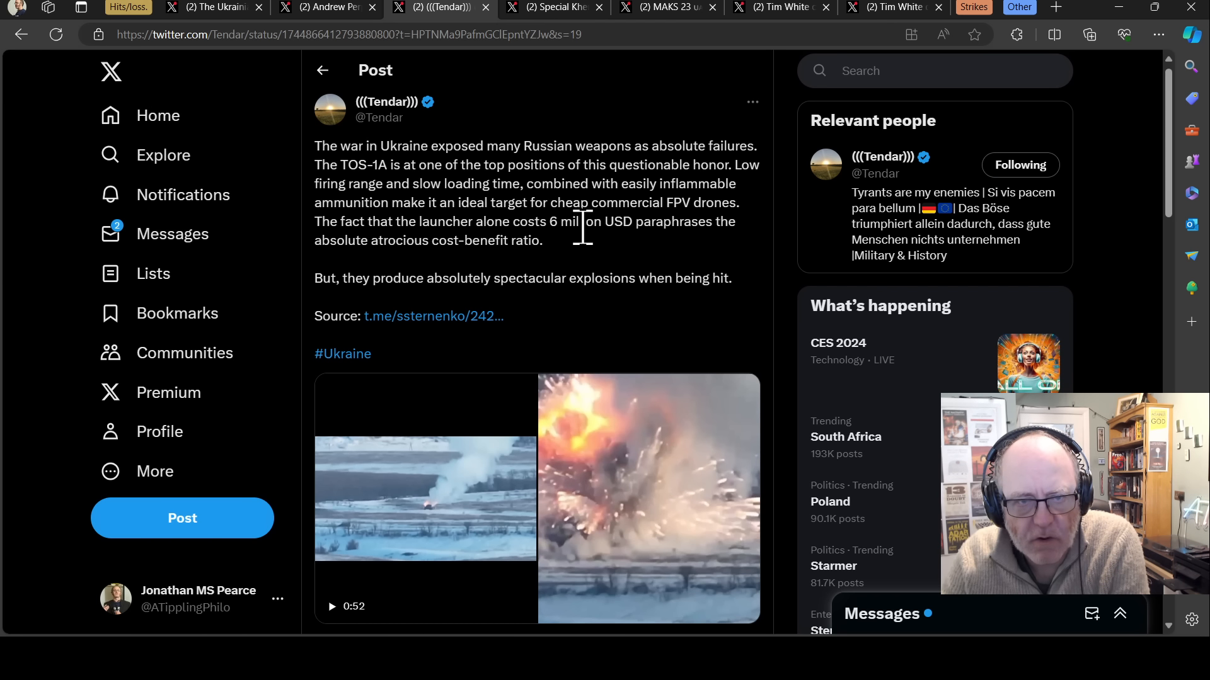
mouse_move(625, 223)
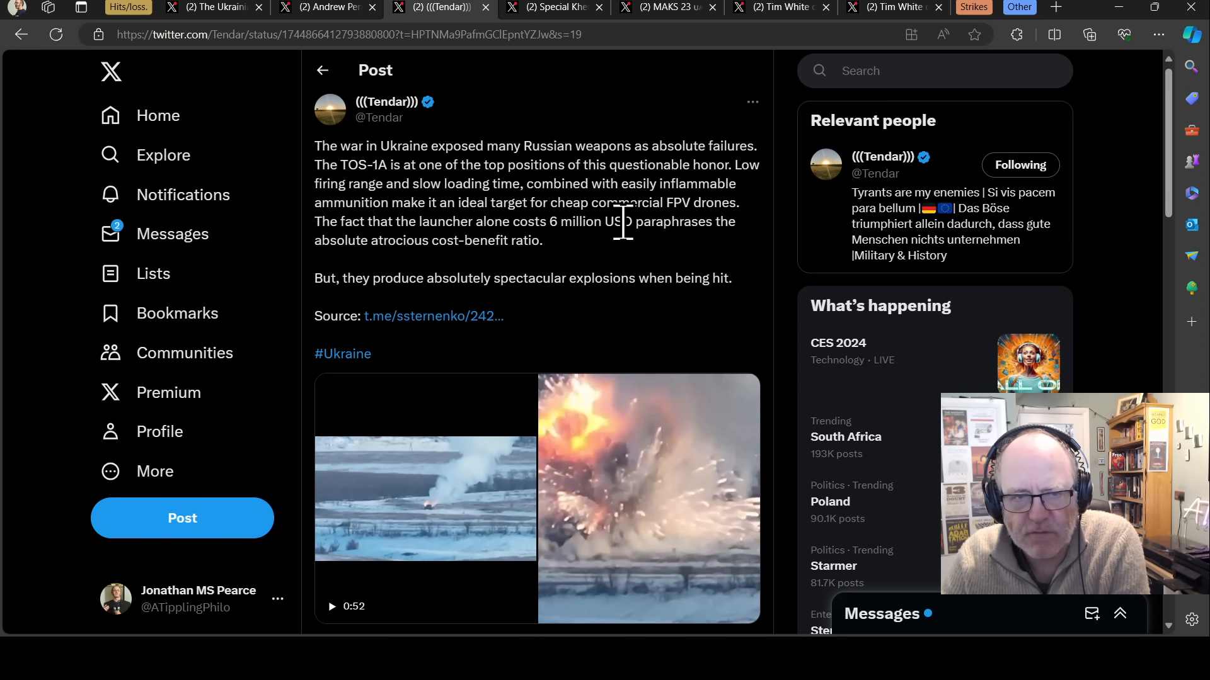
mouse_move(632, 263)
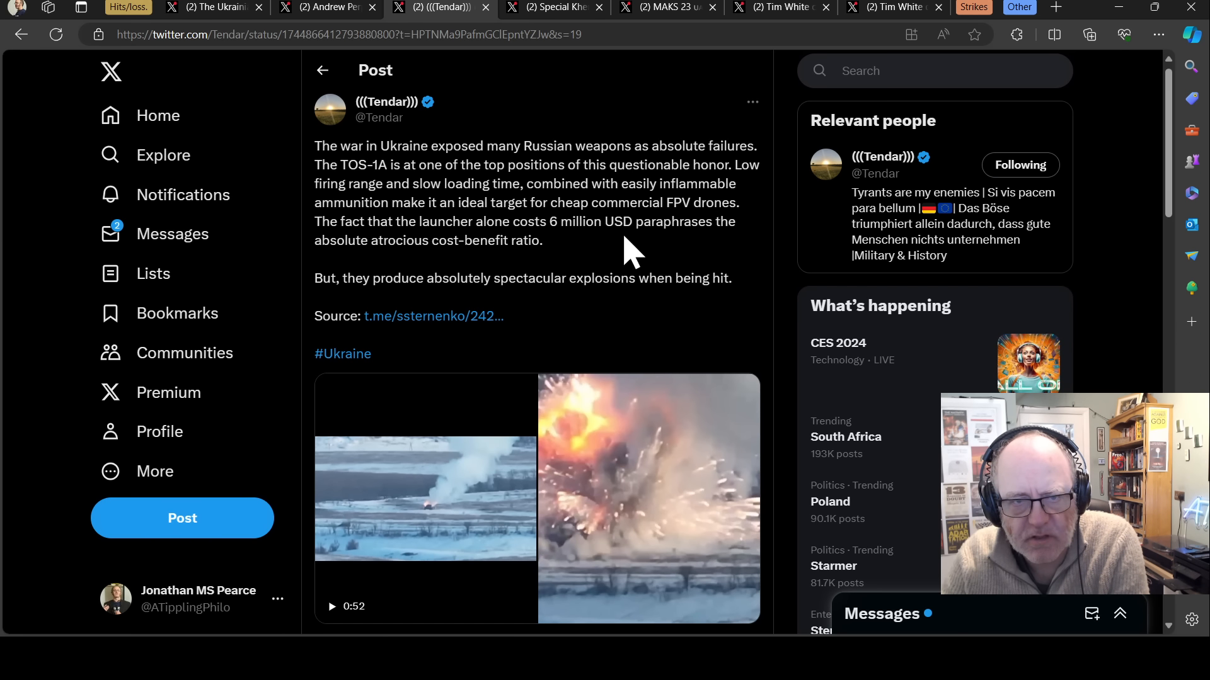
mouse_move(661, 264)
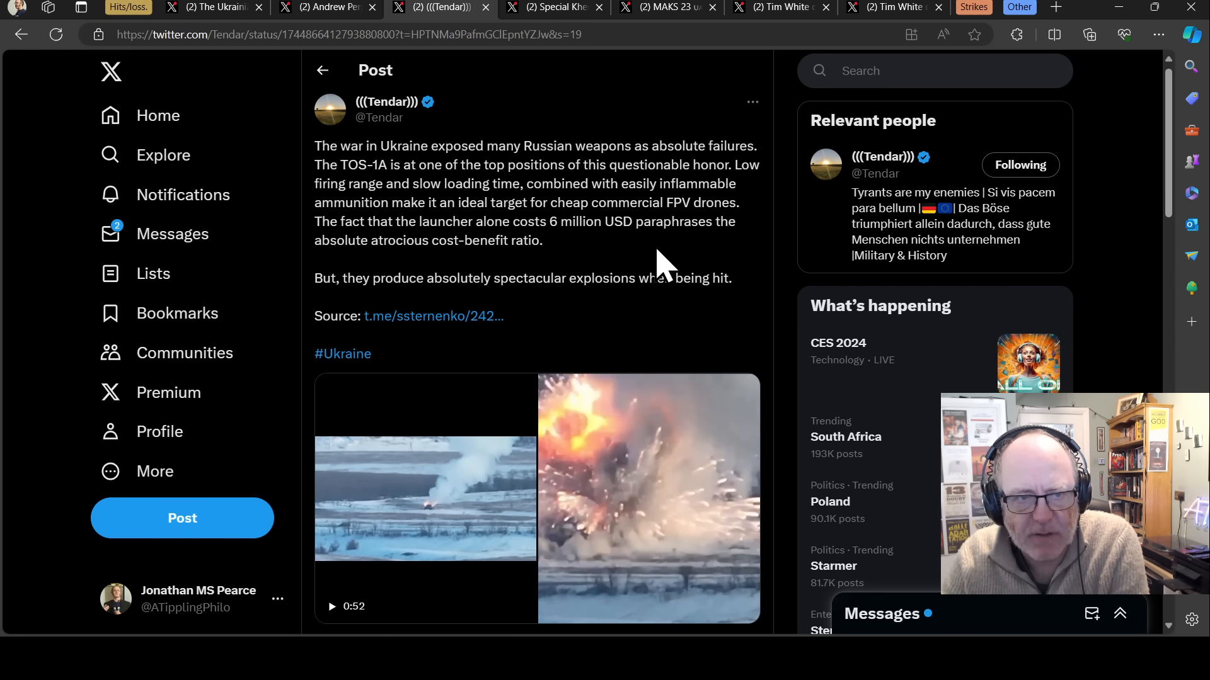
mouse_move(652, 265)
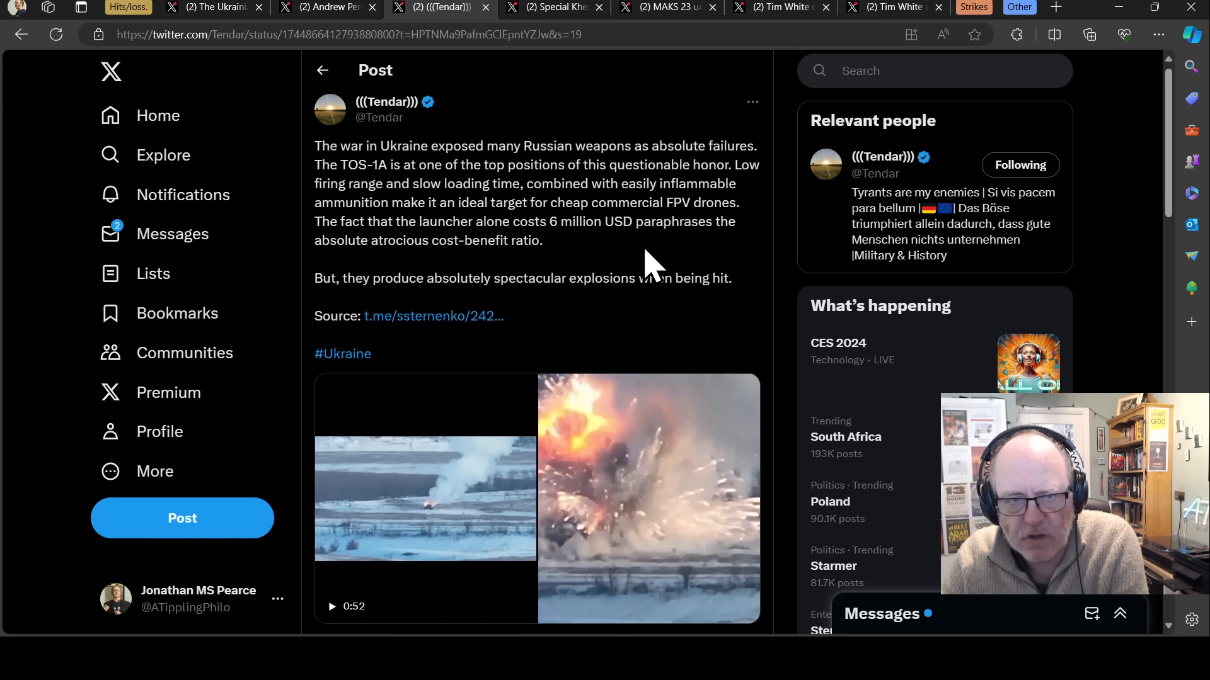
mouse_move(586, 255)
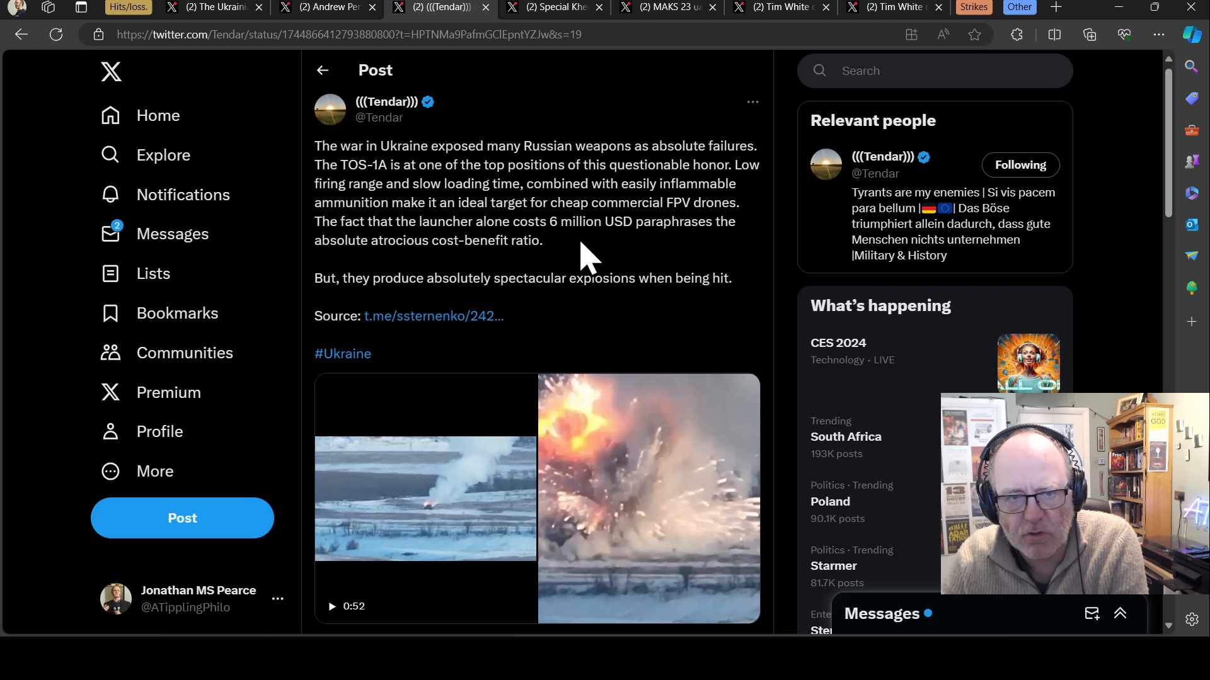
mouse_move(618, 258)
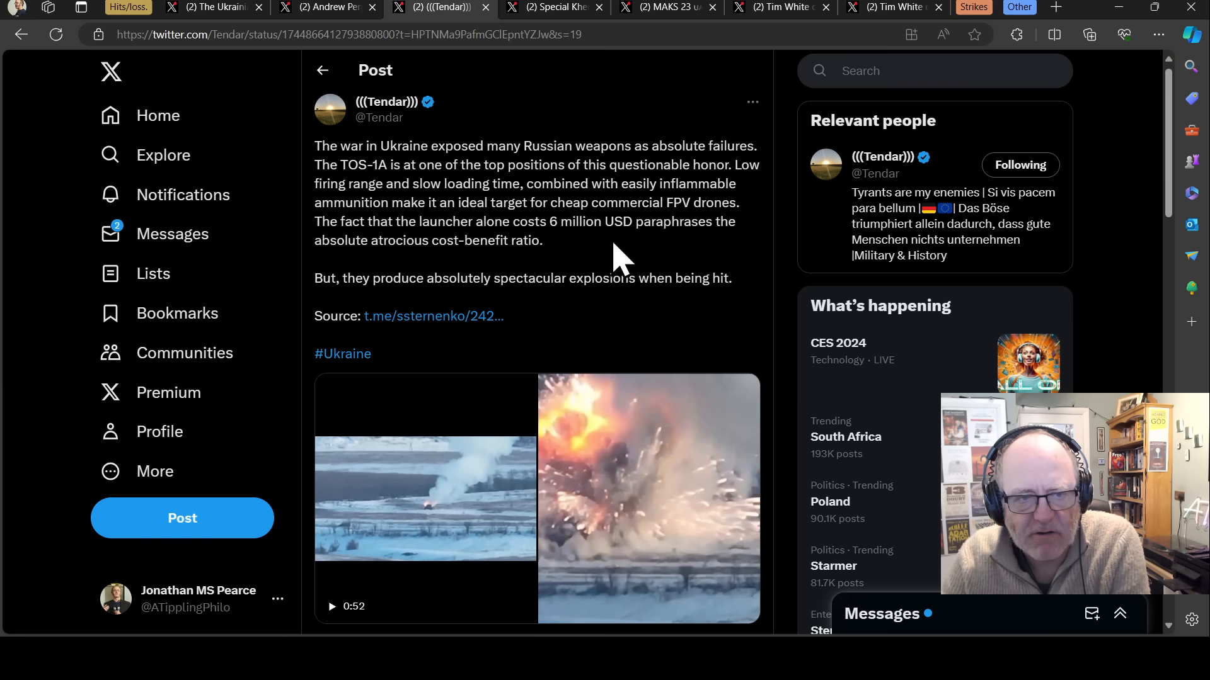
mouse_move(571, 262)
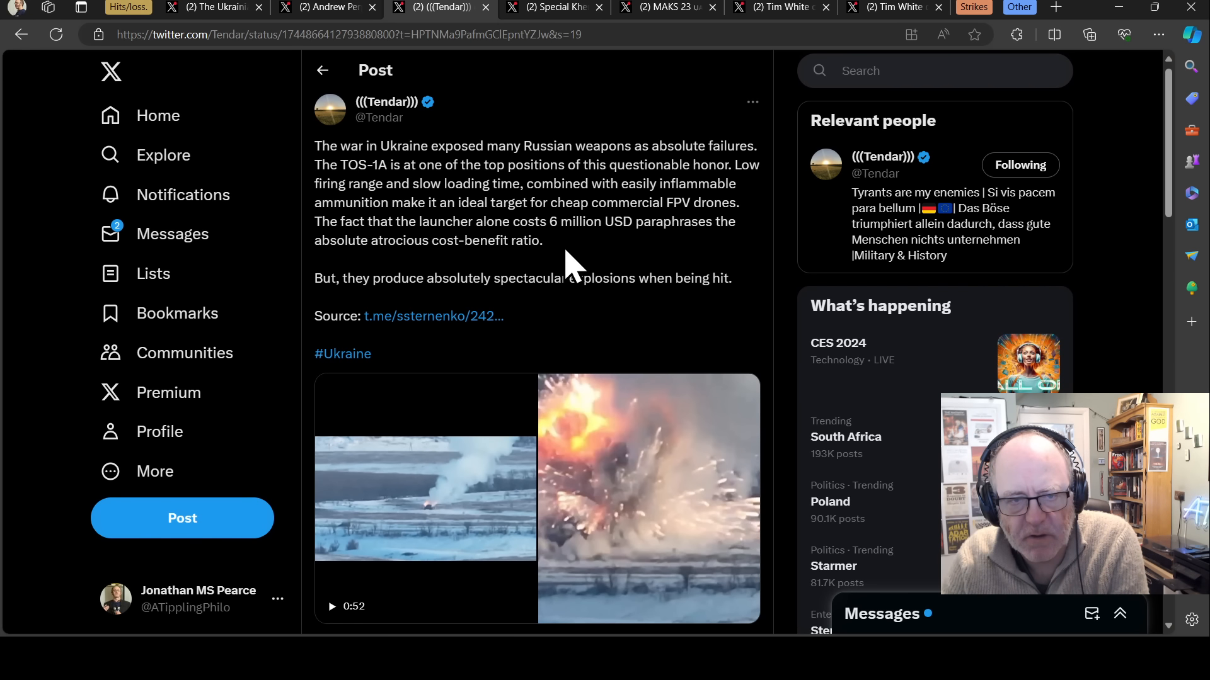
mouse_move(516, 240)
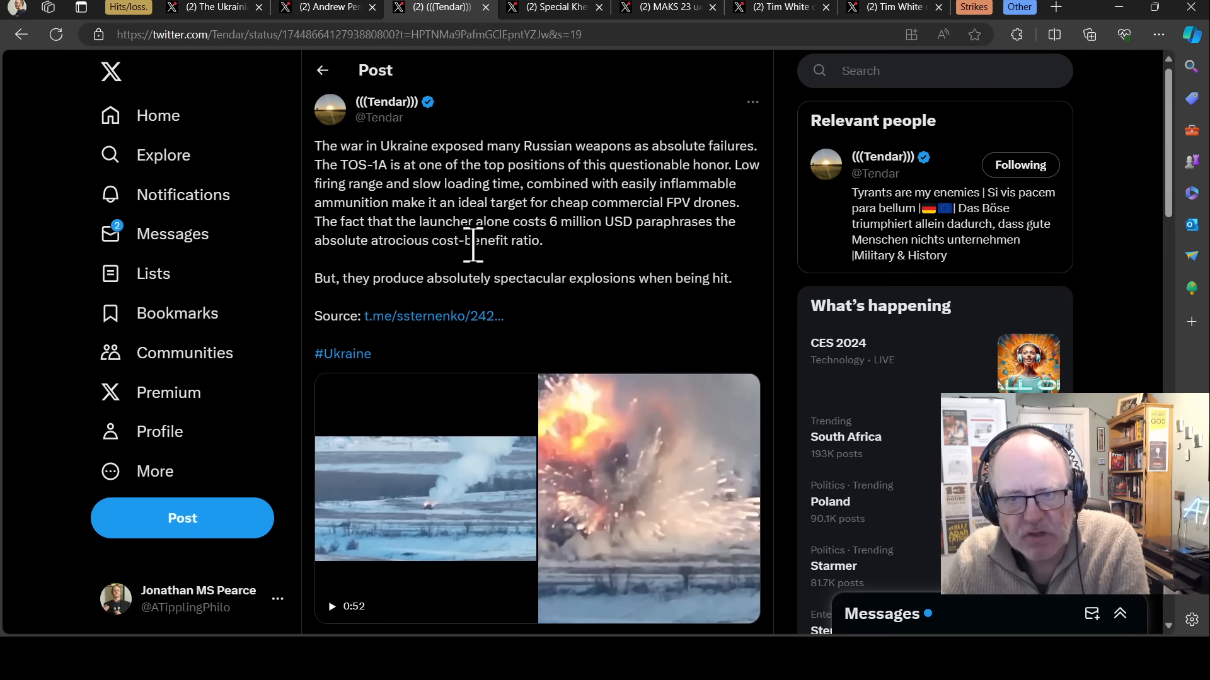
mouse_move(486, 251)
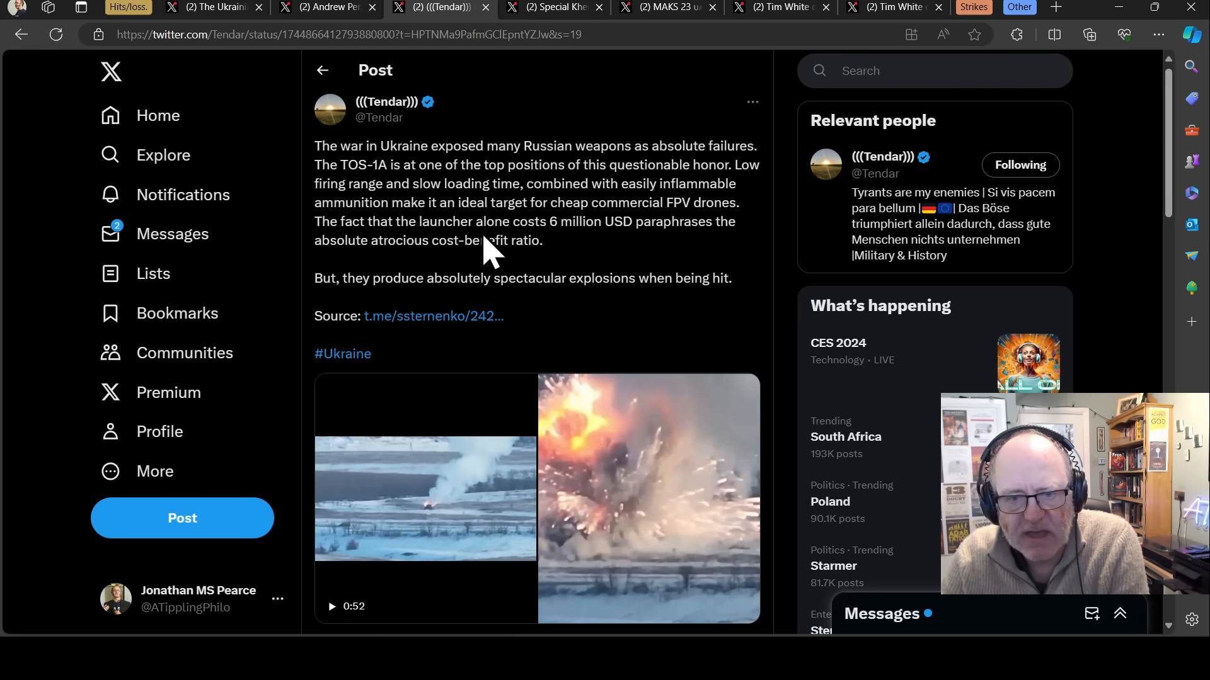
mouse_move(494, 193)
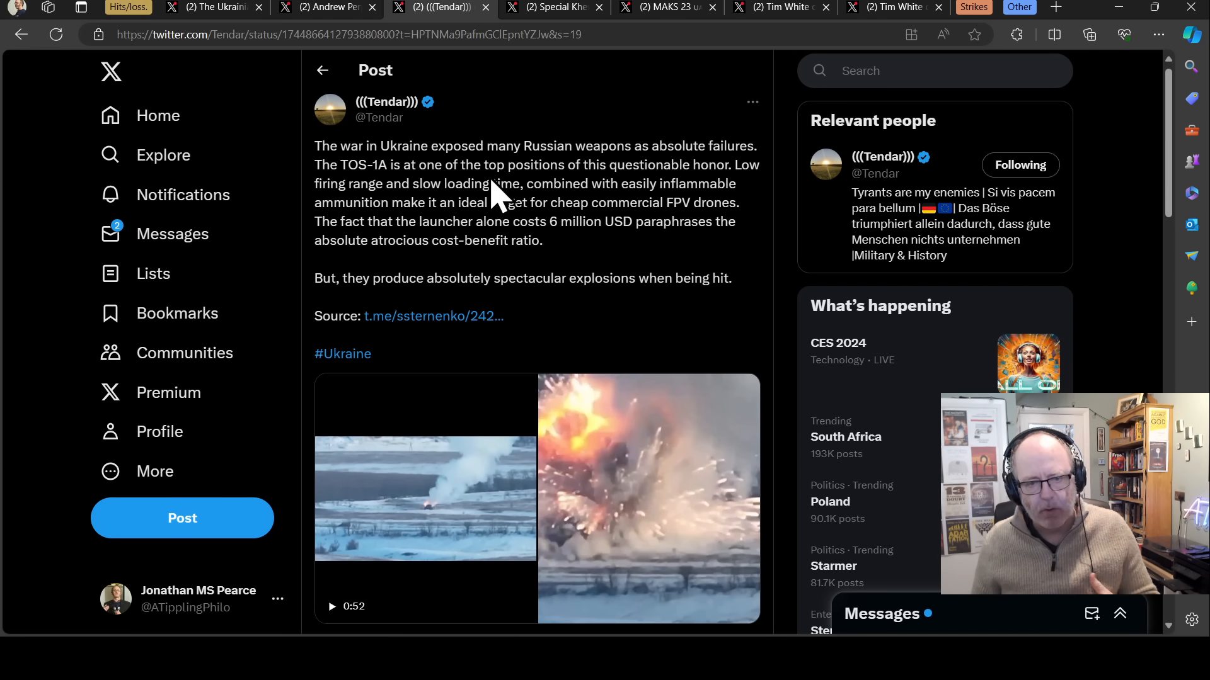
mouse_move(488, 93)
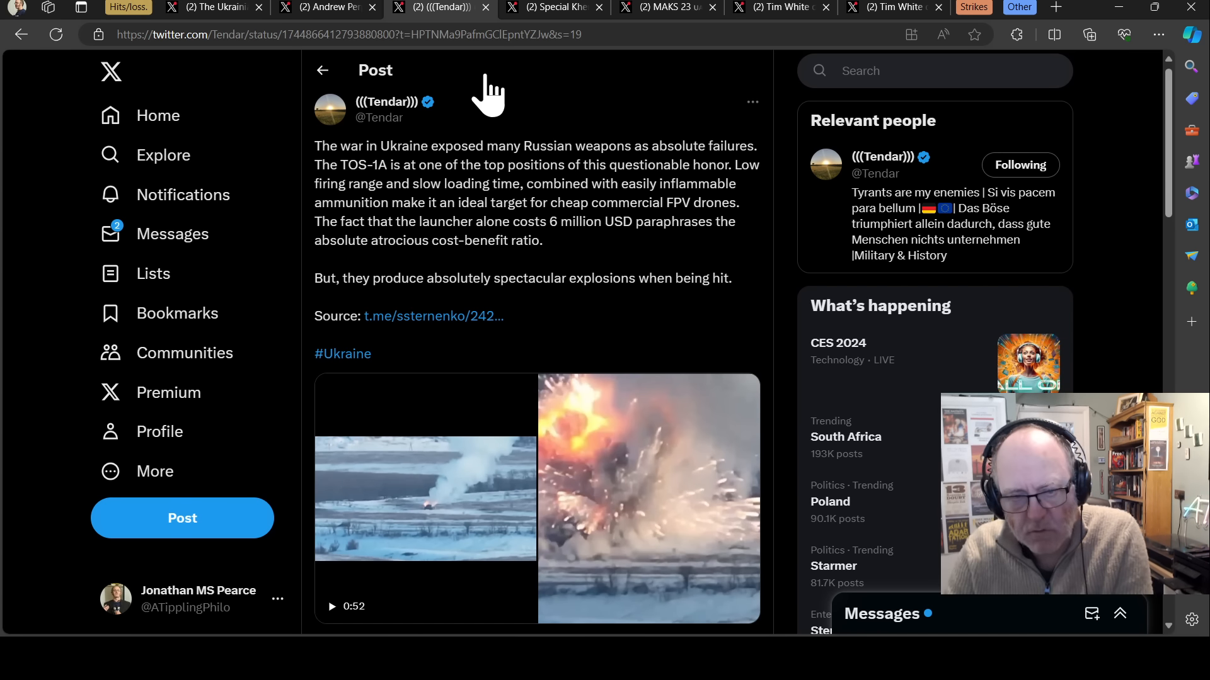
mouse_move(405, 165)
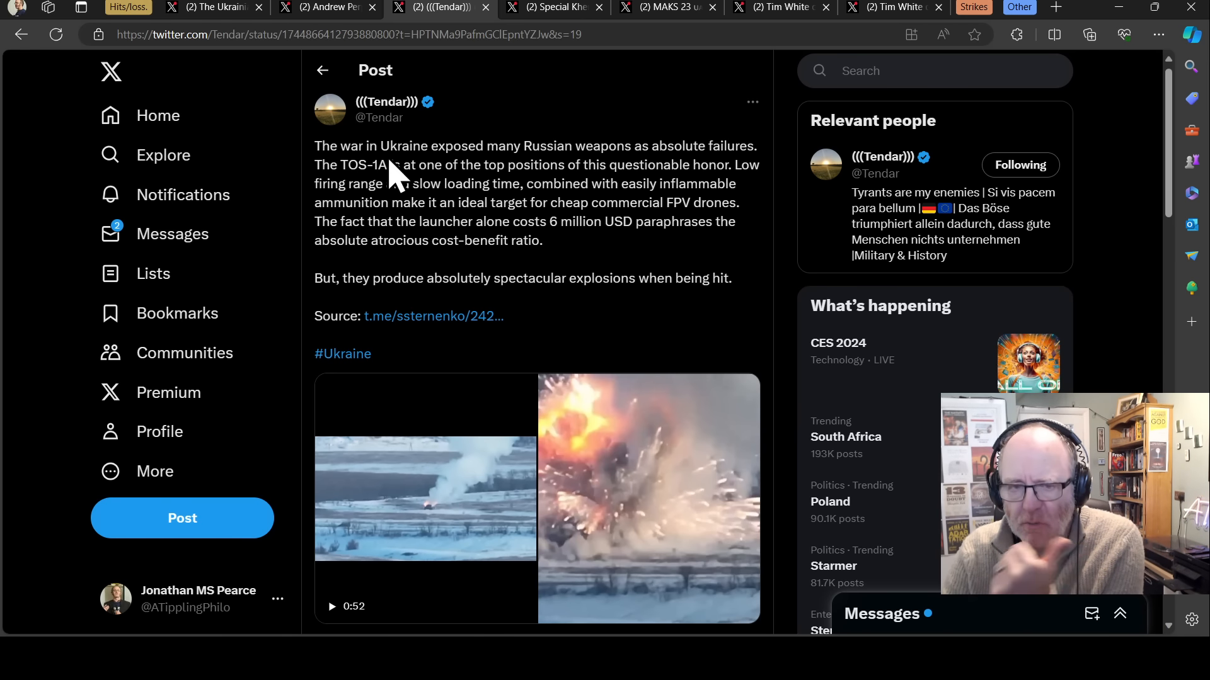
mouse_move(540, 170)
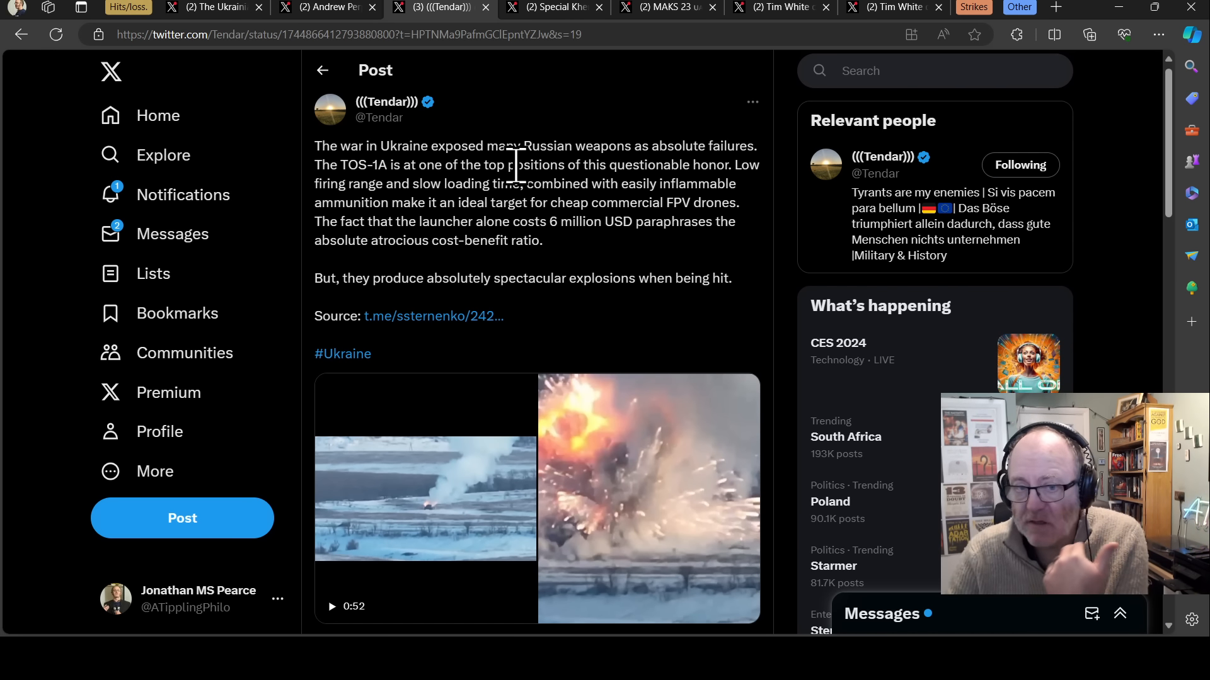
mouse_move(478, 192)
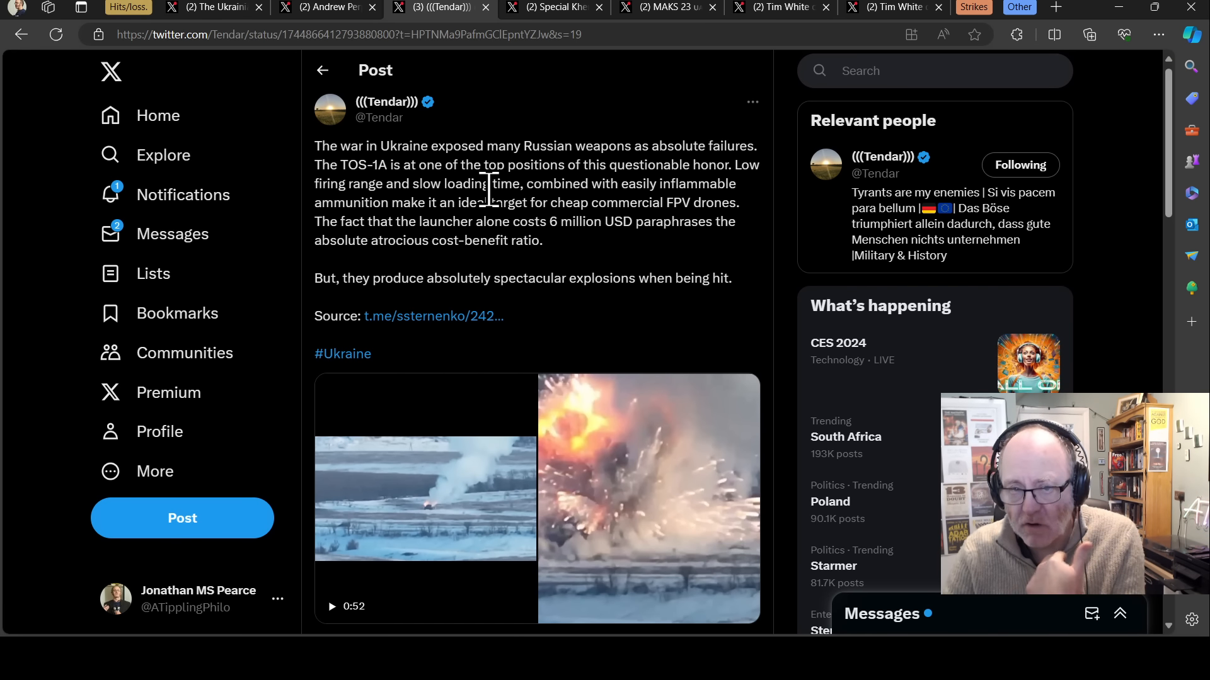
mouse_move(600, 208)
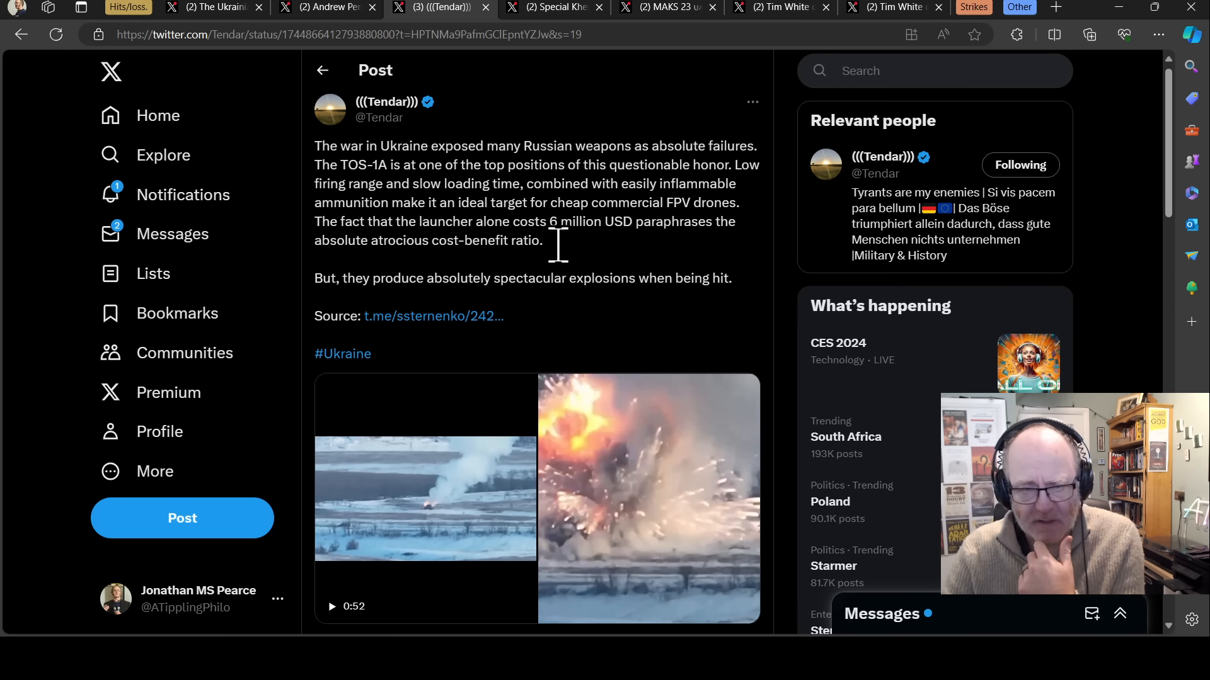
mouse_move(569, 324)
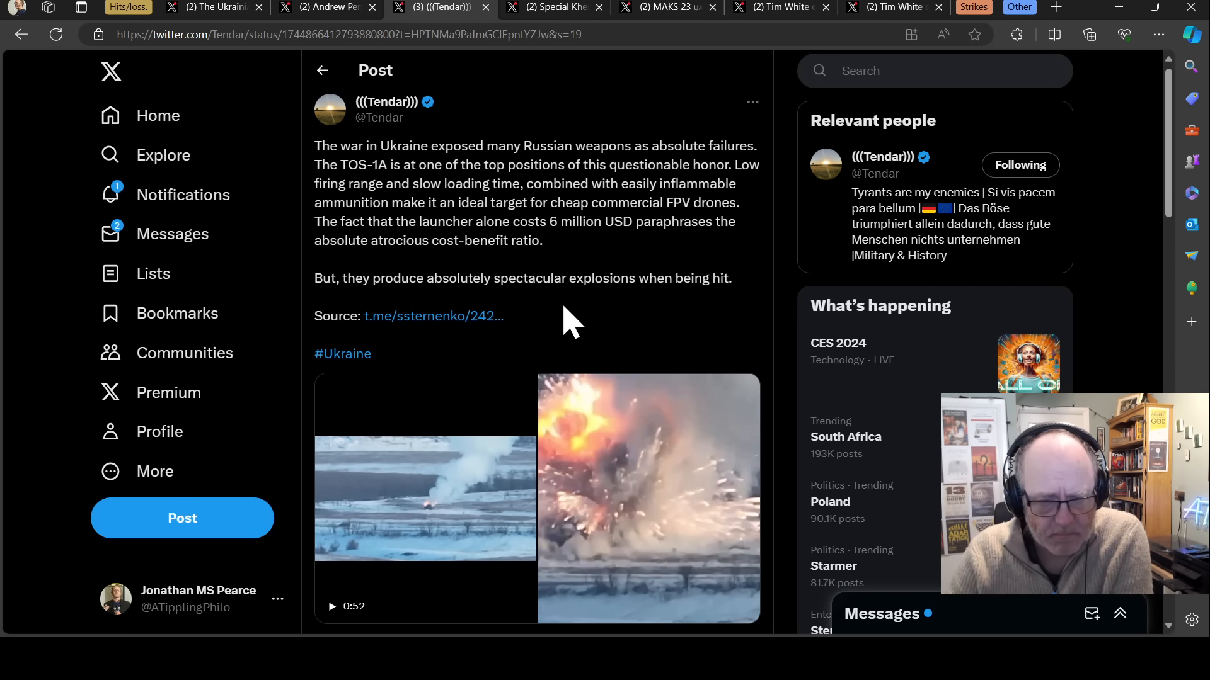
mouse_move(498, 278)
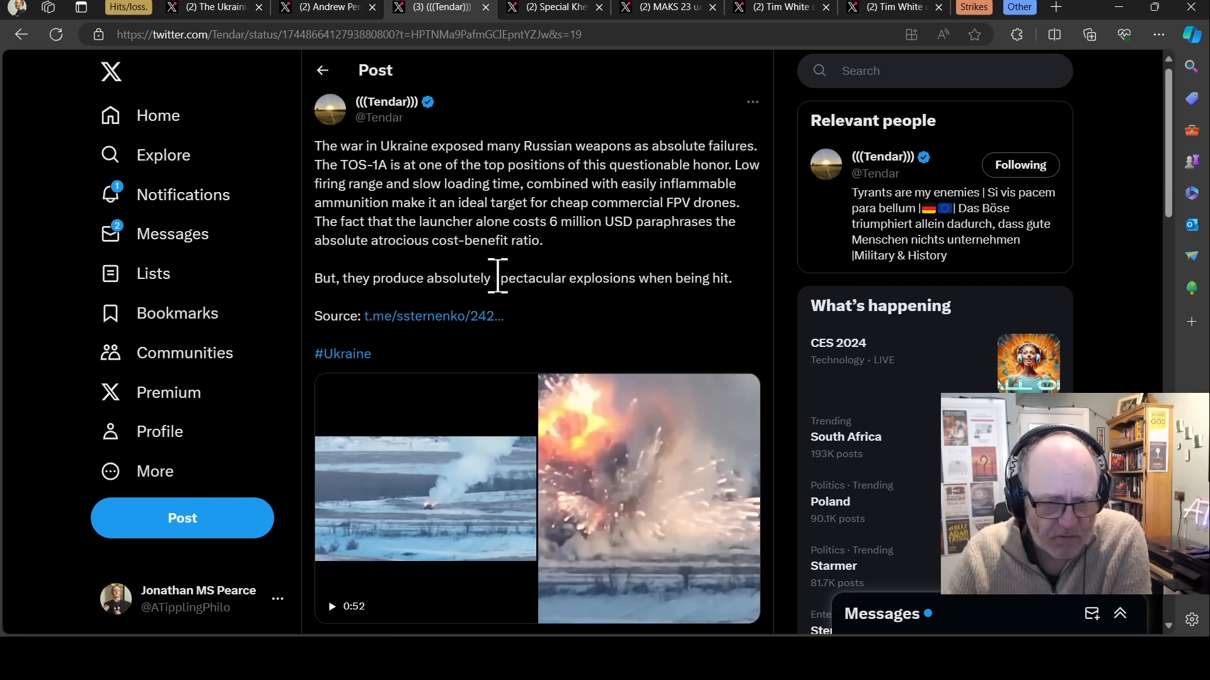
mouse_move(552, 8)
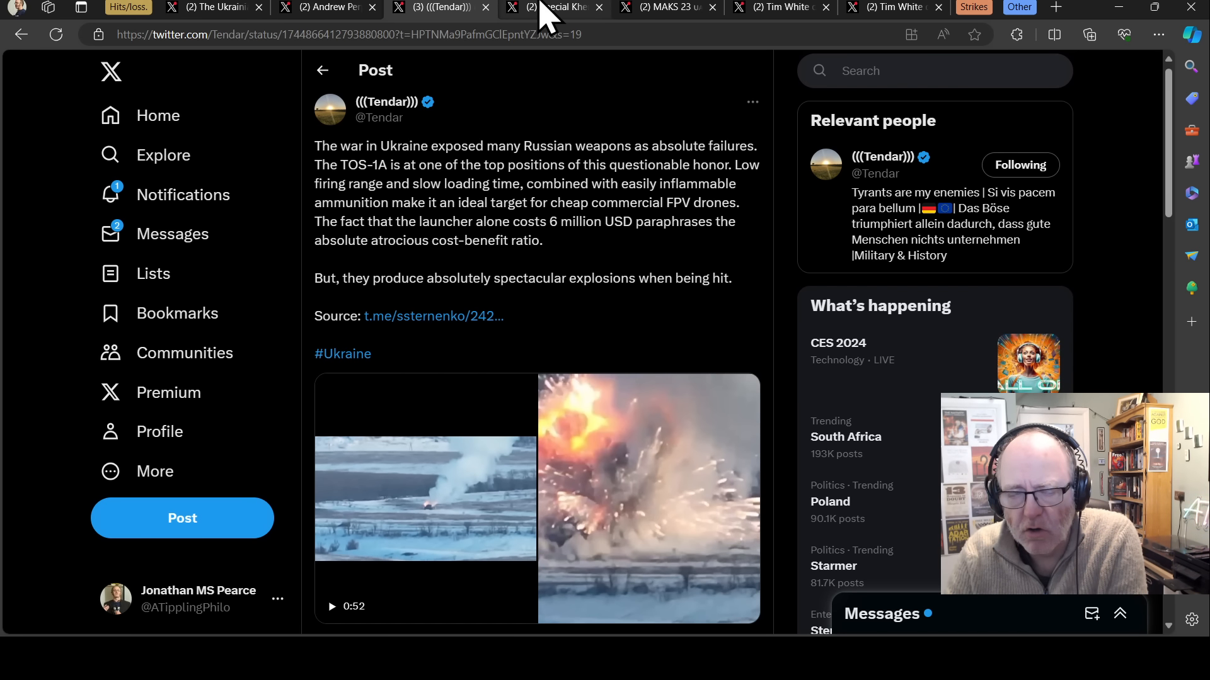
- Reload the Nizhny Tagil railway post, play its video, then open MAKS 23's fuel-tank post
left_click(552, 7)
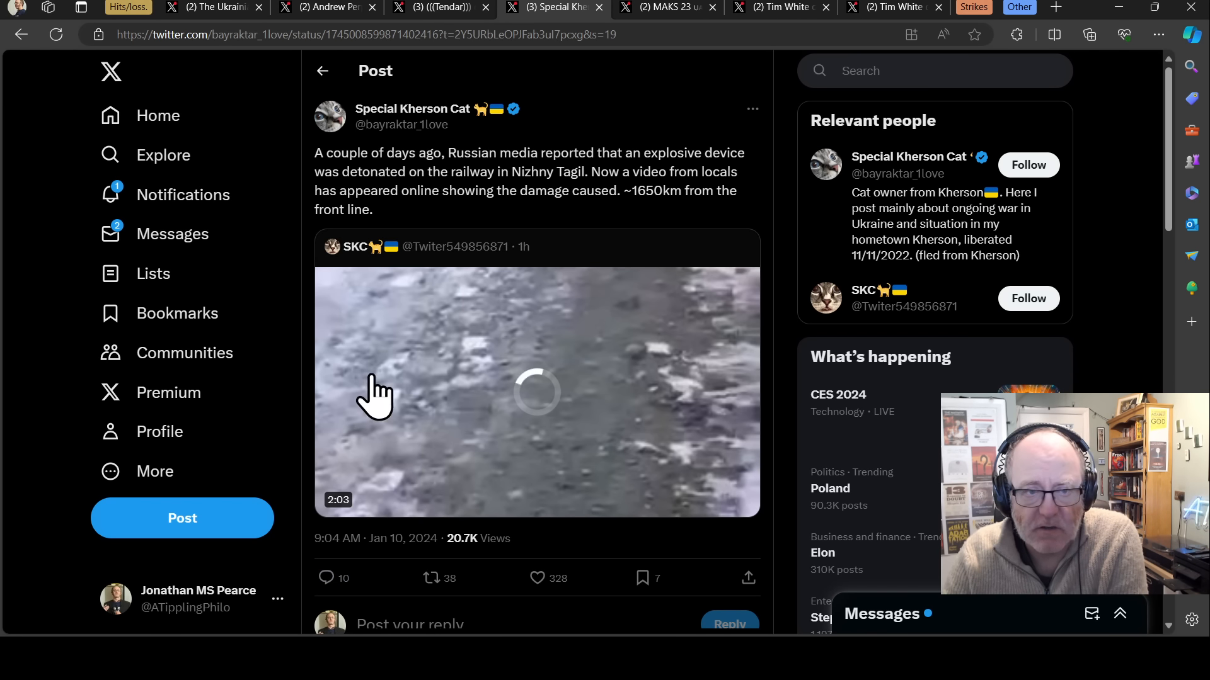
mouse_move(536, 220)
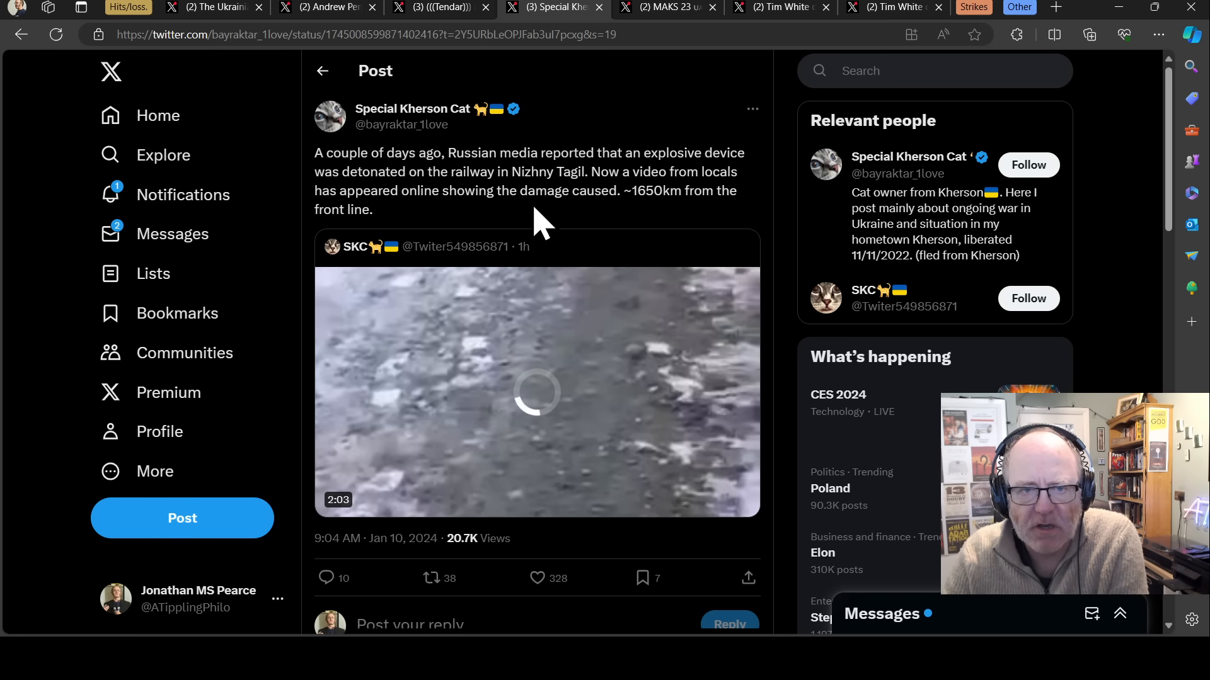
mouse_move(416, 190)
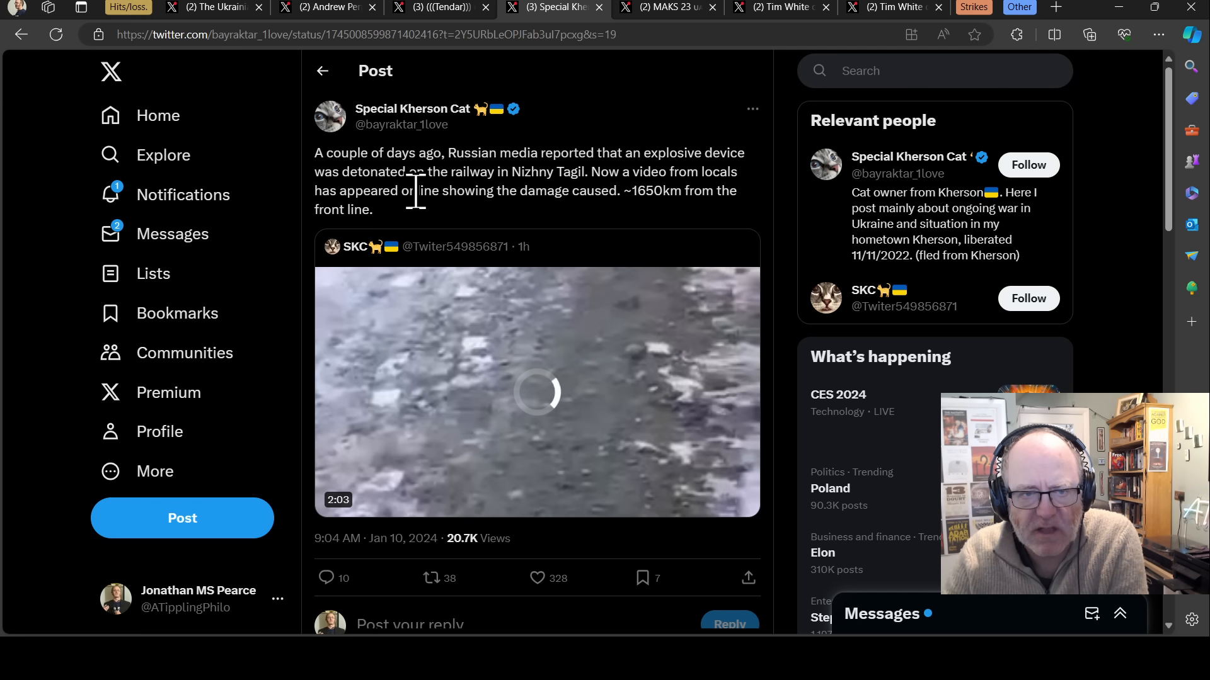
mouse_move(532, 190)
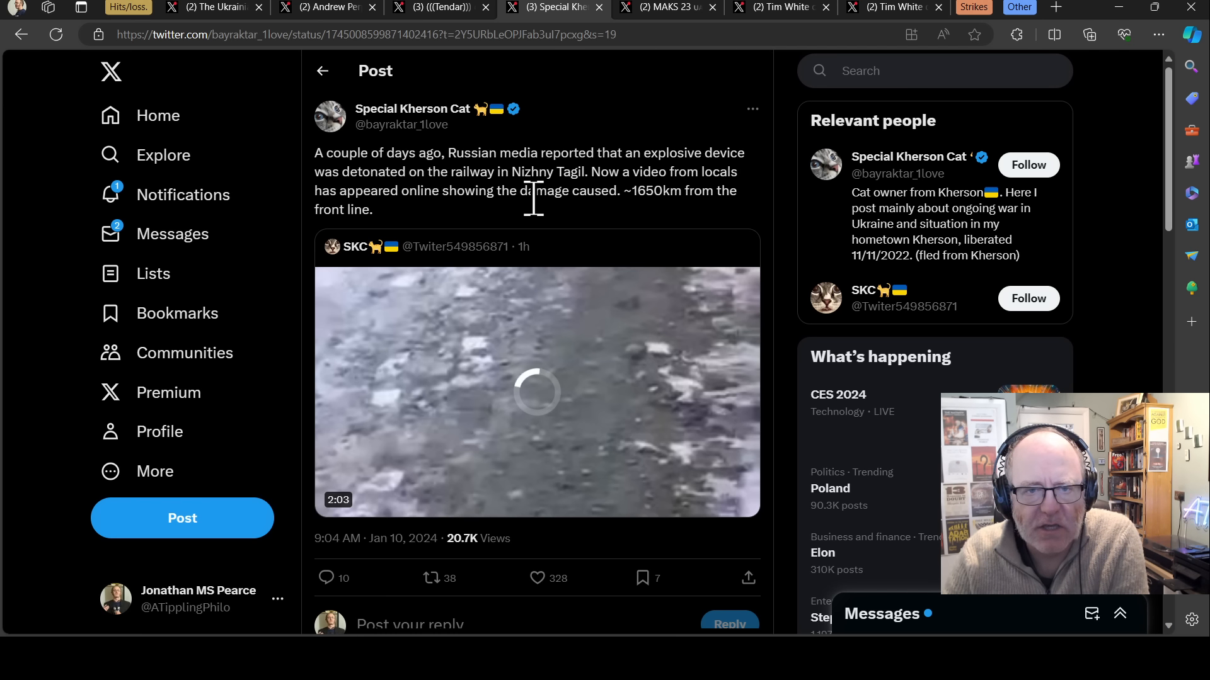
mouse_move(430, 227)
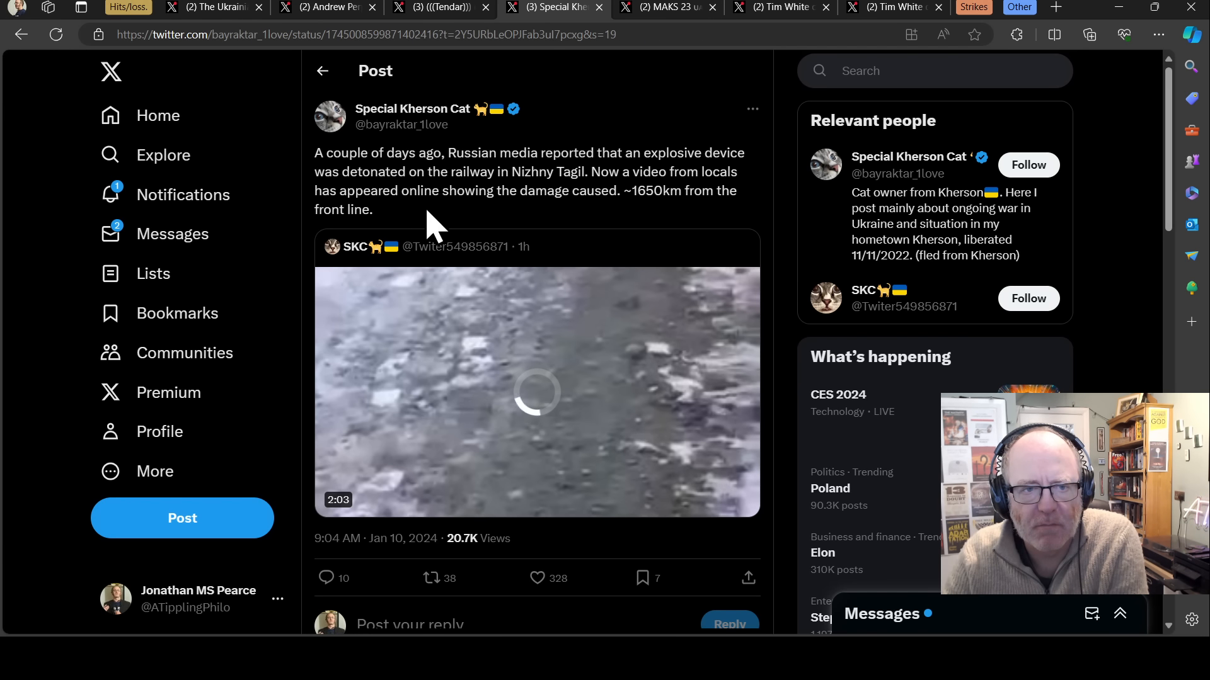
mouse_move(178, 77)
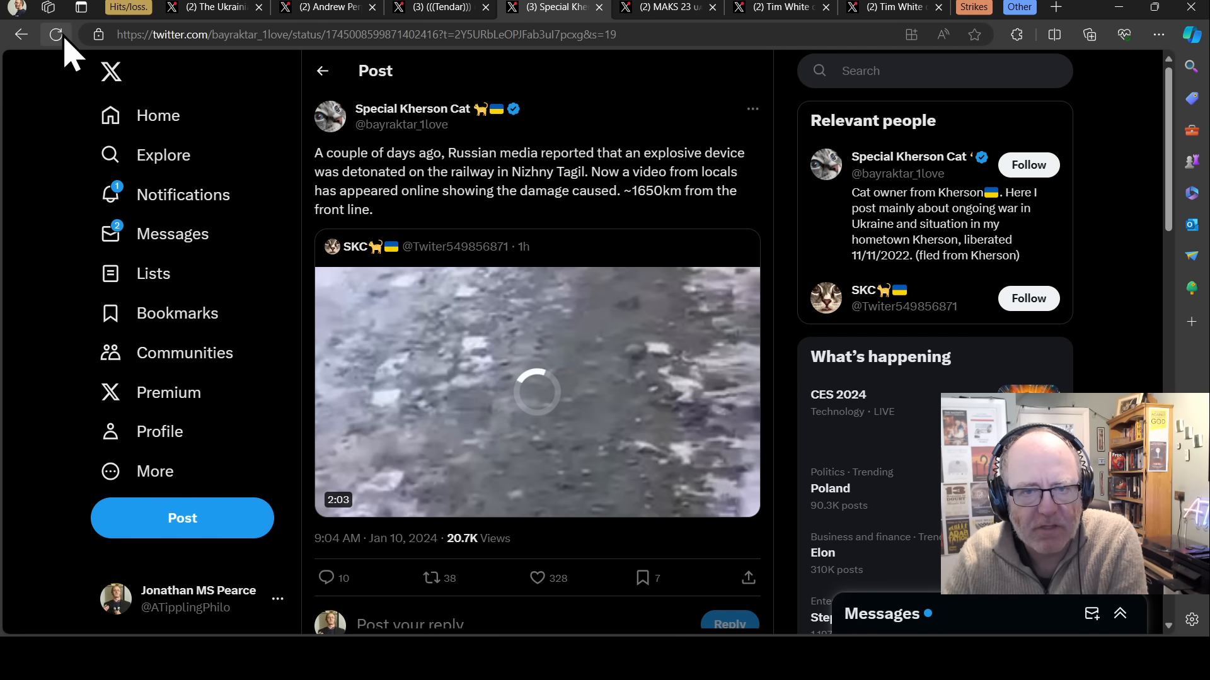
left_click(55, 34)
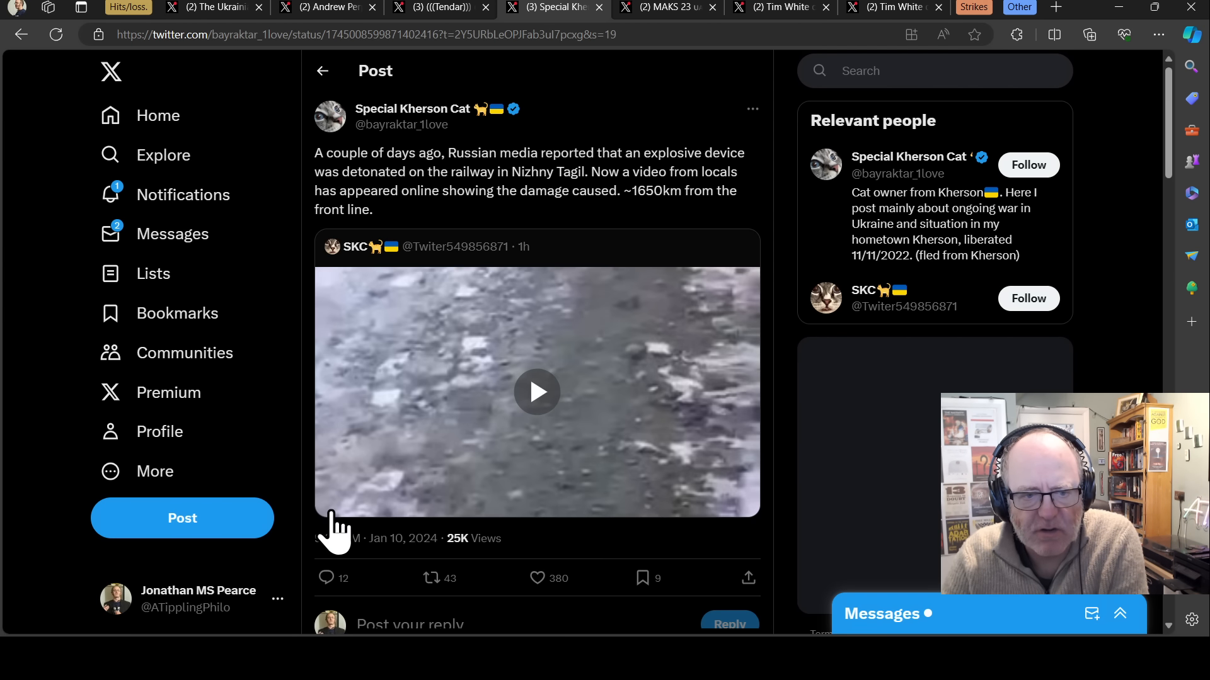
left_click(536, 391)
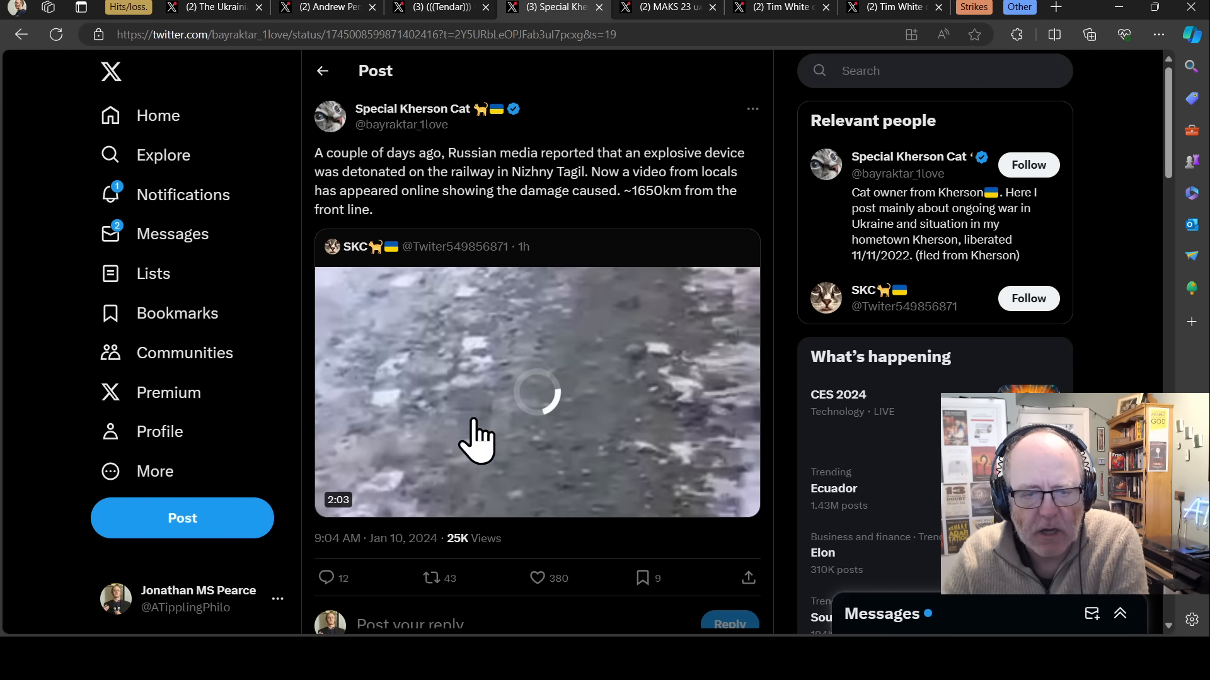
mouse_move(351, 498)
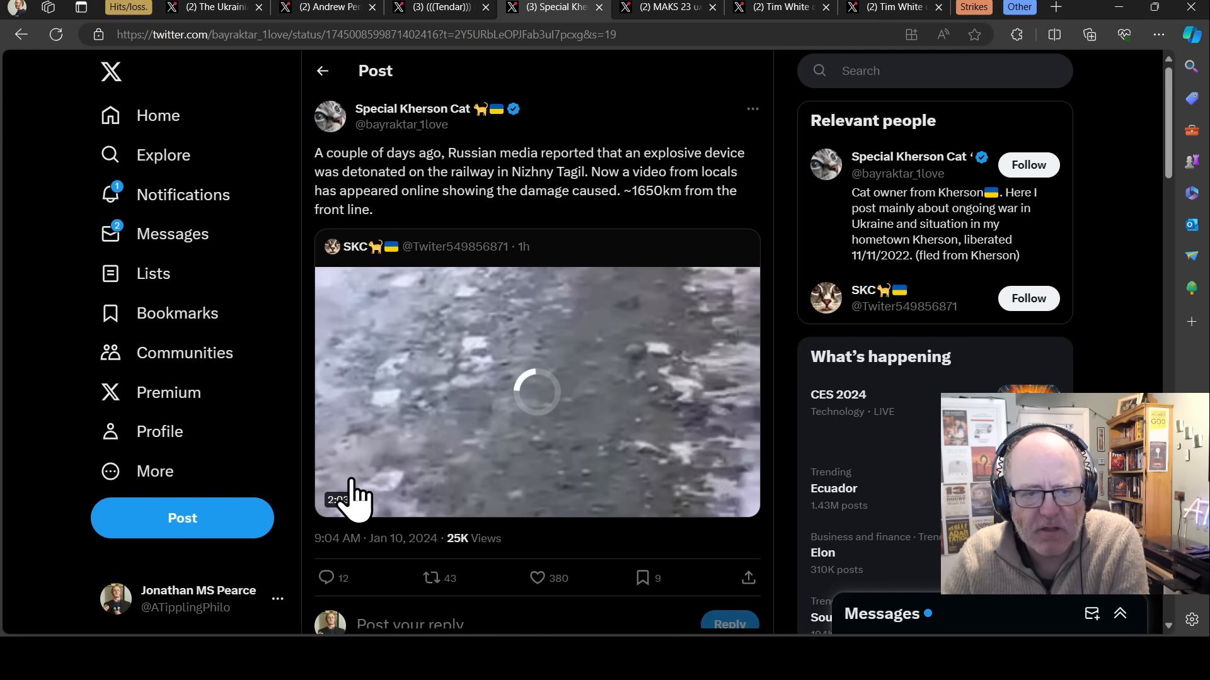
mouse_move(478, 433)
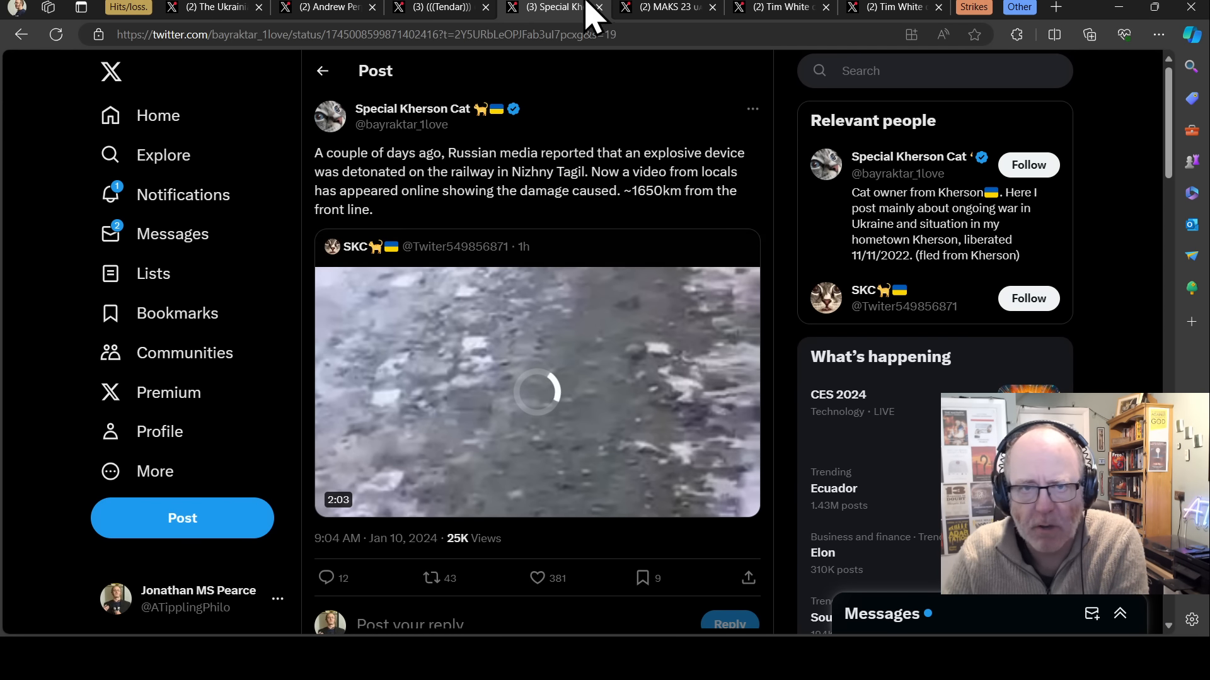
left_click(663, 7)
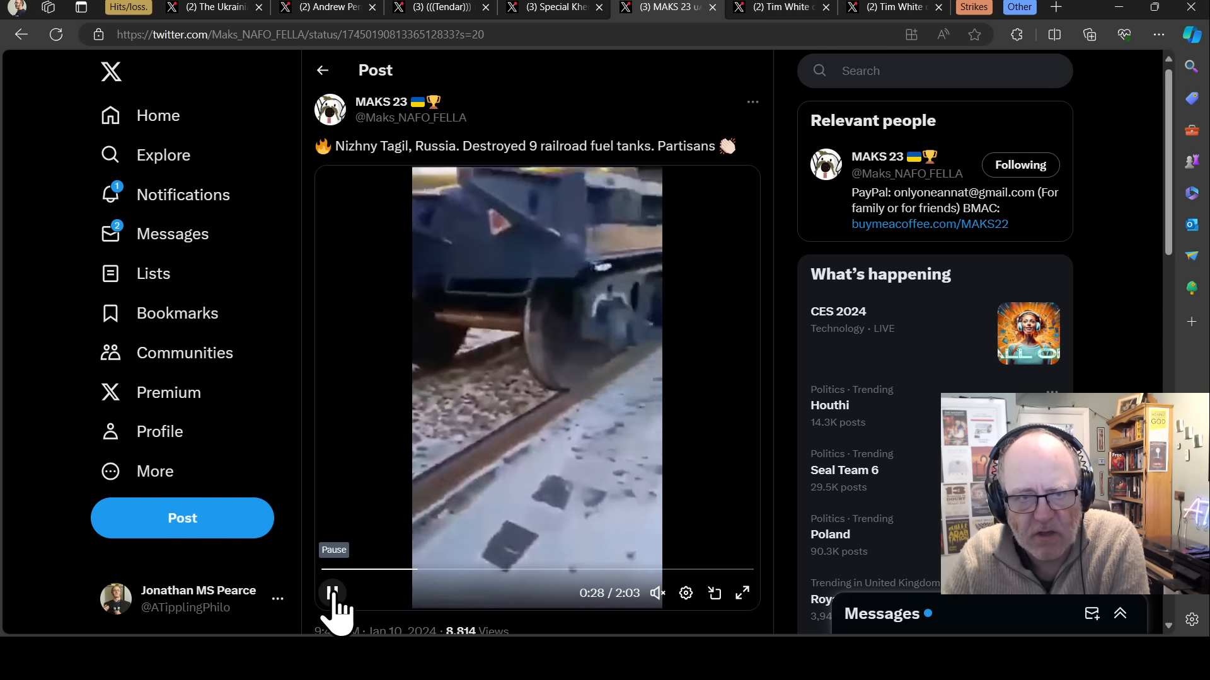
left_click(332, 594)
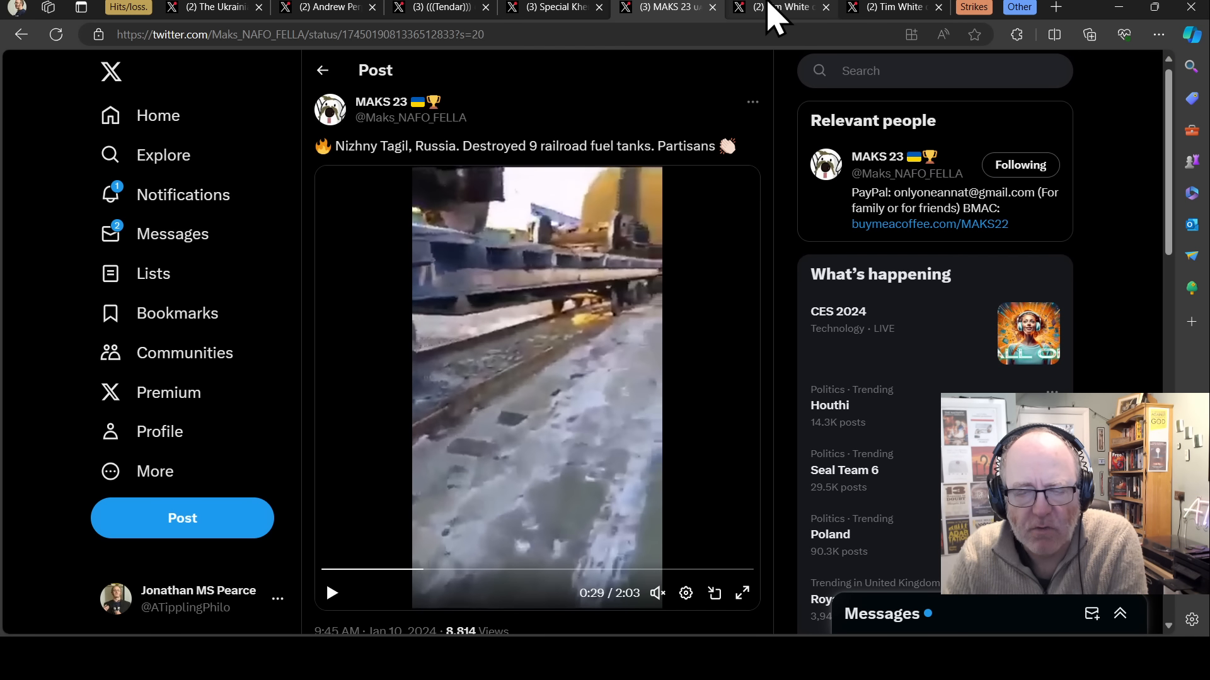
left_click(779, 7)
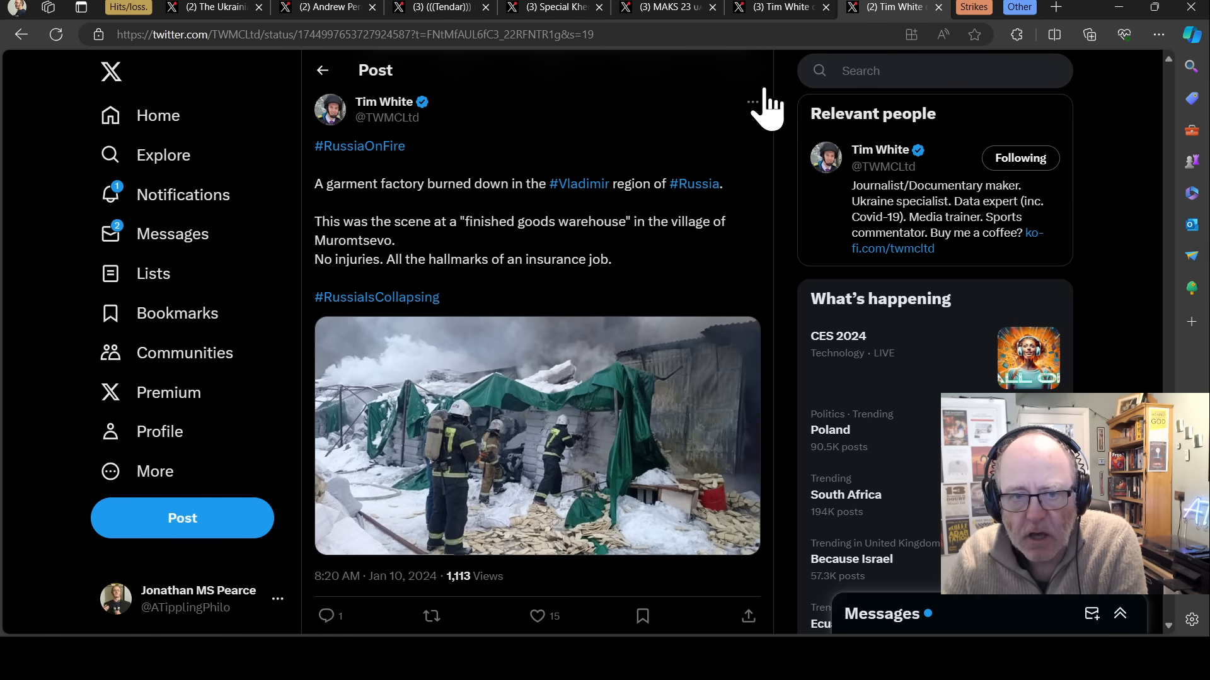
mouse_move(613, 254)
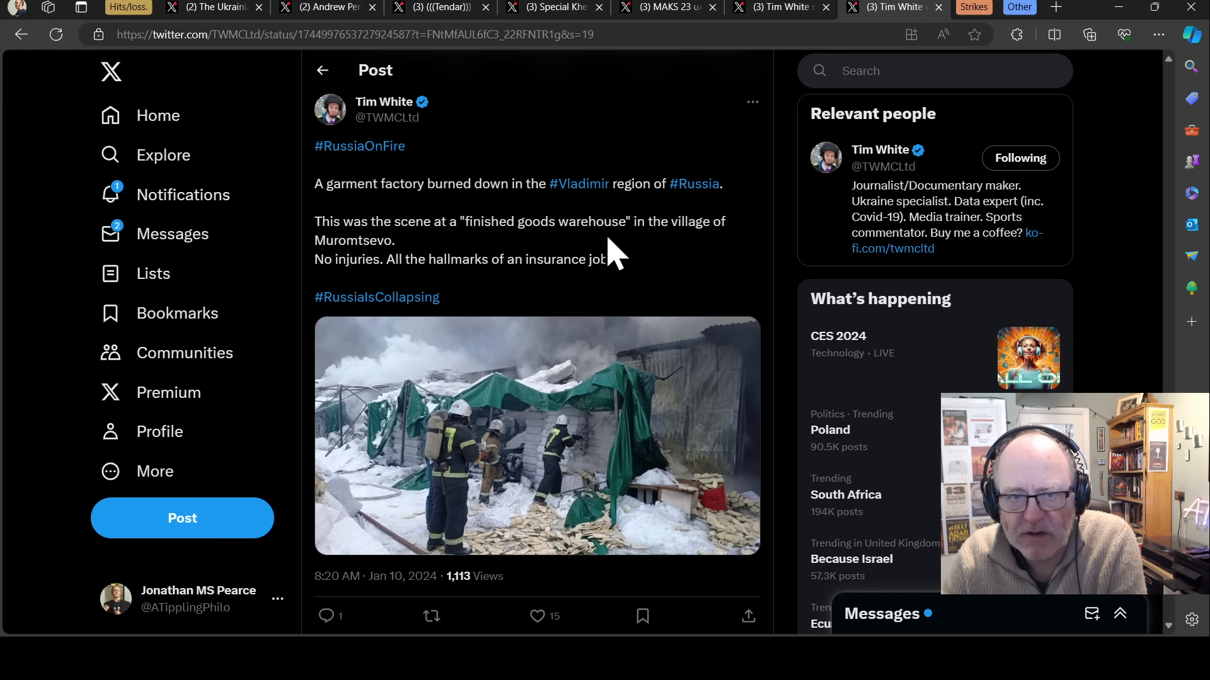
mouse_move(602, 265)
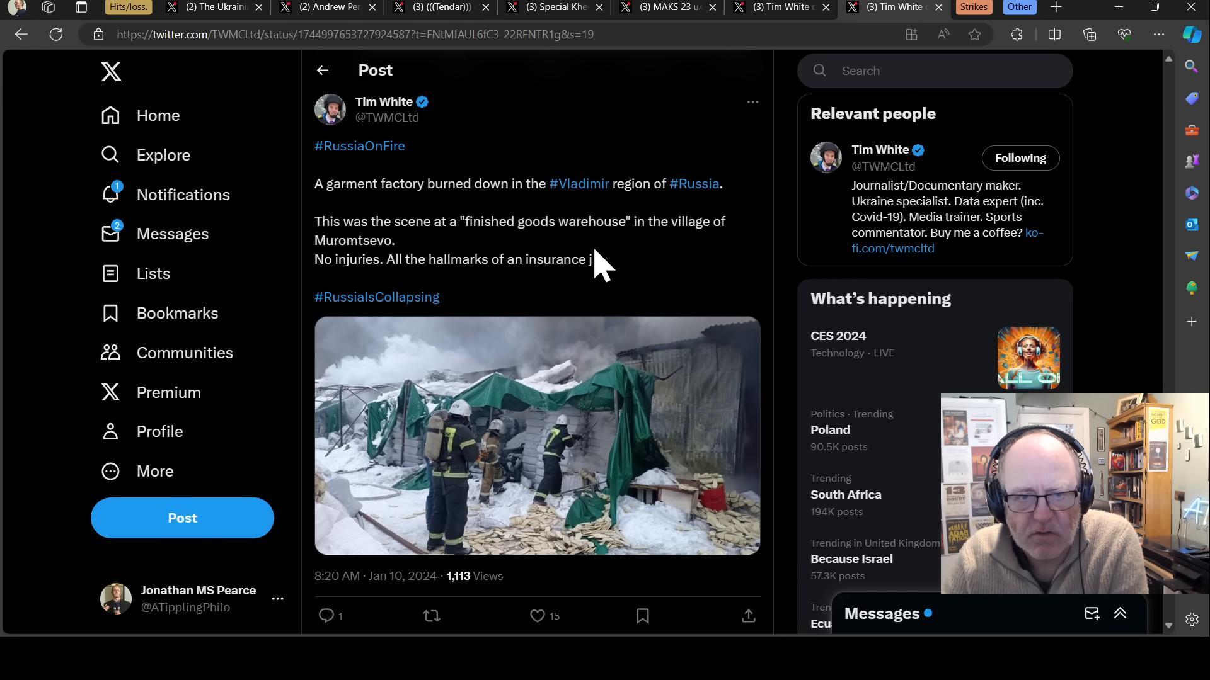
mouse_move(455, 289)
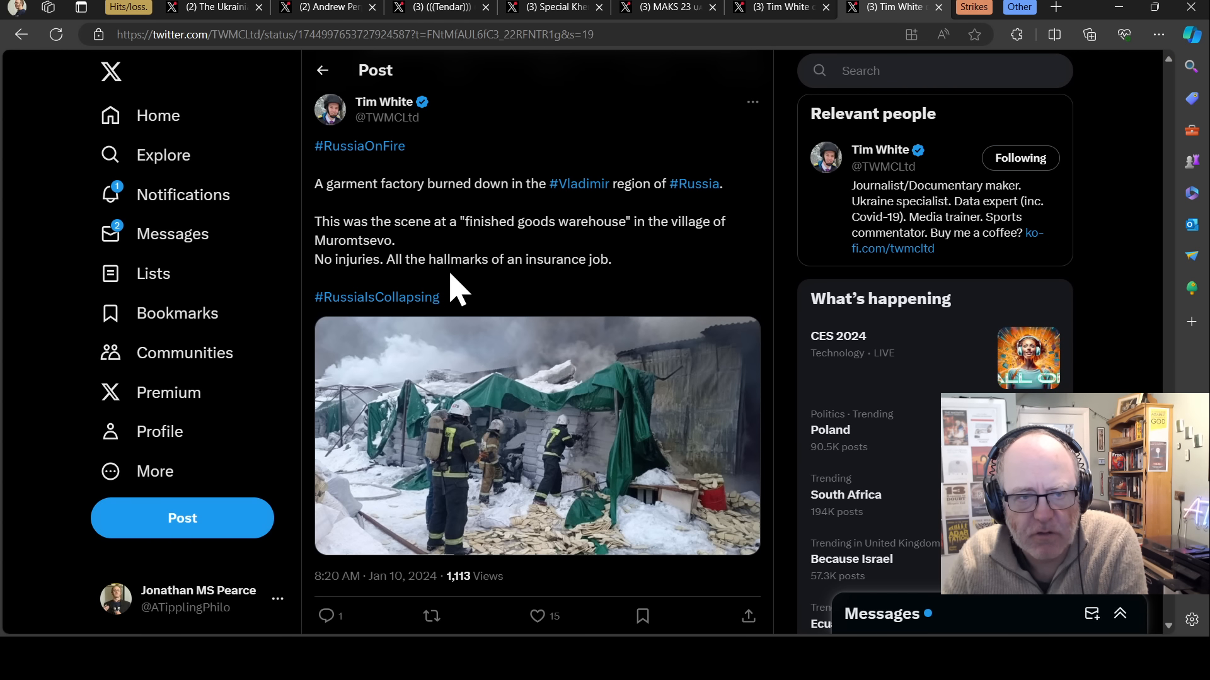
mouse_move(440, 258)
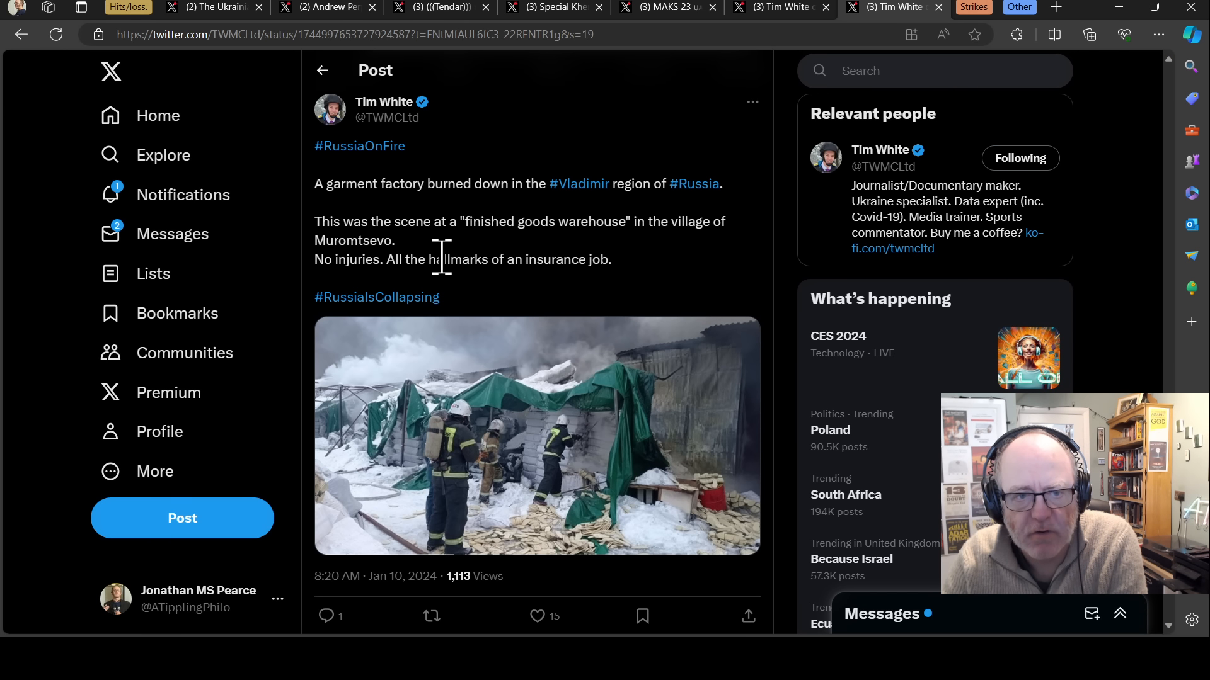
mouse_move(535, 258)
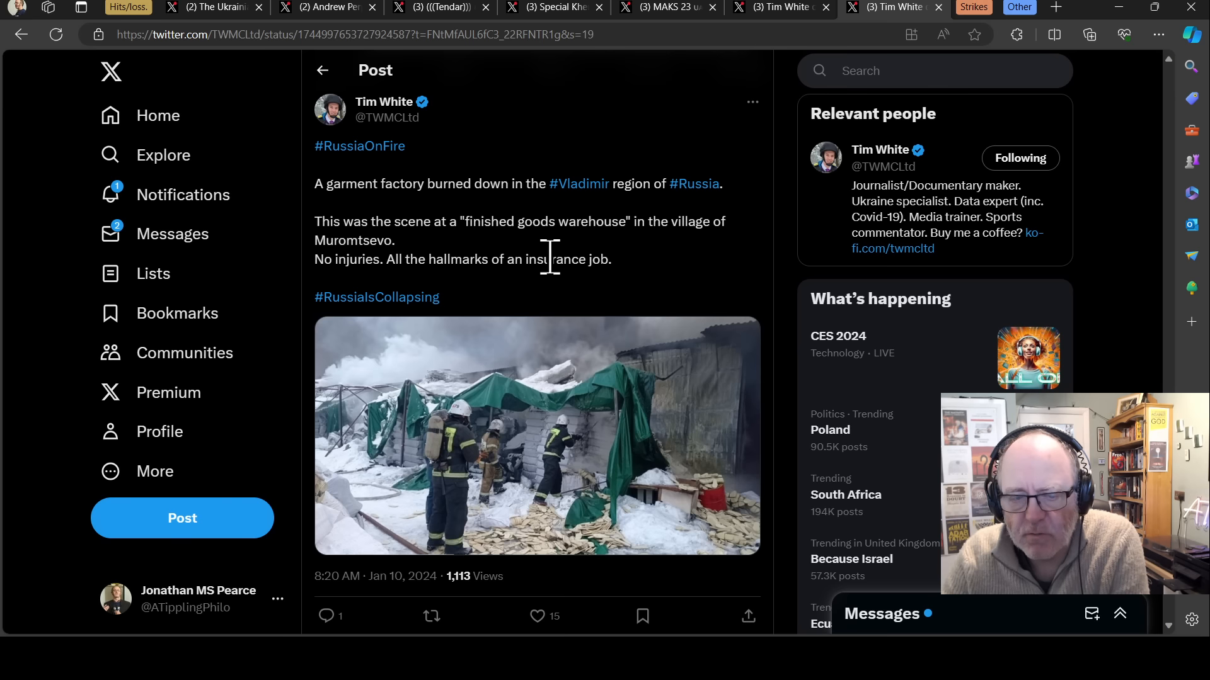
mouse_move(567, 274)
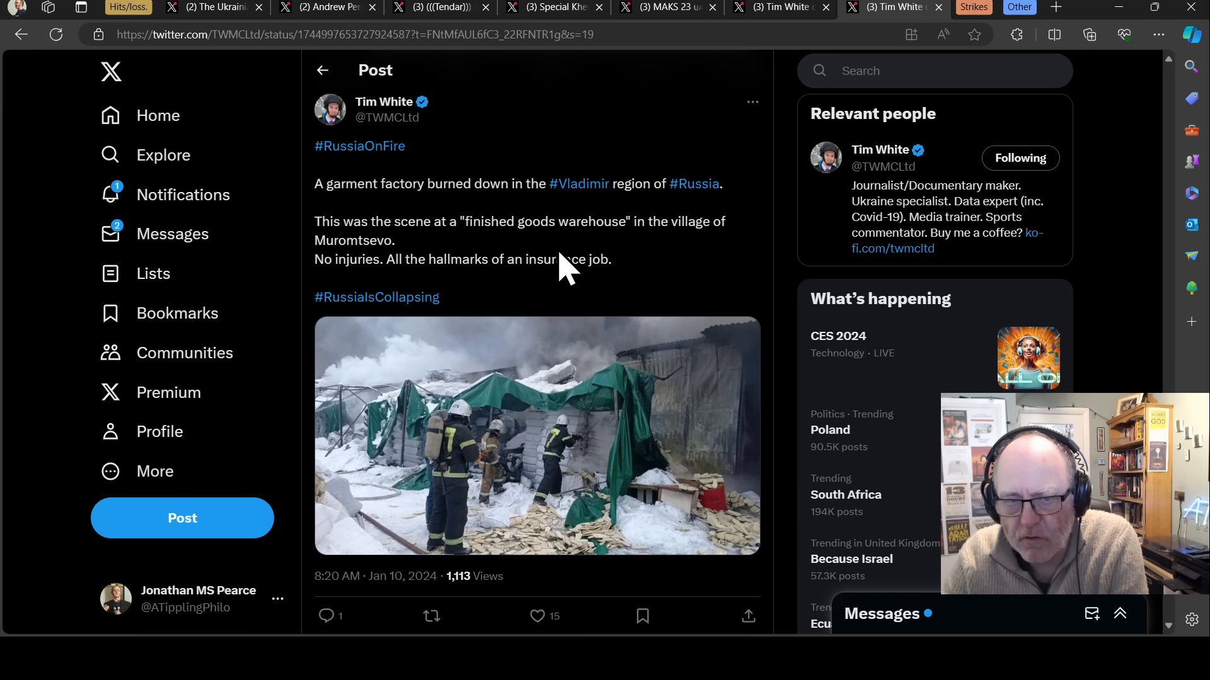
mouse_move(559, 256)
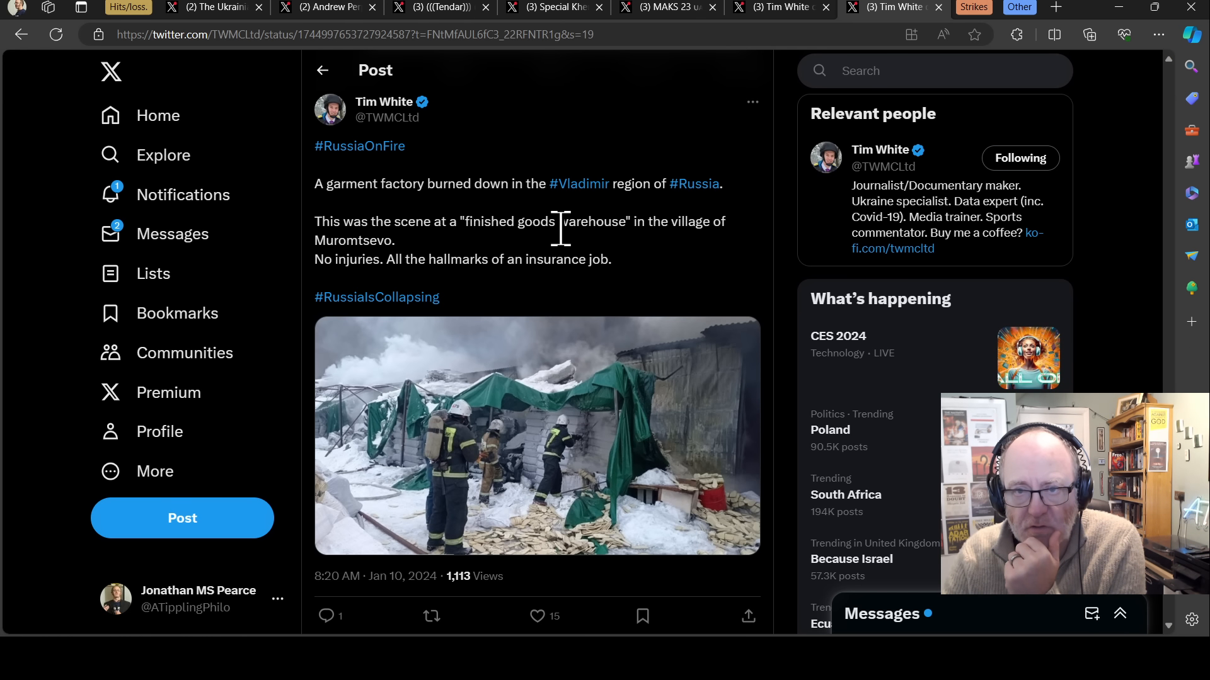
mouse_move(991, 19)
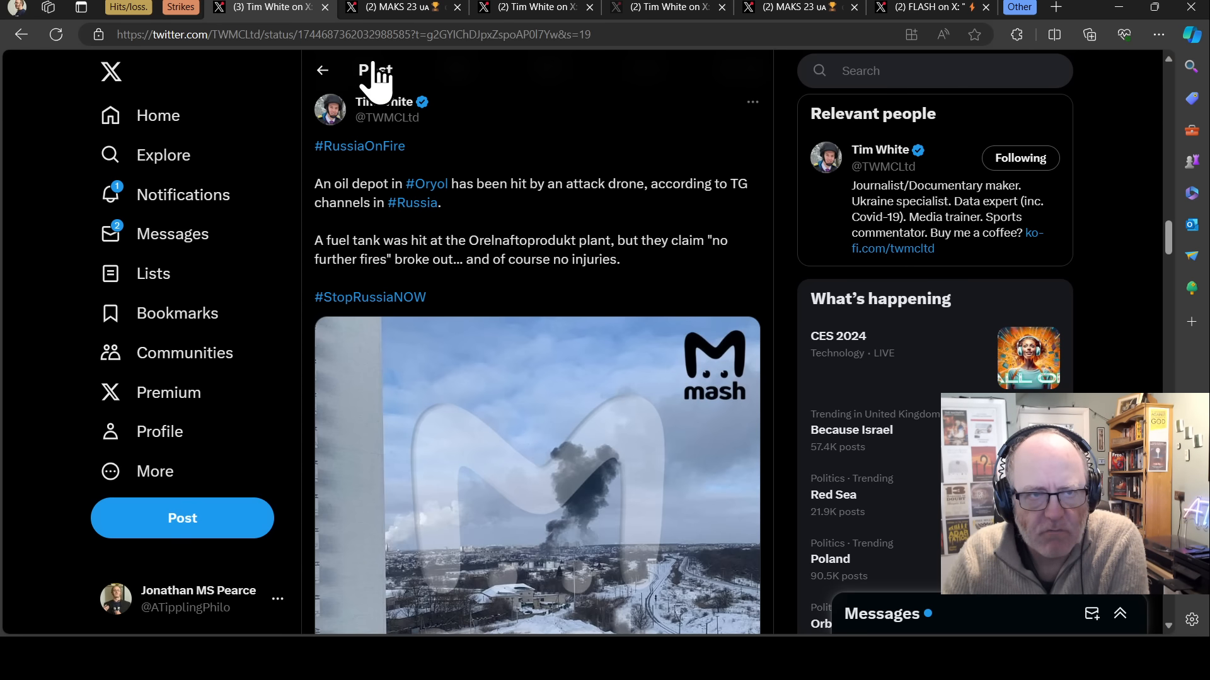
- Scroll through Tim White's post on the Orelnaftoprodukt fuel tank hit in Oryol
scroll("down", 3)
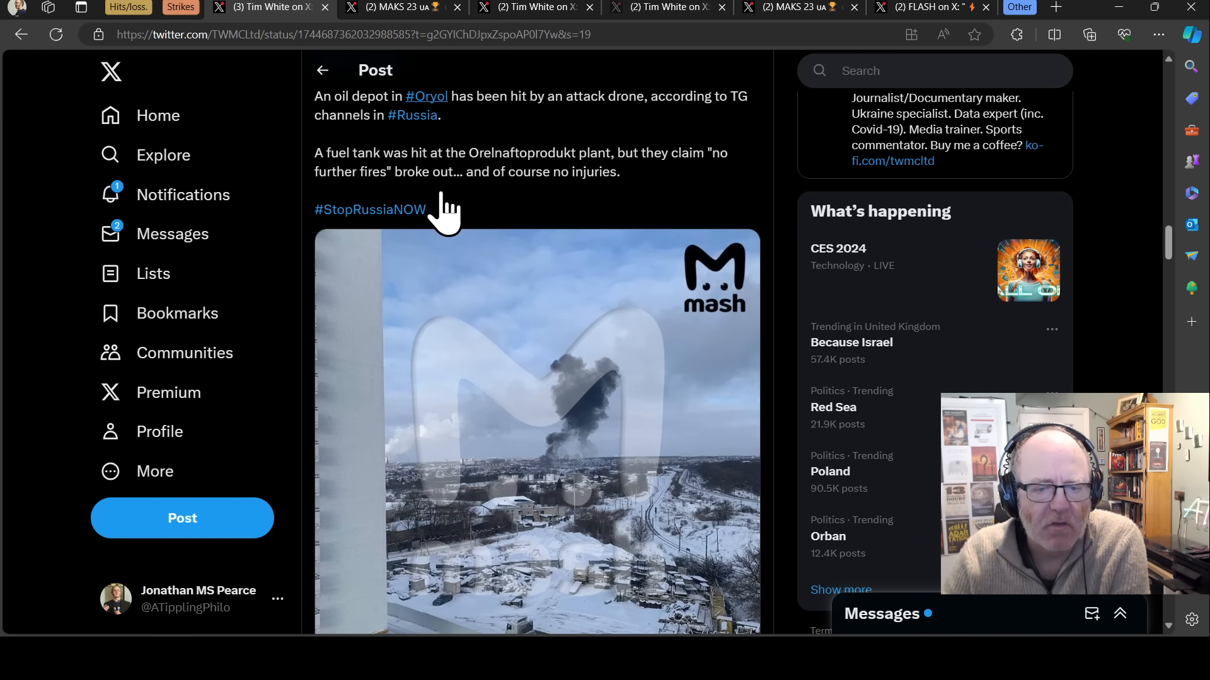
scroll("up", 3)
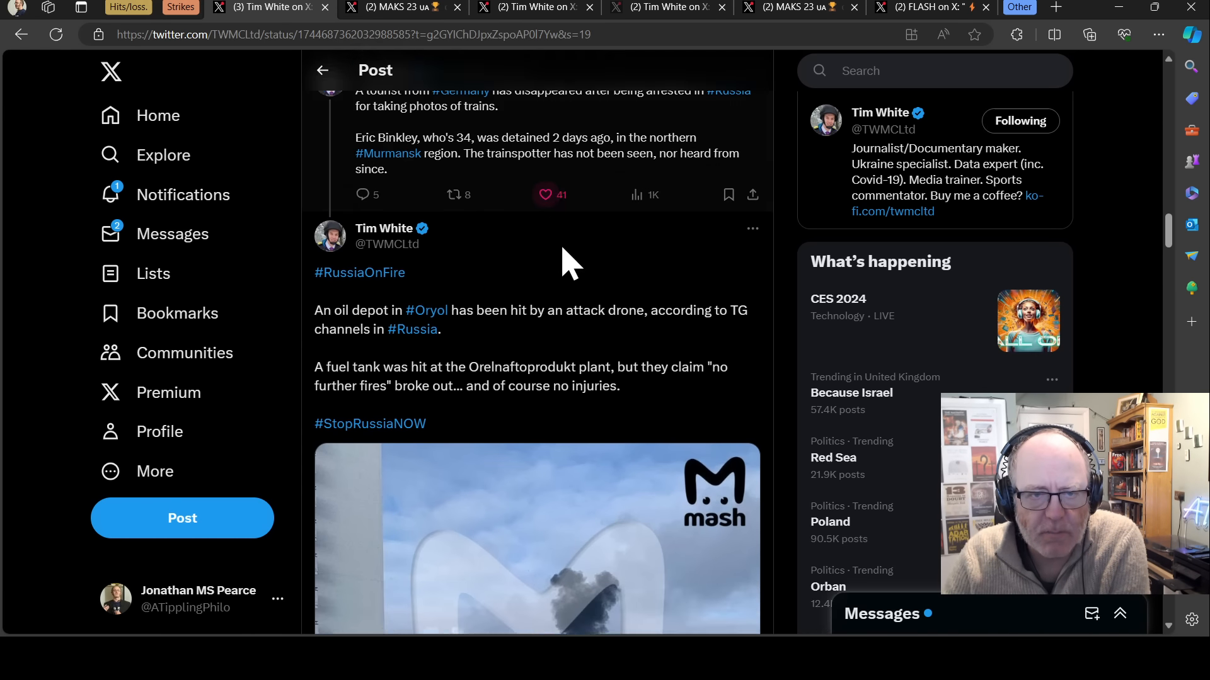
scroll("down", 3)
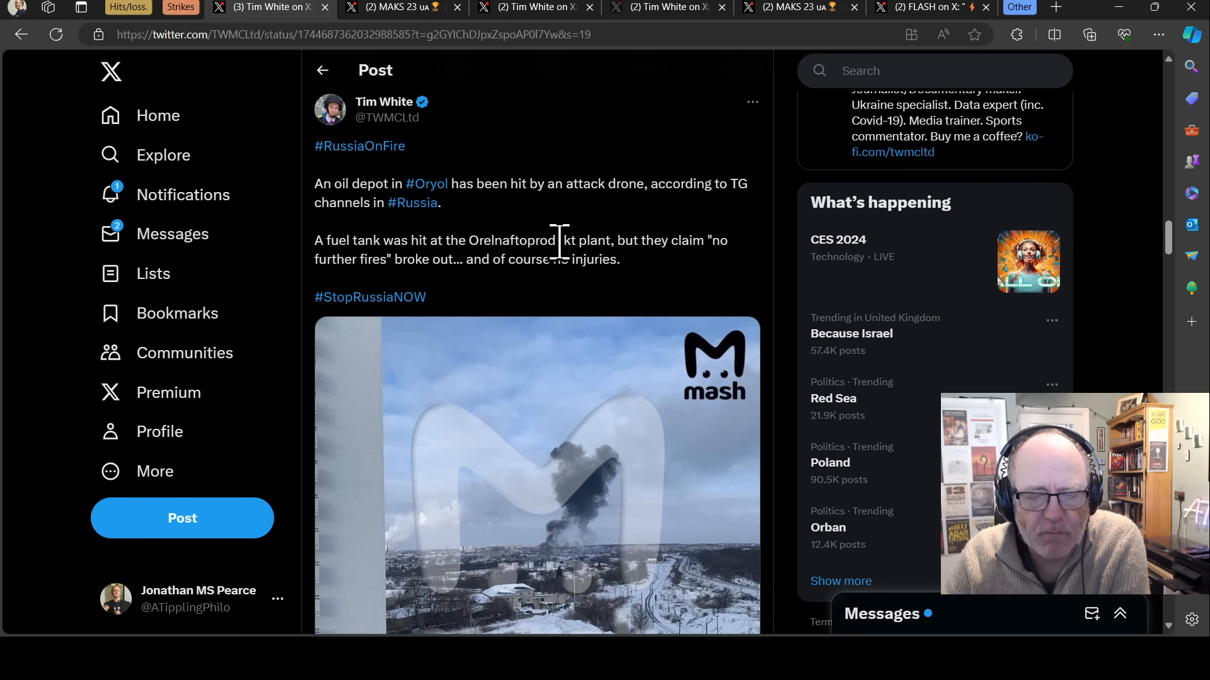
mouse_move(417, 231)
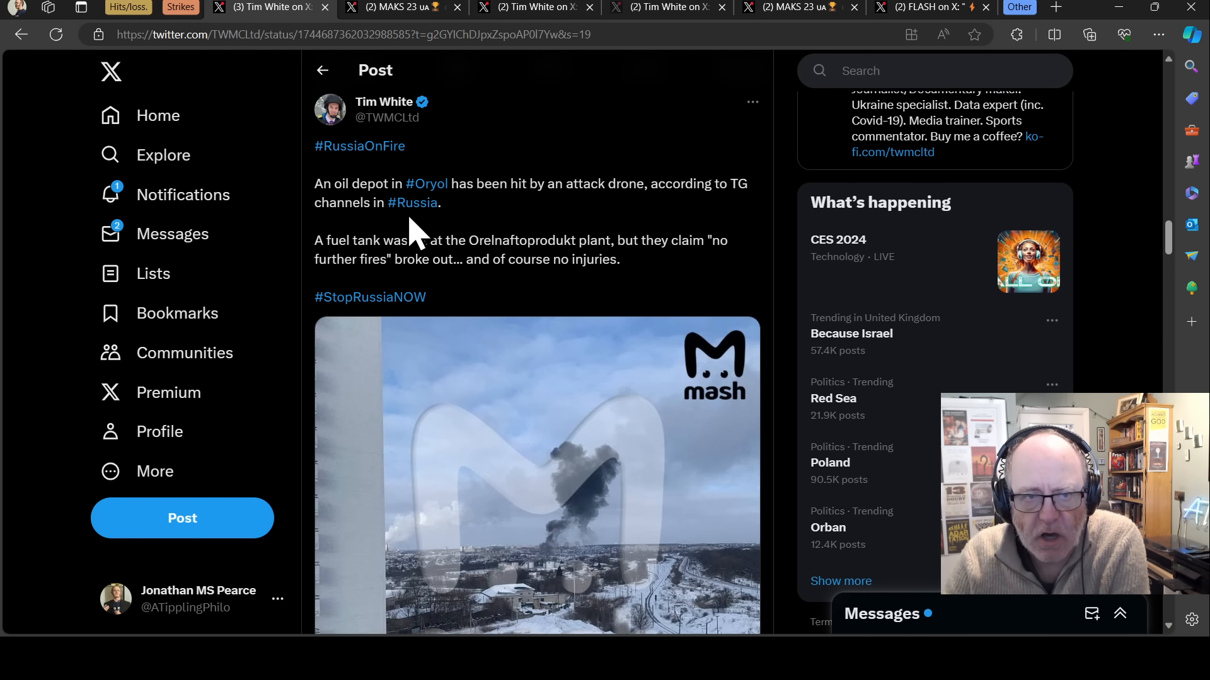
mouse_move(461, 250)
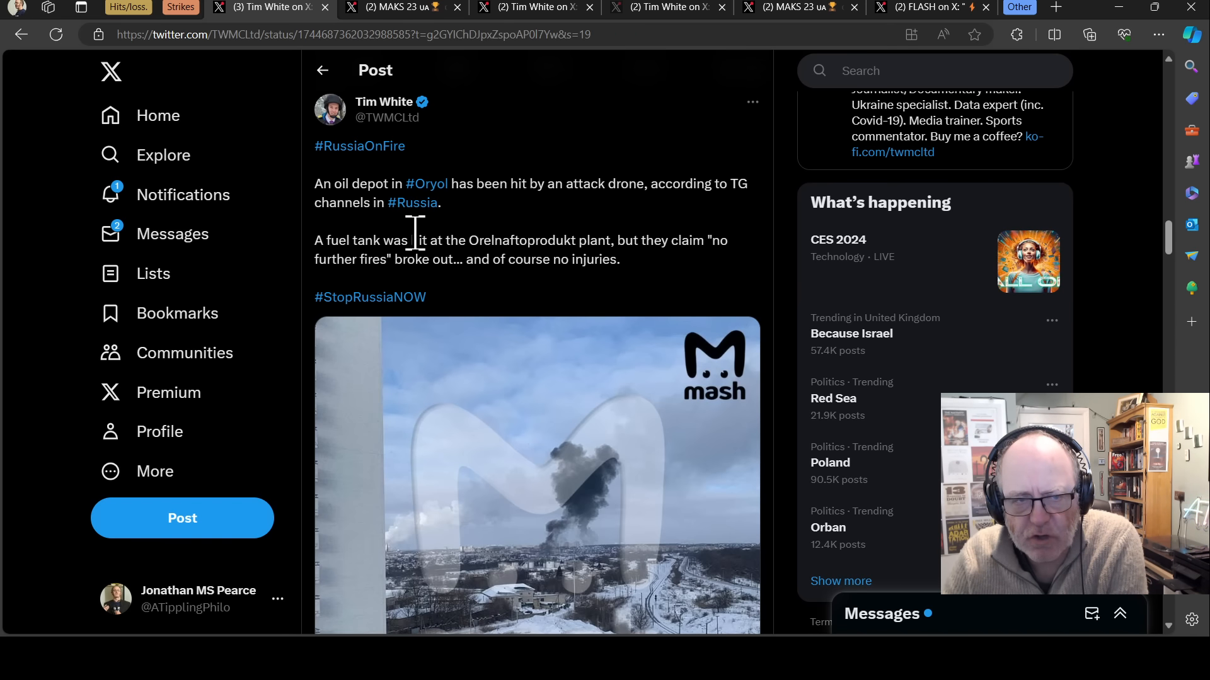
mouse_move(370, 251)
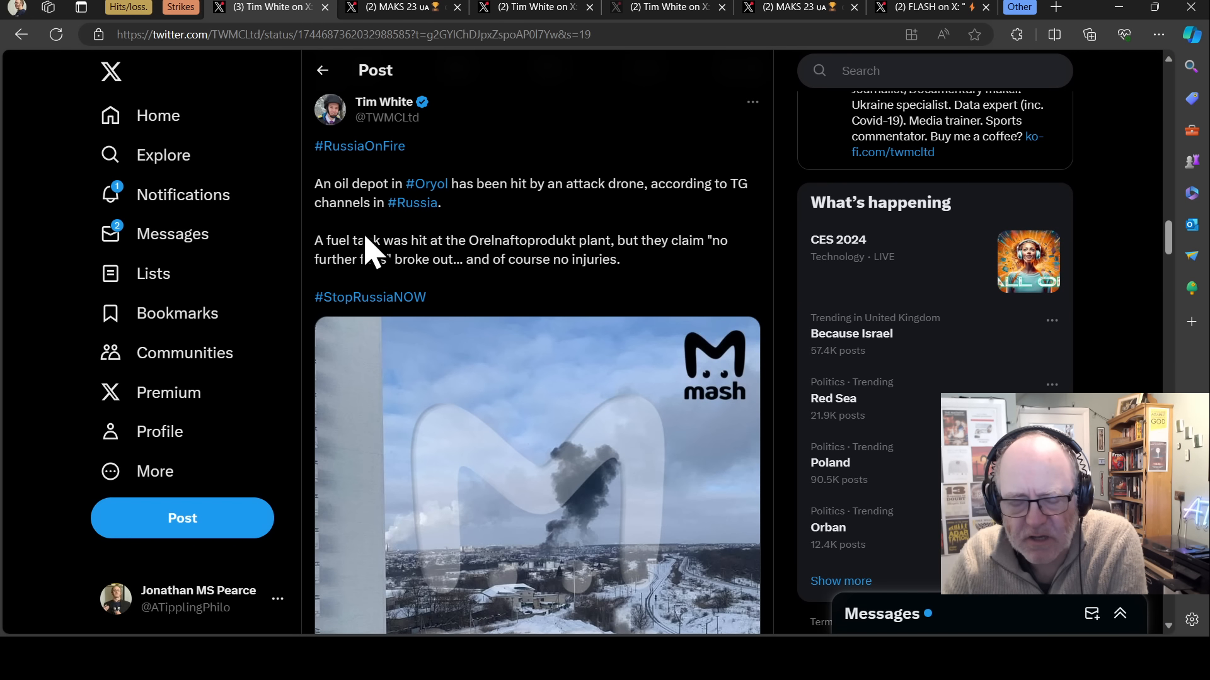
mouse_move(316, 189)
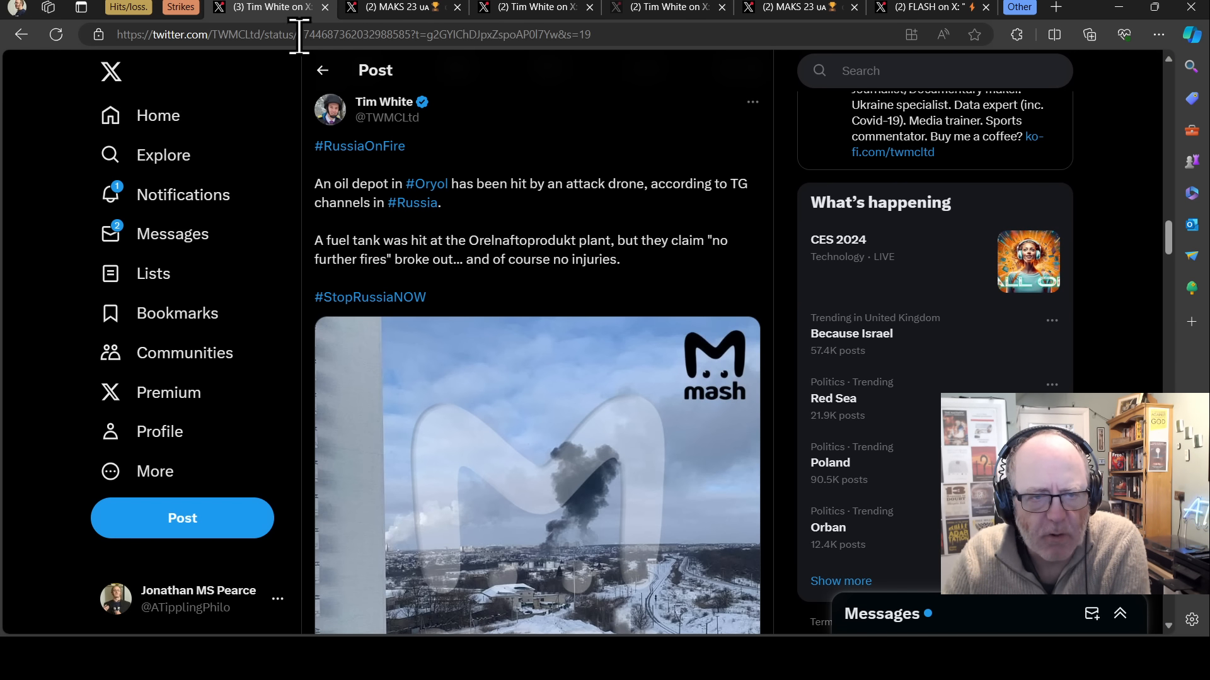
mouse_move(521, 227)
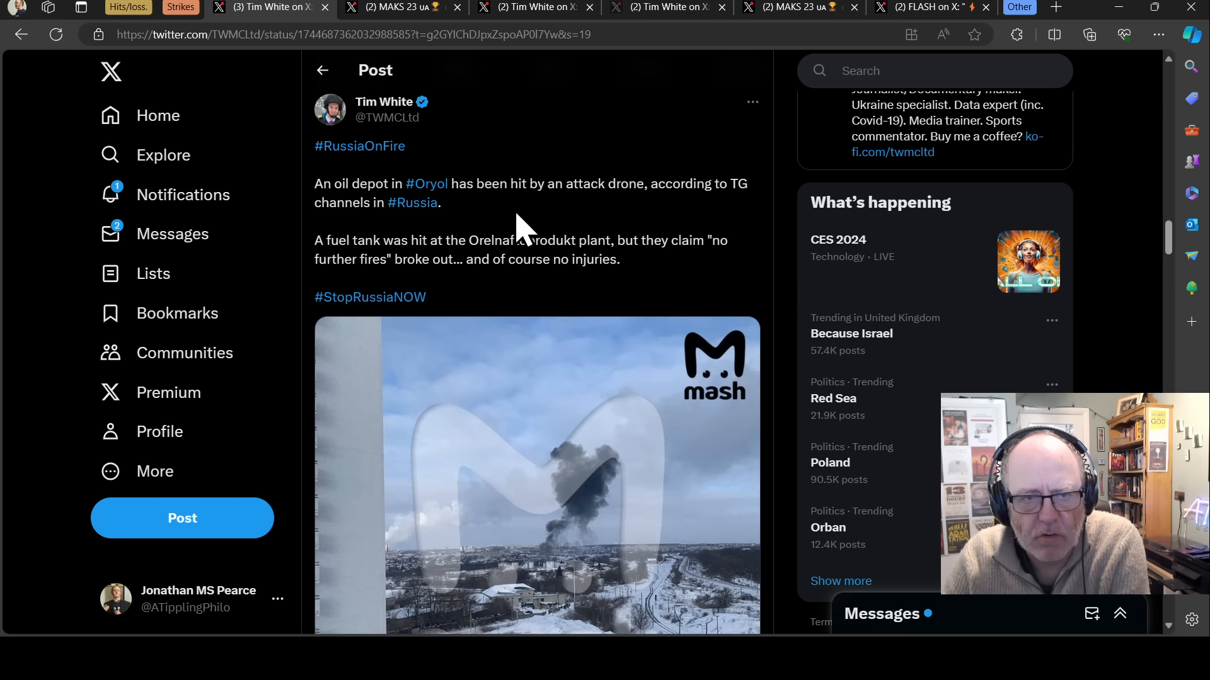
mouse_move(725, 320)
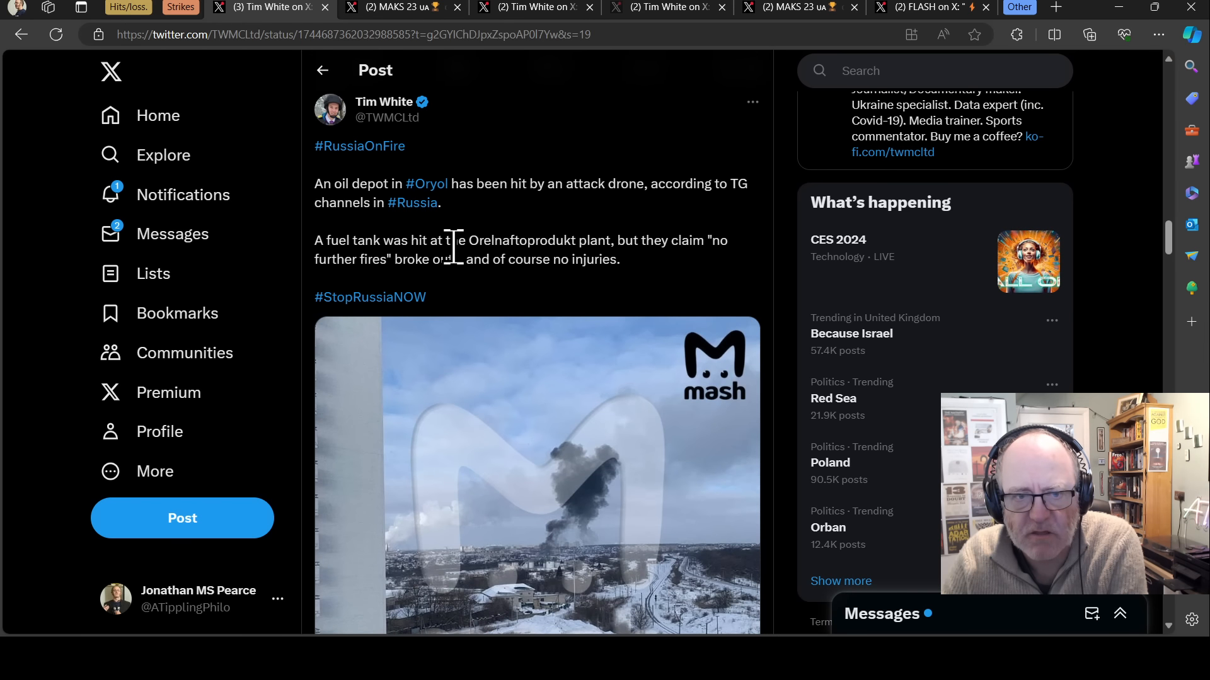
mouse_move(478, 251)
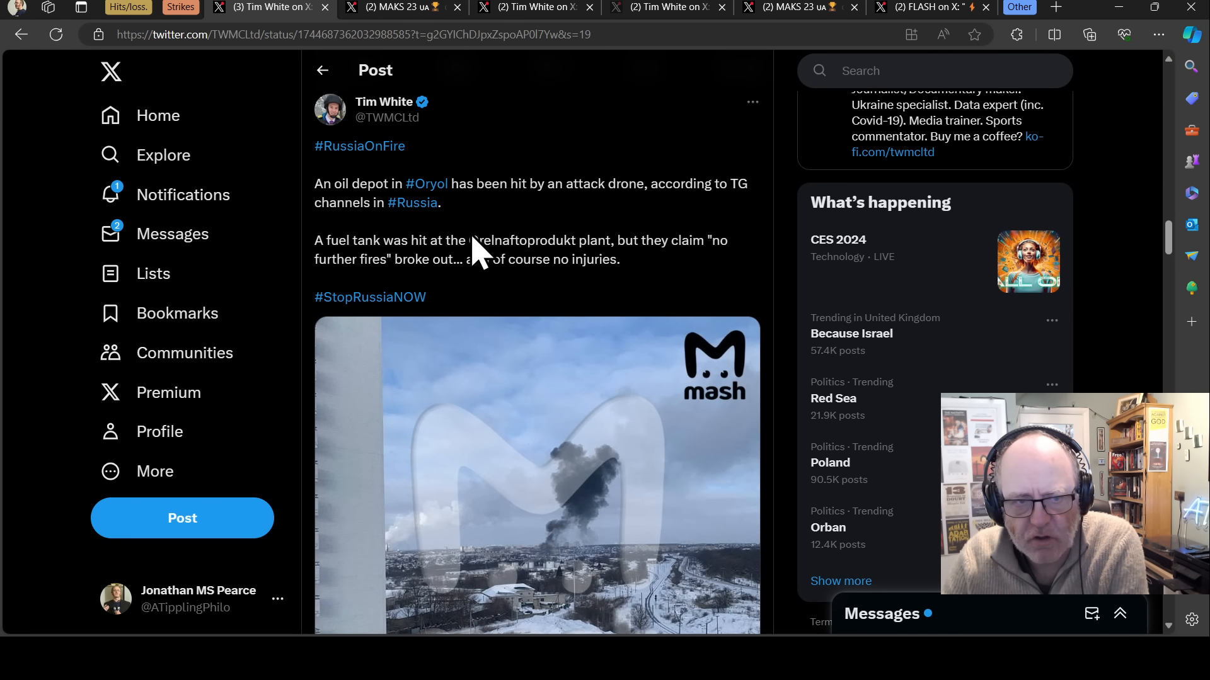
mouse_move(594, 34)
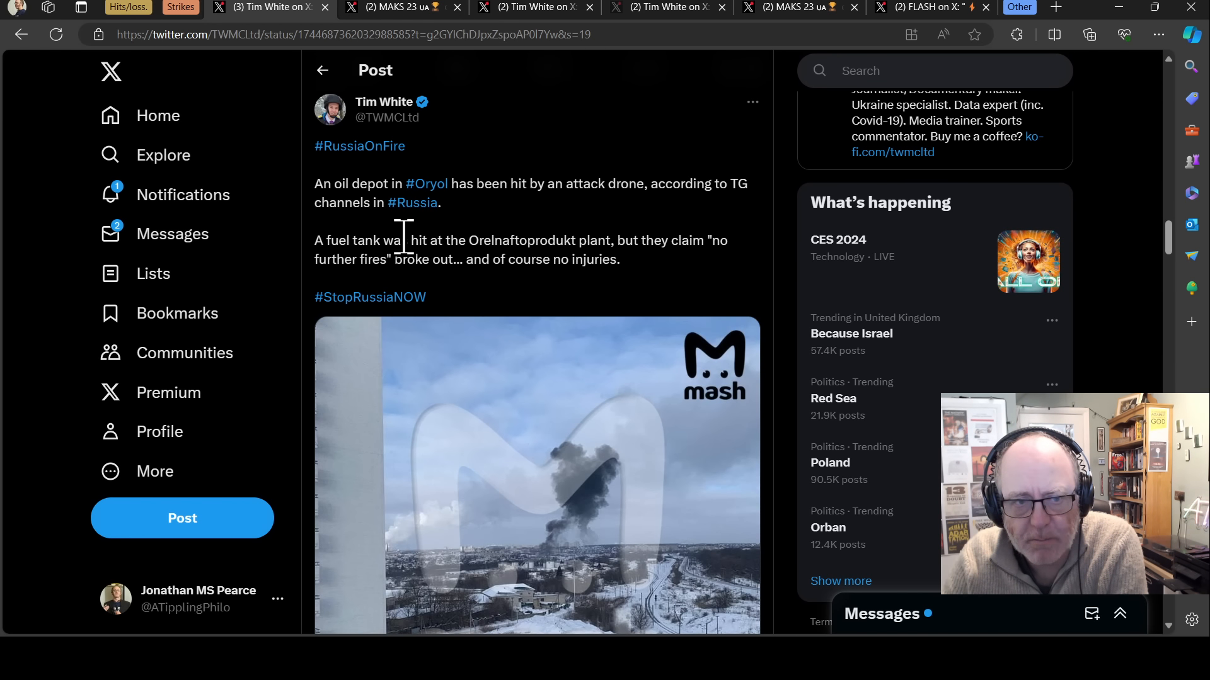
mouse_move(755, 239)
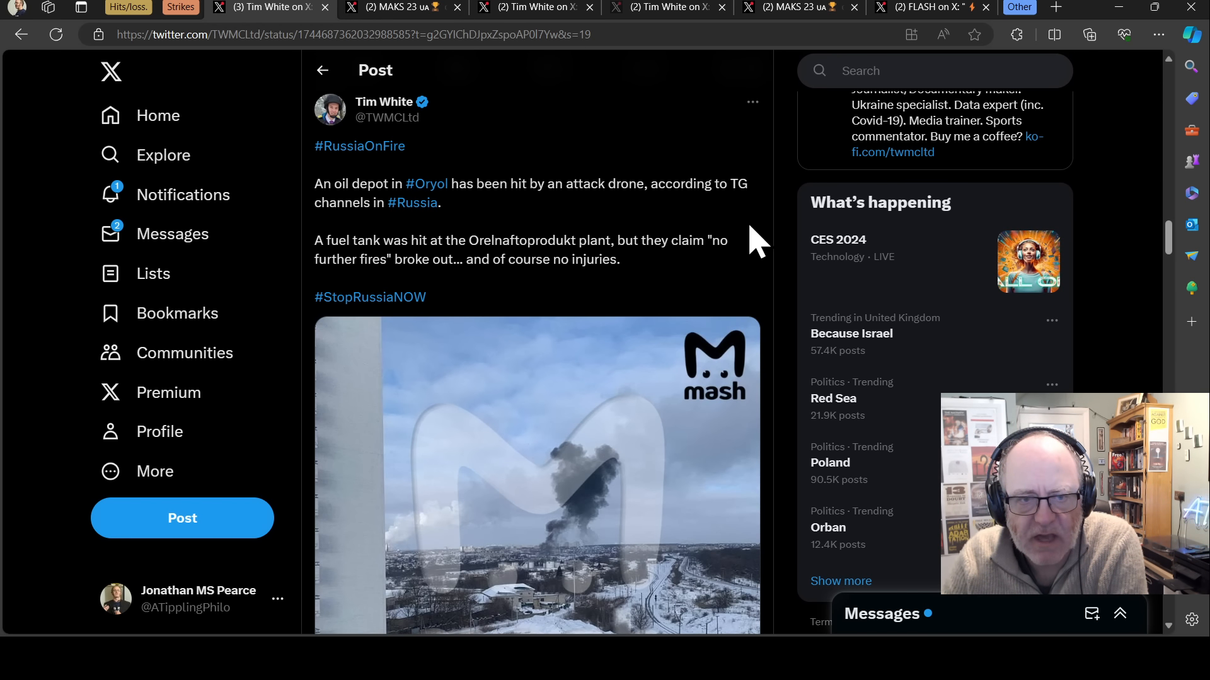
mouse_move(745, 251)
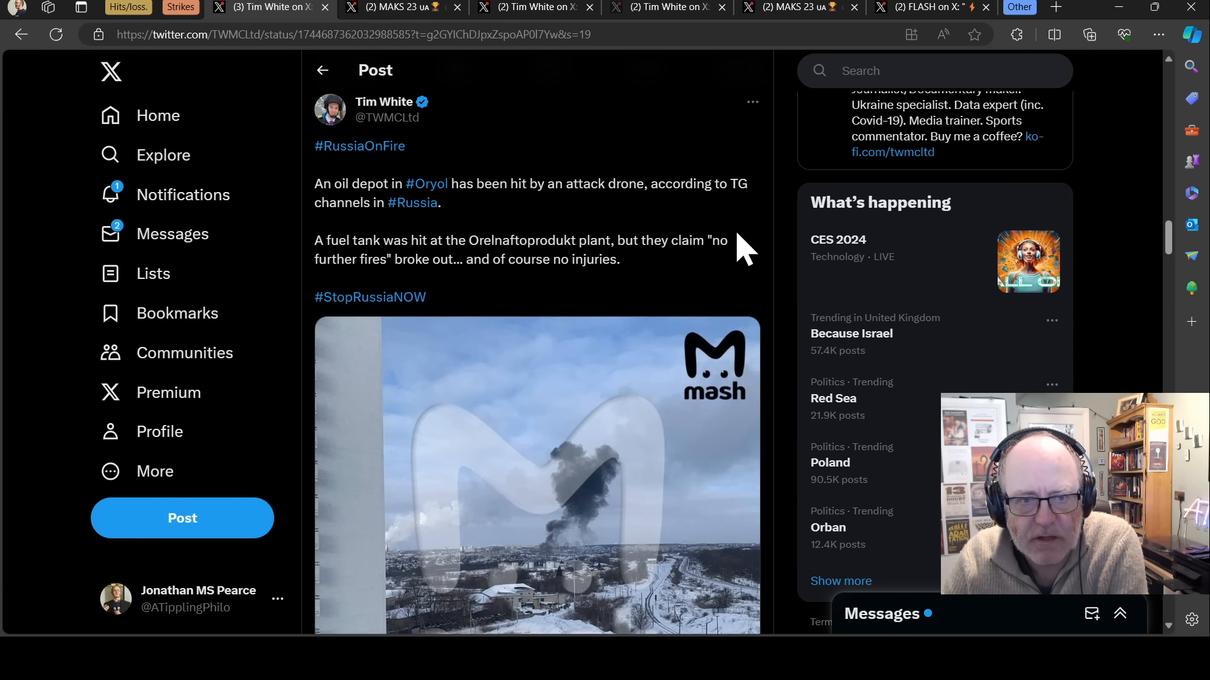
mouse_move(704, 295)
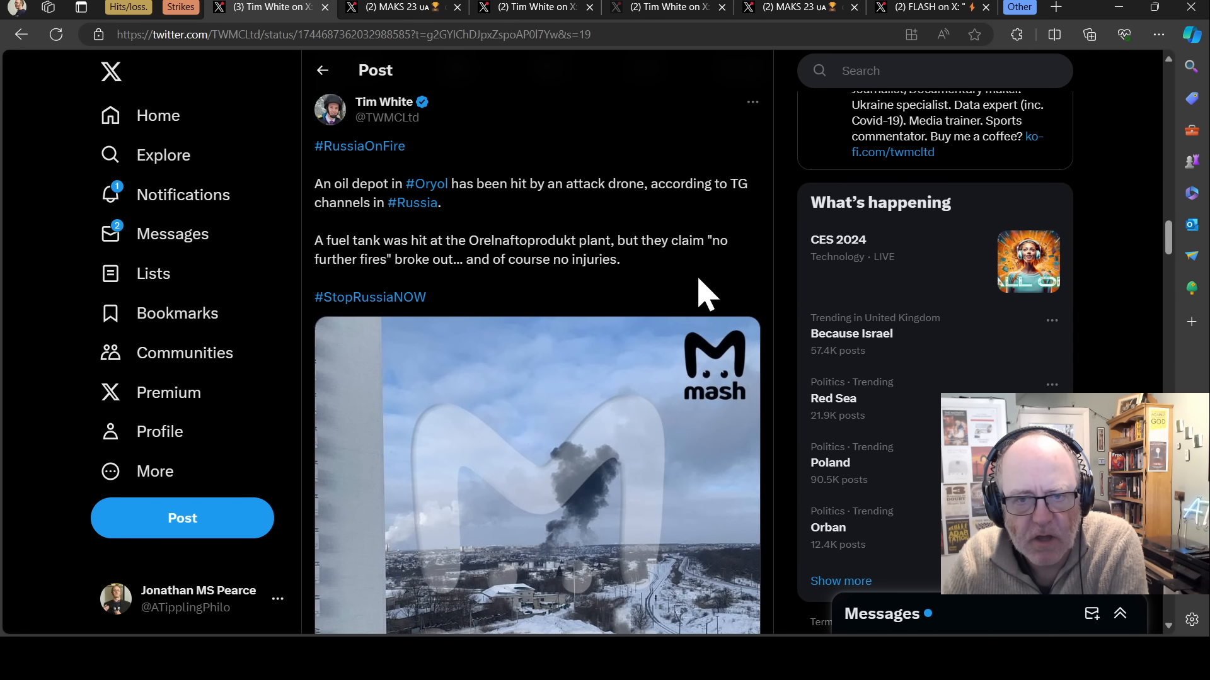
mouse_move(681, 274)
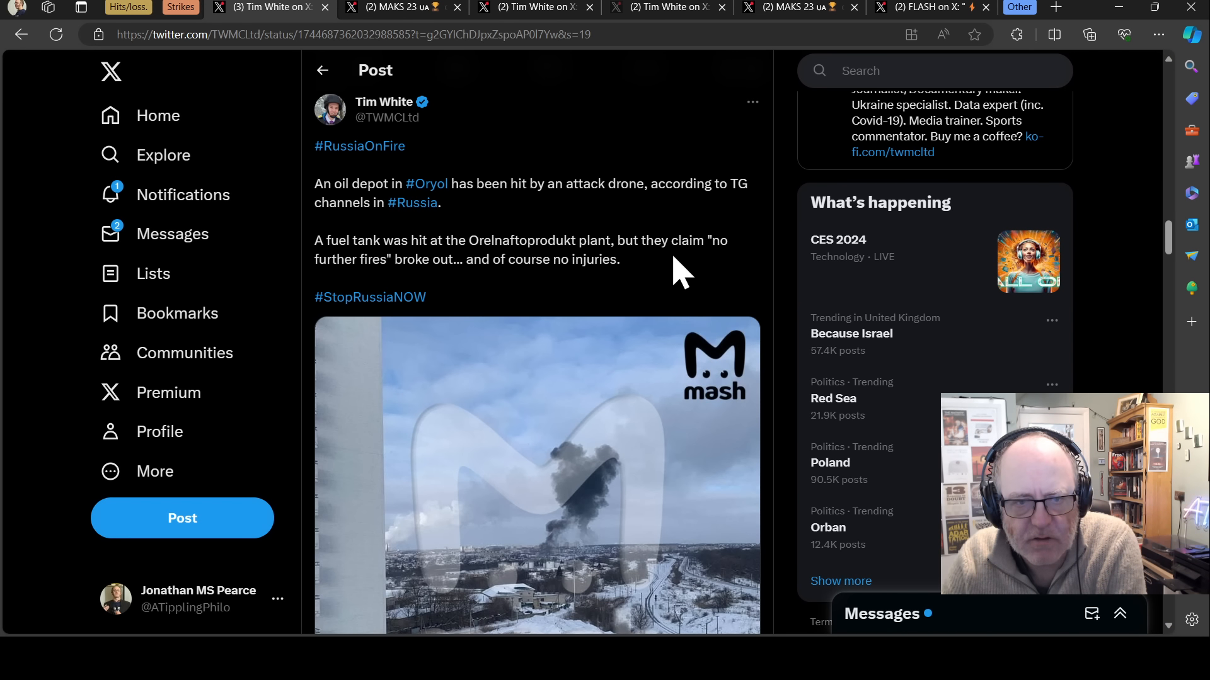
scroll("down", 3)
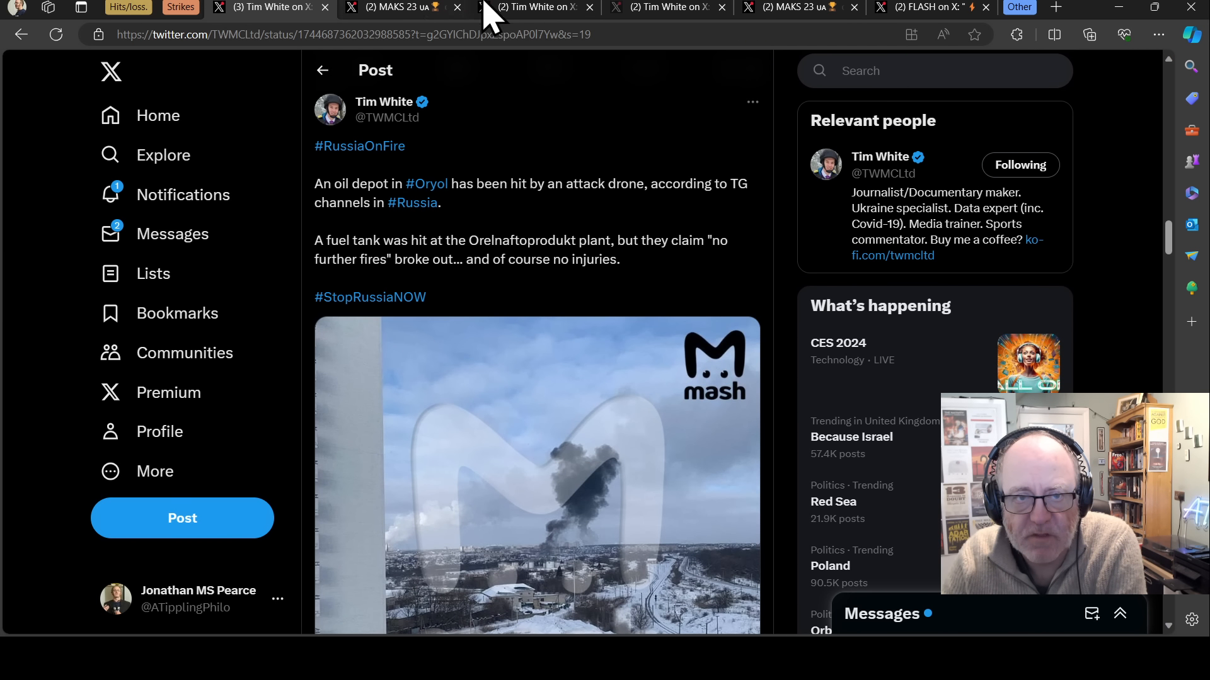
- Open MAKS 23's Oryol GUR operation post, play its video to 0:06, and browse replies
left_click(393, 7)
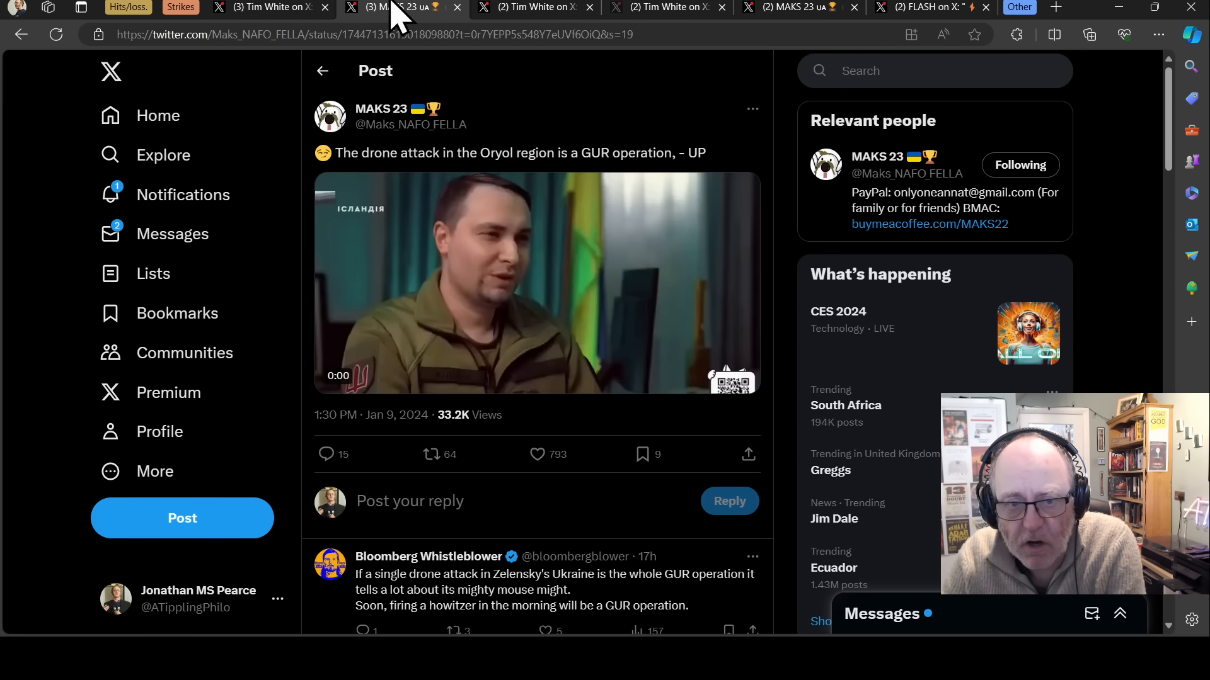
left_click(537, 282)
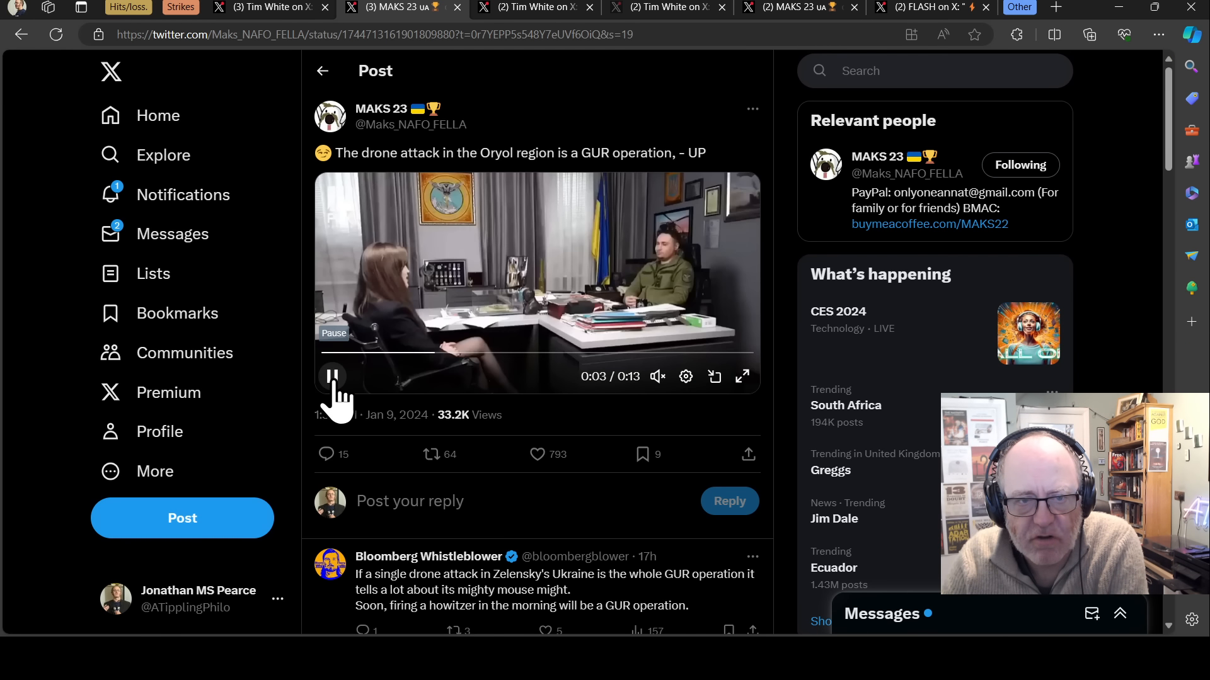
left_click(333, 377)
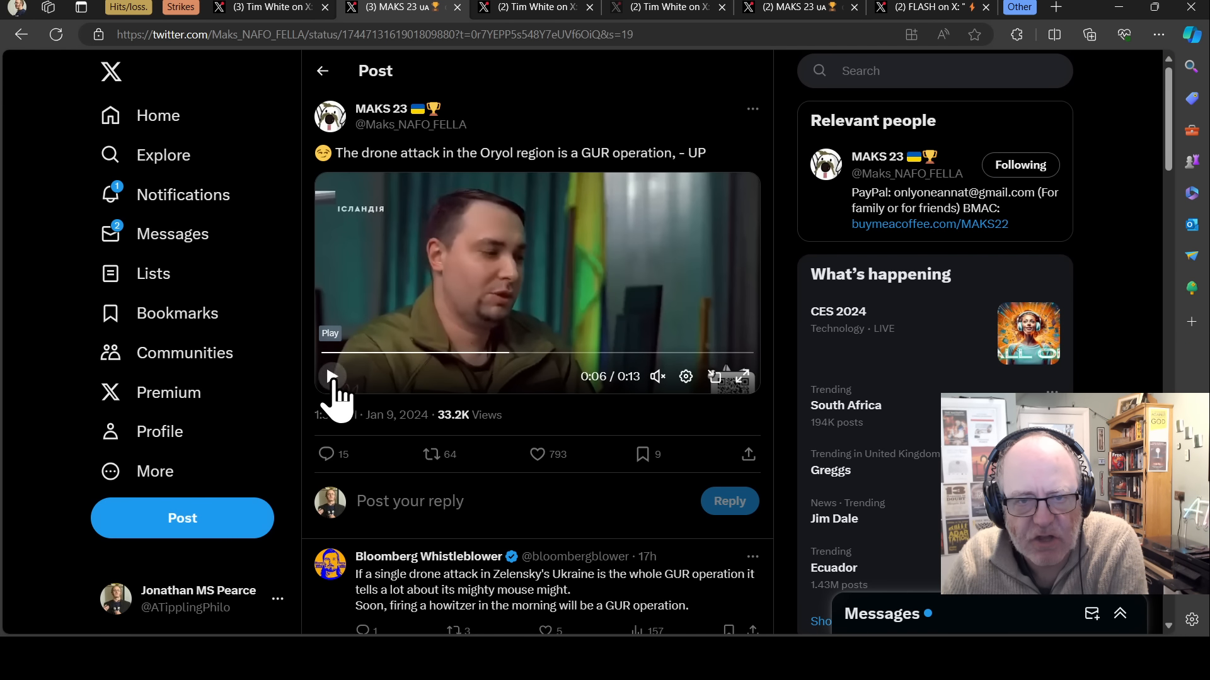
mouse_move(436, 154)
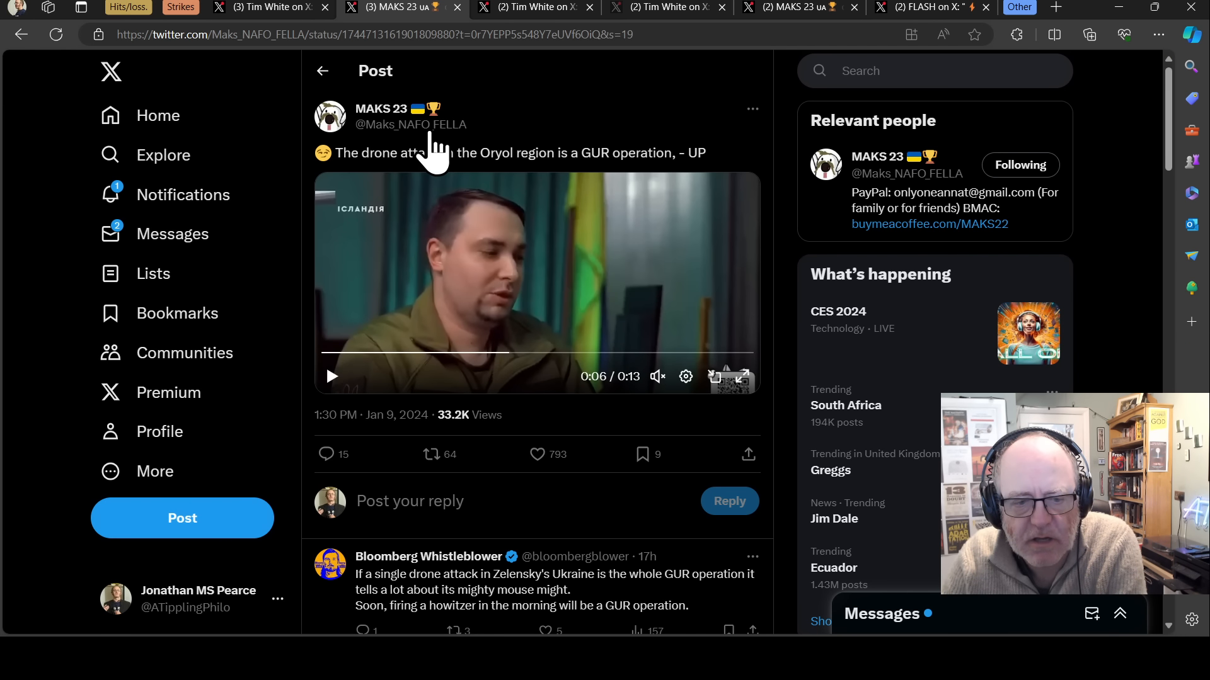
mouse_move(459, 34)
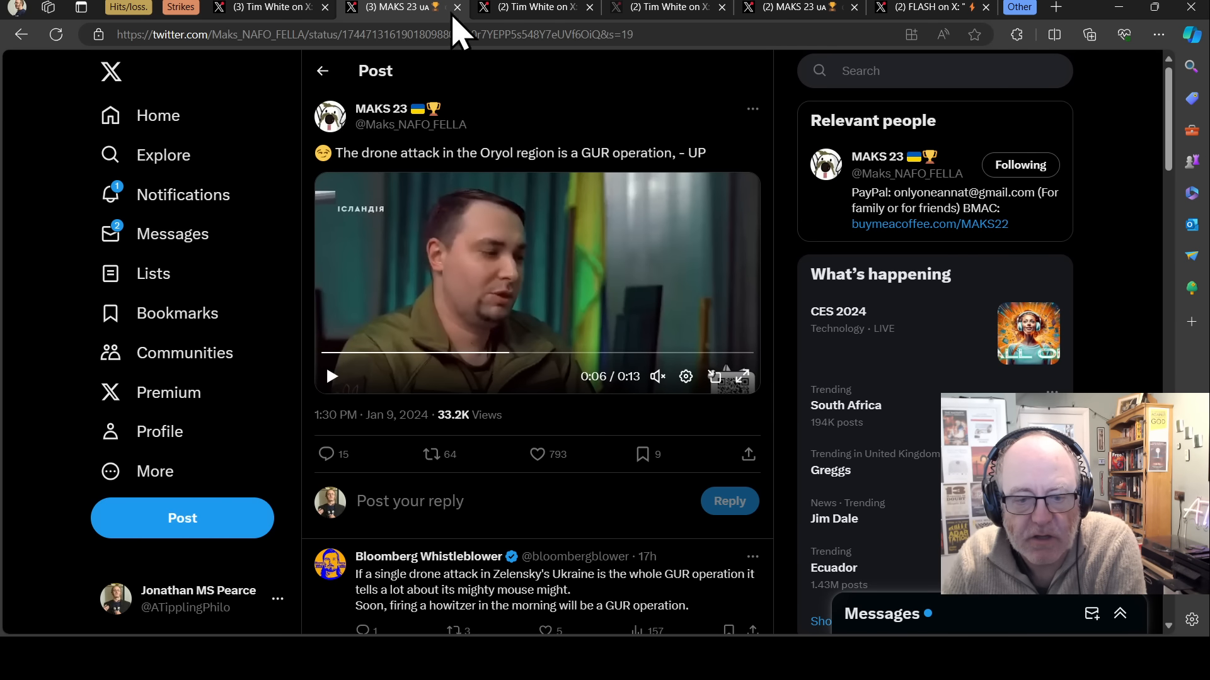
mouse_move(378, 609)
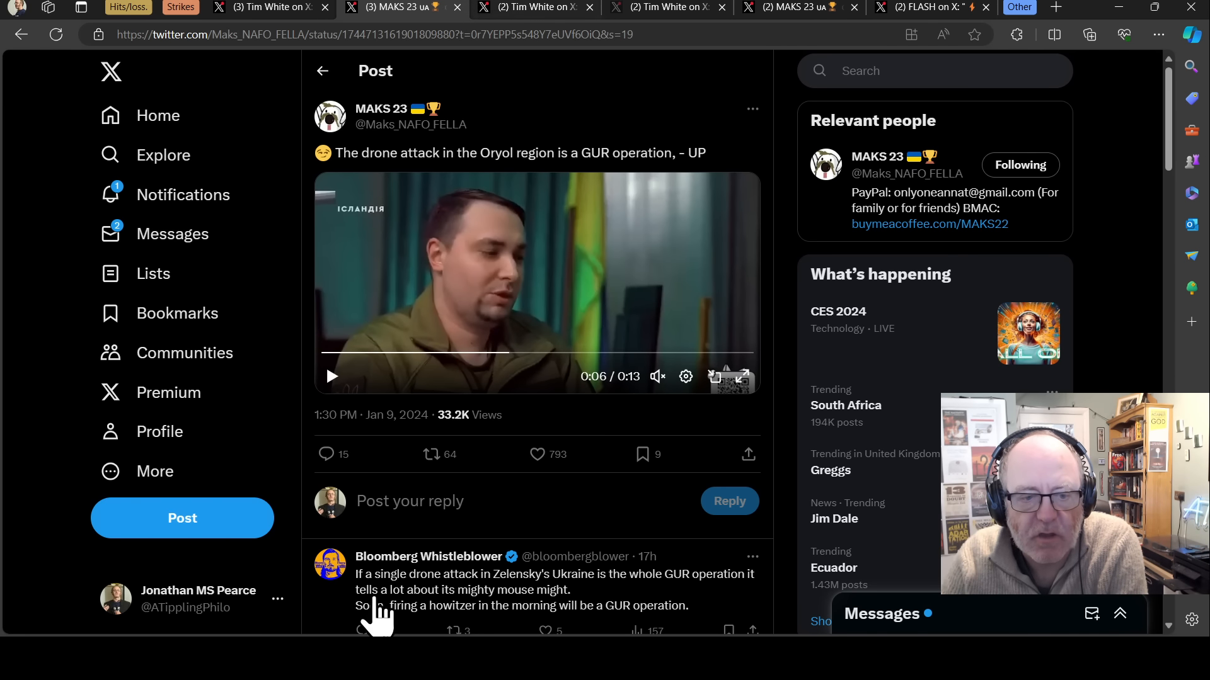
scroll("down", 3)
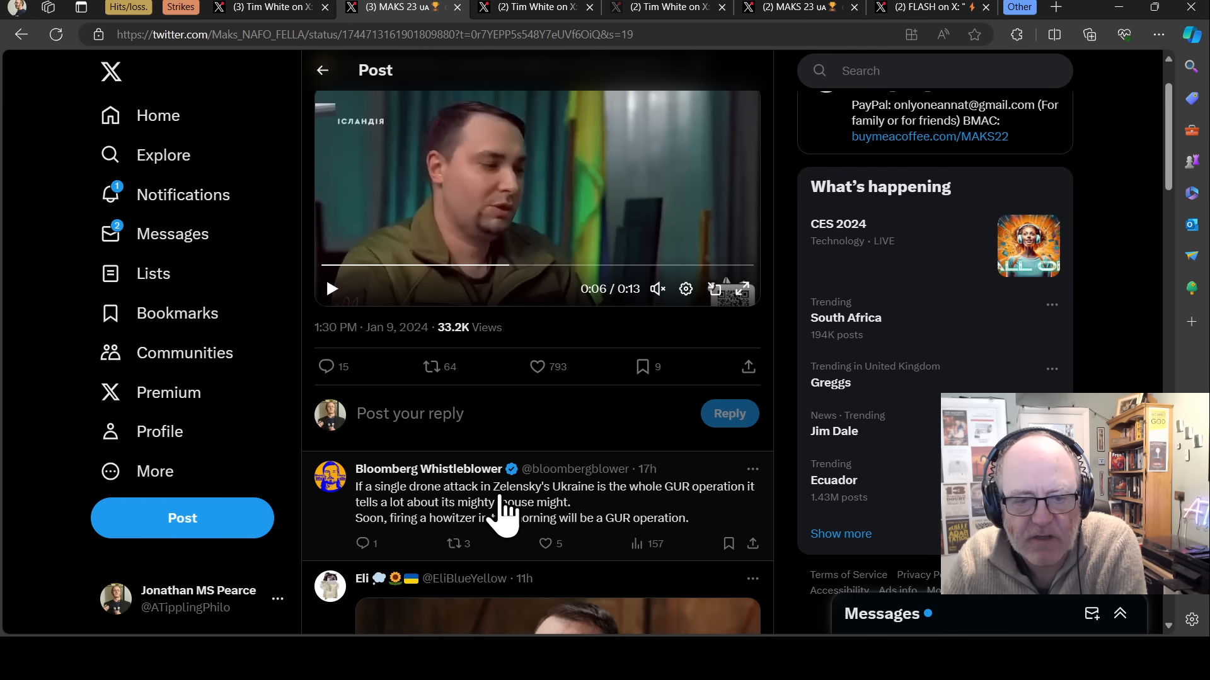
mouse_move(613, 529)
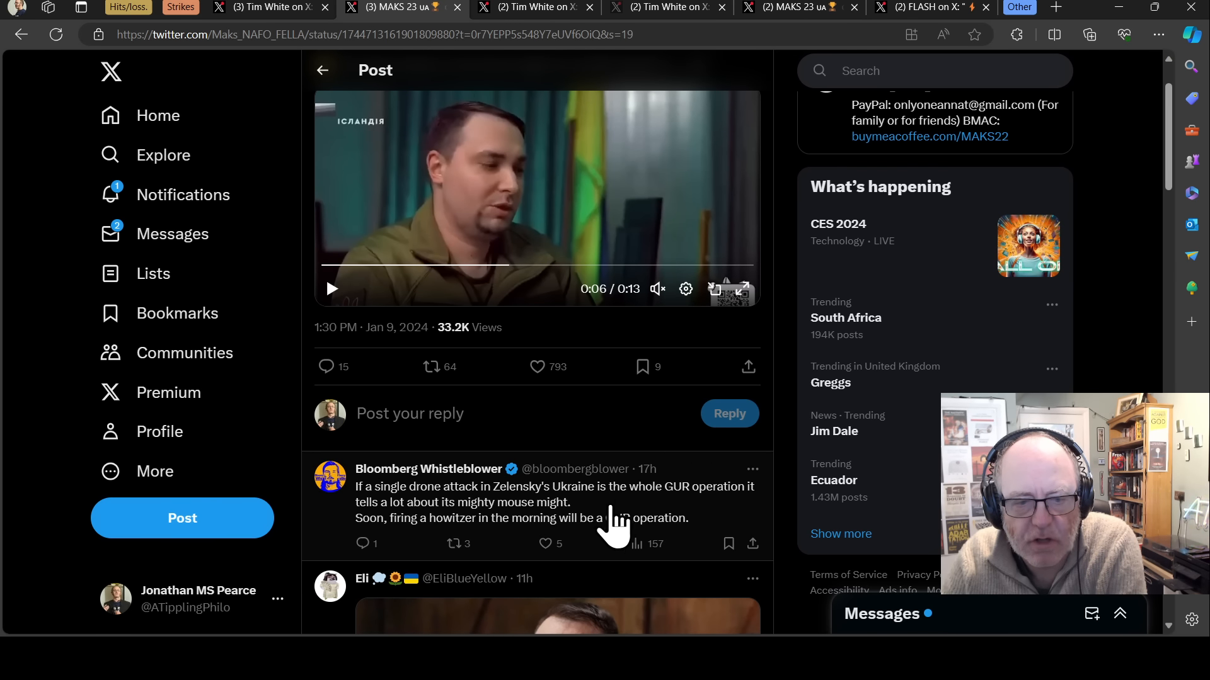
mouse_move(501, 536)
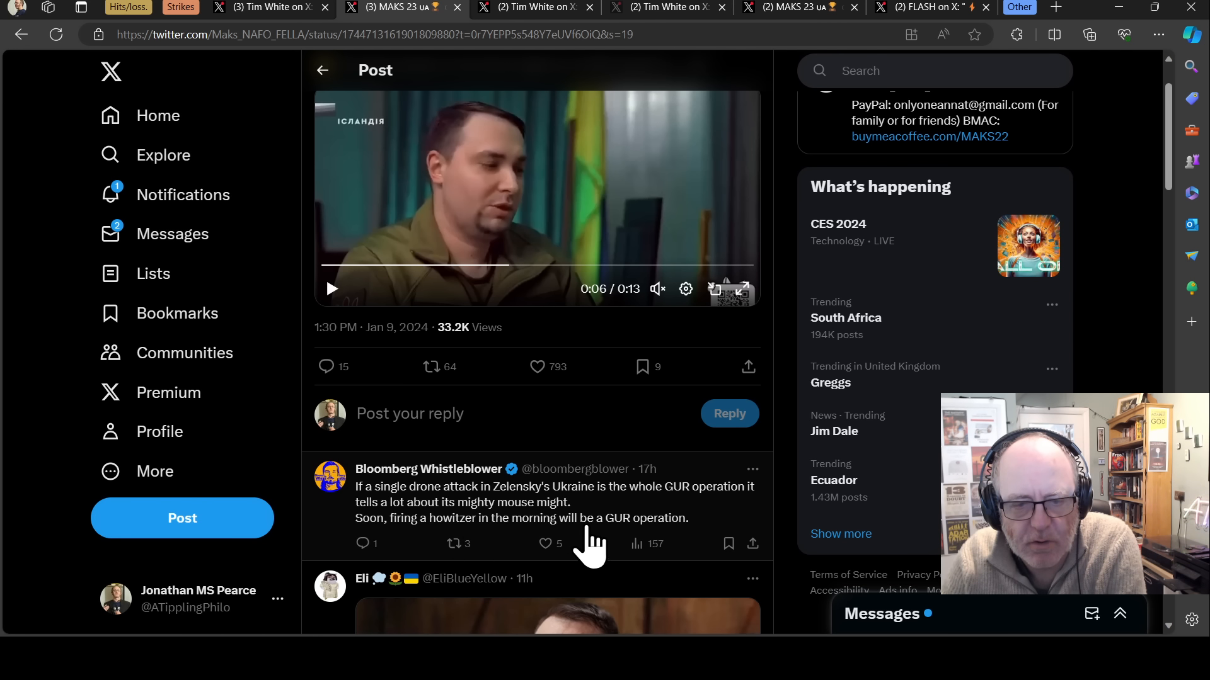
scroll("down", 3)
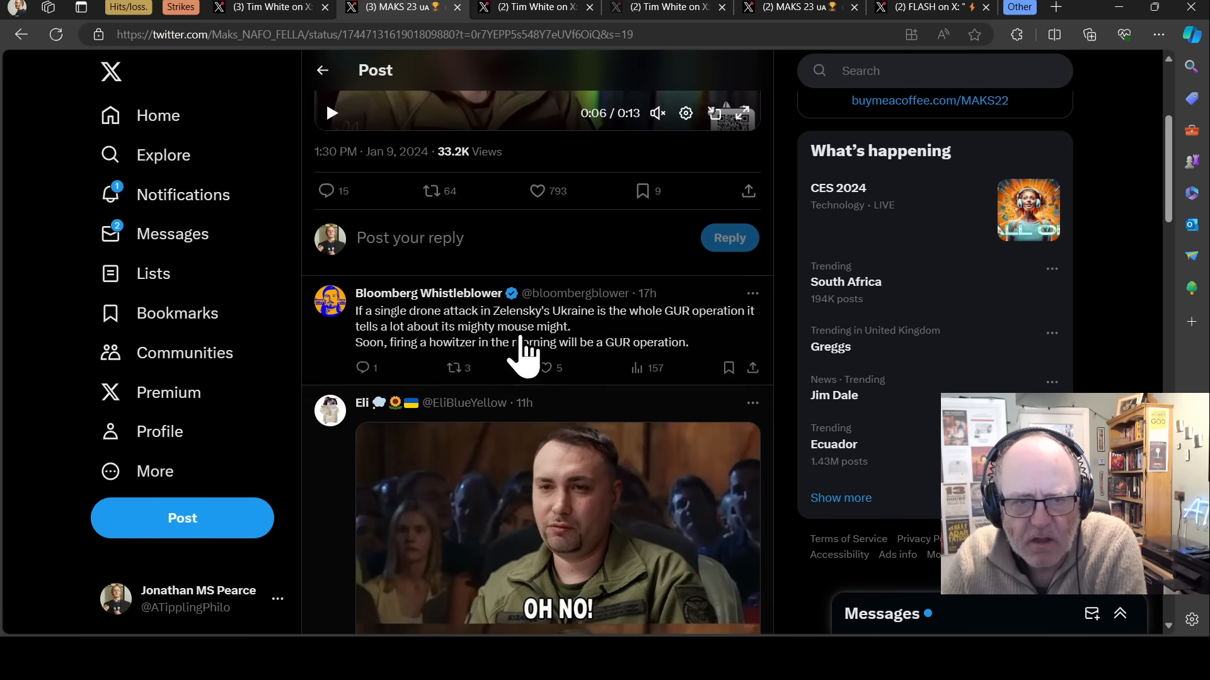
scroll("down", 3)
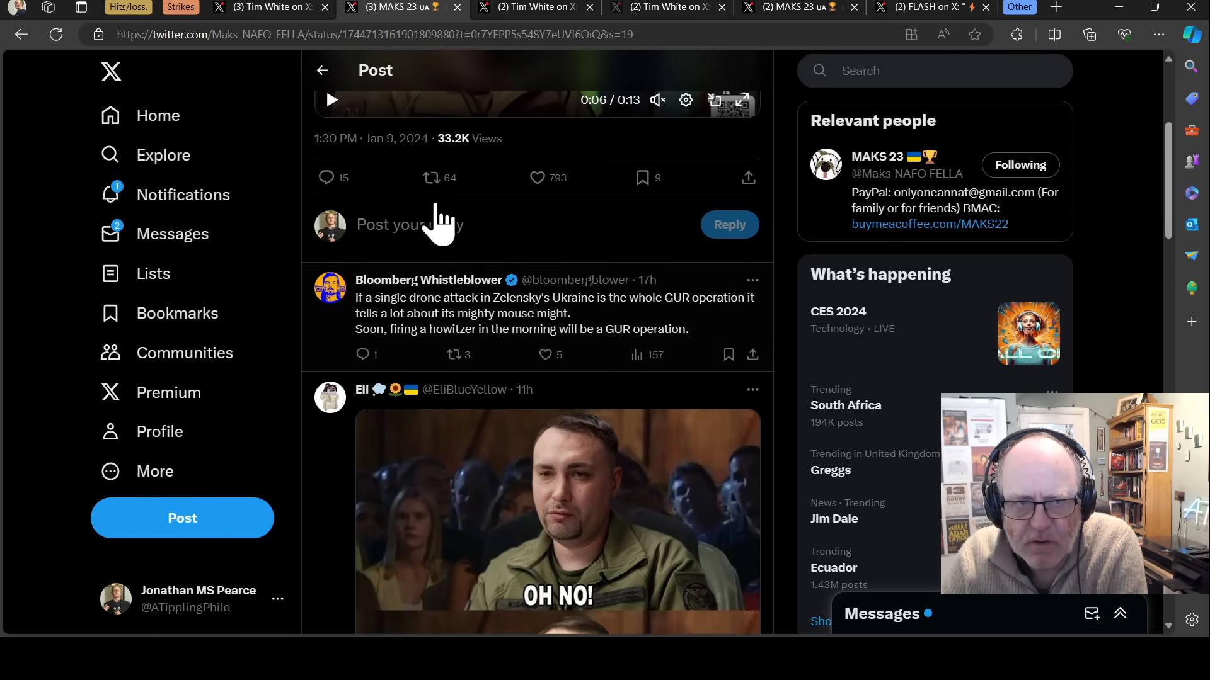
scroll("up", 3)
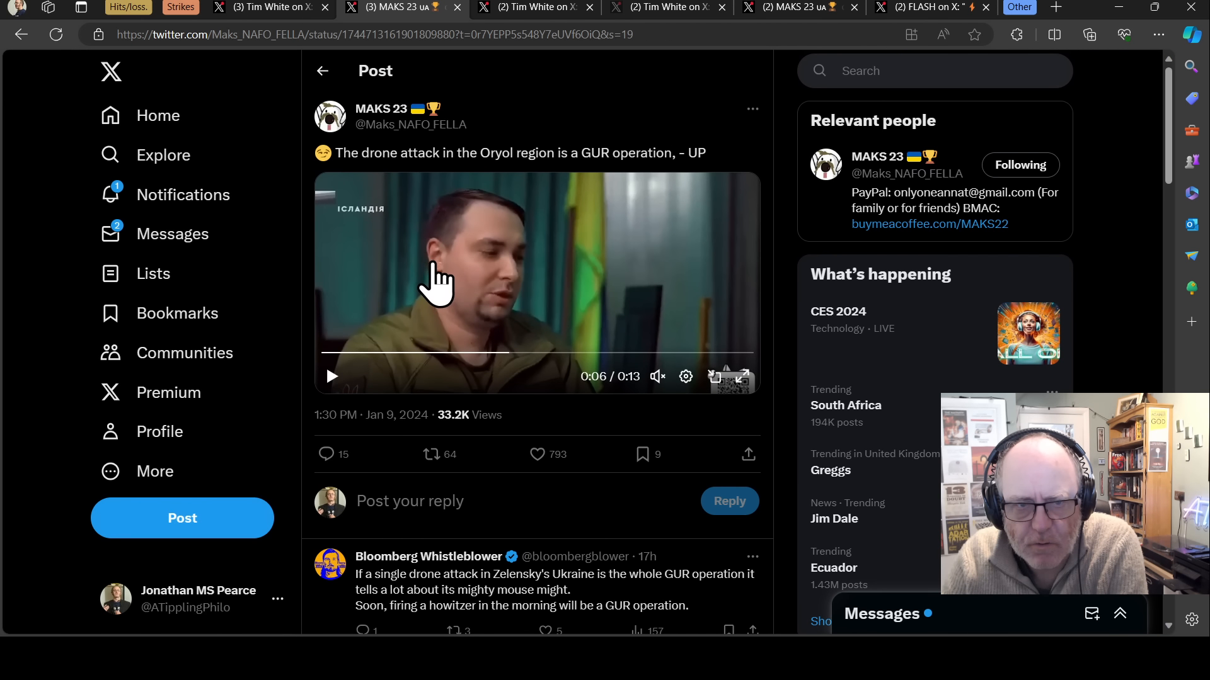
mouse_move(439, 320)
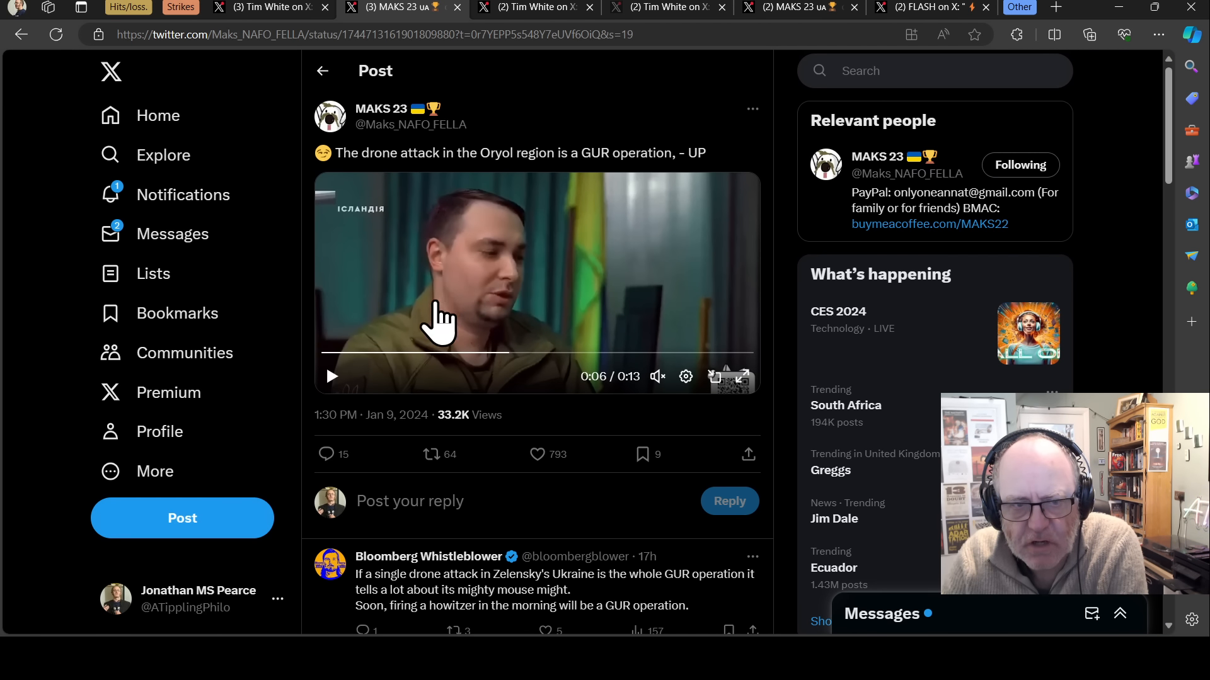
mouse_move(506, 216)
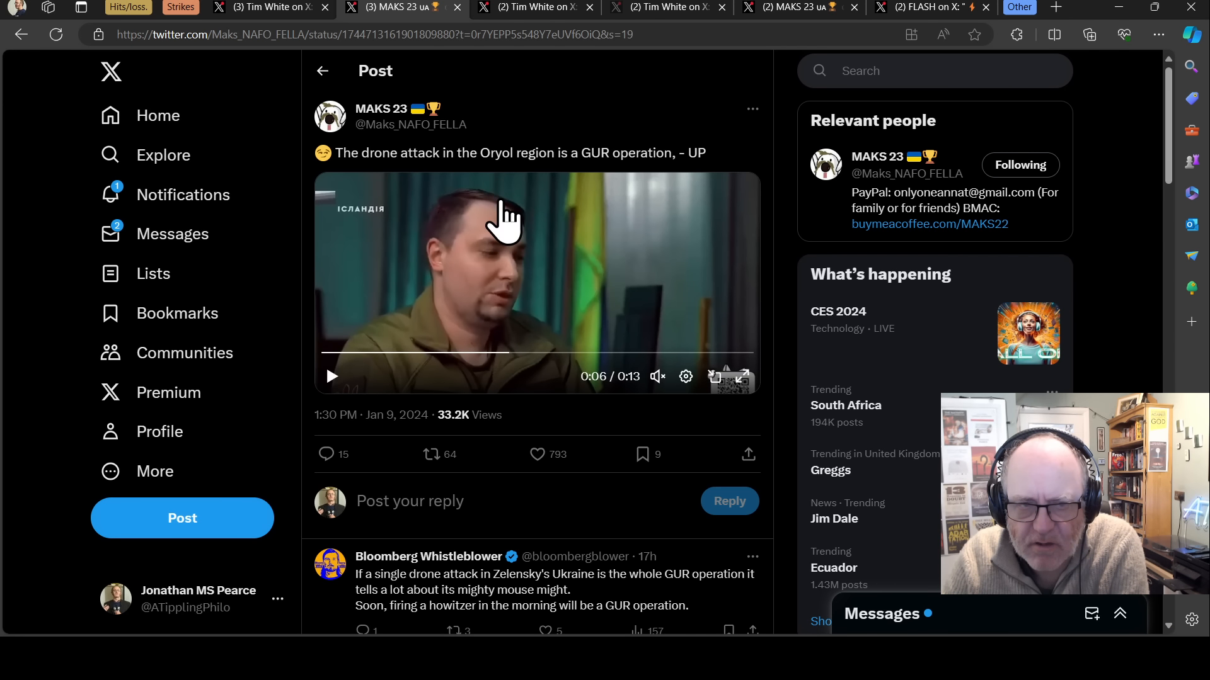
mouse_move(509, 254)
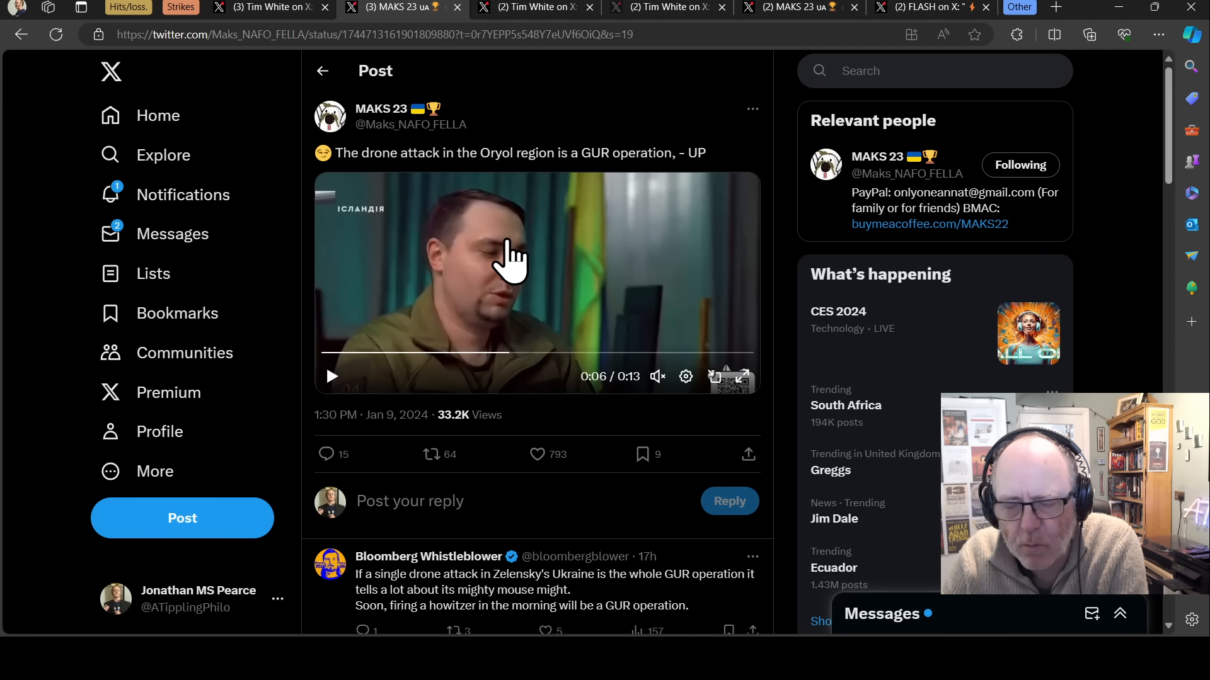
mouse_move(493, 231)
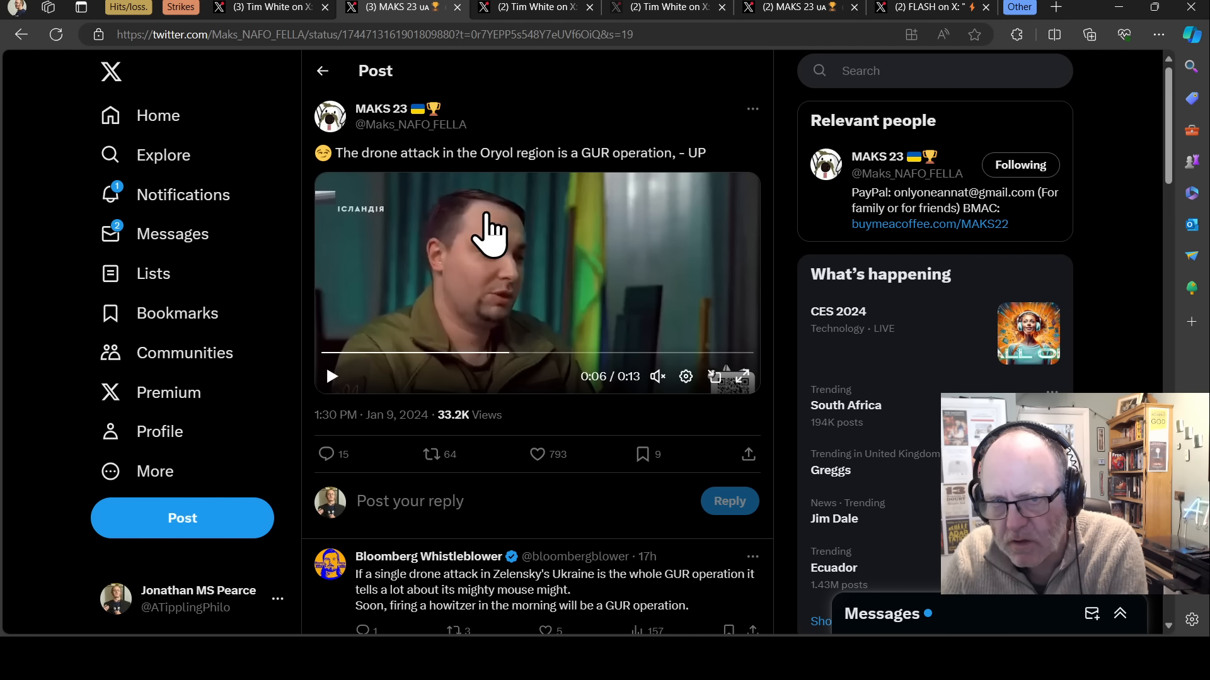
mouse_move(474, 243)
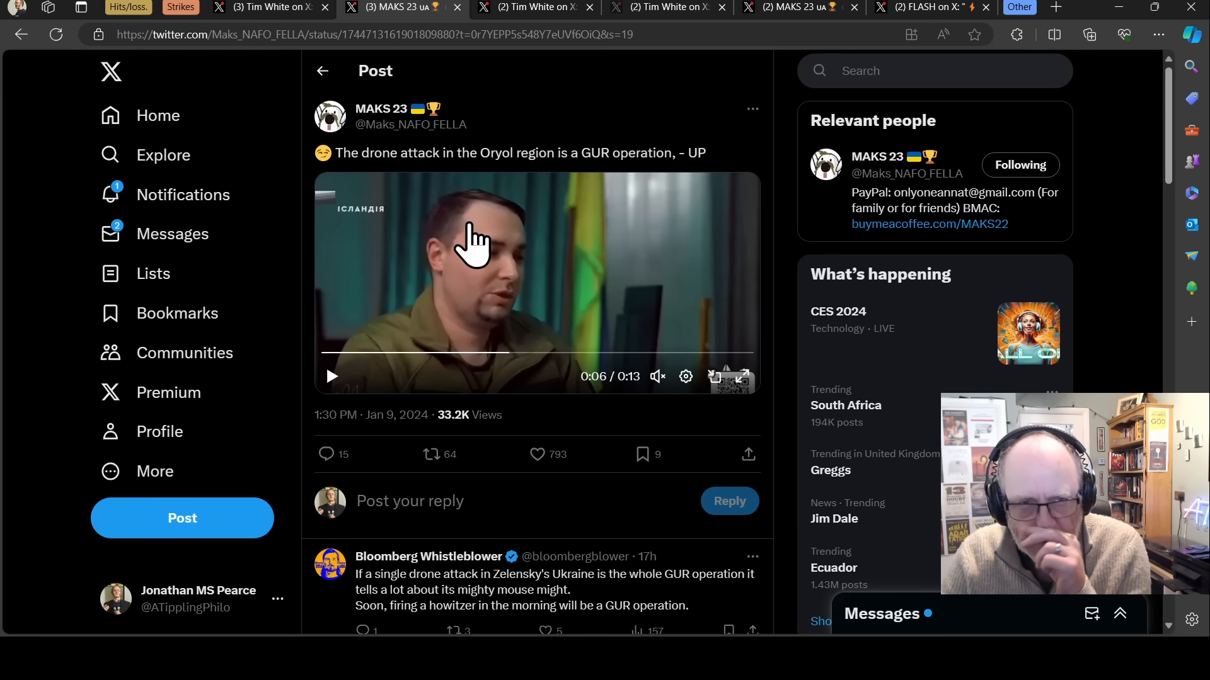
mouse_move(485, 208)
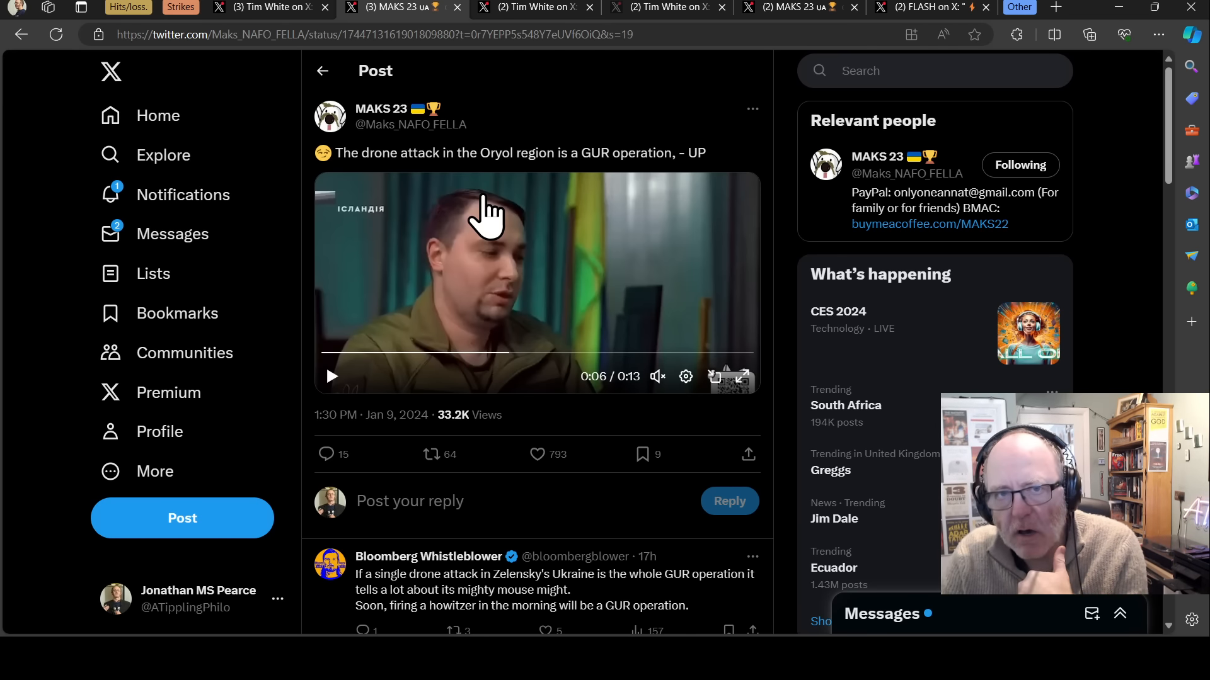
mouse_move(516, 240)
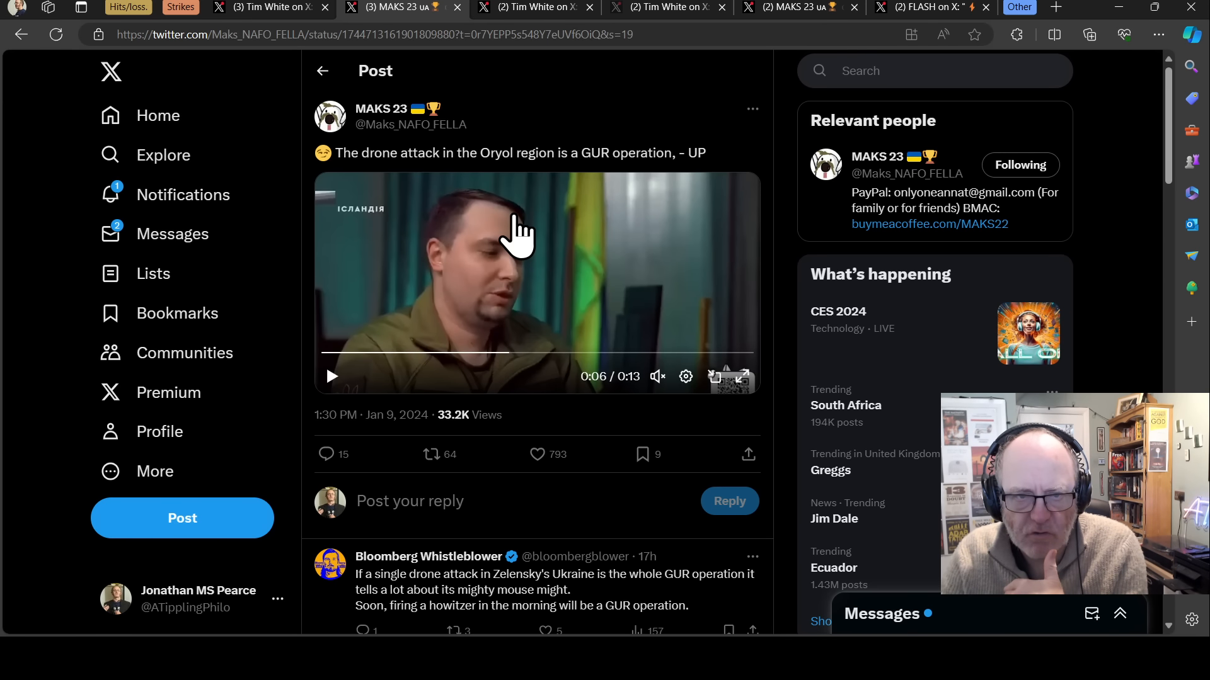
mouse_move(530, 223)
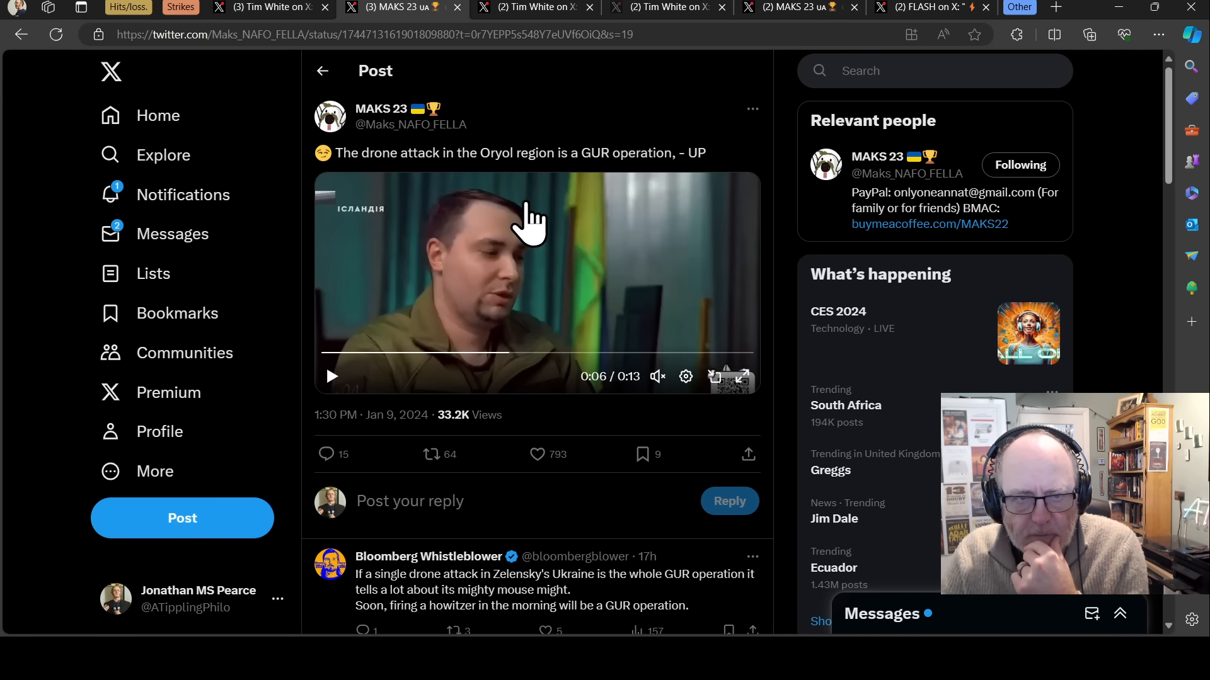
mouse_move(505, 227)
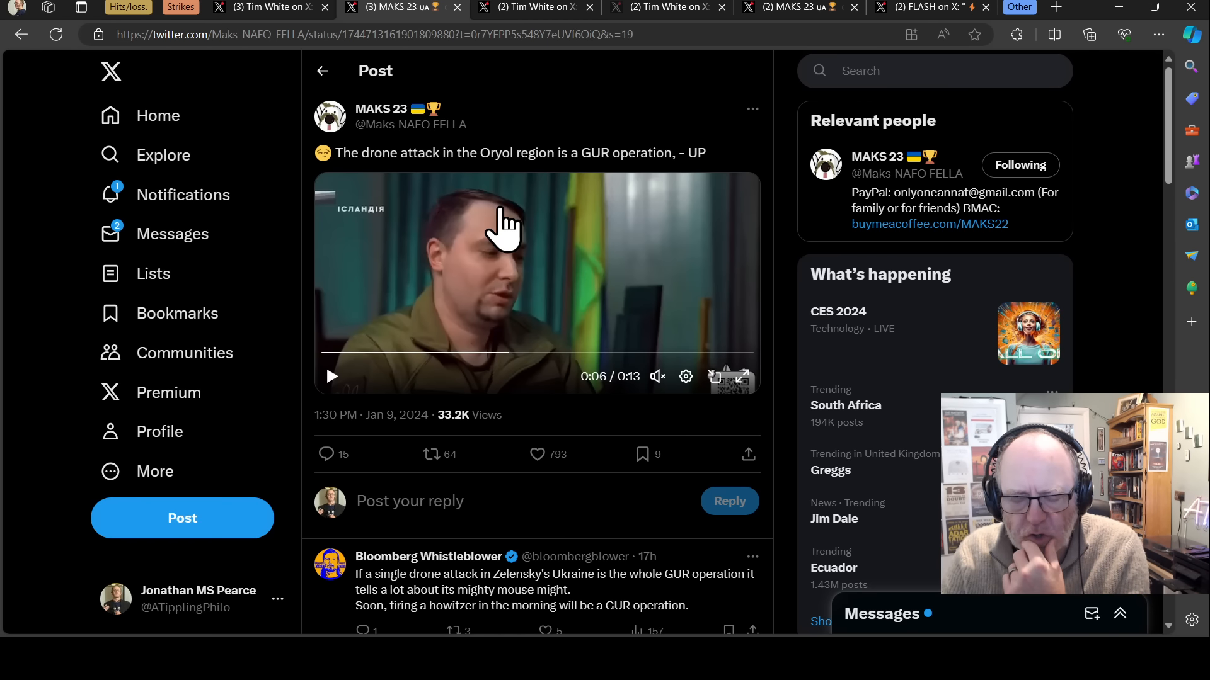
mouse_move(500, 227)
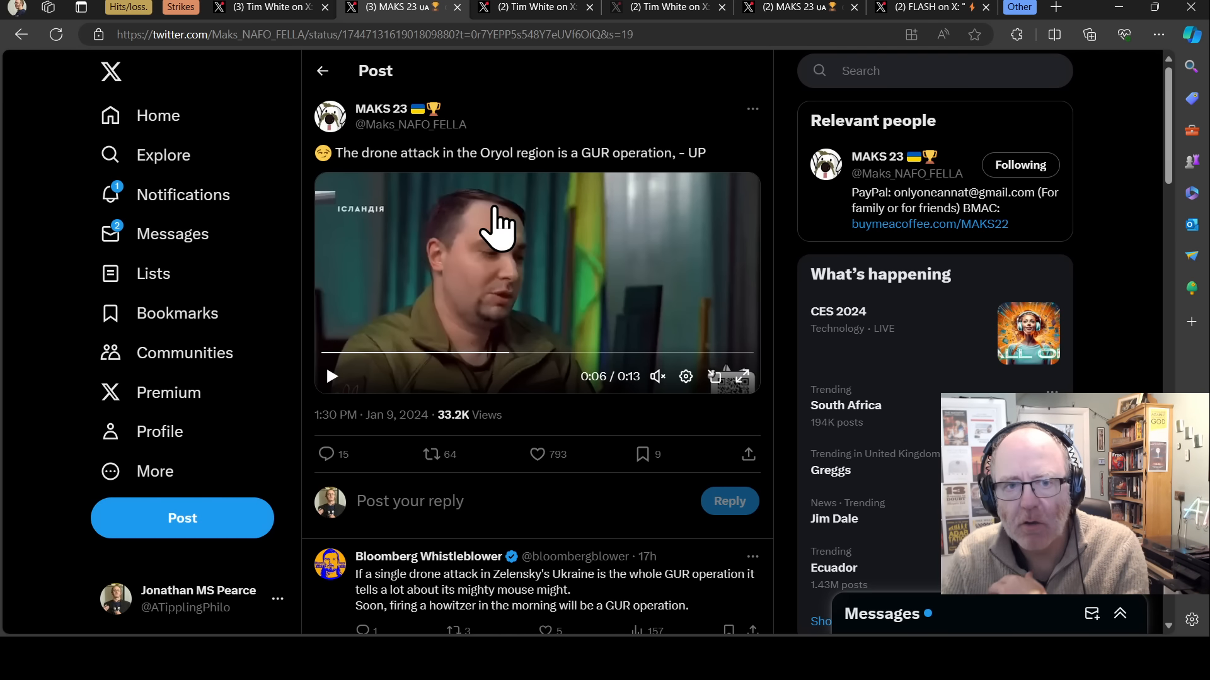
mouse_move(494, 231)
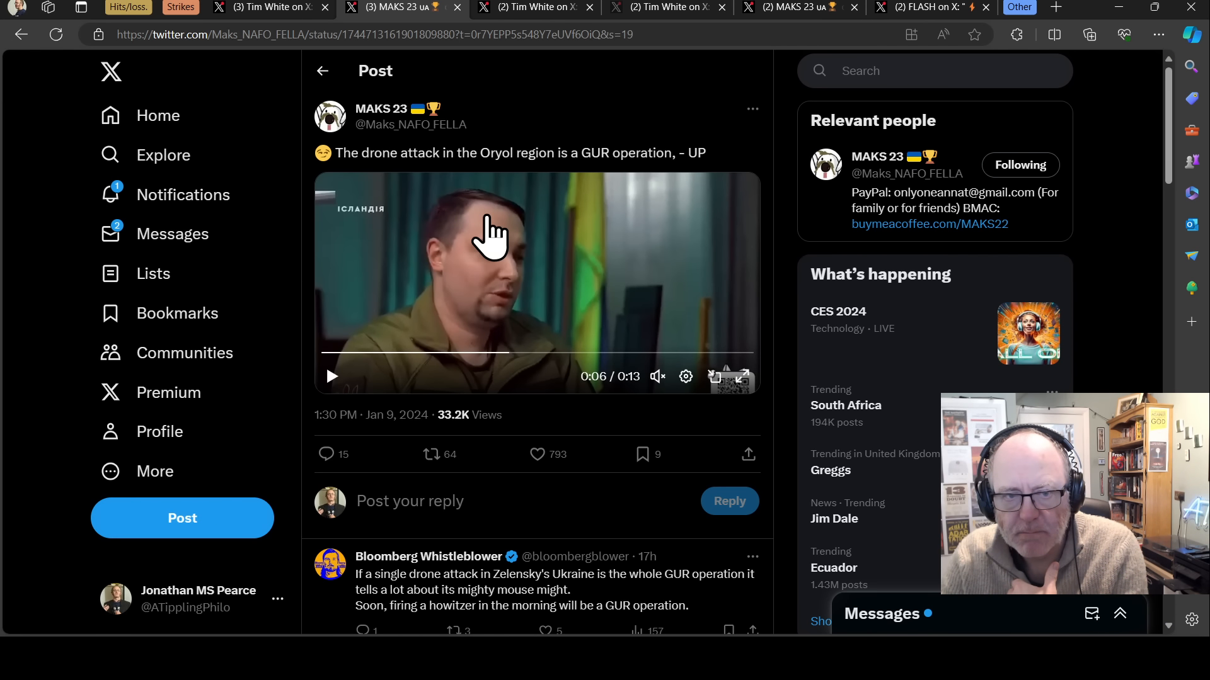
mouse_move(492, 250)
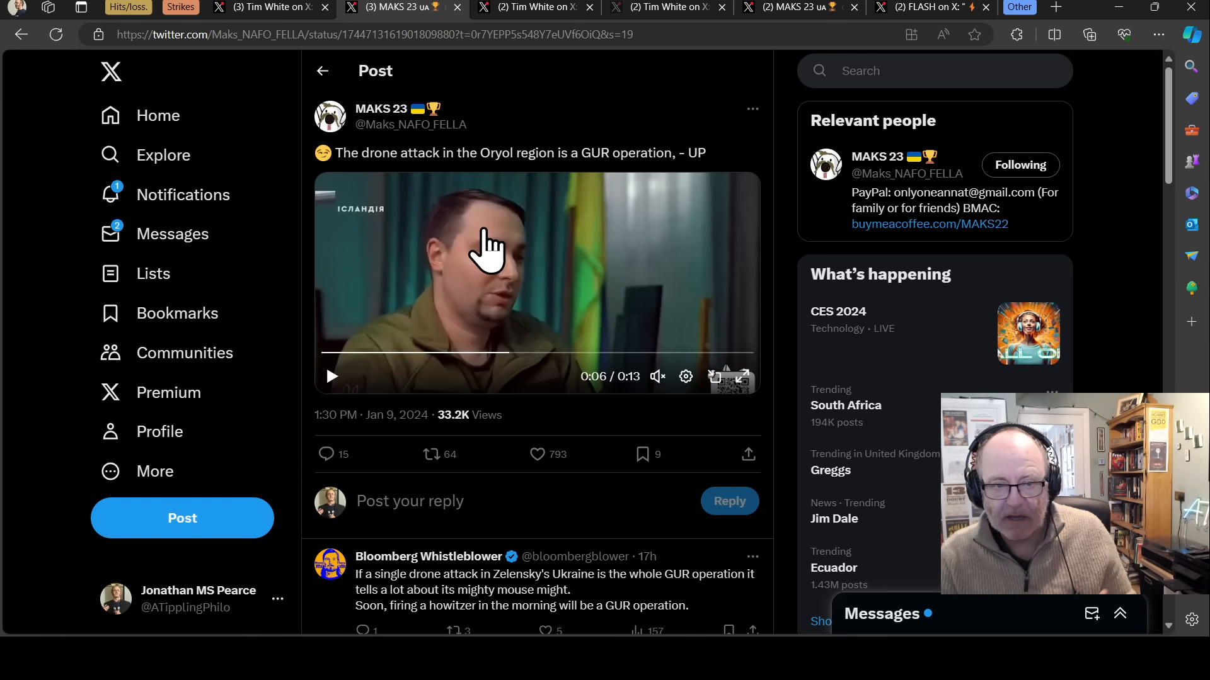
mouse_move(492, 235)
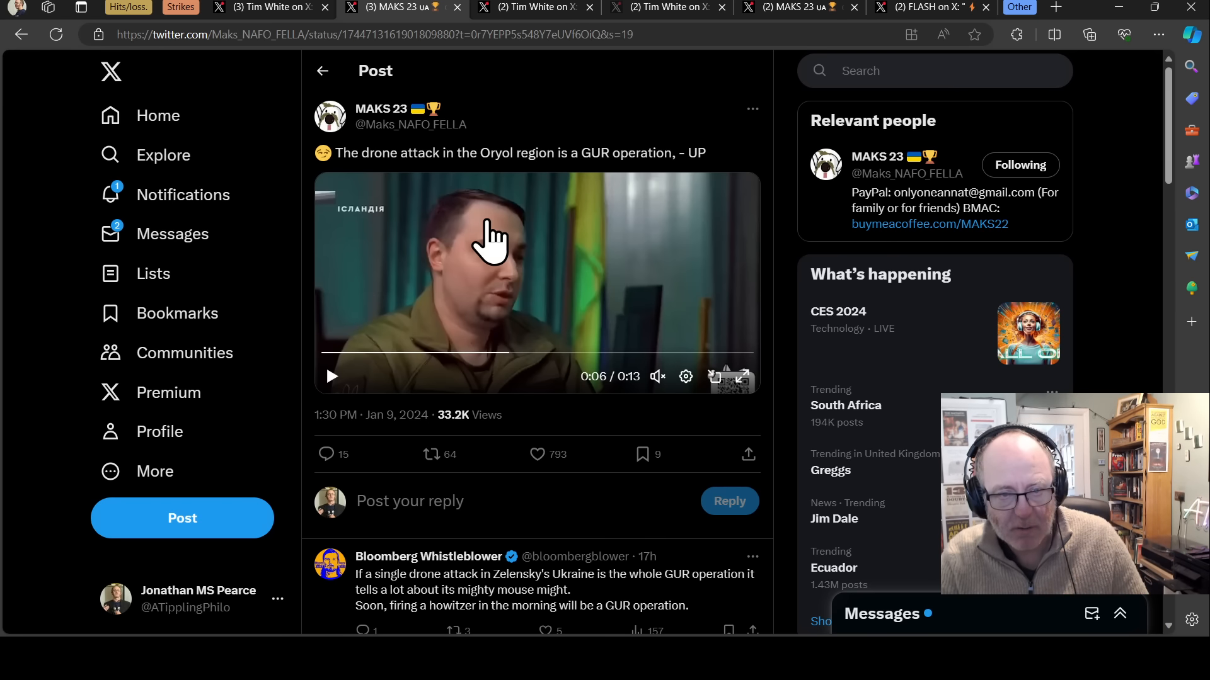
mouse_move(582, 254)
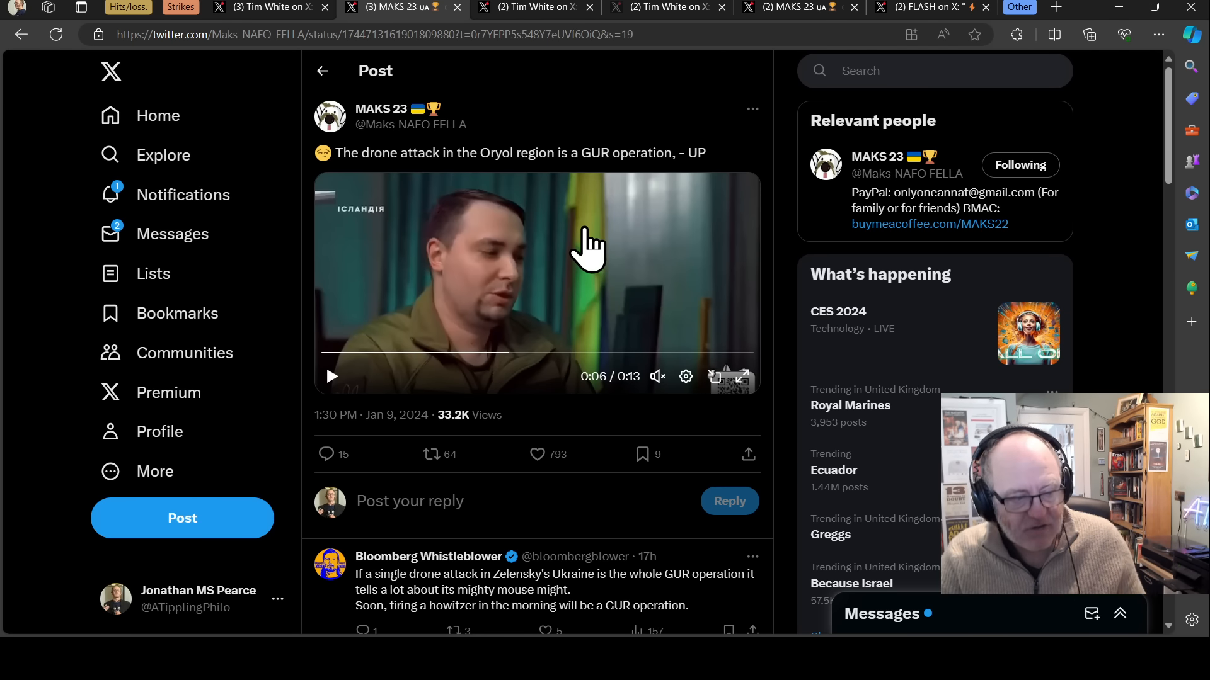
mouse_move(588, 239)
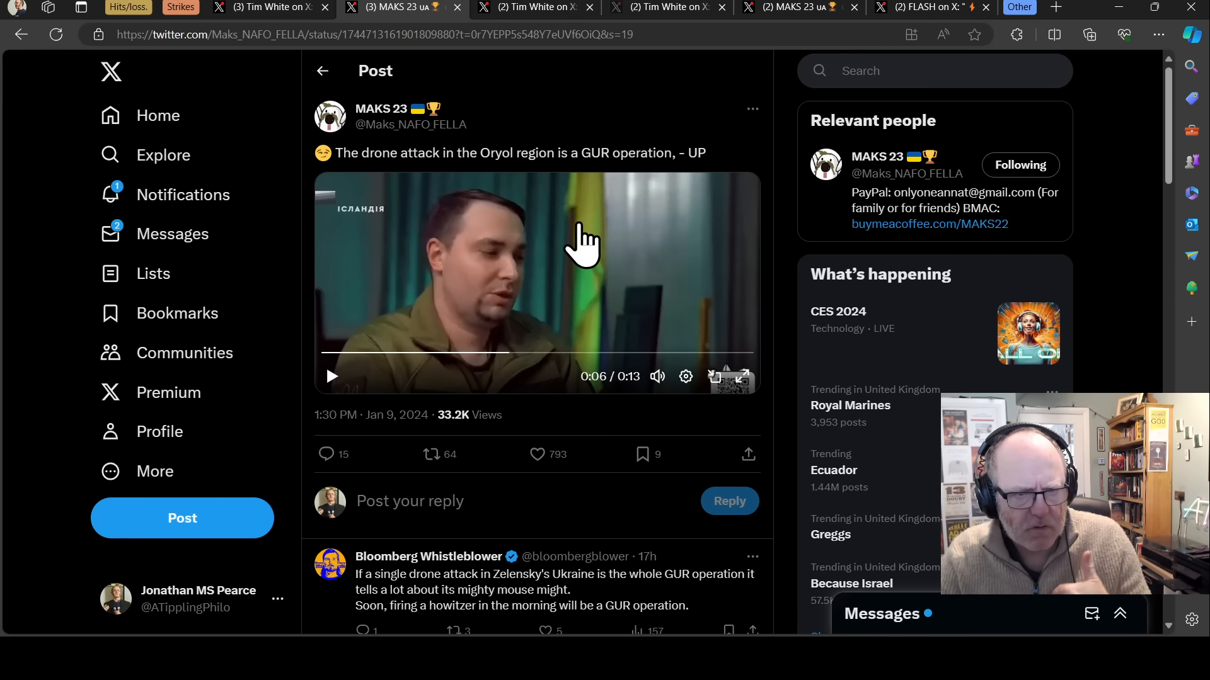
mouse_move(547, 235)
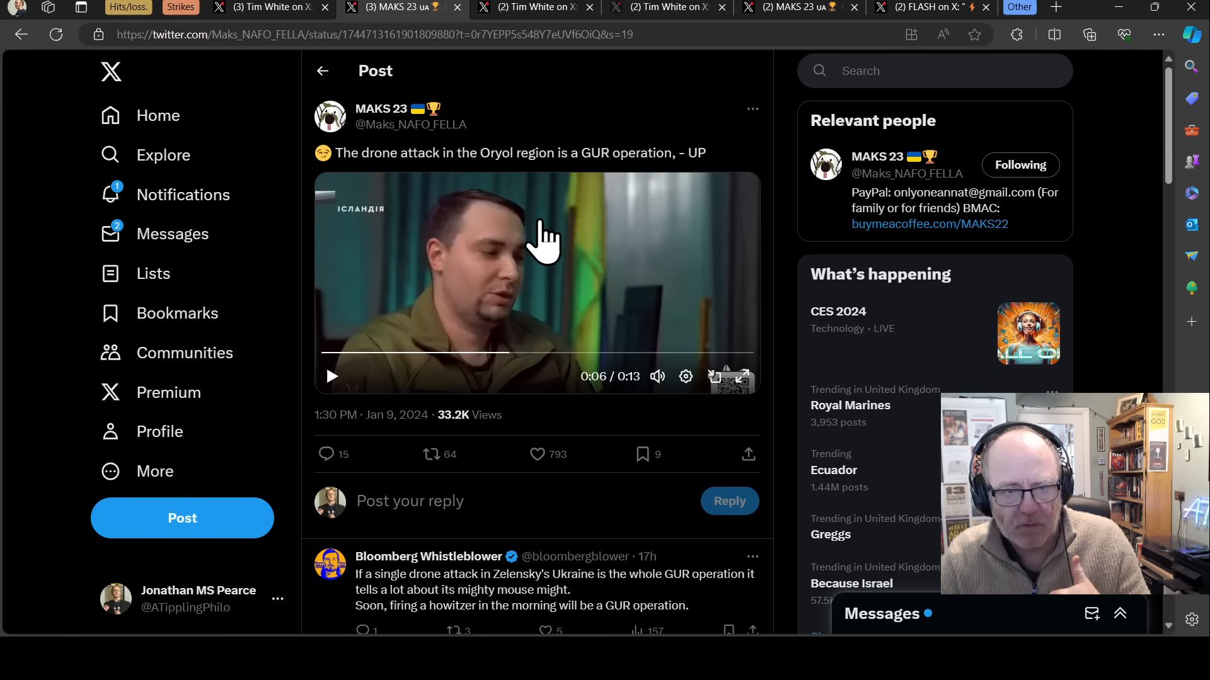
mouse_move(587, 224)
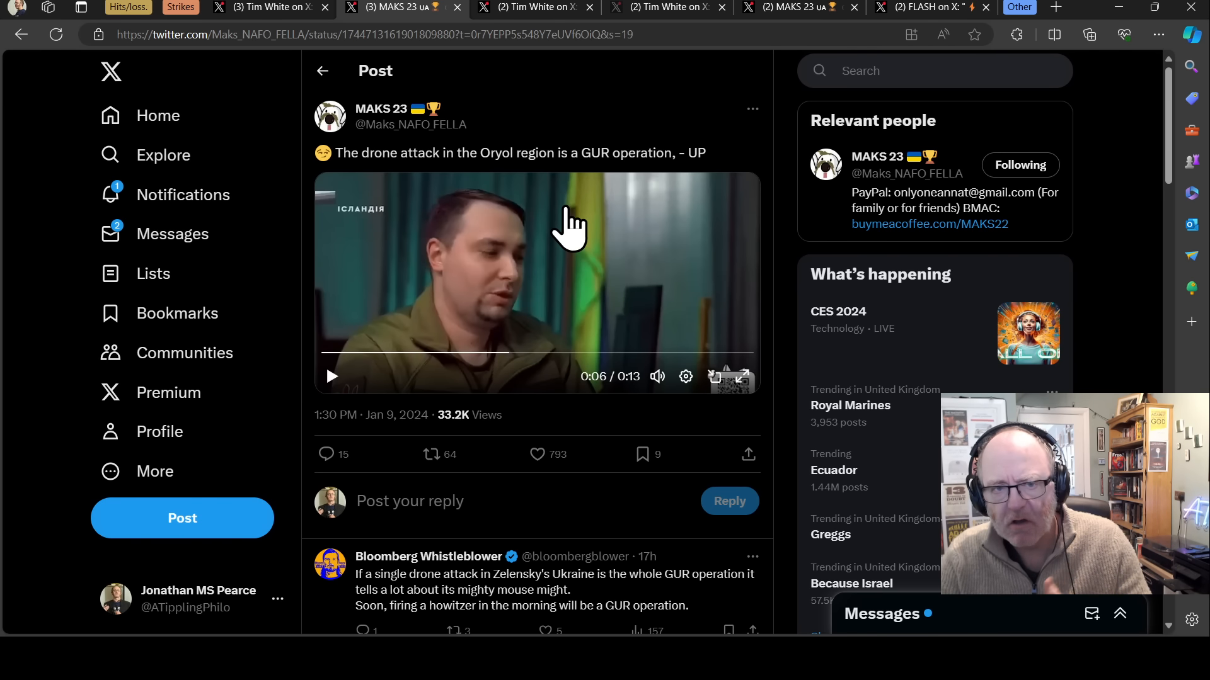
mouse_move(574, 147)
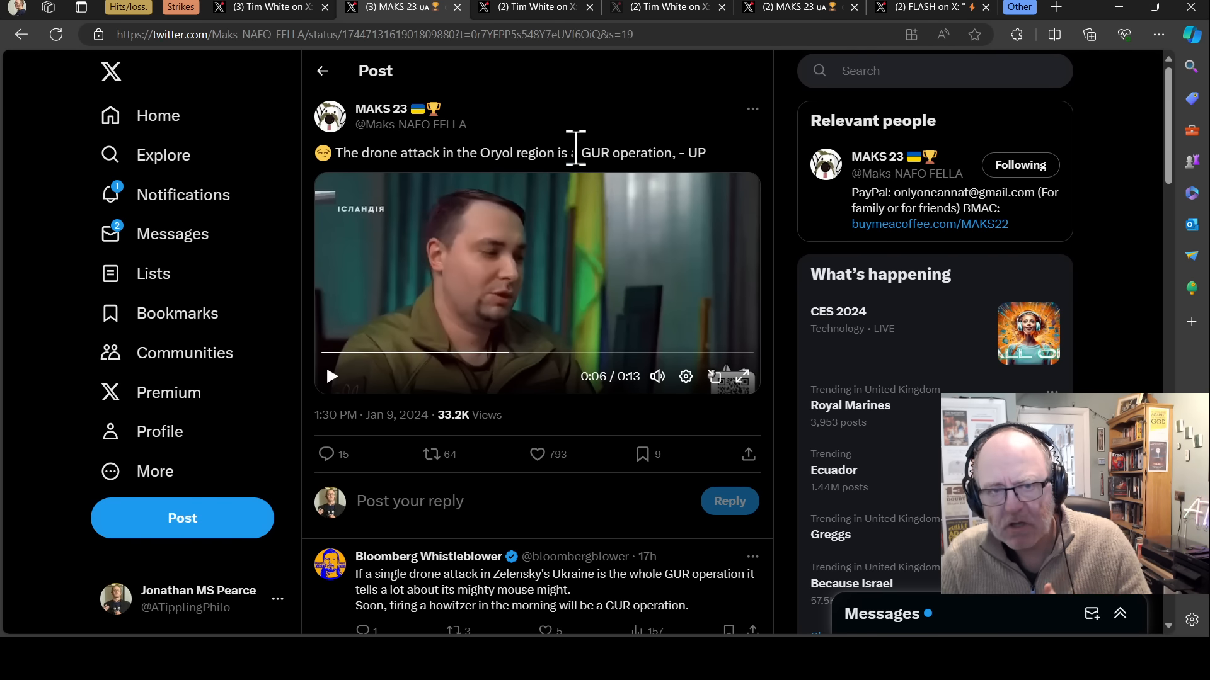
mouse_move(571, 131)
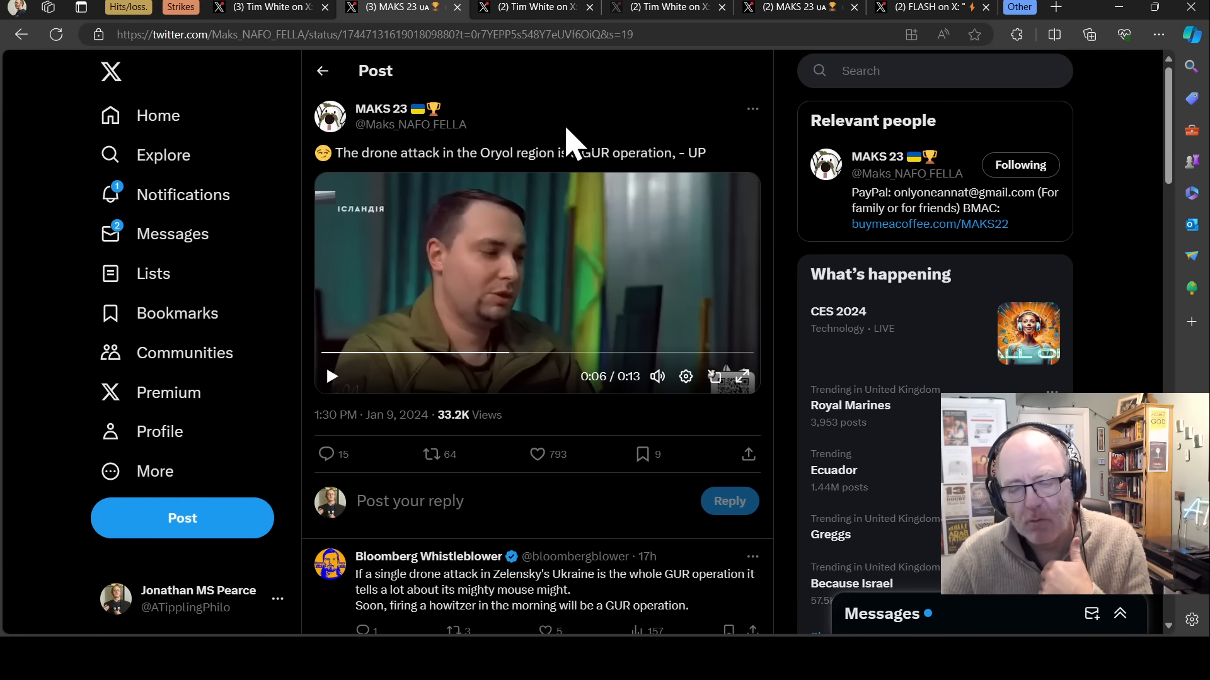
mouse_move(570, 147)
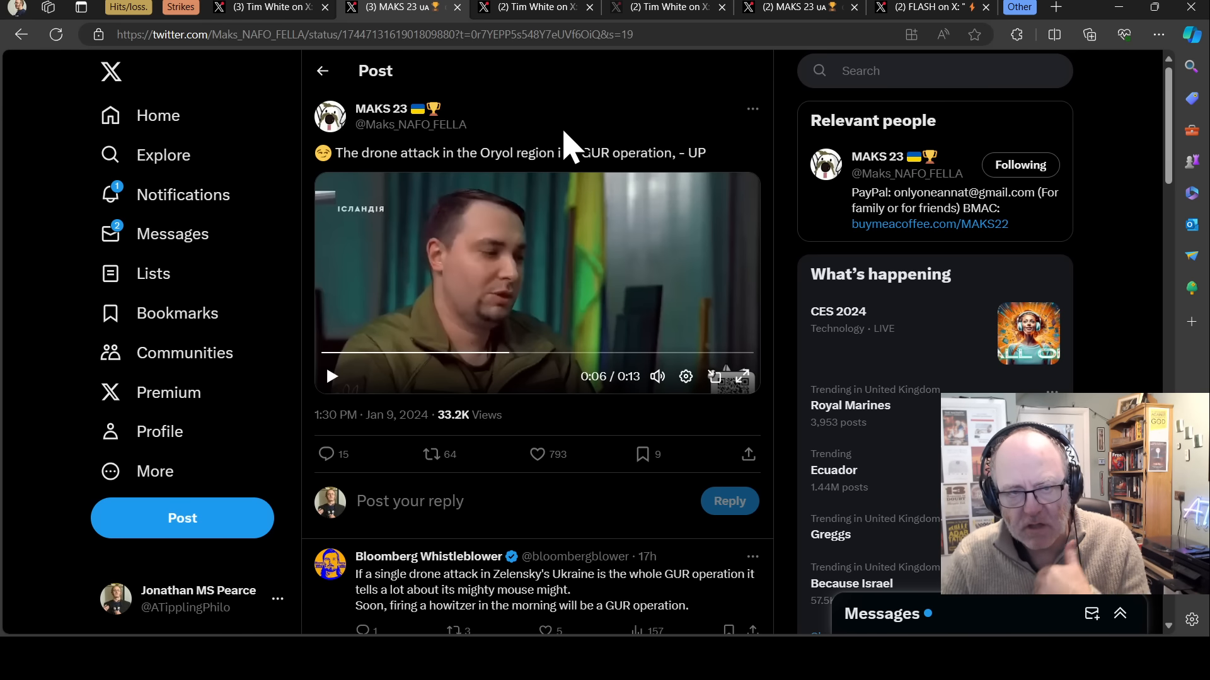
mouse_move(566, 131)
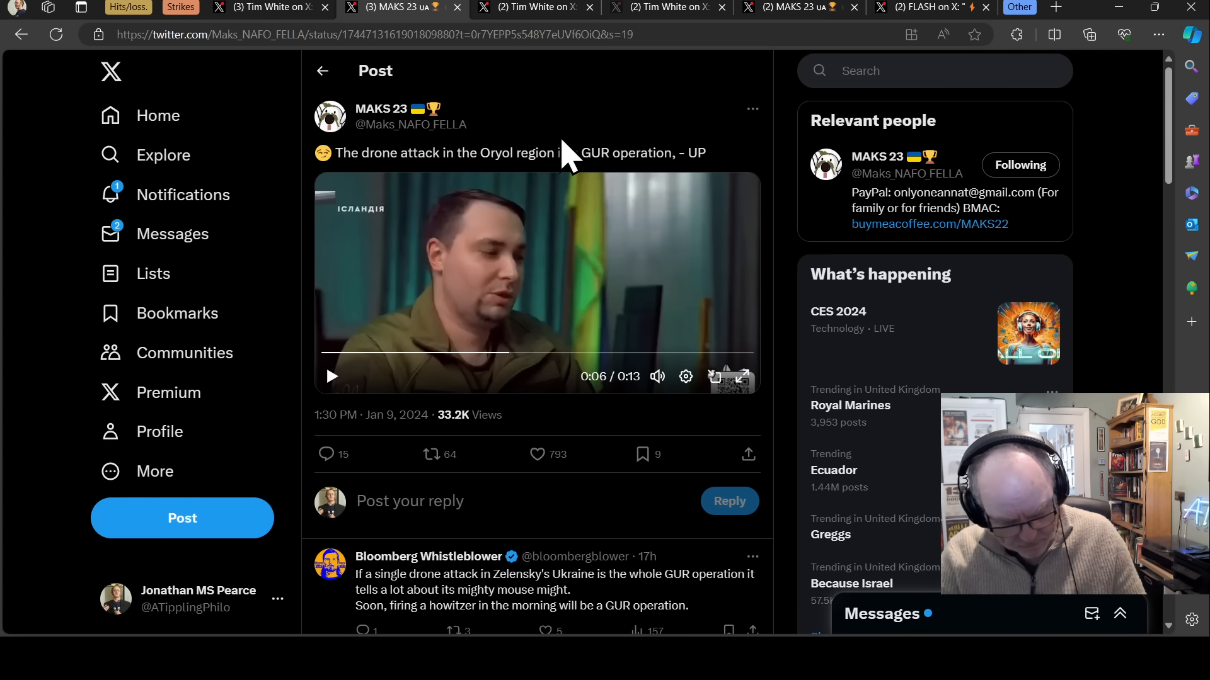
mouse_move(517, 124)
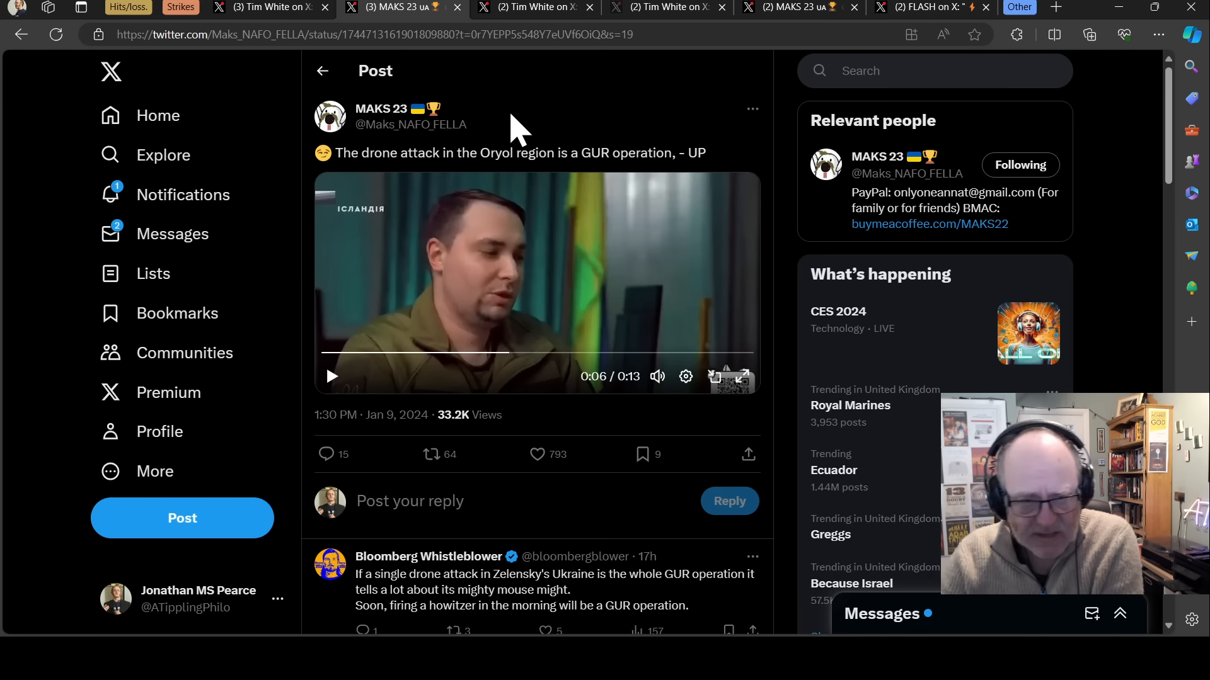
mouse_move(468, 154)
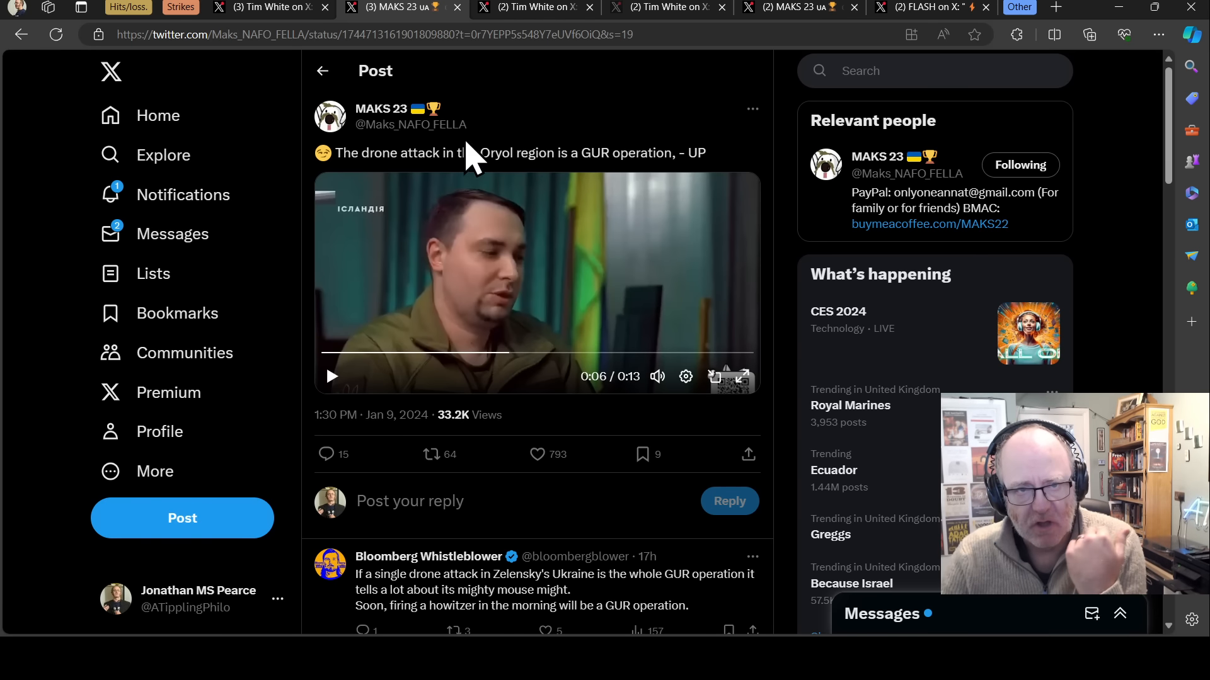
mouse_move(588, 117)
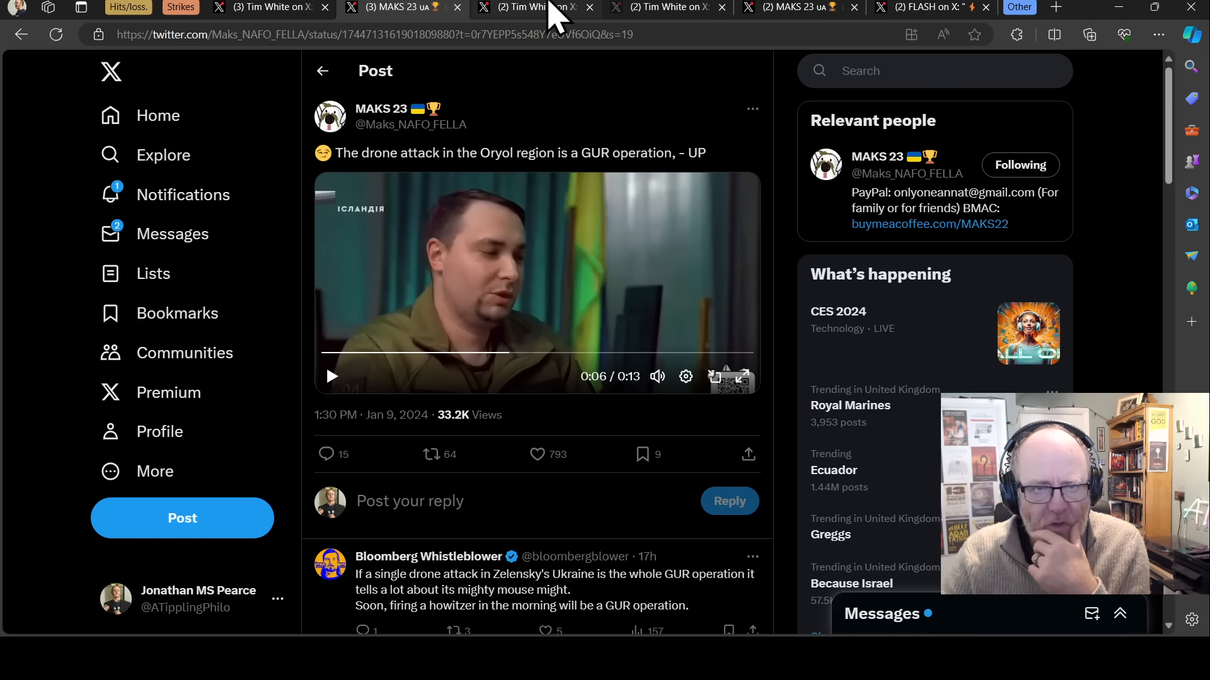
left_click(526, 7)
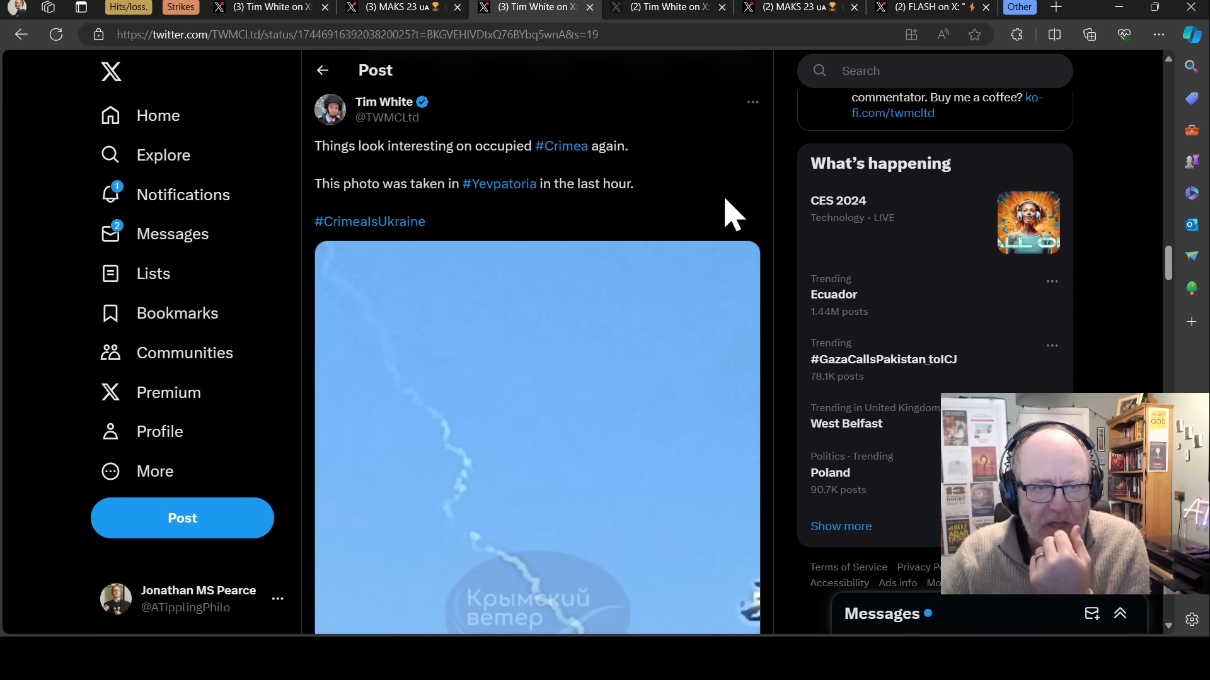
mouse_move(607, 182)
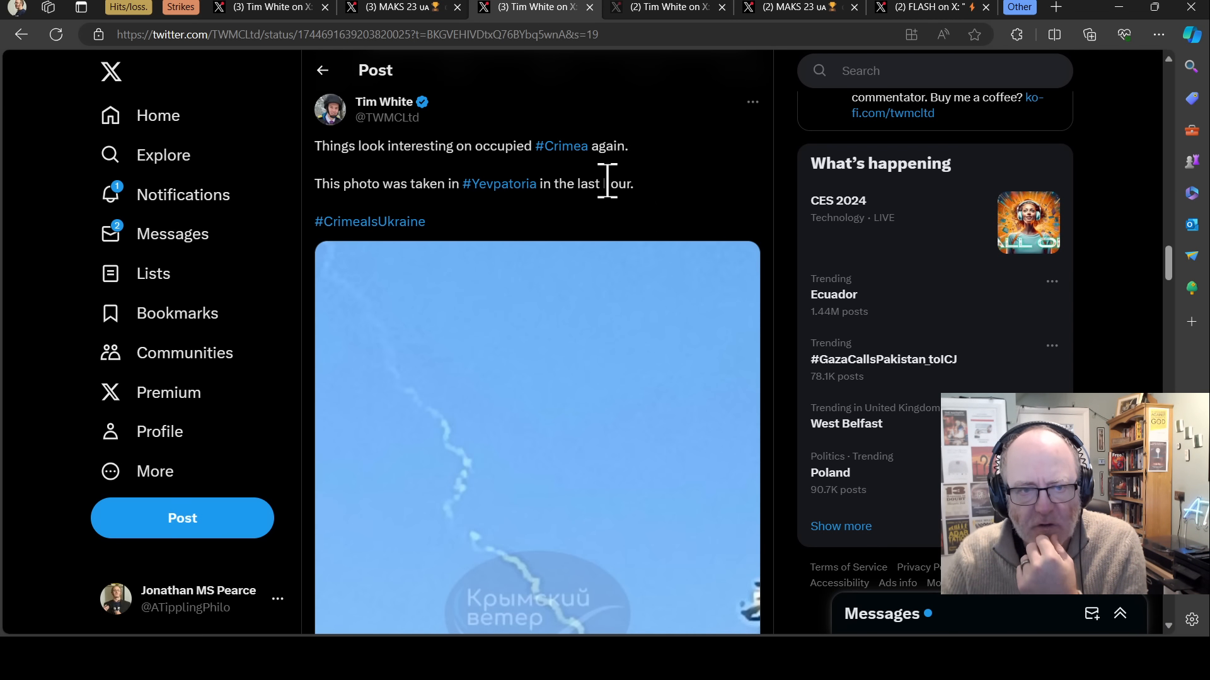
scroll("down", 3)
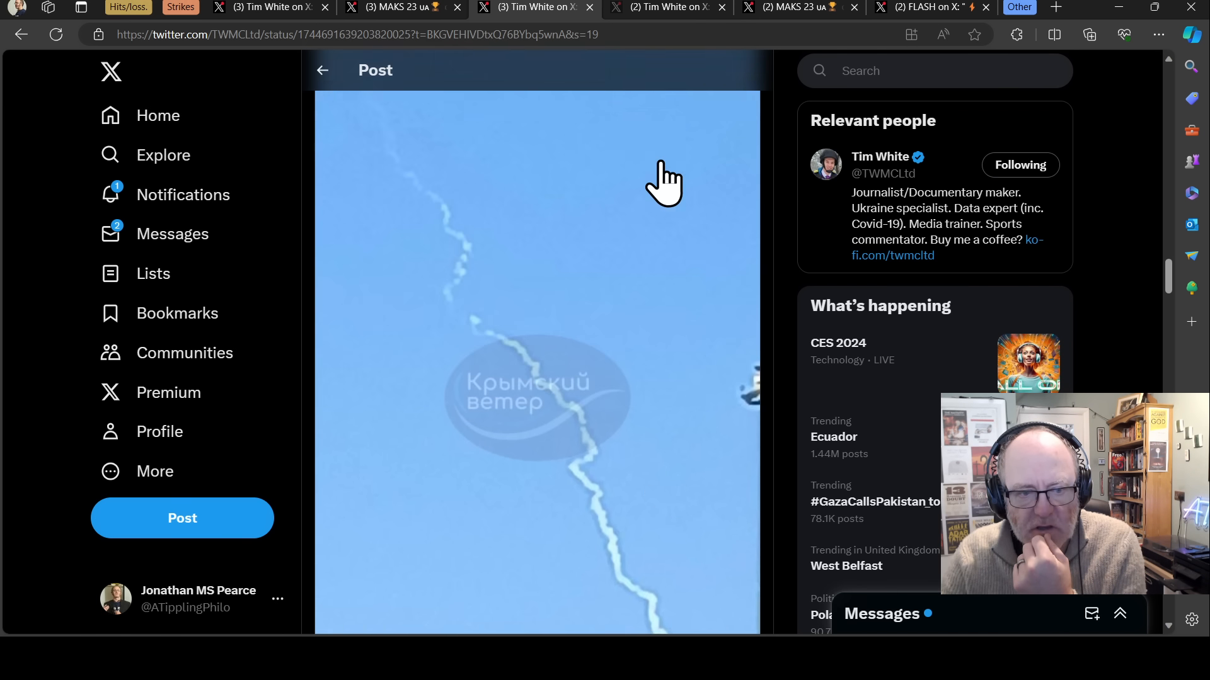
scroll("up", 3)
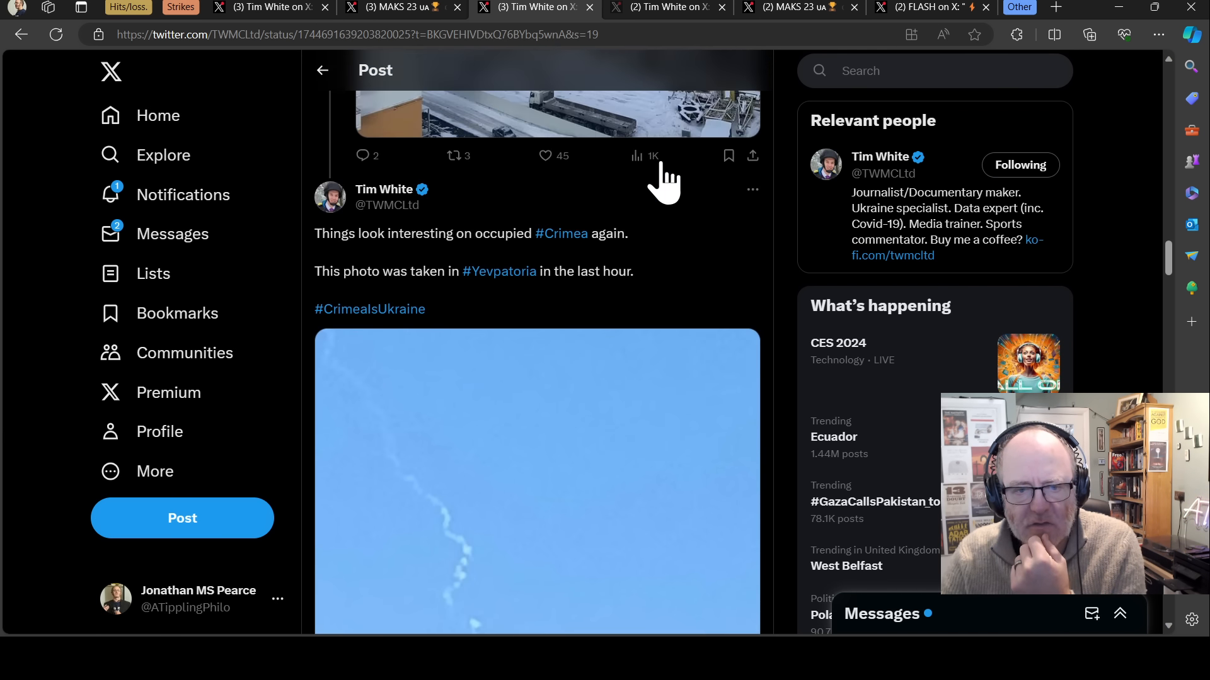
scroll("down", 3)
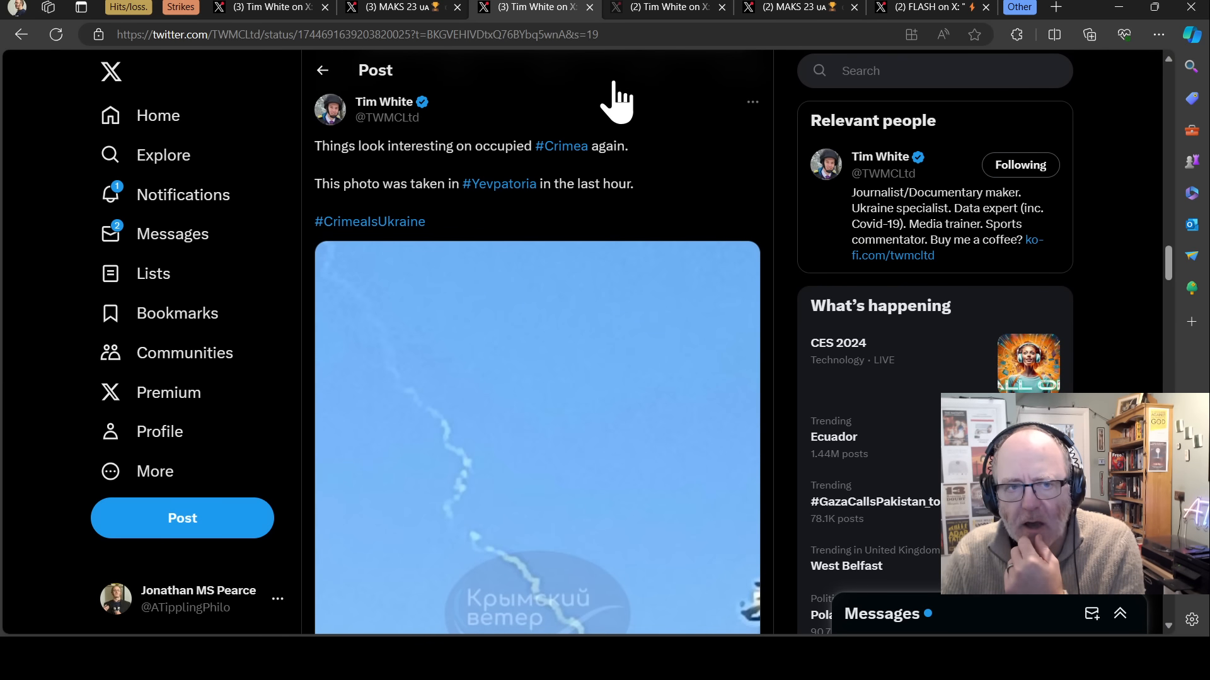
- Open Tim White's post about three drones reportedly shot down near Kursk airport
left_click(664, 6)
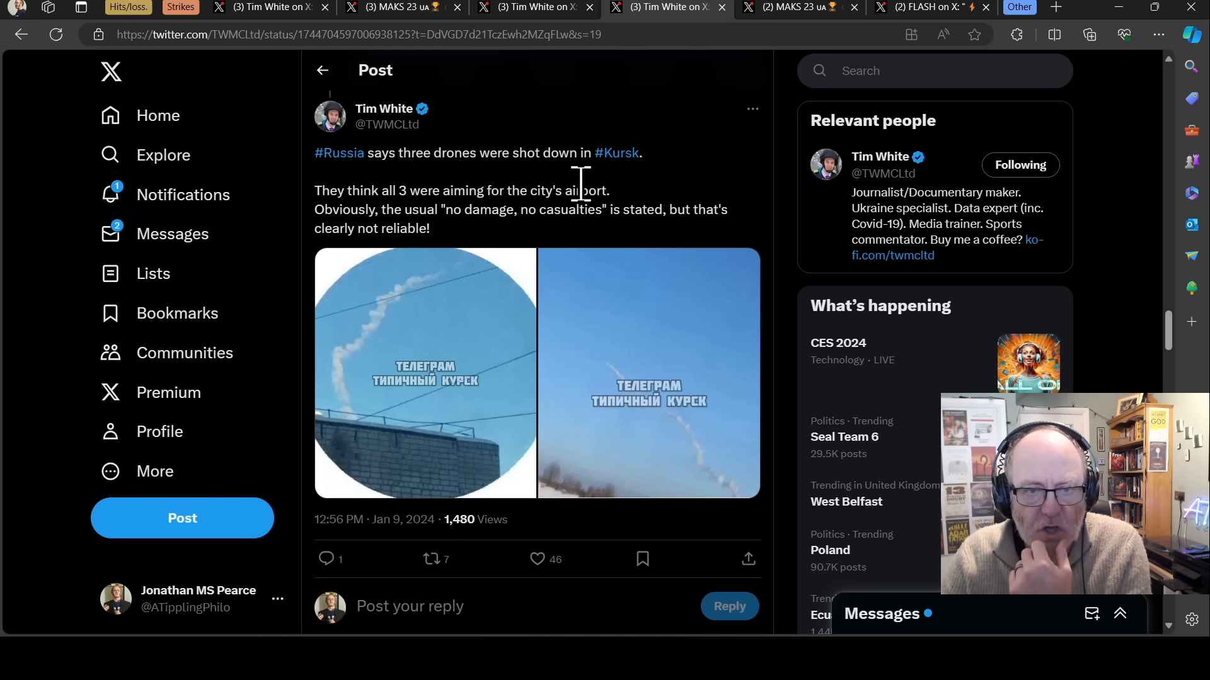
mouse_move(562, 190)
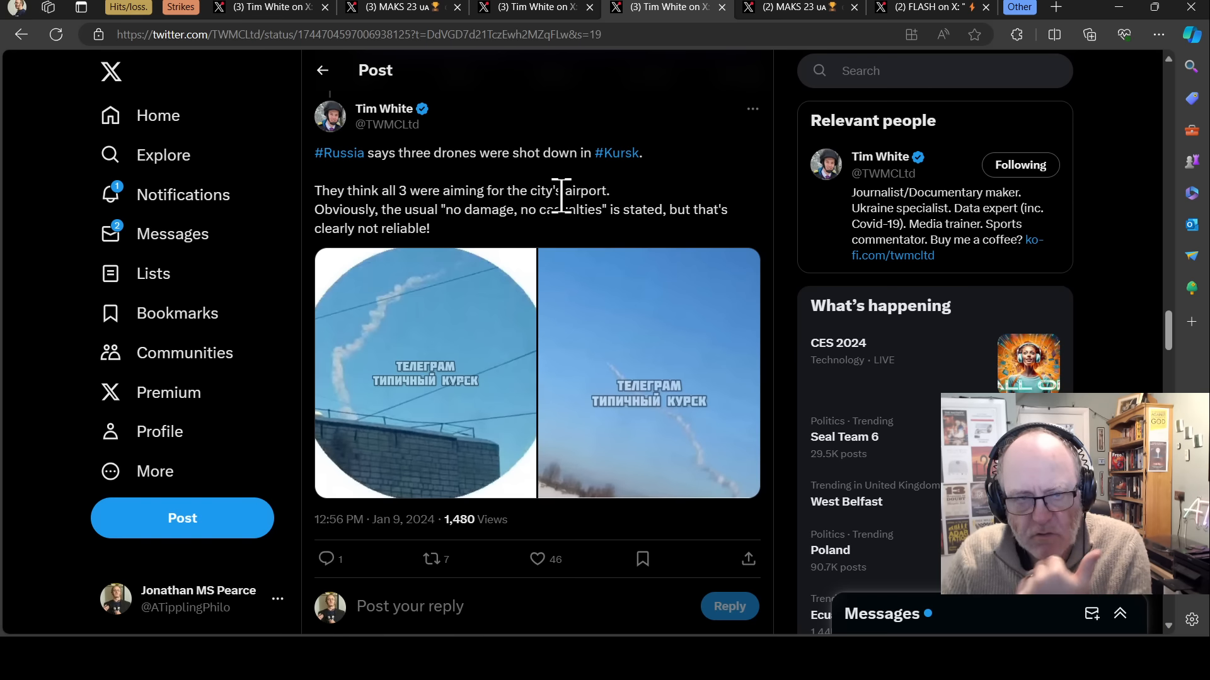
mouse_move(602, 199)
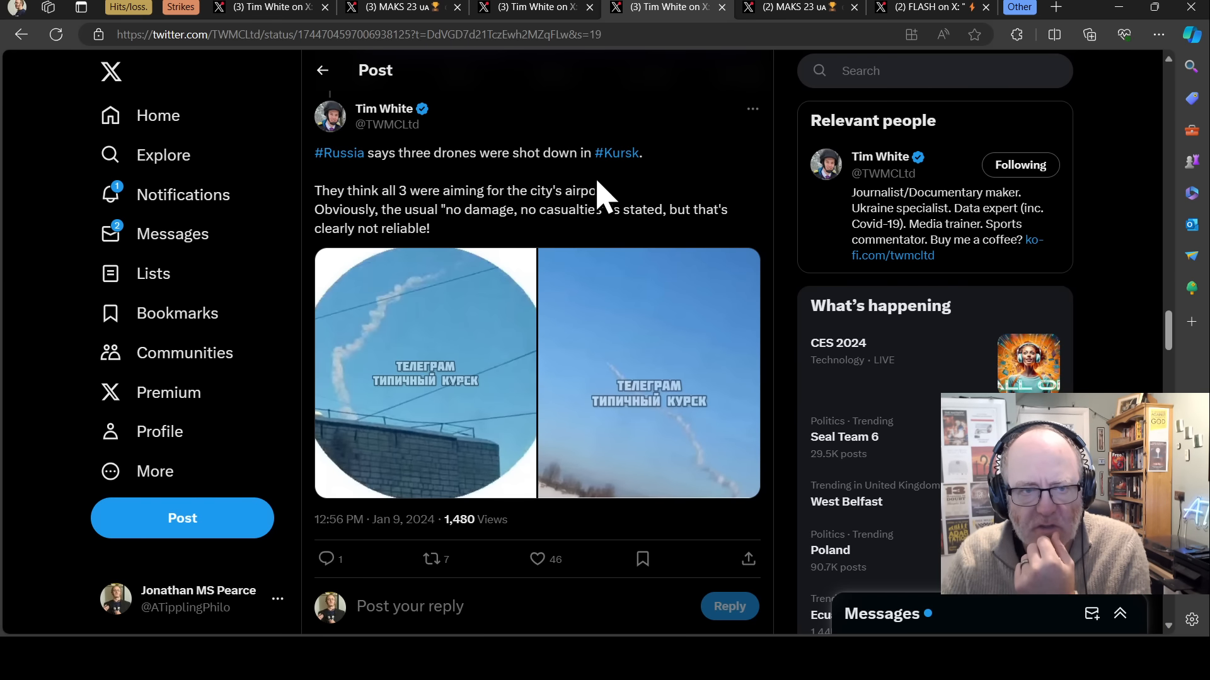
mouse_move(683, 209)
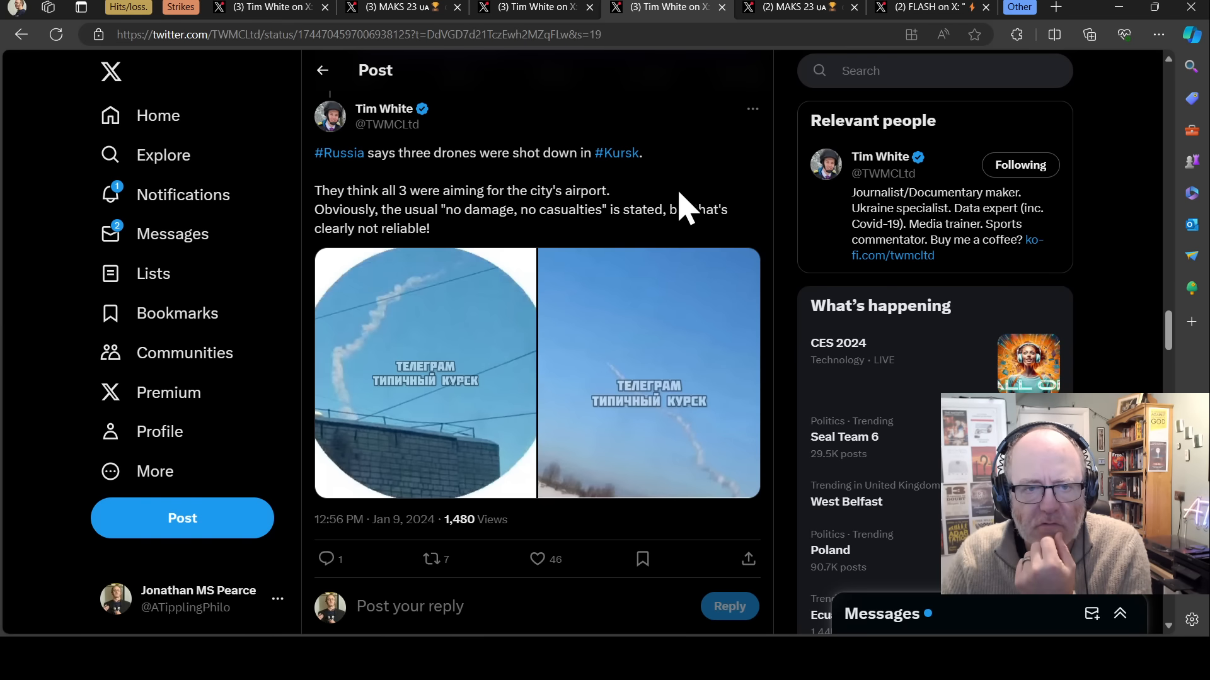
mouse_move(640, 154)
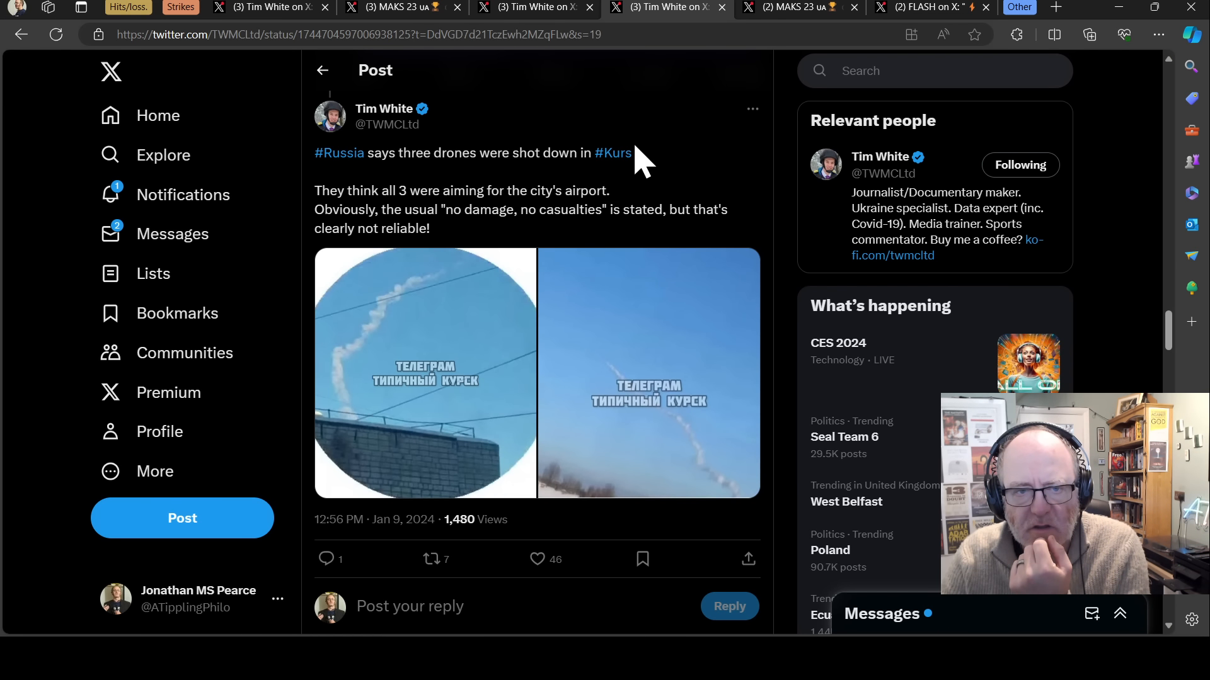
mouse_move(648, 143)
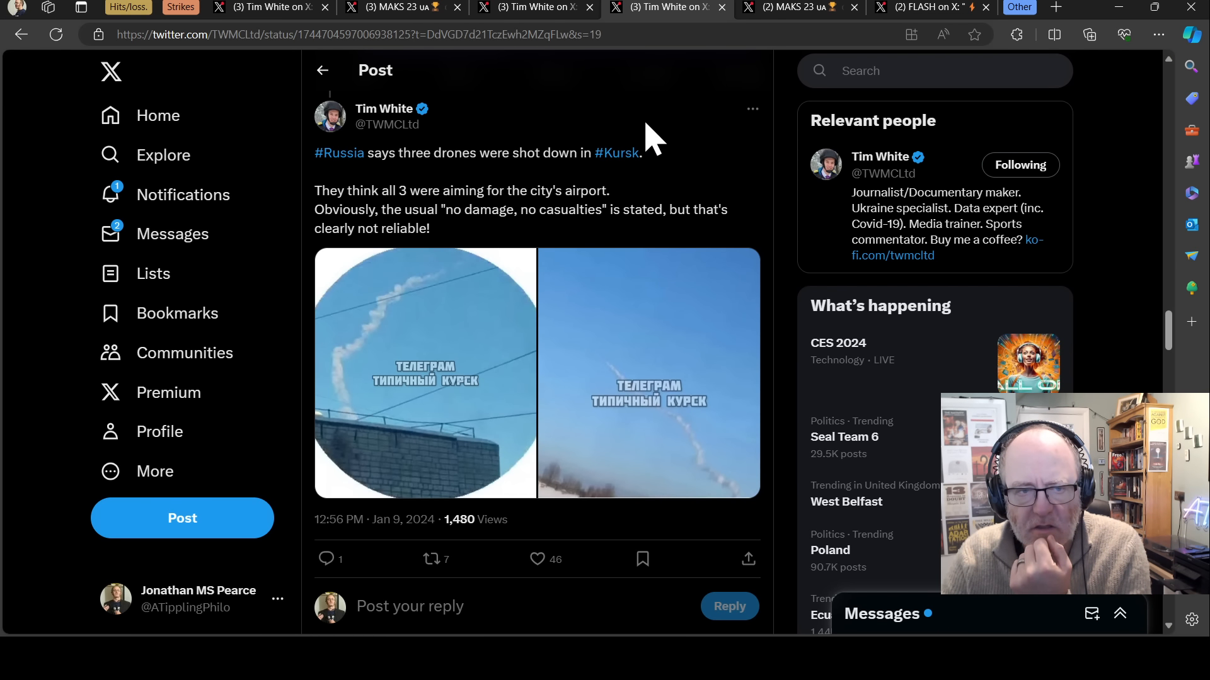
- Scroll to the reply saying a third drone hit Oryol and a woman died near Kursk
scroll("down", 3)
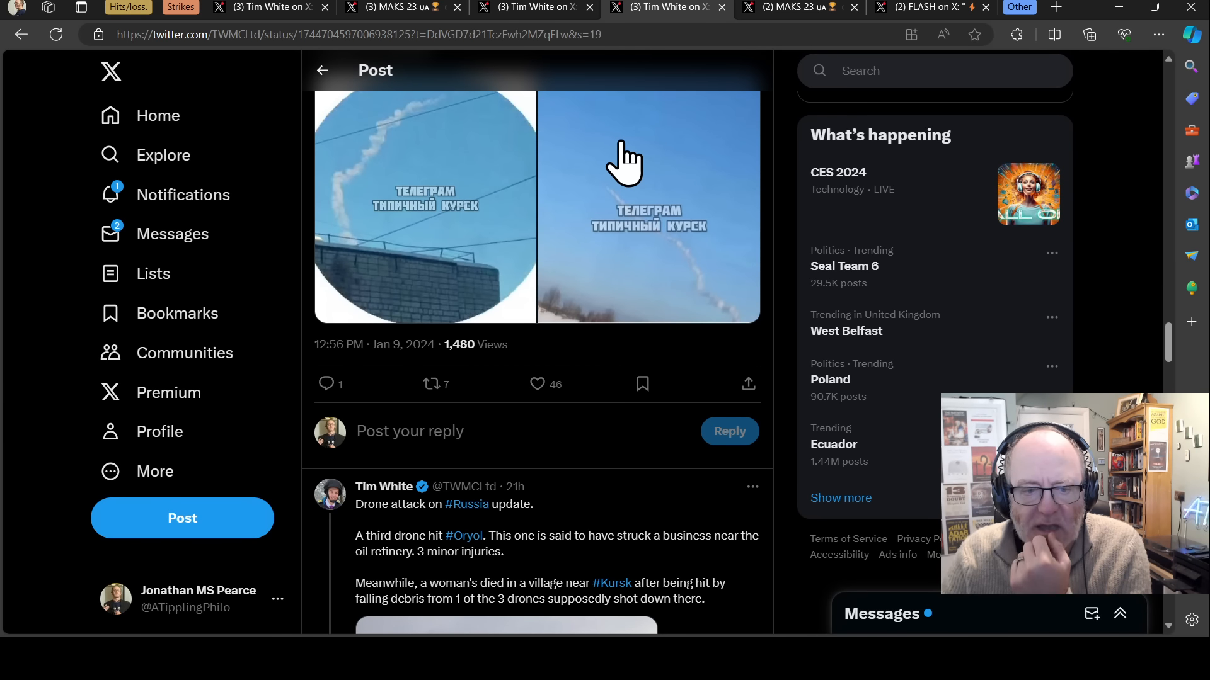
scroll("down", 3)
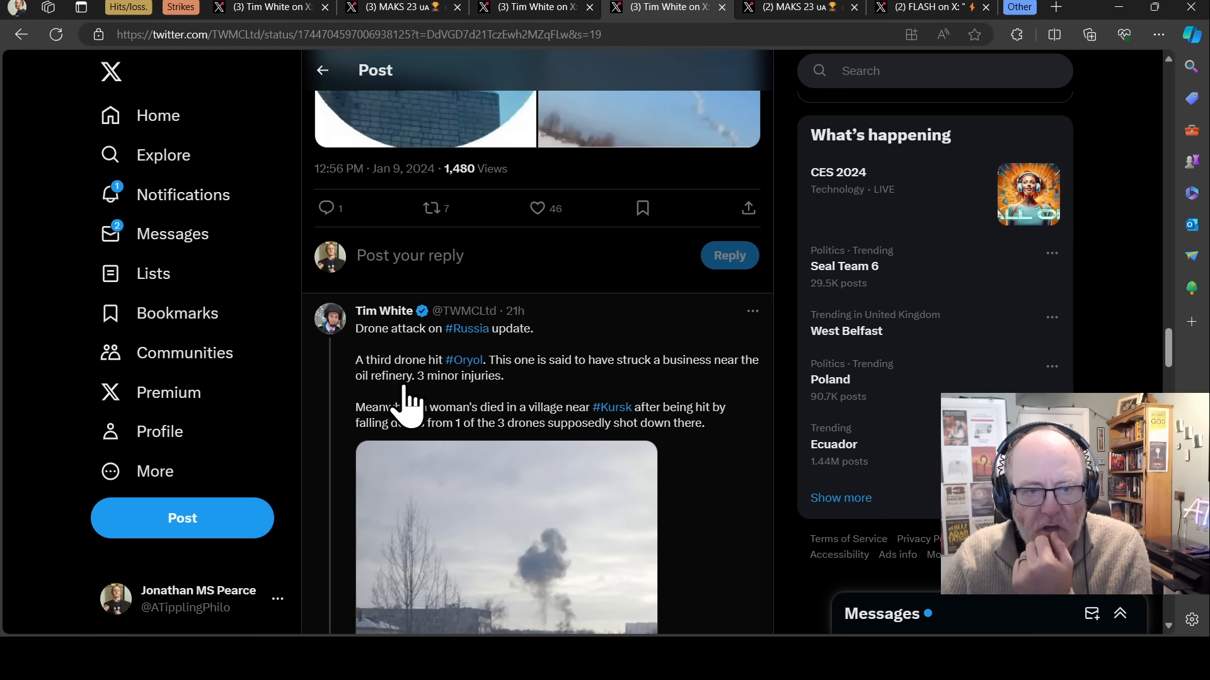
mouse_move(454, 398)
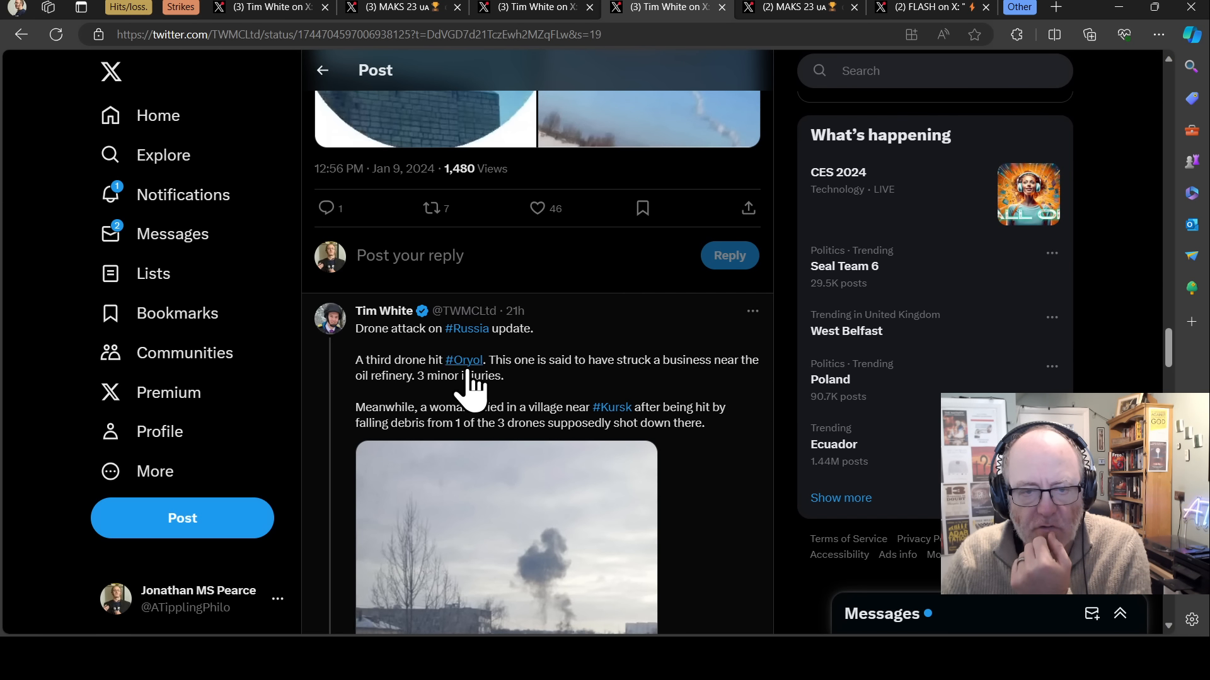
mouse_move(450, 438)
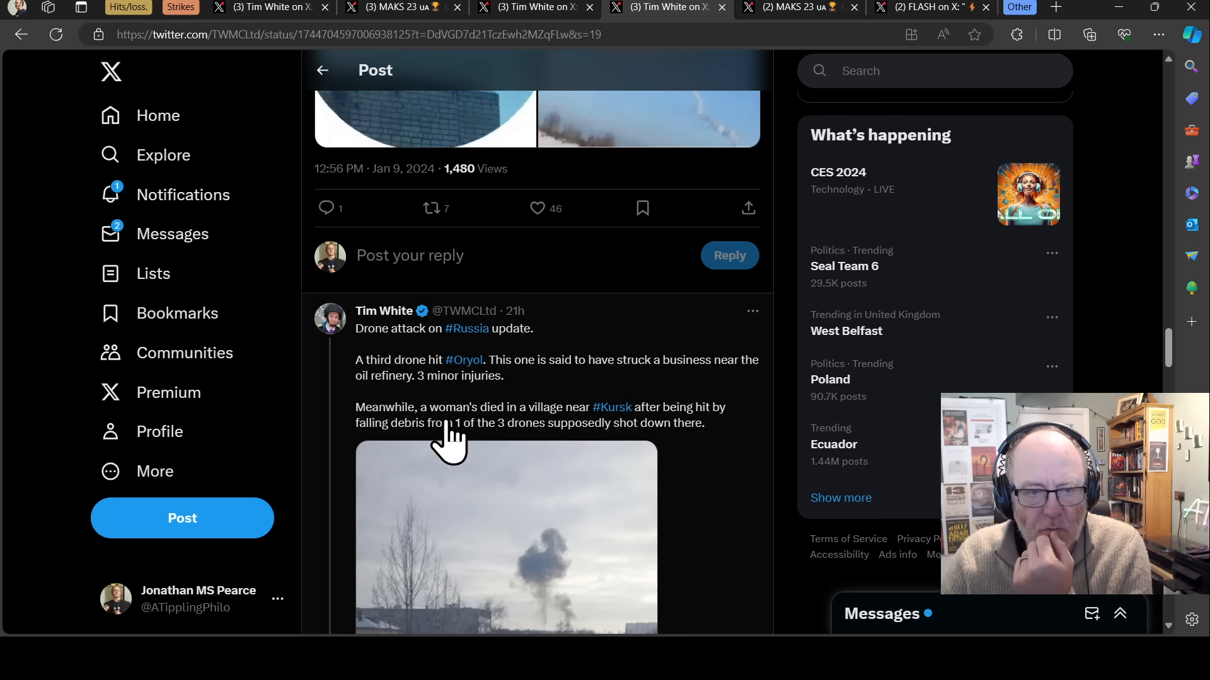
mouse_move(532, 378)
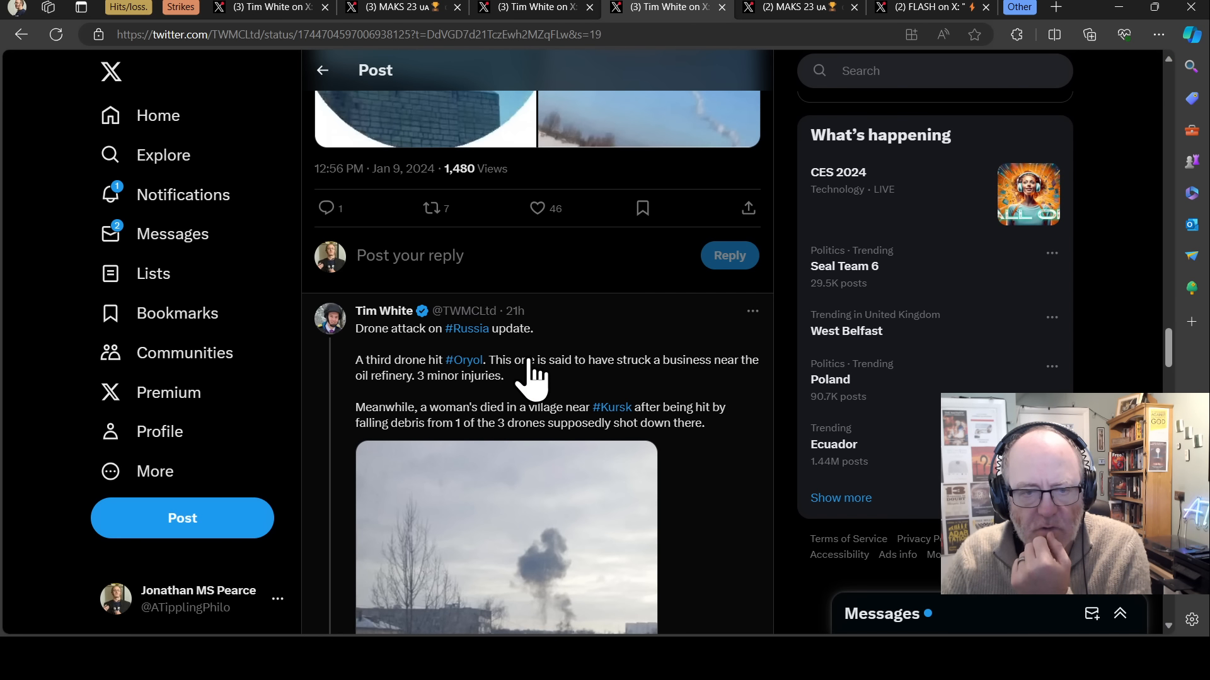
mouse_move(625, 444)
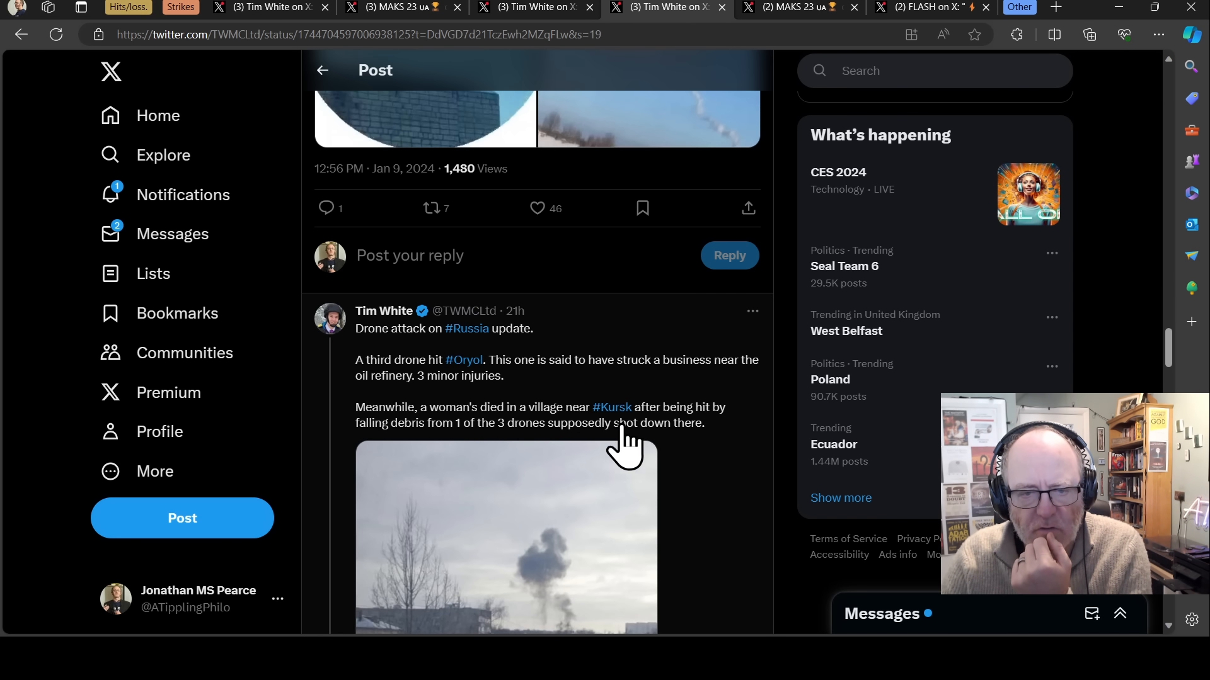
- Open MAKS 23's post on two drones downed over Engels-2 airfield and click within the post
left_click(800, 7)
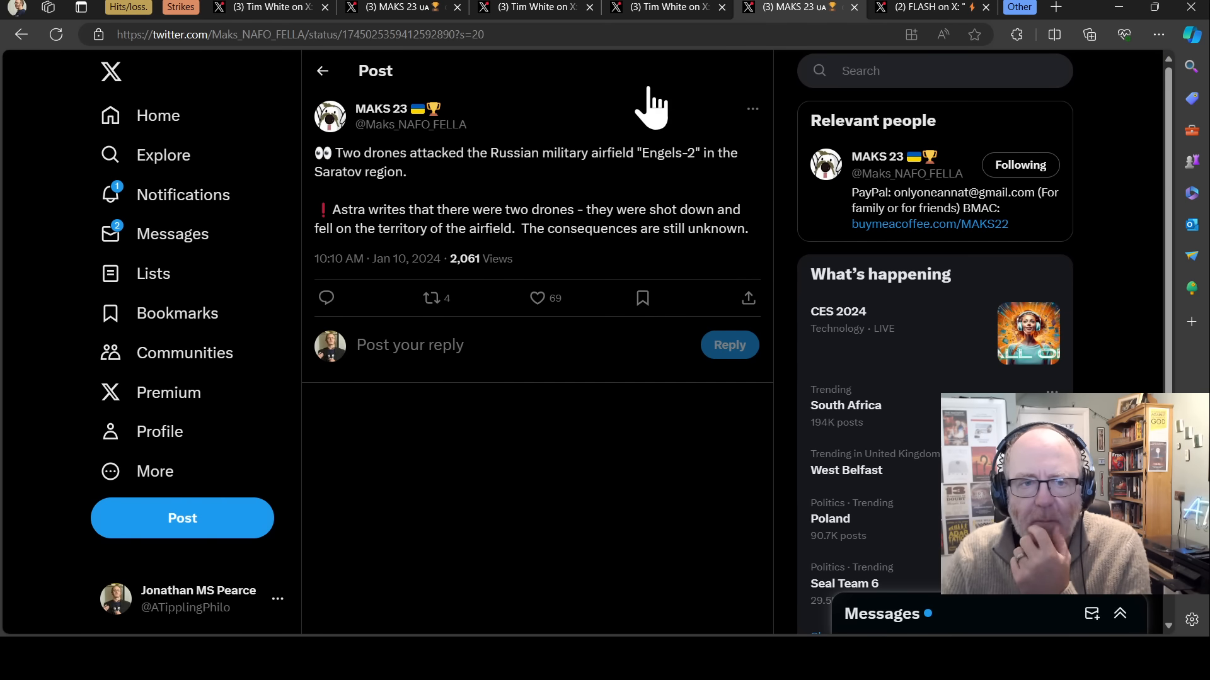
mouse_move(638, 204)
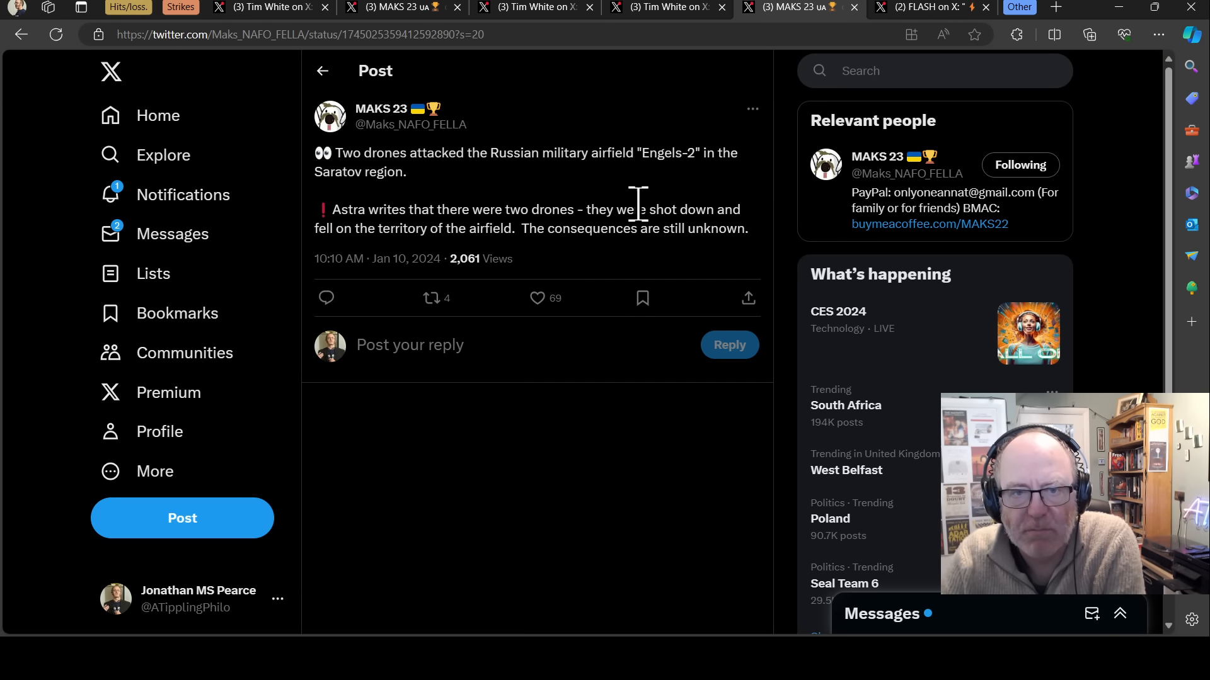
mouse_move(701, 152)
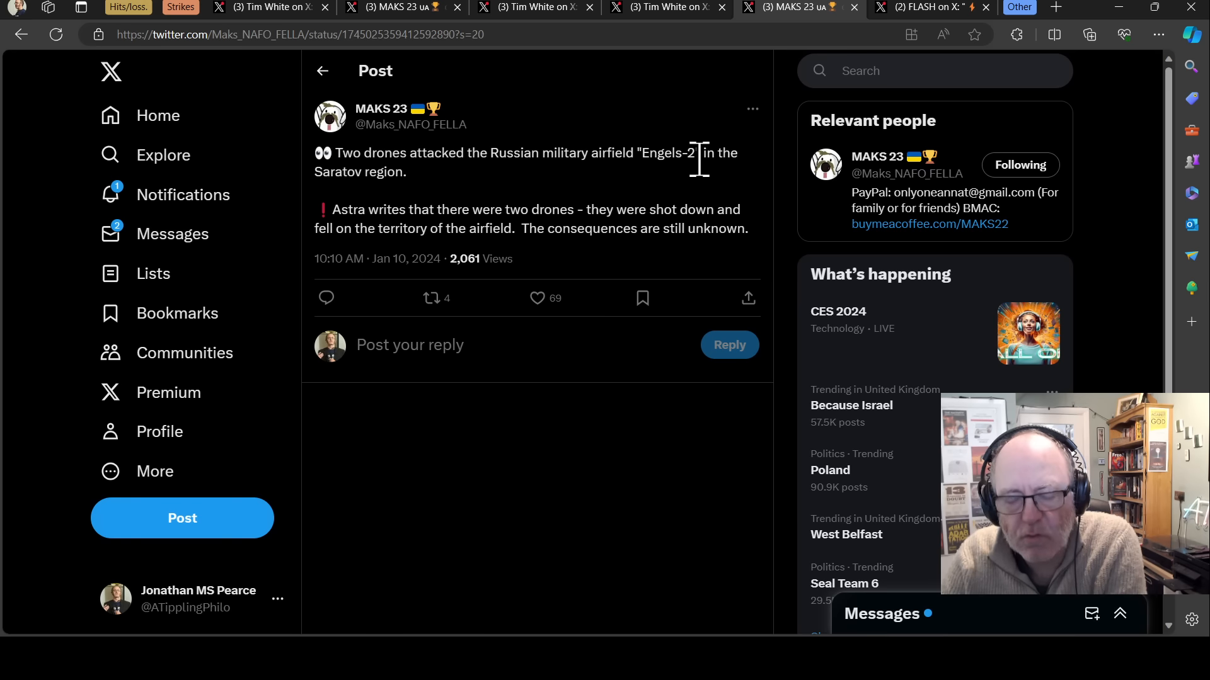
mouse_move(680, 189)
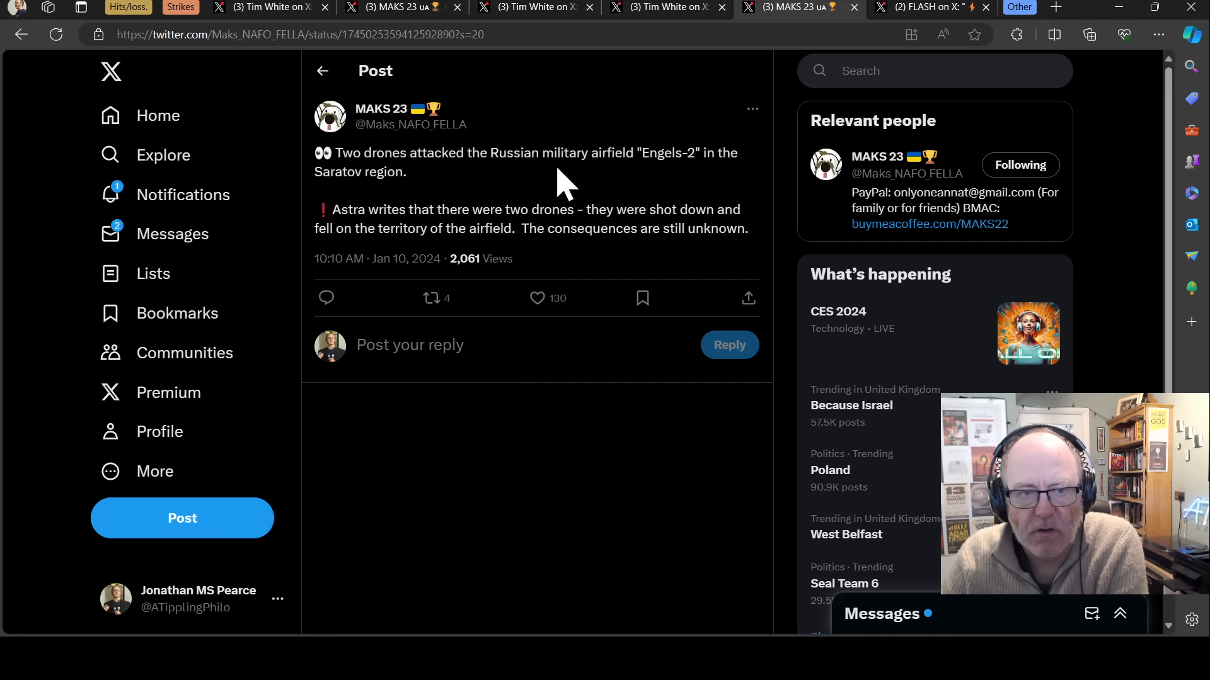
mouse_move(538, 196)
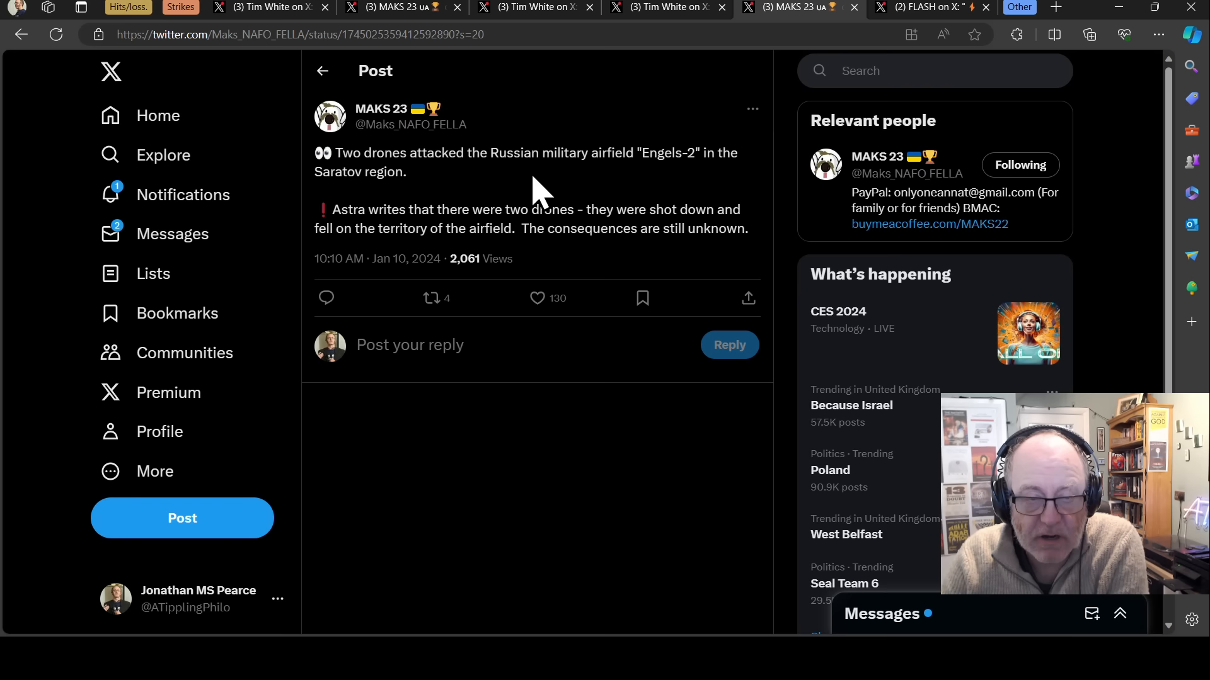
mouse_move(498, 209)
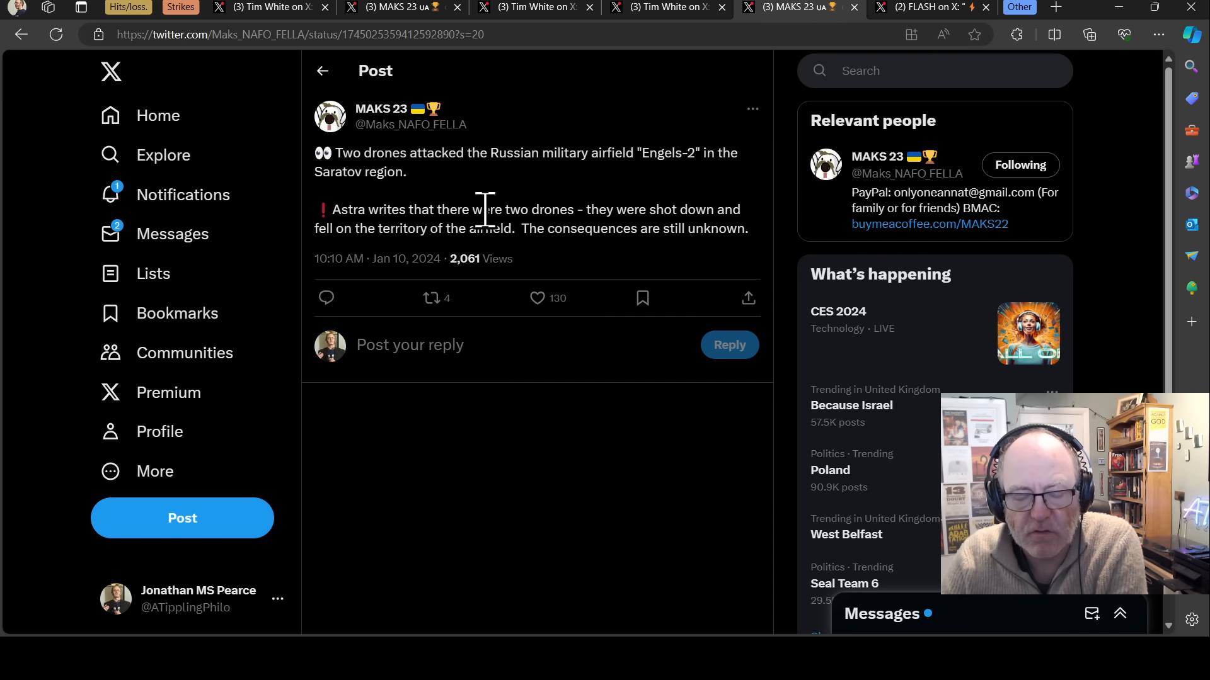
mouse_move(663, 224)
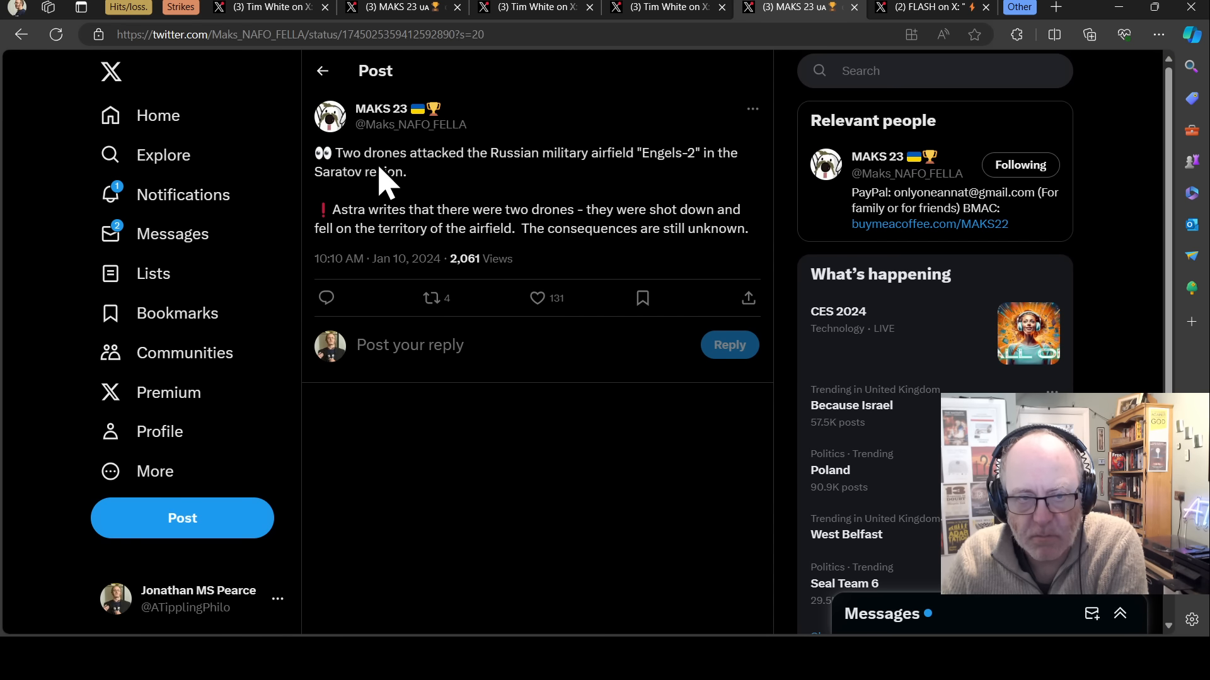
mouse_move(407, 152)
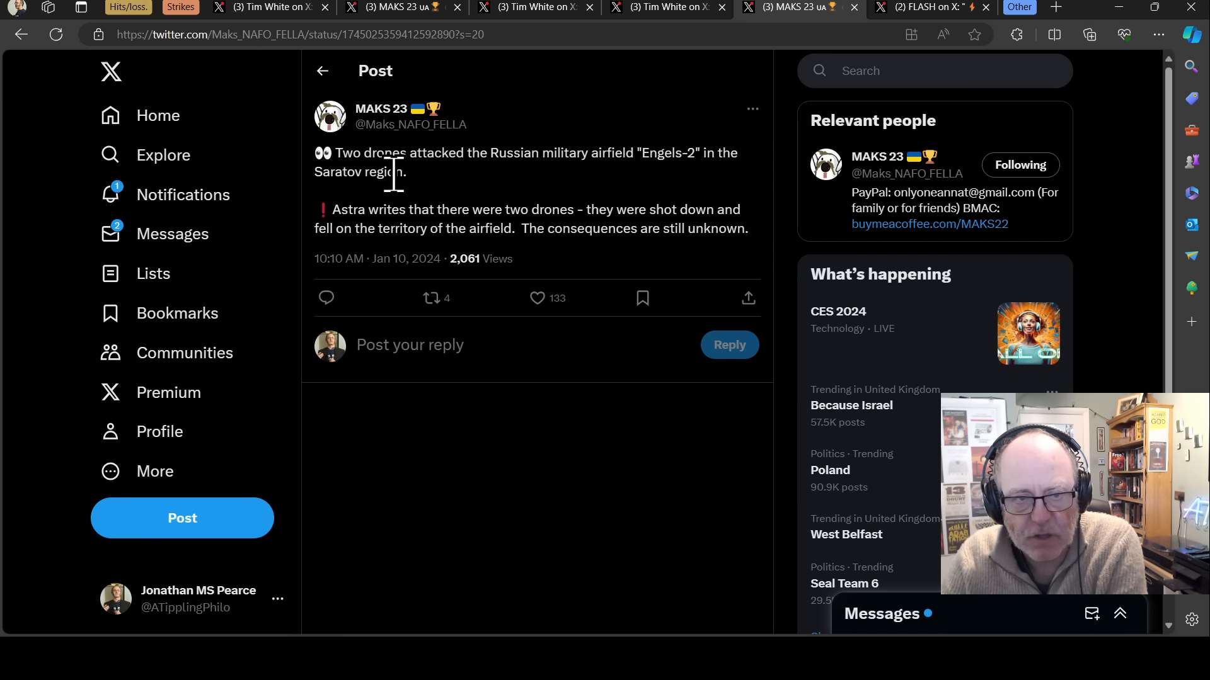
mouse_move(393, 152)
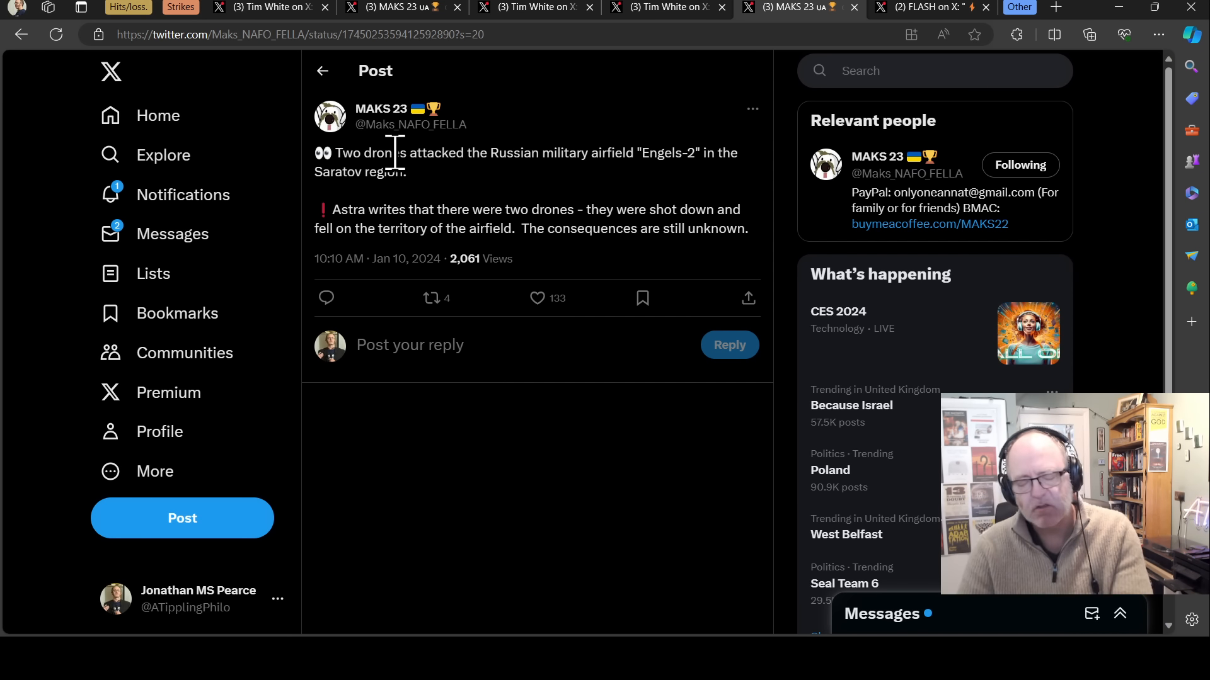
mouse_move(394, 151)
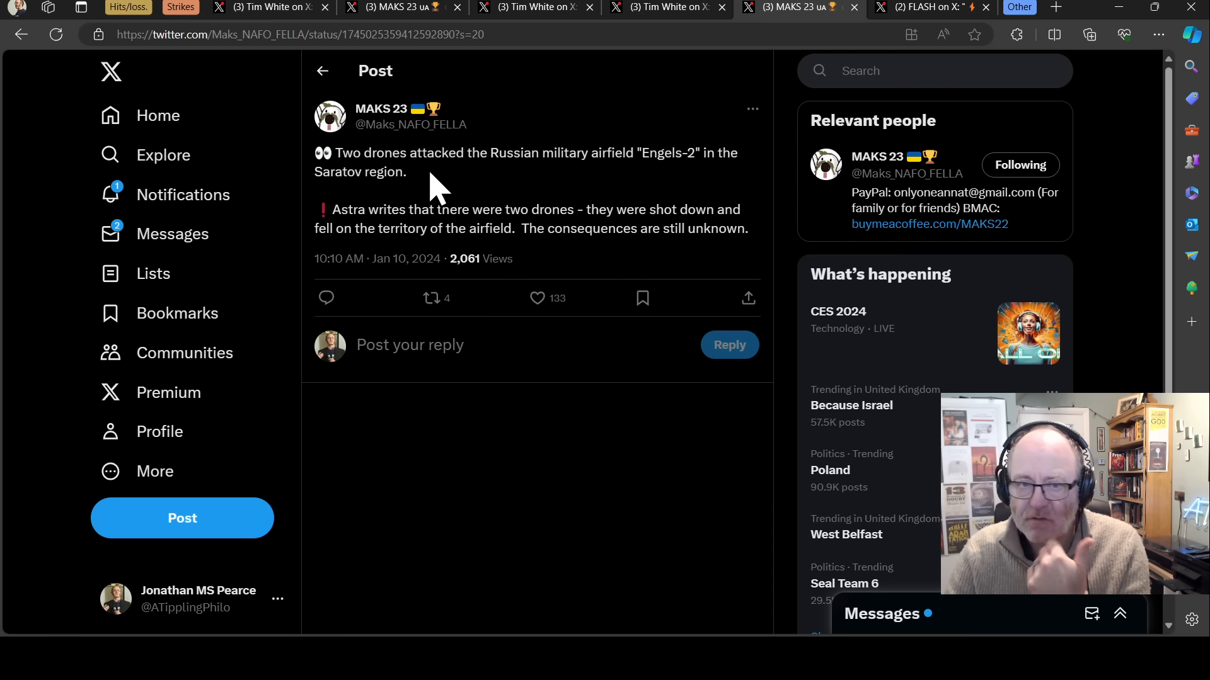
left_click(535, 298)
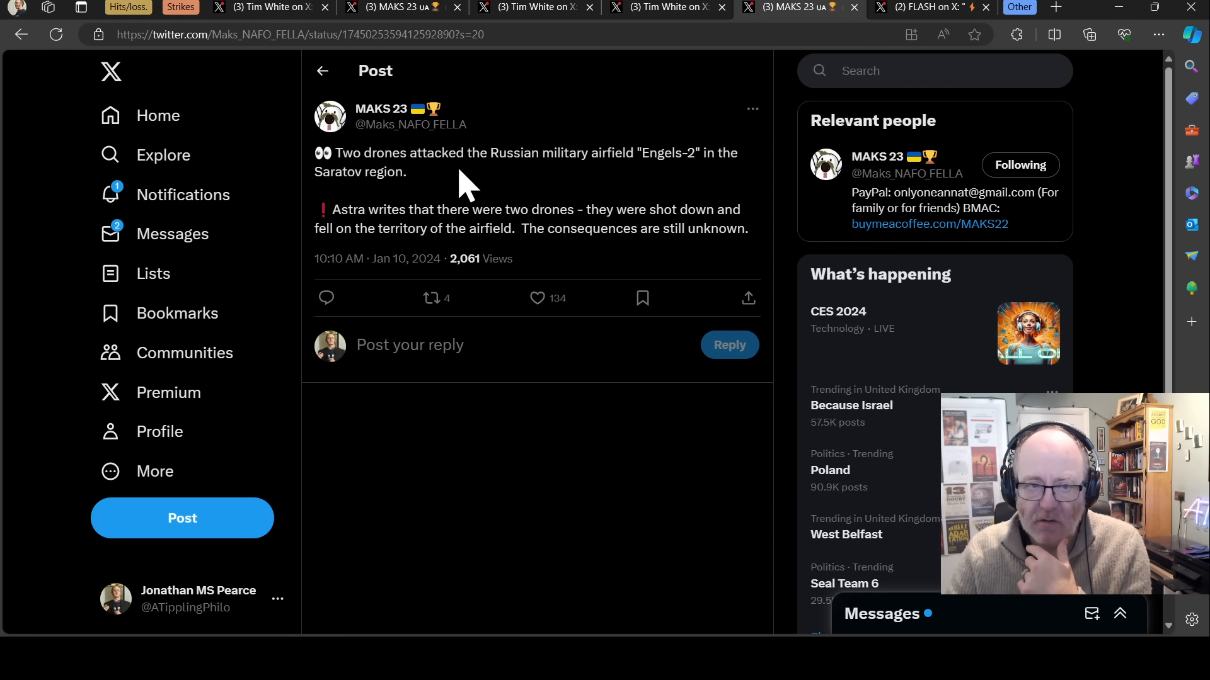
mouse_move(529, 183)
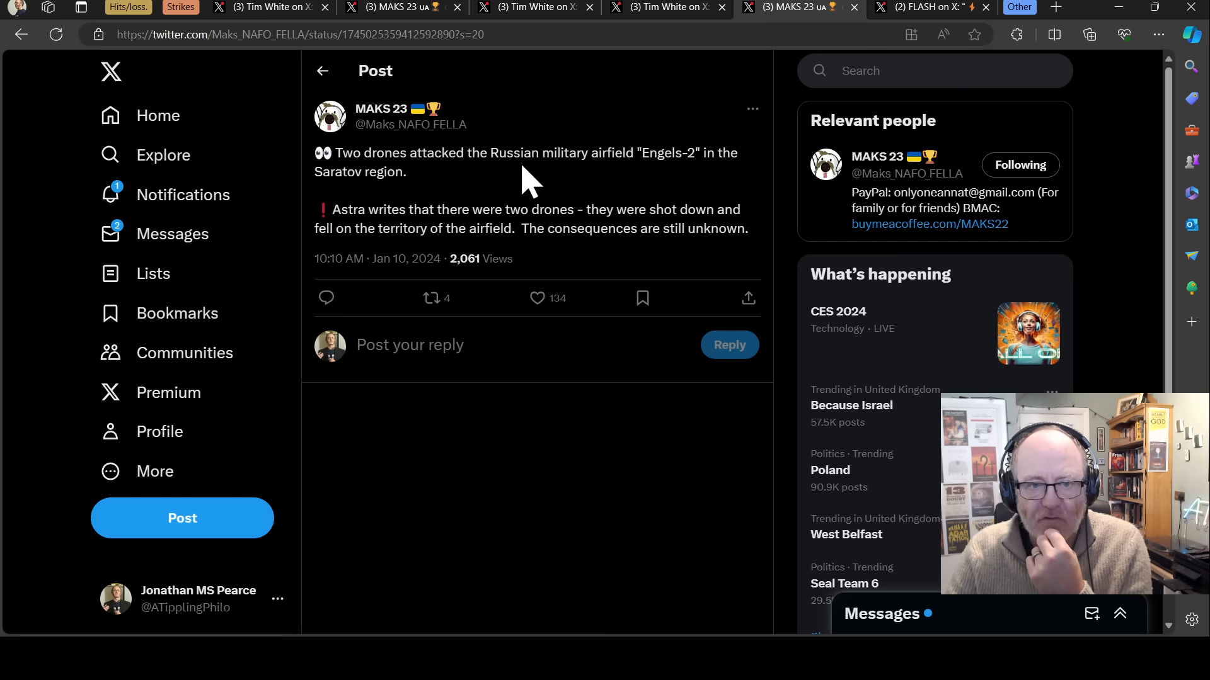
mouse_move(625, 192)
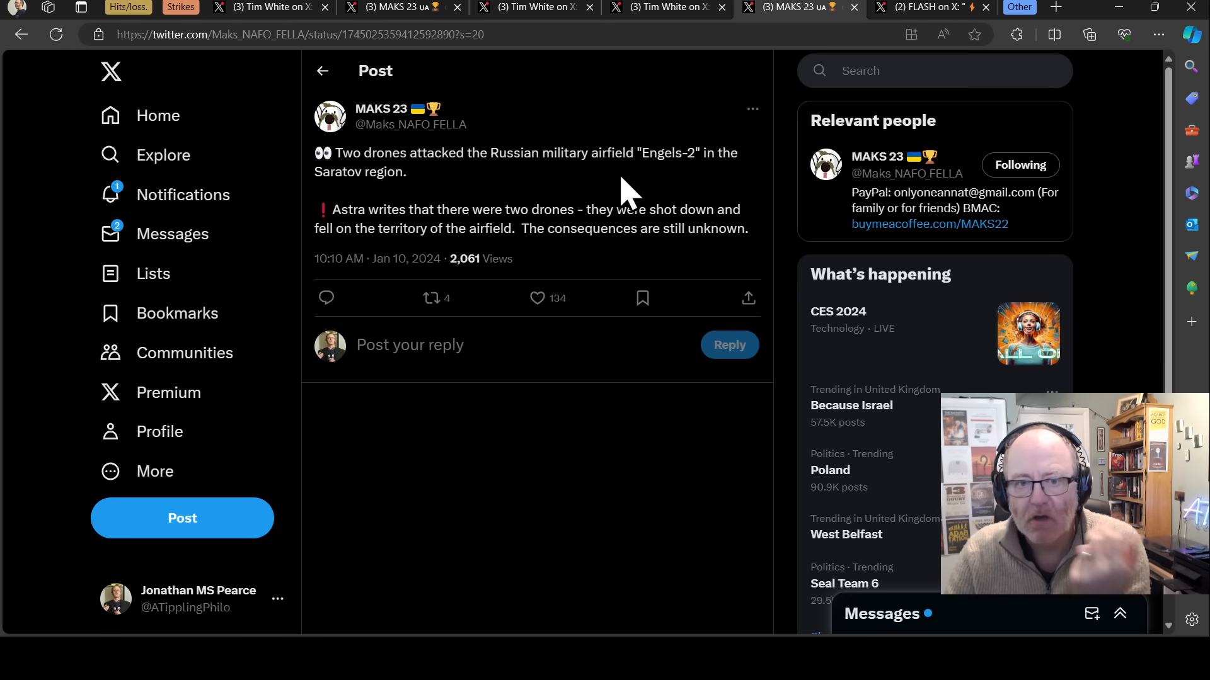
mouse_move(569, 194)
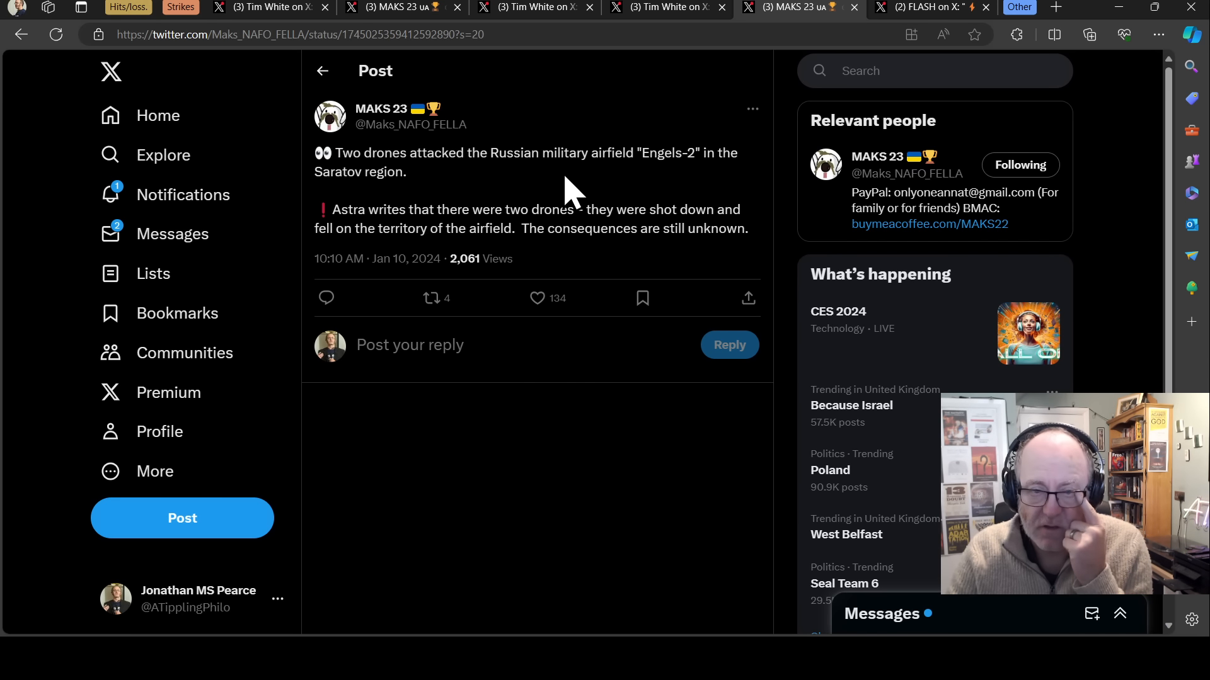
mouse_move(563, 189)
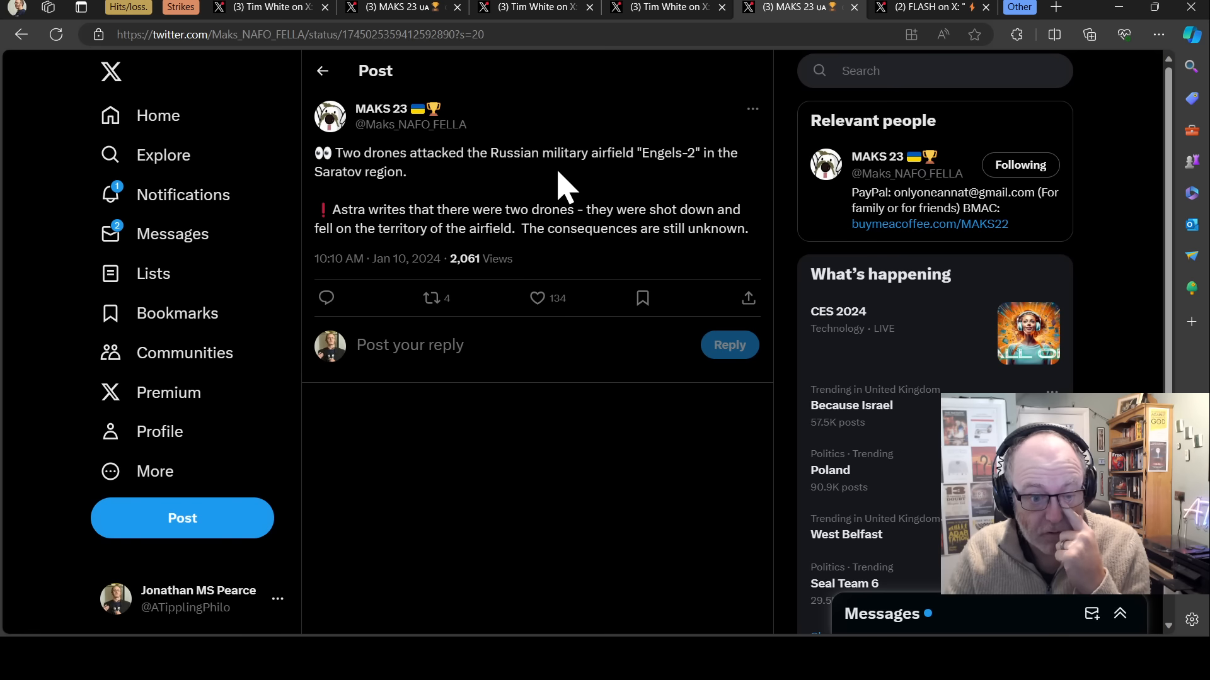
left_click(537, 298)
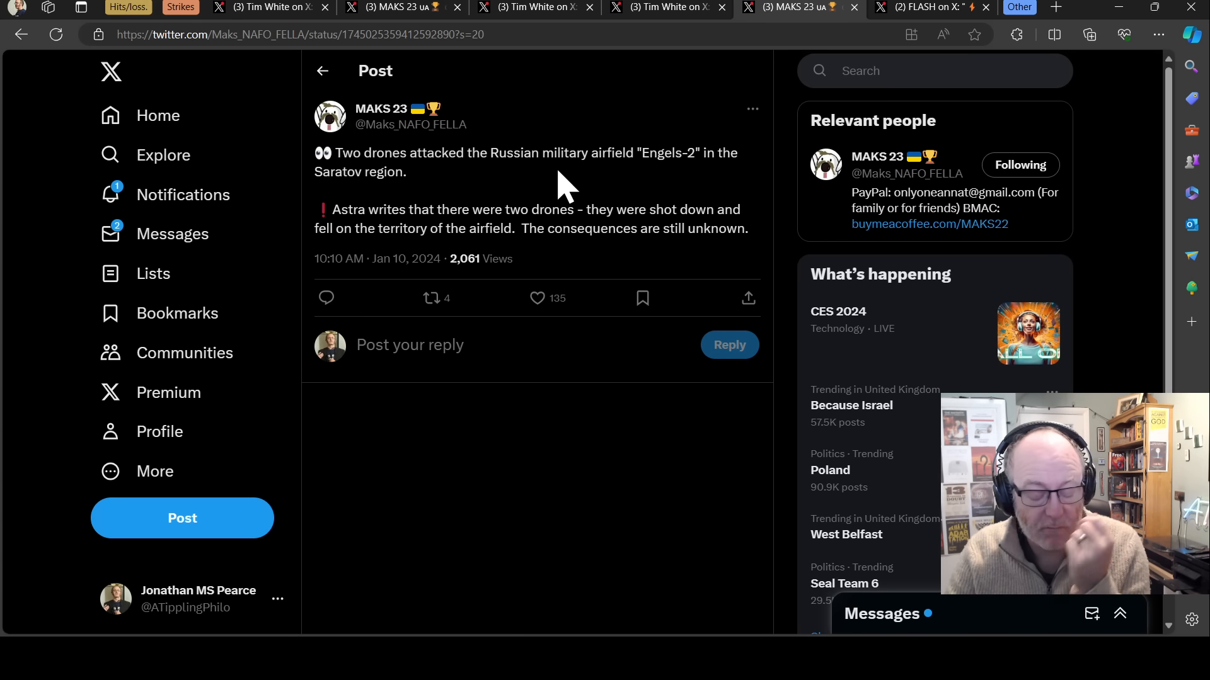
left_click(431, 298)
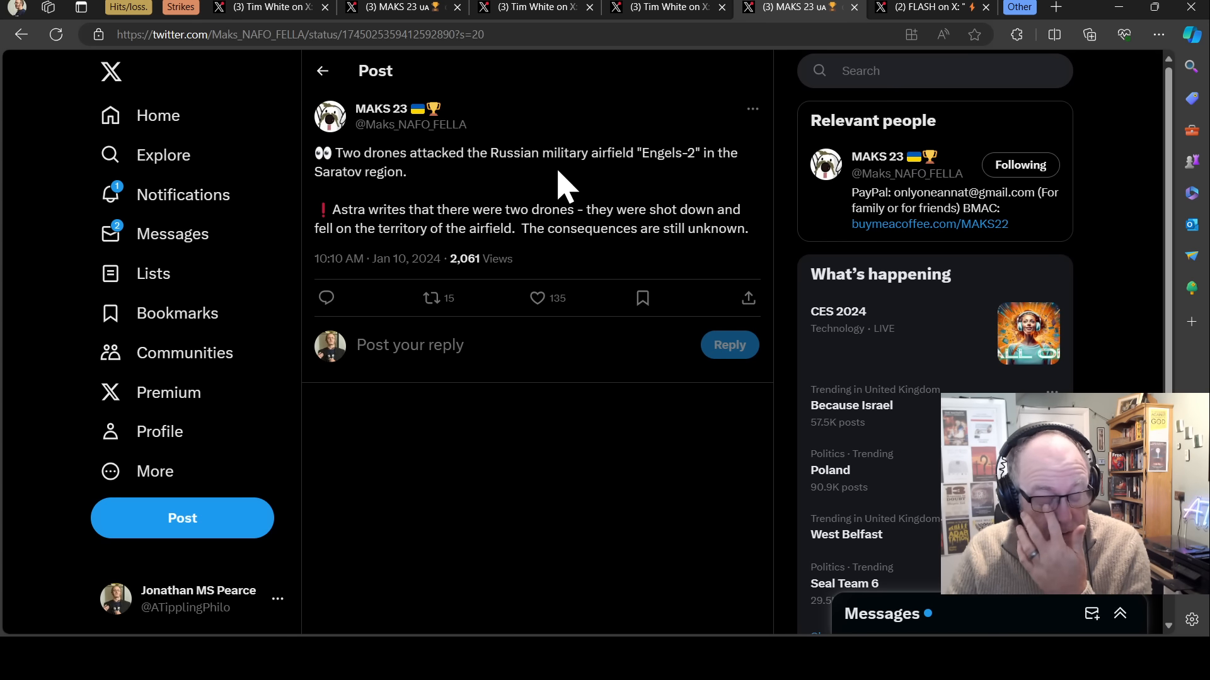
mouse_move(453, 199)
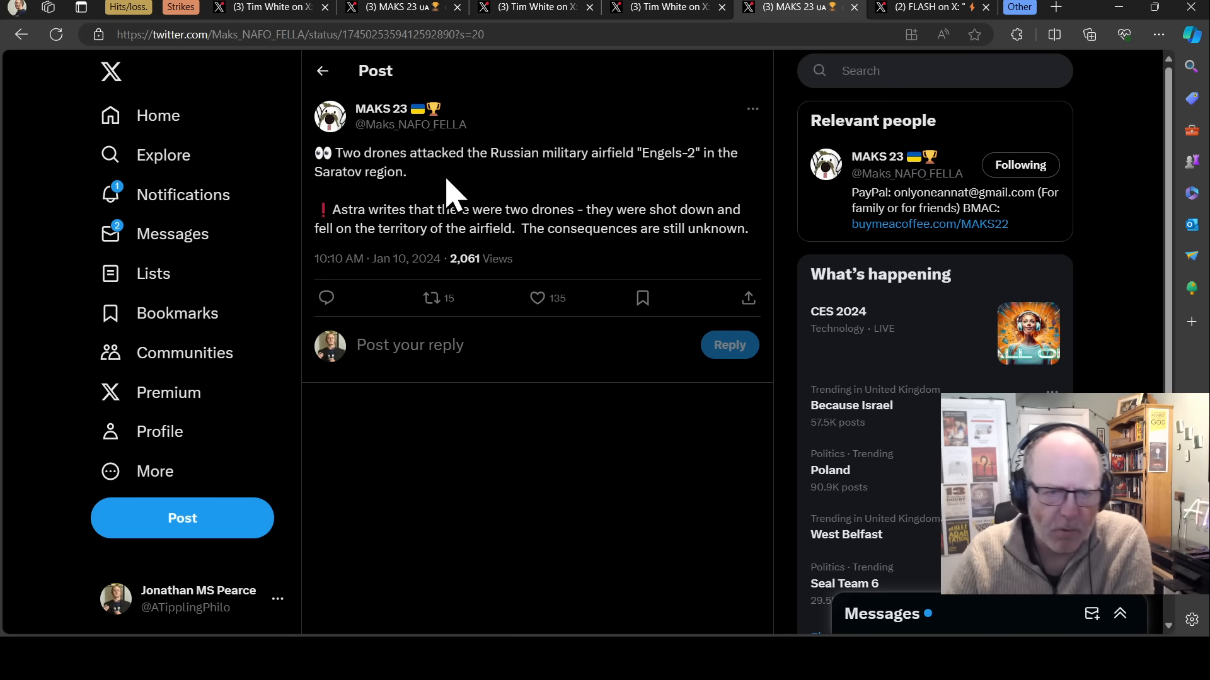
mouse_move(448, 216)
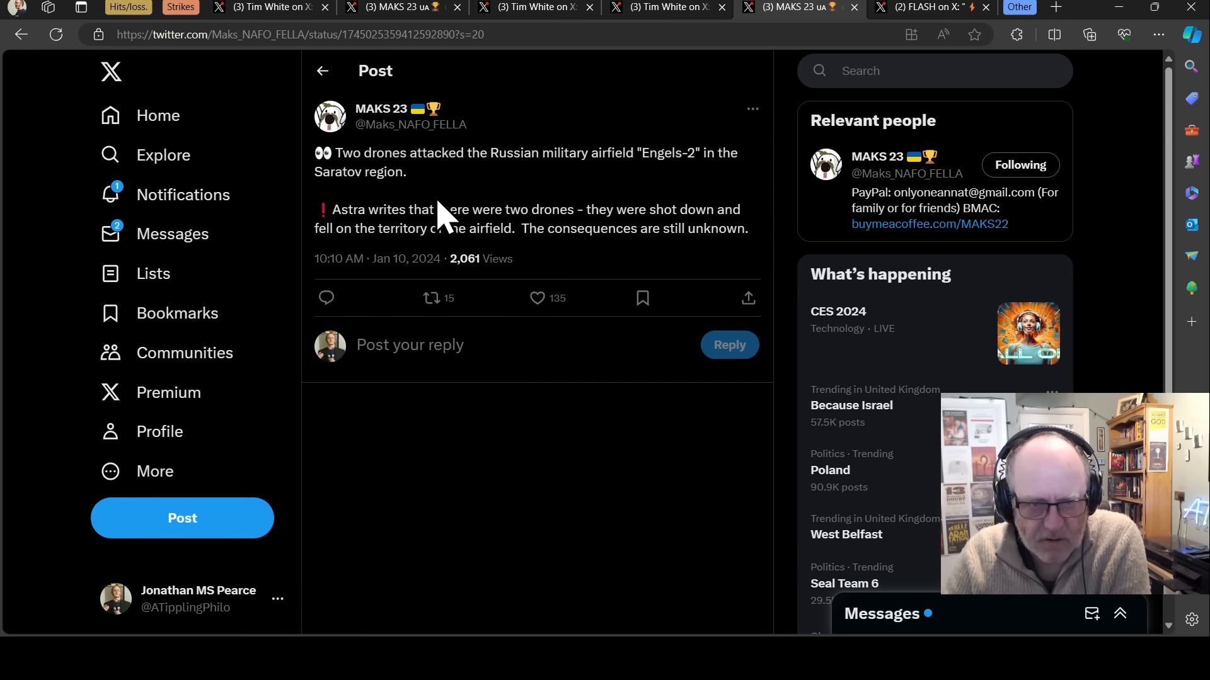
mouse_move(766, 128)
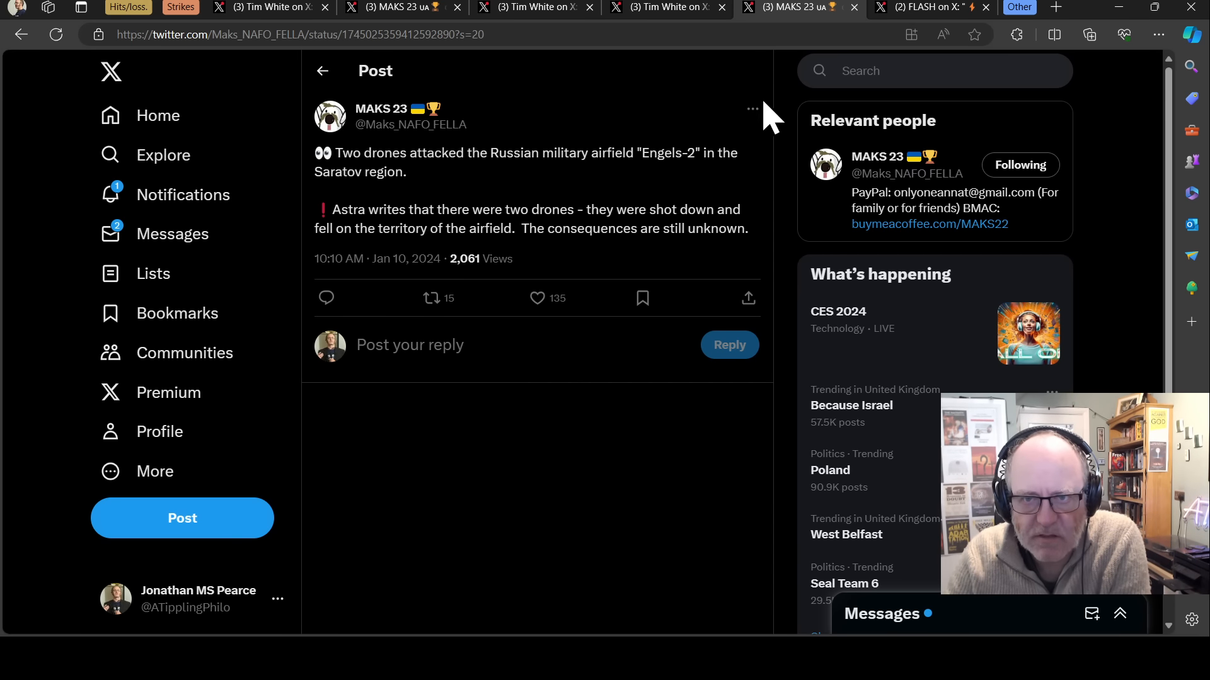
mouse_move(878, 37)
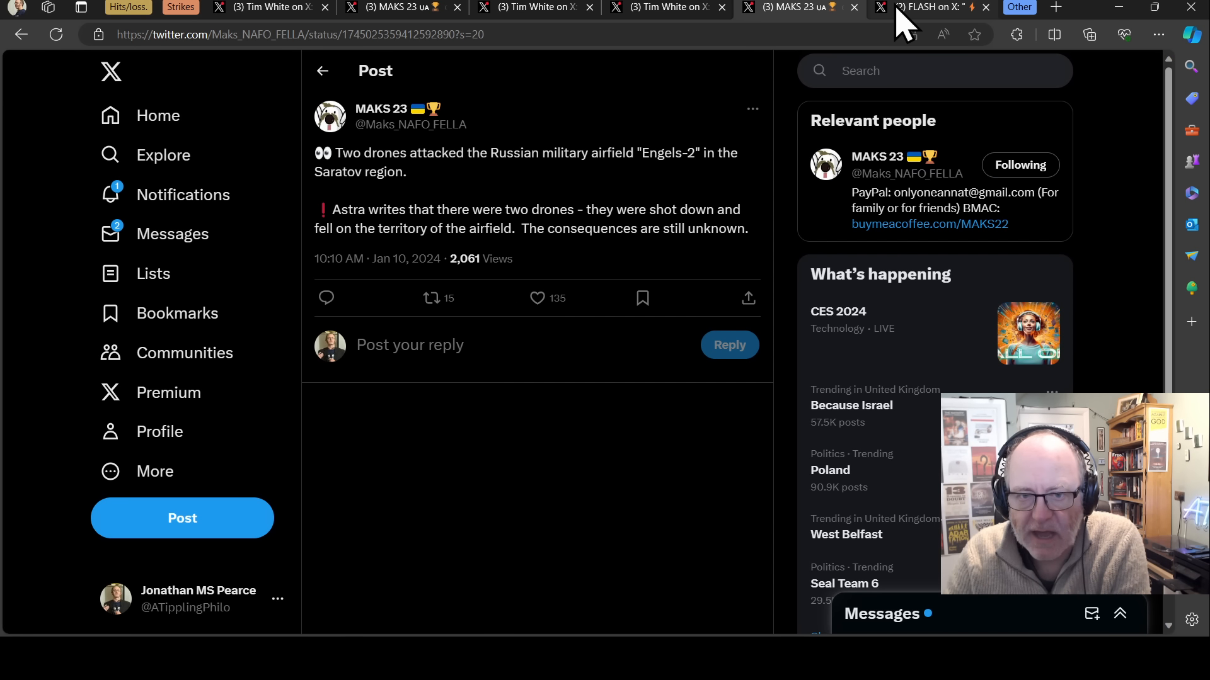
mouse_move(914, 20)
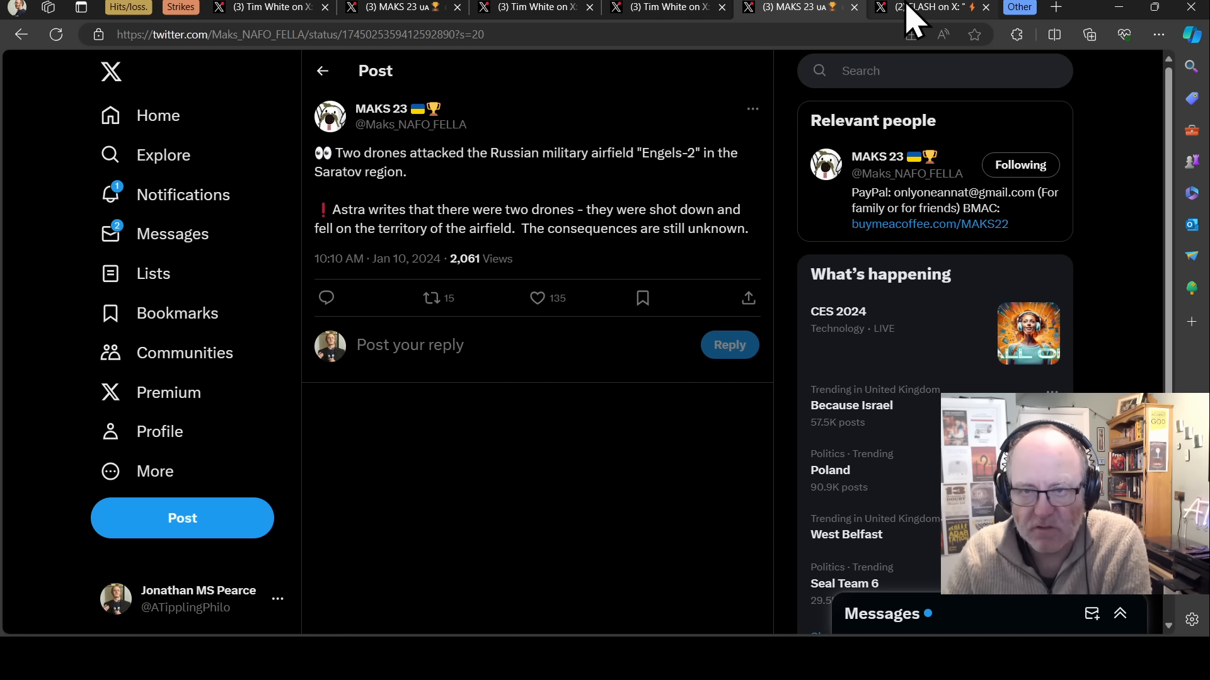
- Switch to the FLASH post about explosions heard in occupied Berdiansk
left_click(931, 7)
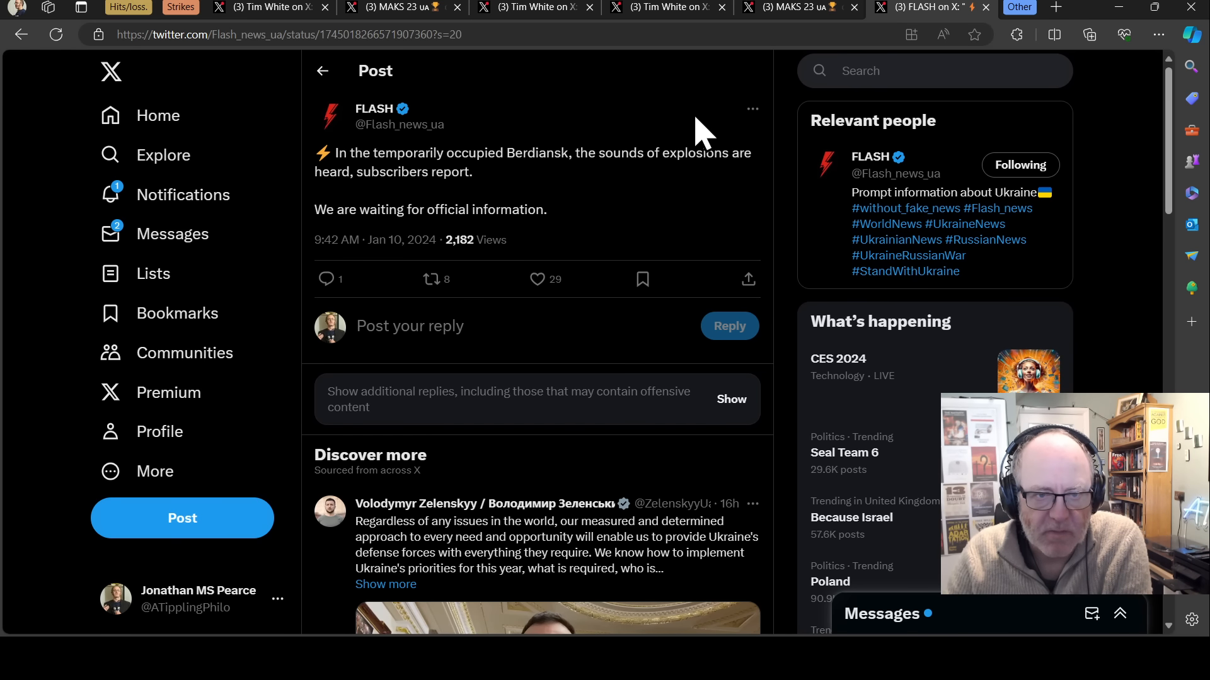
mouse_move(663, 127)
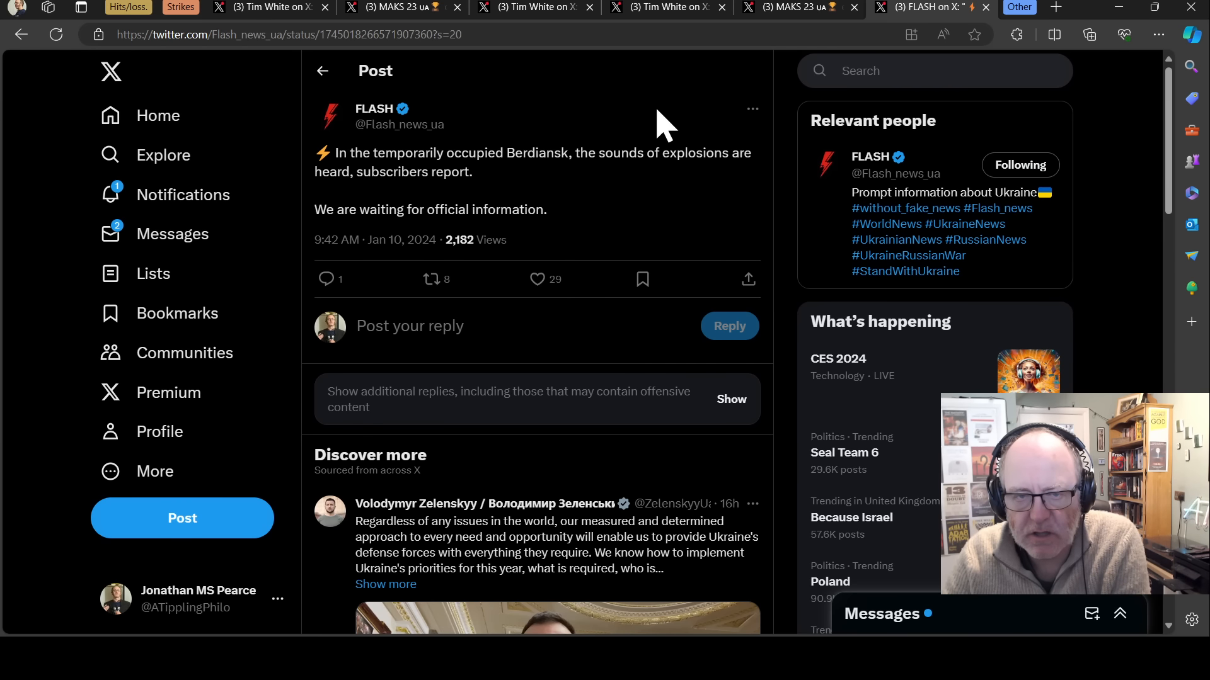
mouse_move(650, 131)
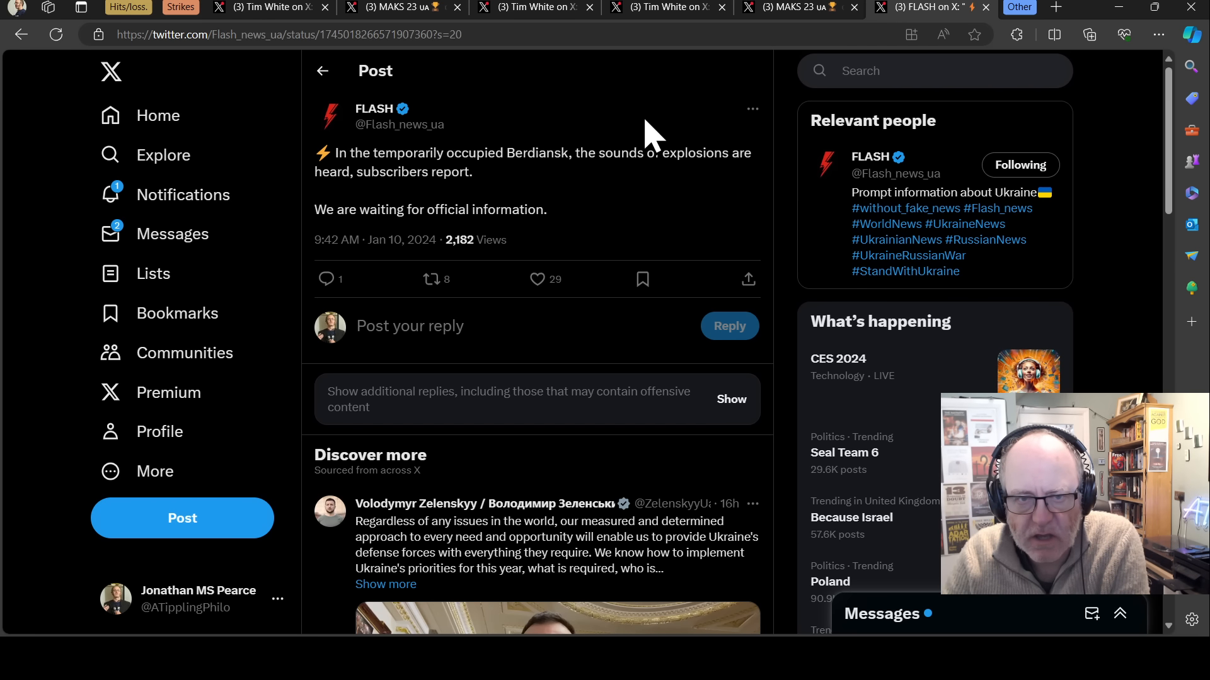
mouse_move(640, 135)
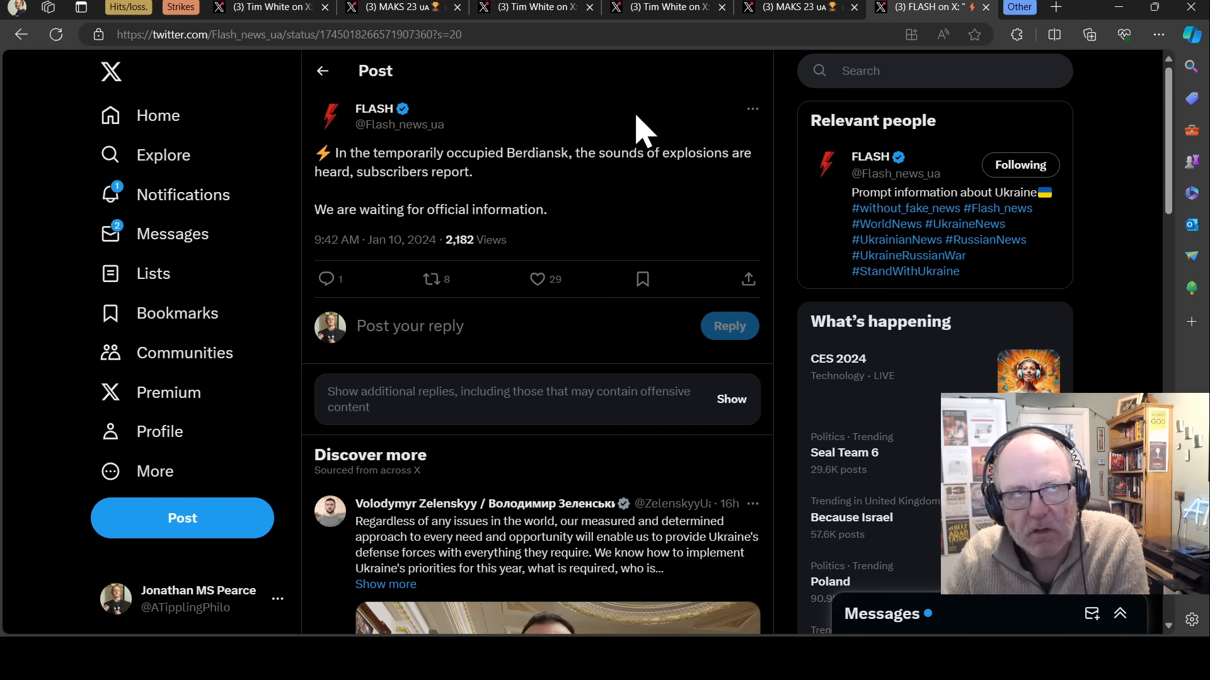
mouse_move(690, 148)
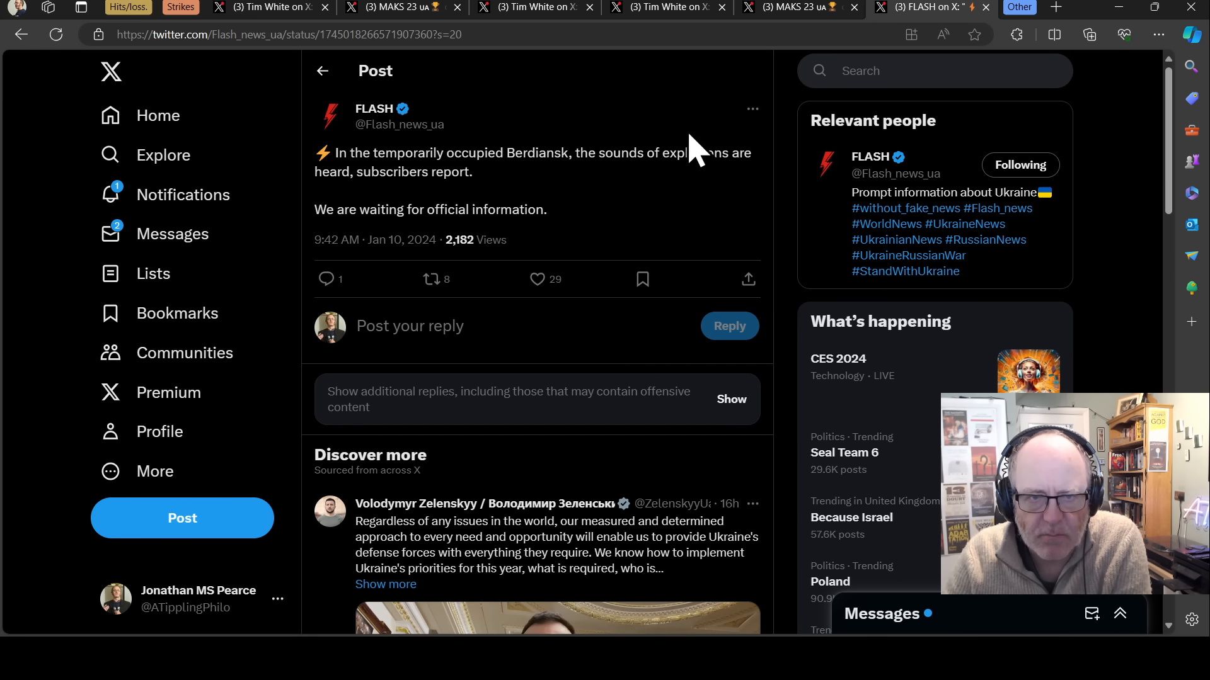
mouse_move(479, 159)
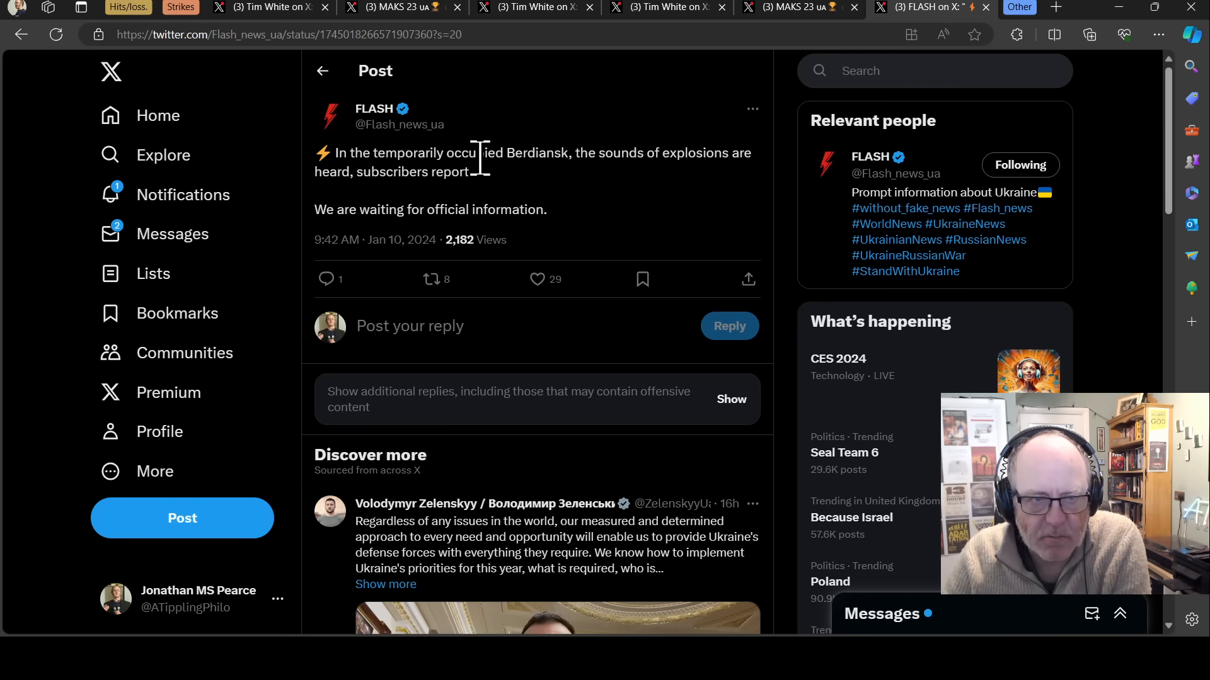
mouse_move(548, 146)
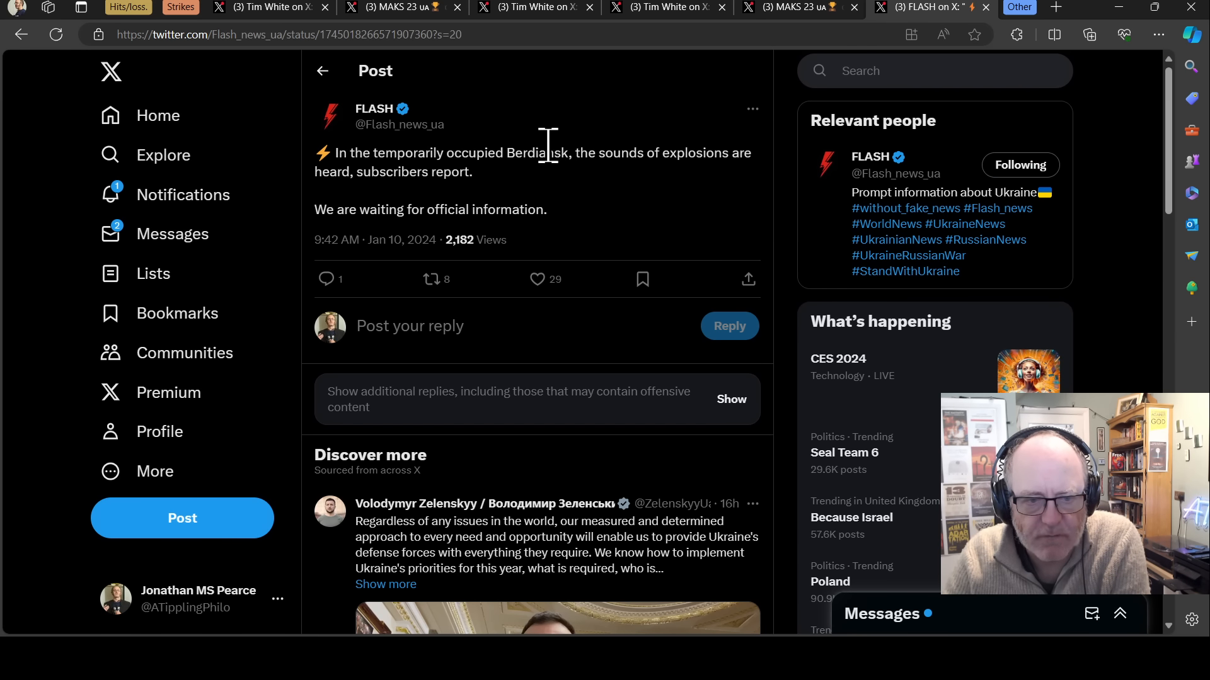
mouse_move(925, 15)
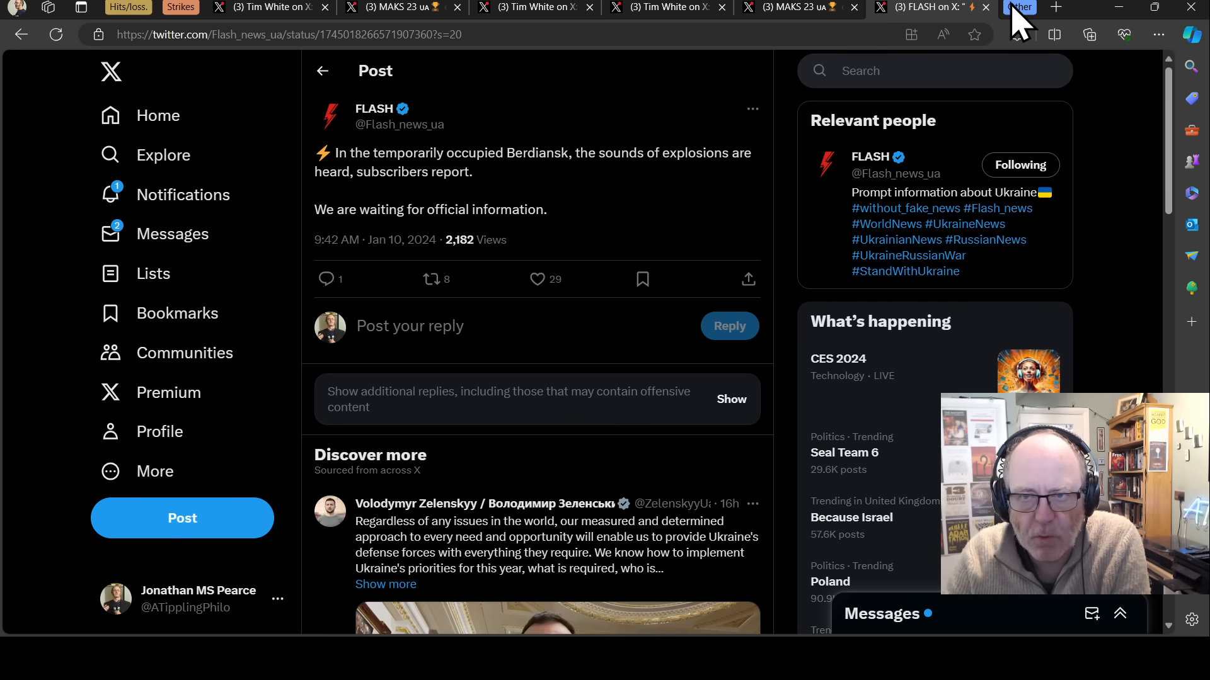
mouse_move(650, 85)
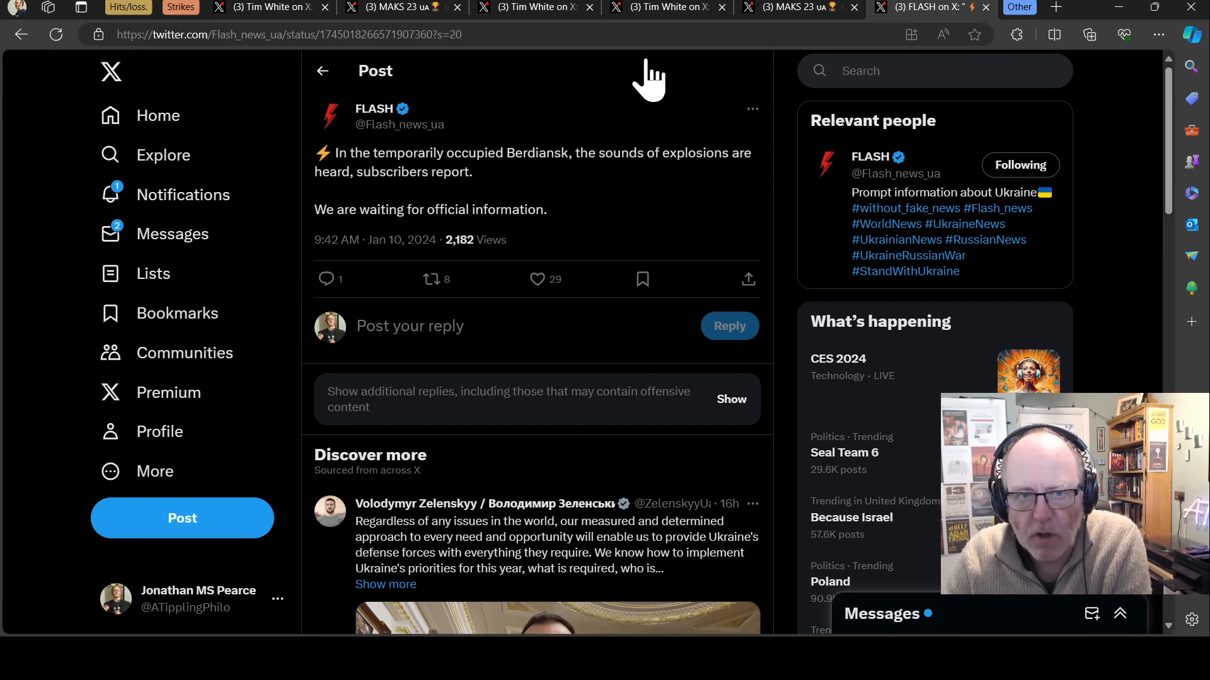
mouse_move(814, 82)
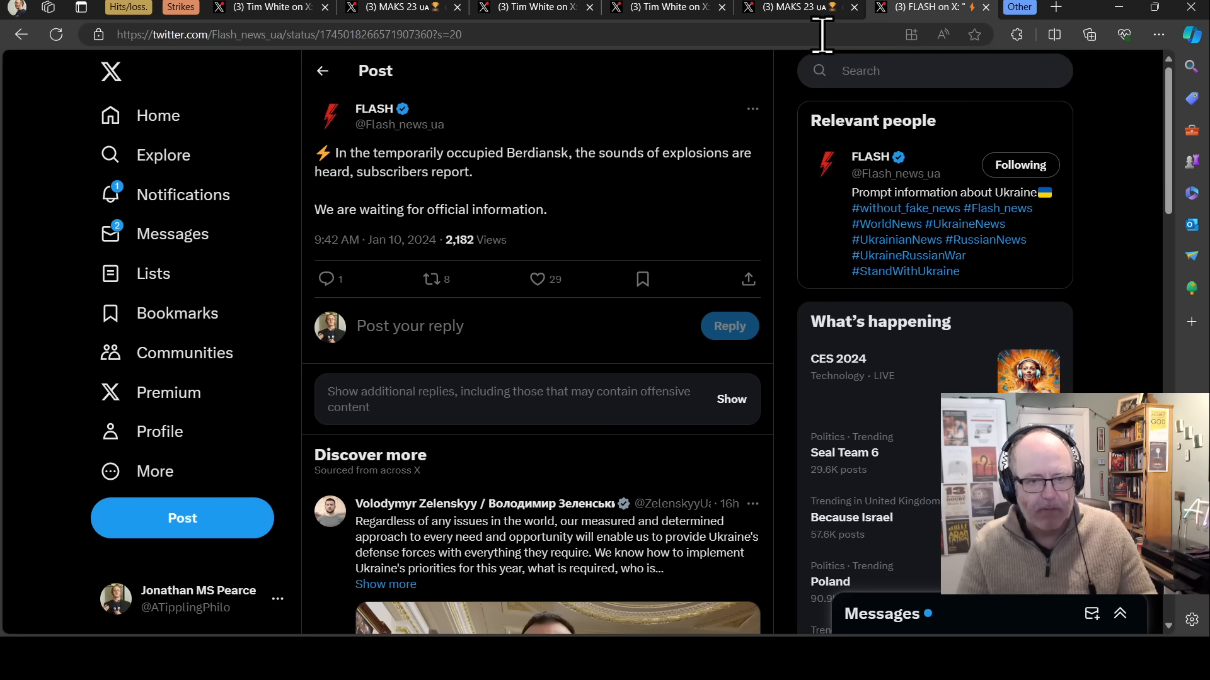
mouse_move(826, 255)
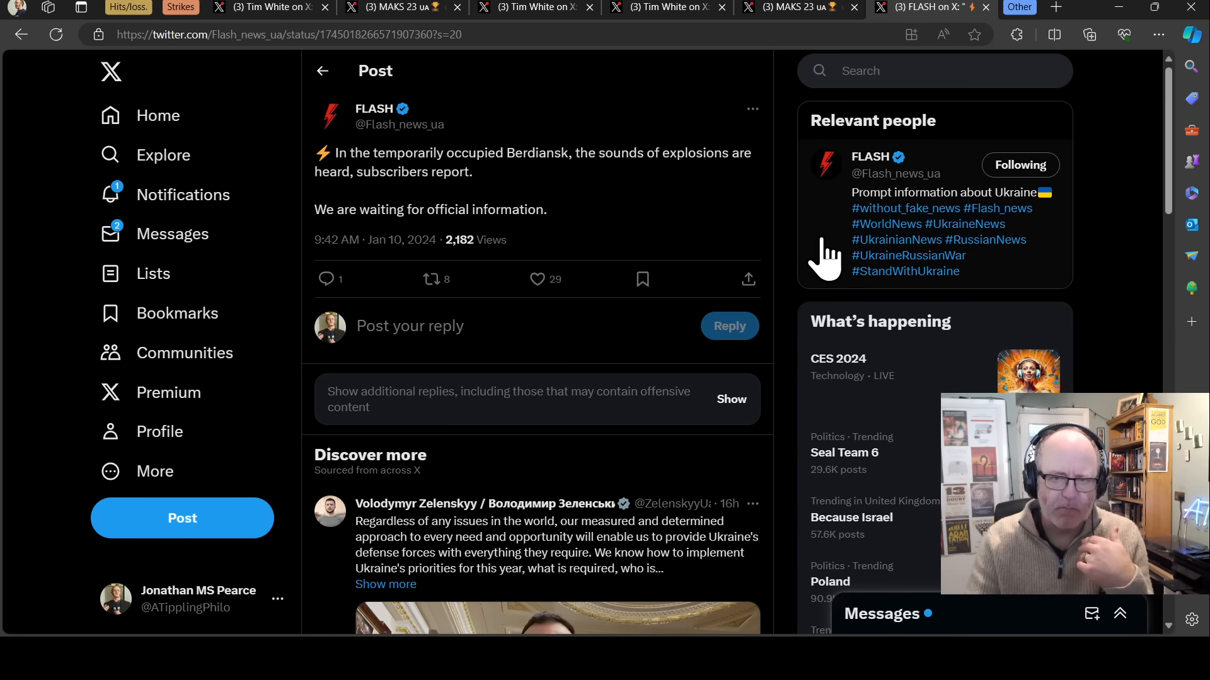
mouse_move(1022, 20)
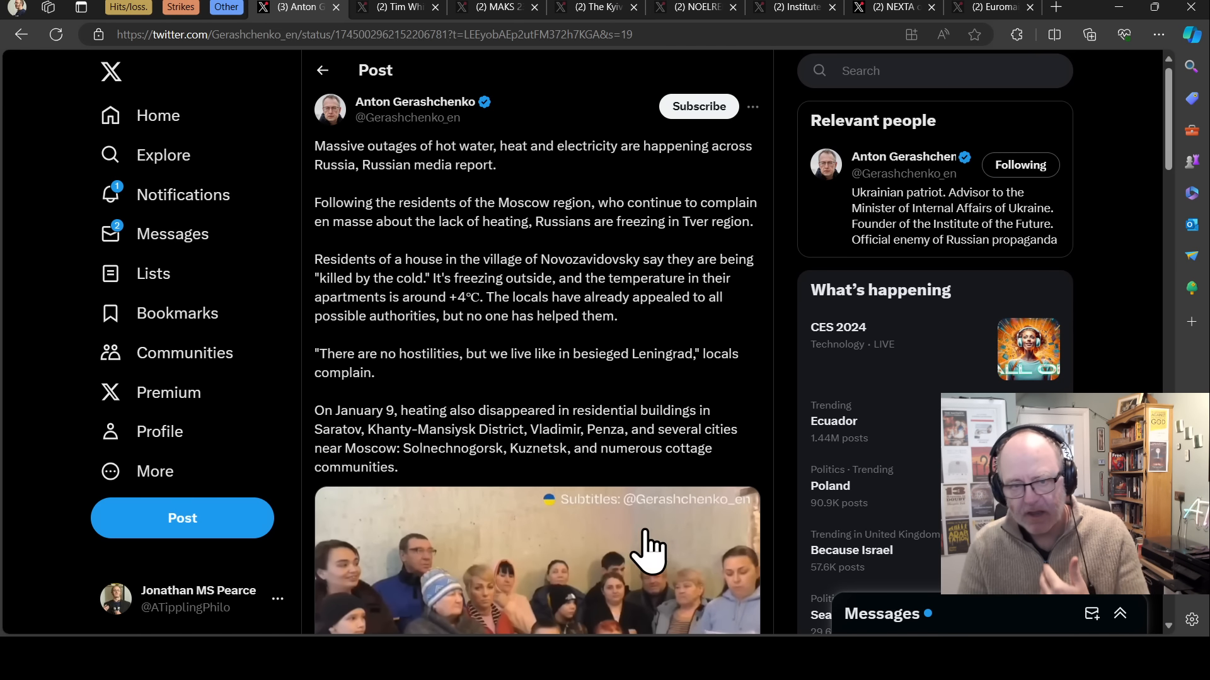
mouse_move(544, 454)
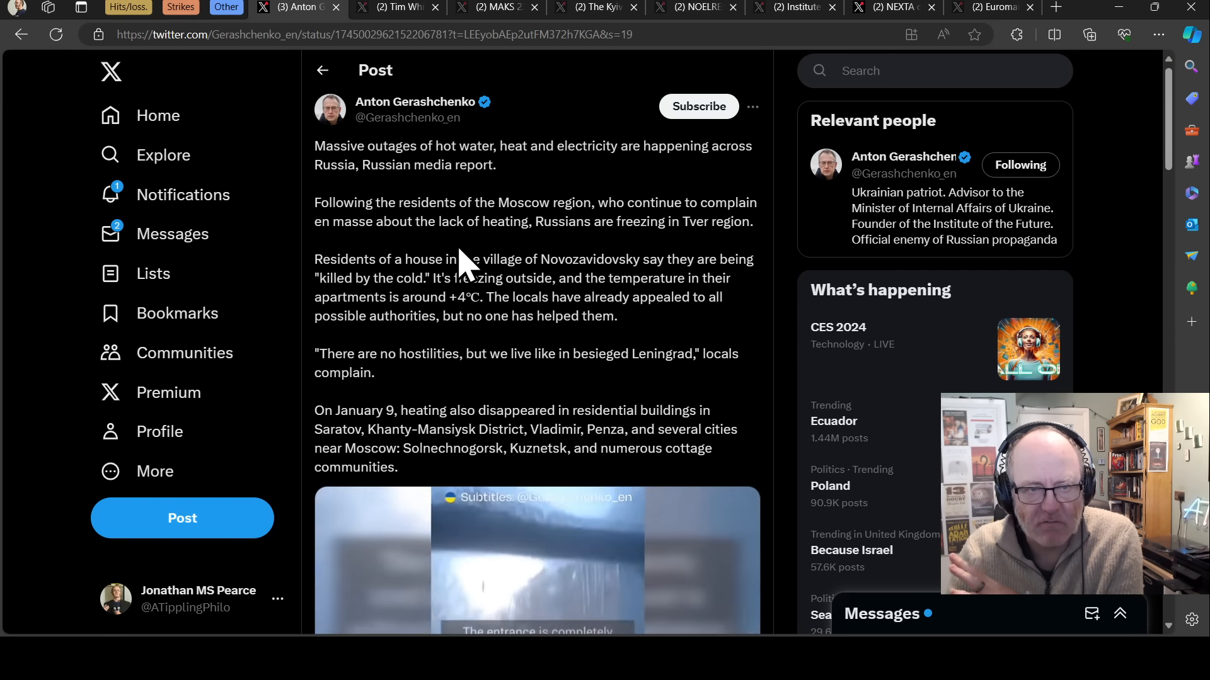
mouse_move(492, 260)
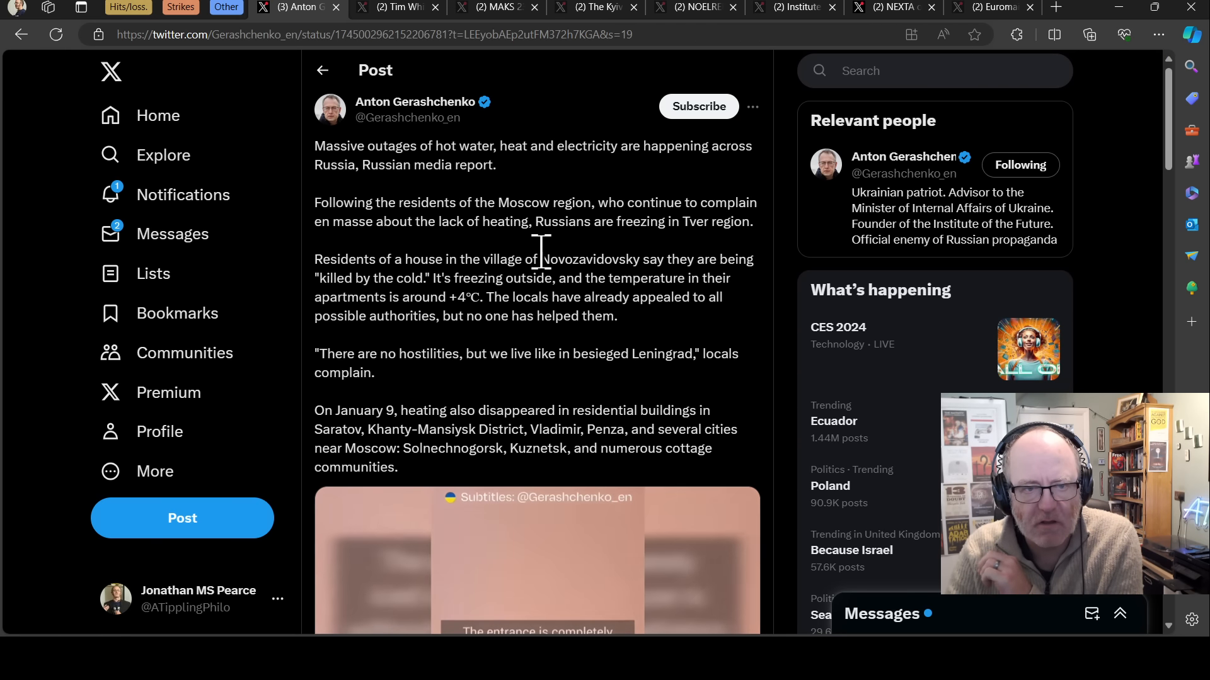
mouse_move(609, 262)
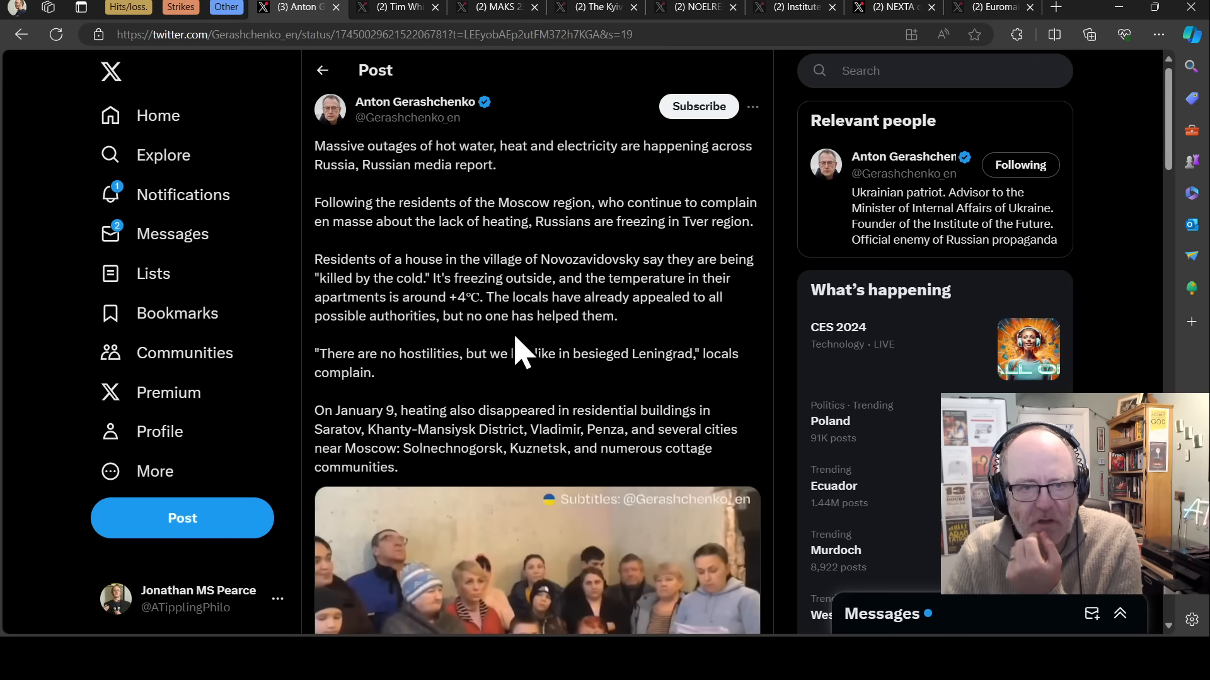
mouse_move(621, 292)
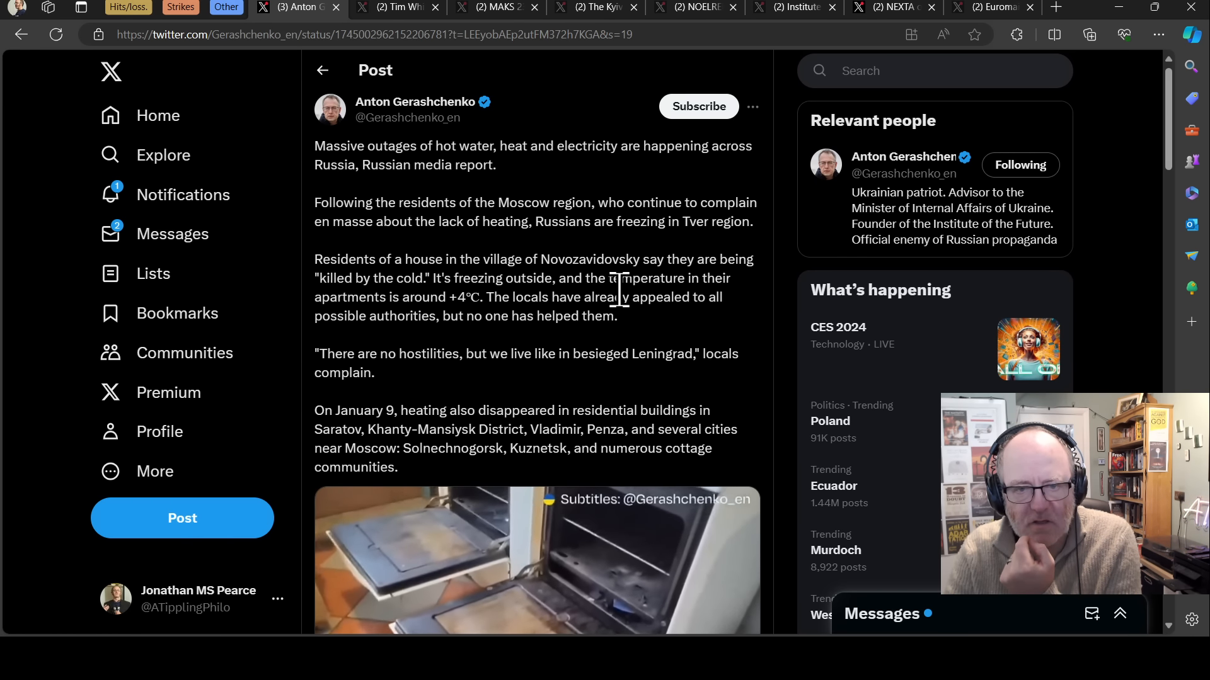
scroll("down", 3)
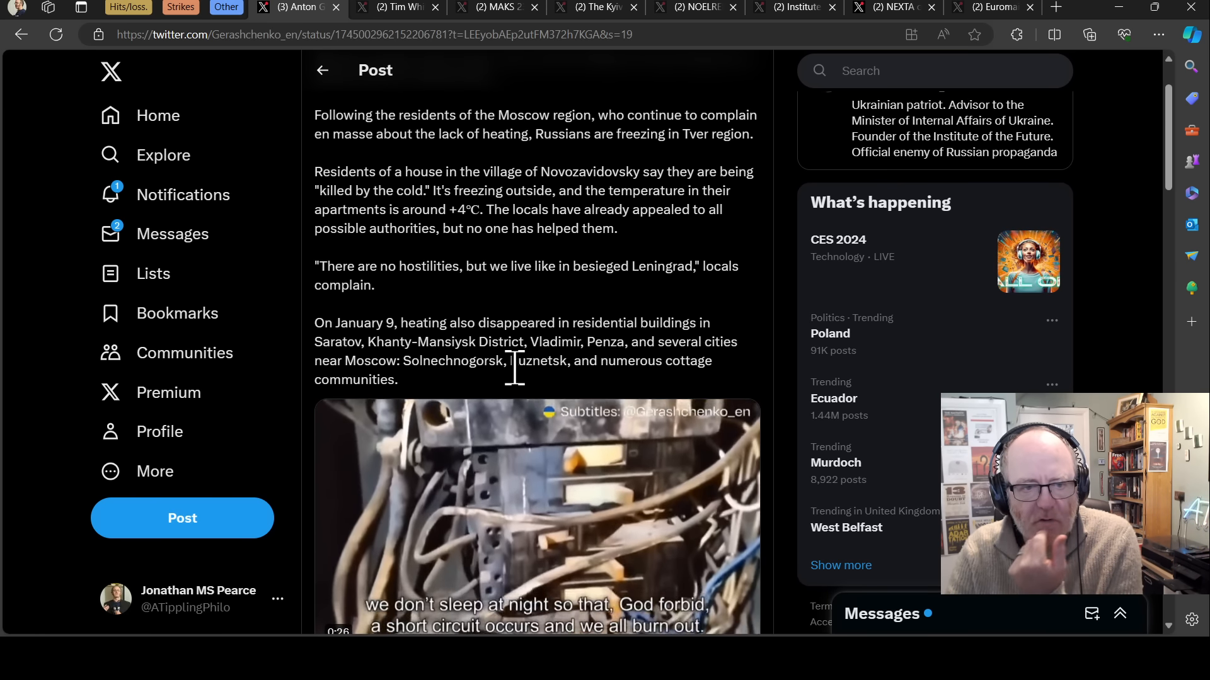
scroll("down", 3)
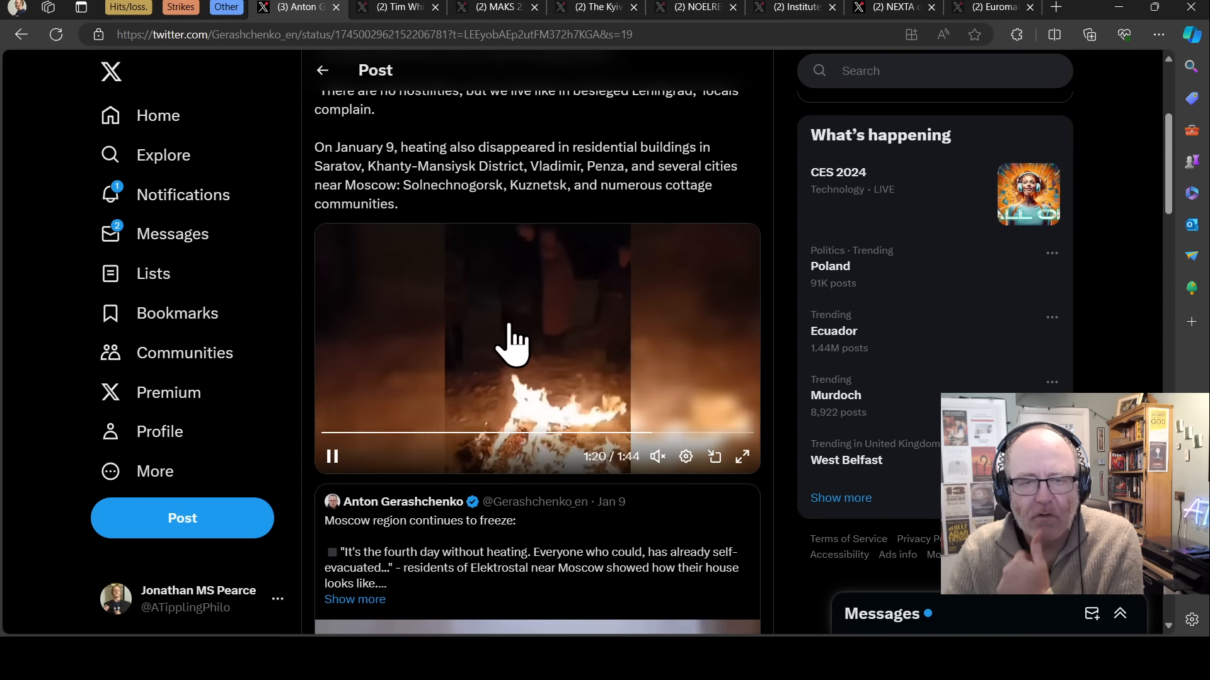
scroll("up", 3)
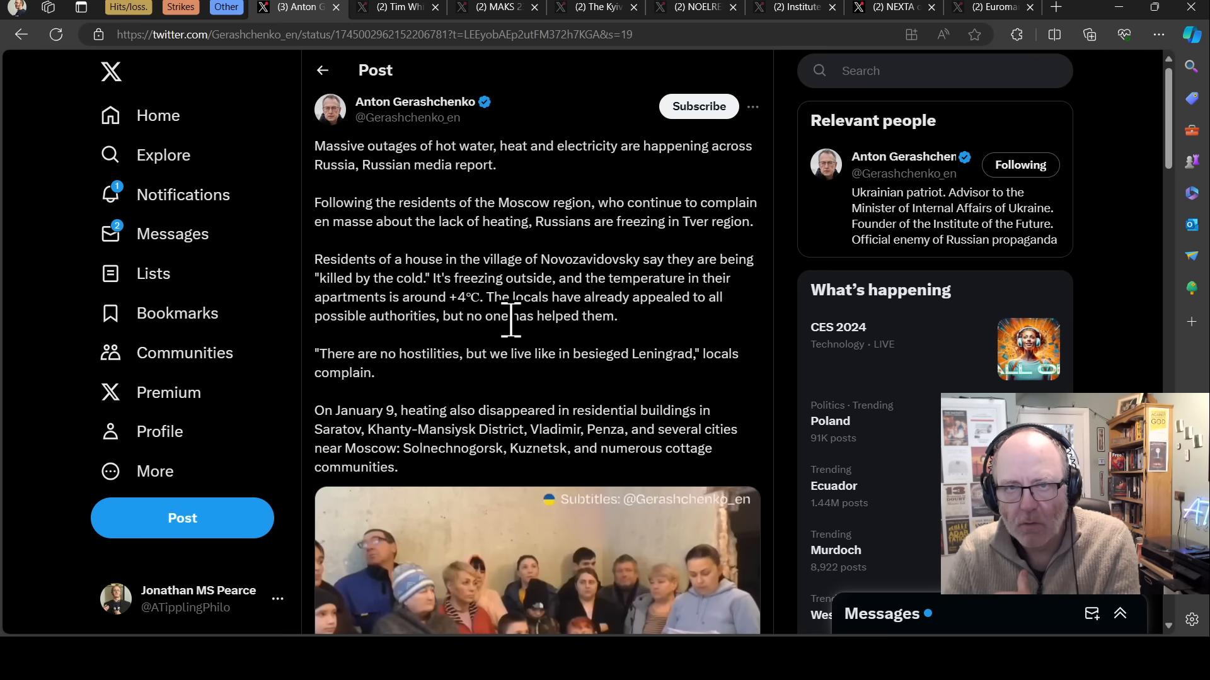
mouse_move(521, 347)
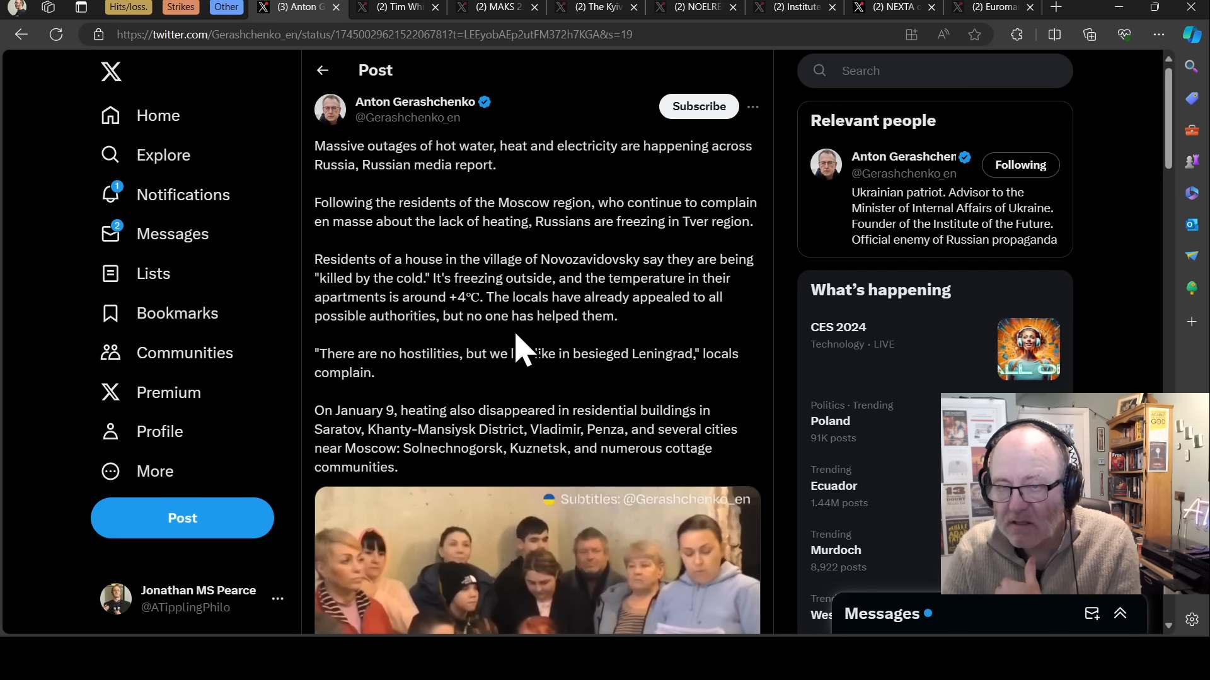
mouse_move(519, 353)
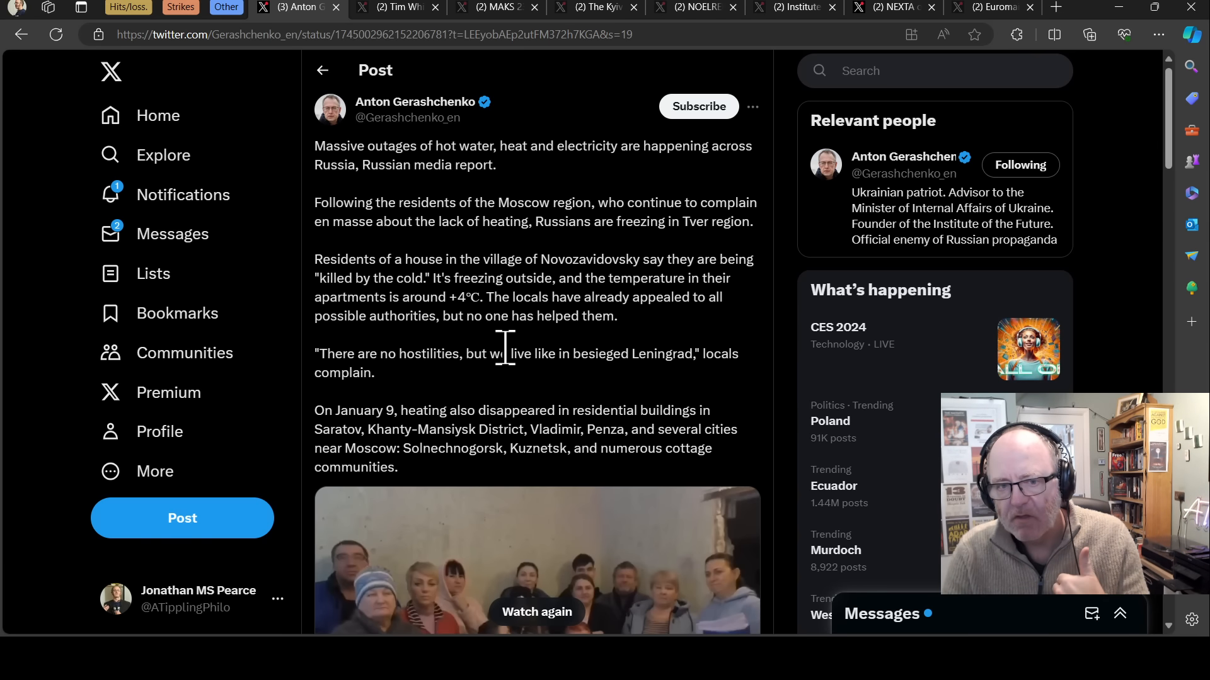
mouse_move(519, 363)
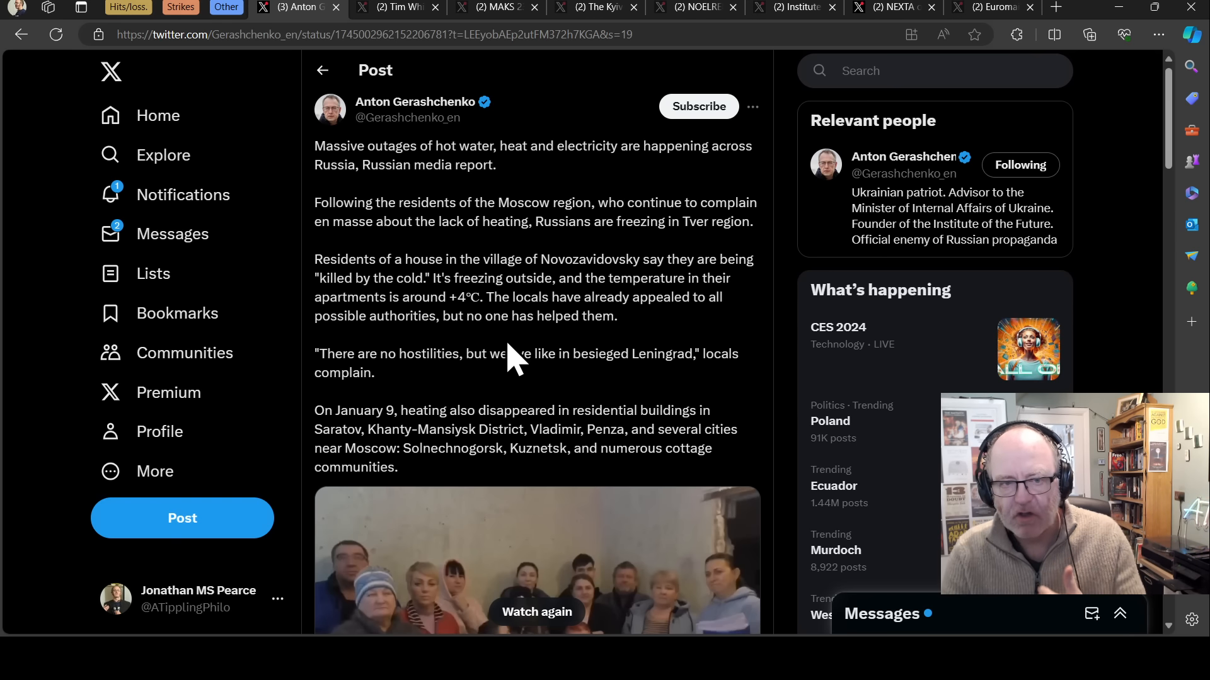
mouse_move(500, 363)
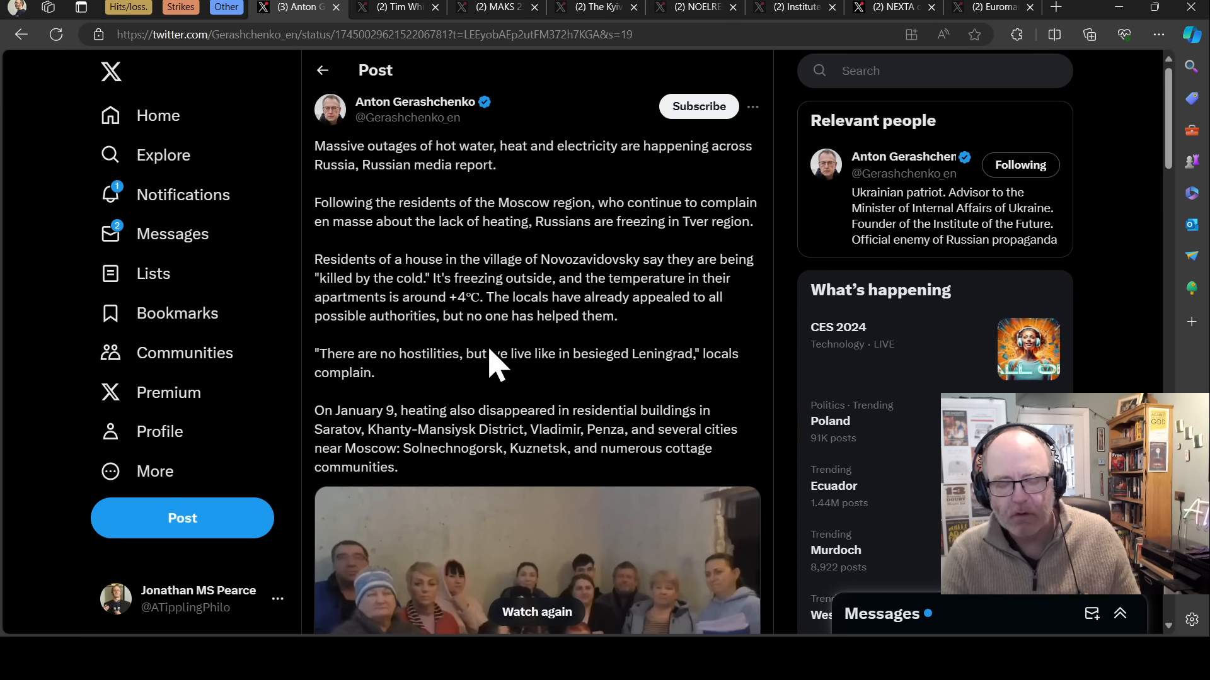
mouse_move(482, 393)
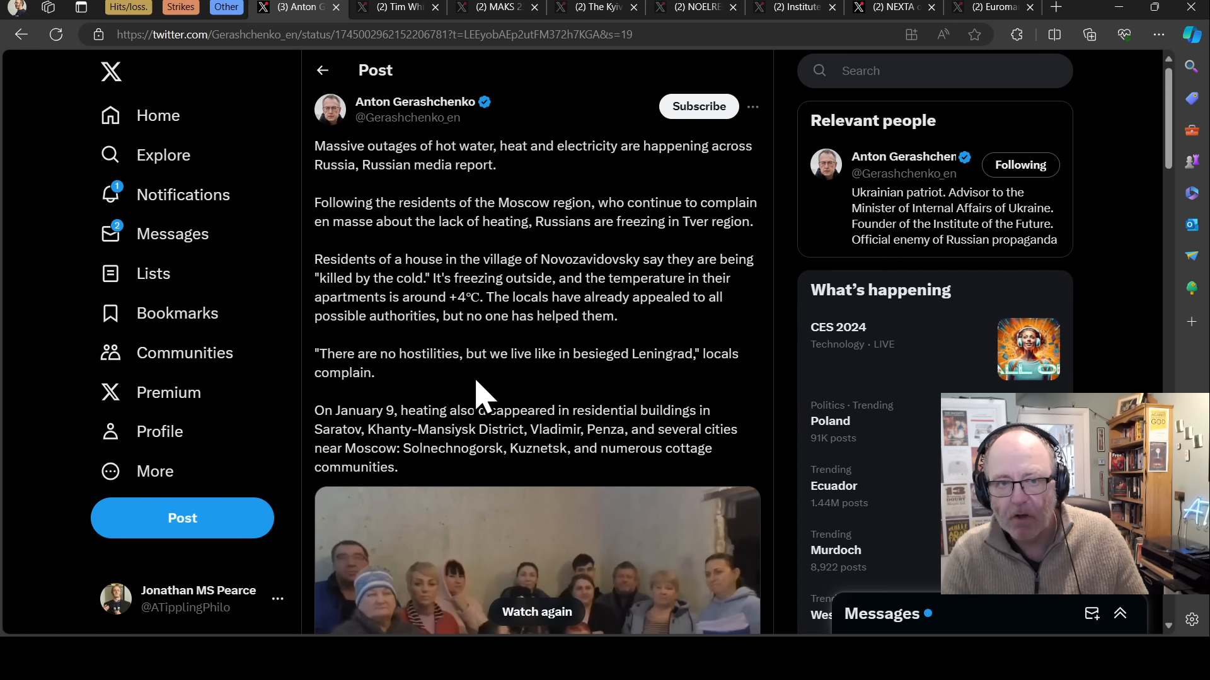
mouse_move(463, 390)
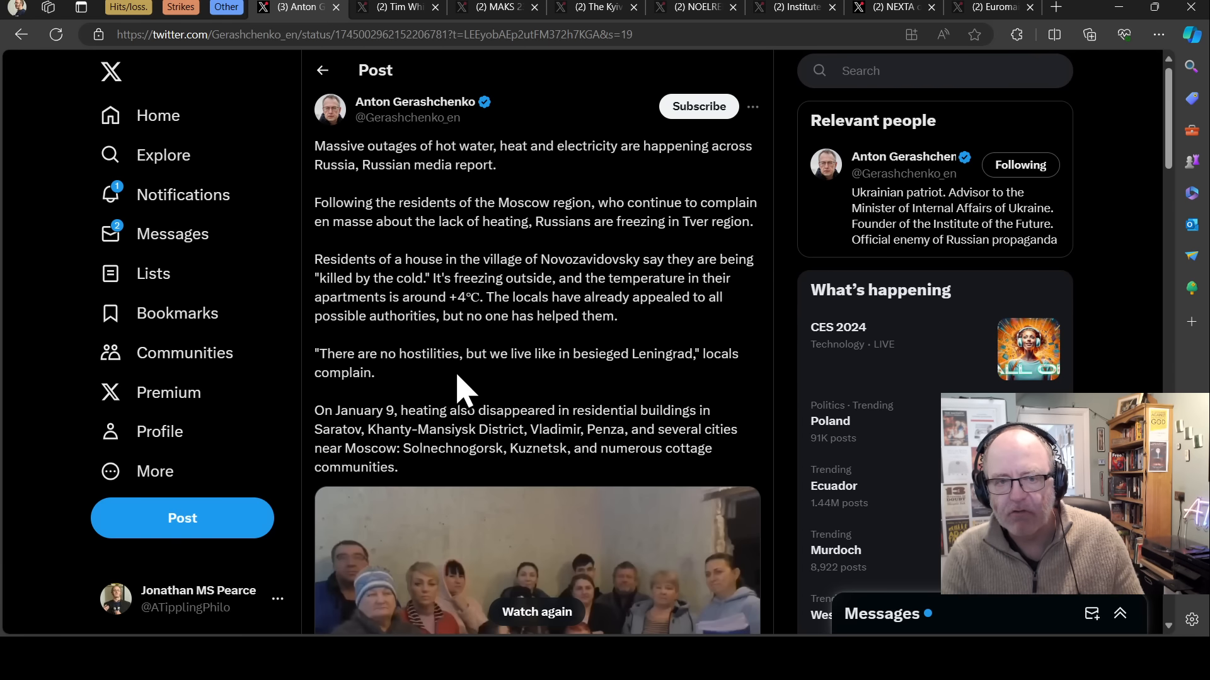
mouse_move(459, 385)
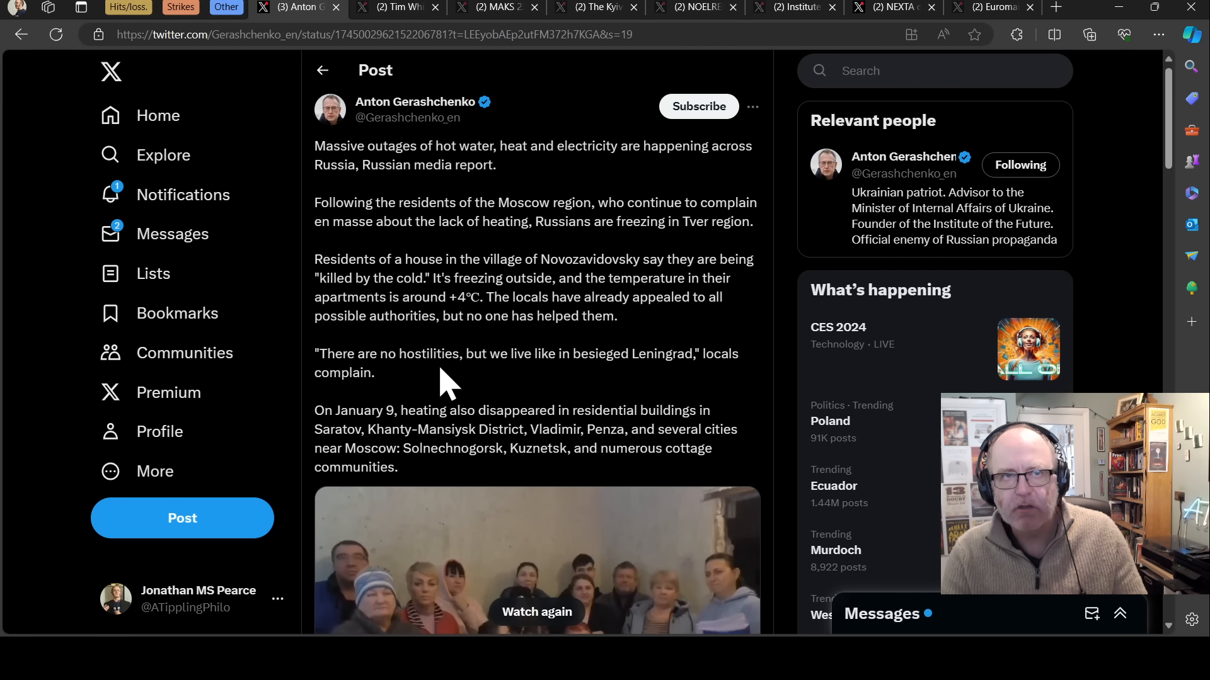
mouse_move(439, 390)
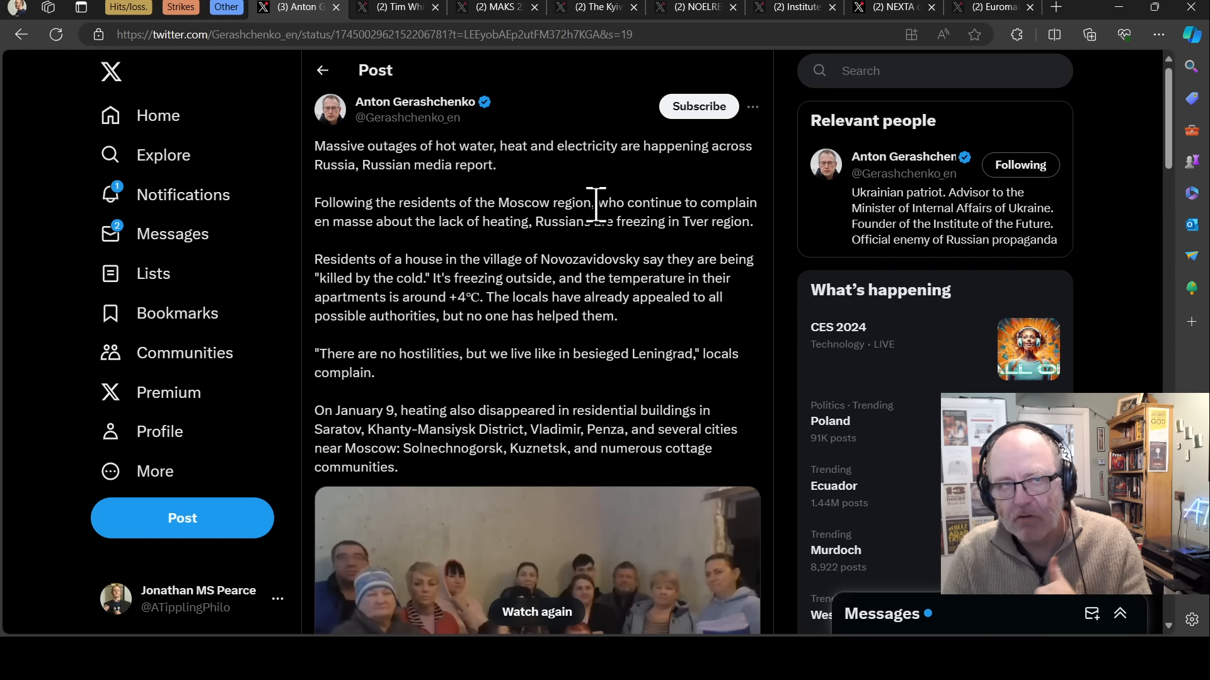
mouse_move(604, 207)
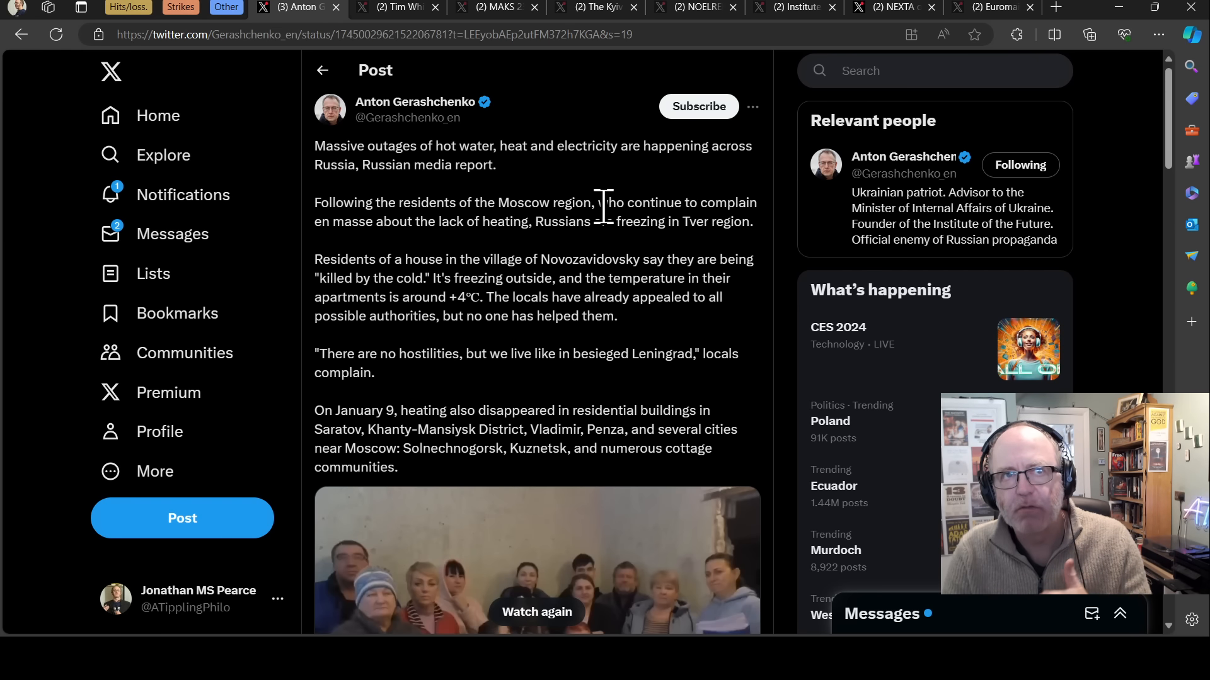
mouse_move(557, 262)
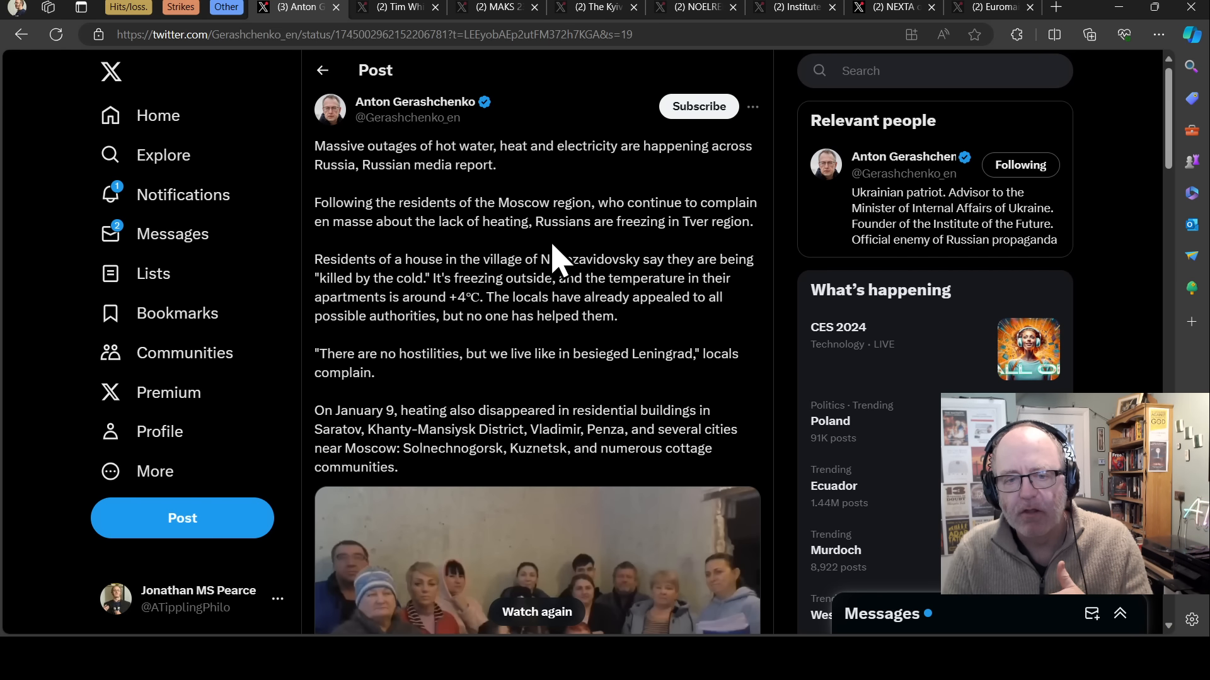
mouse_move(492, 226)
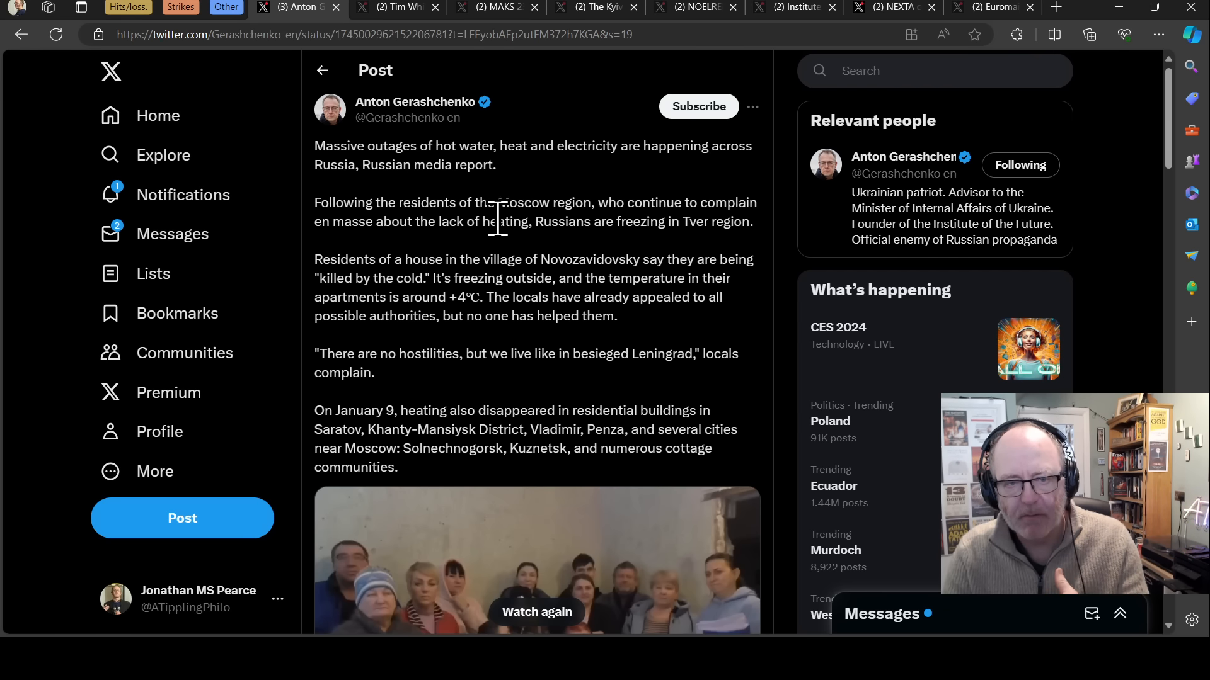
mouse_move(515, 216)
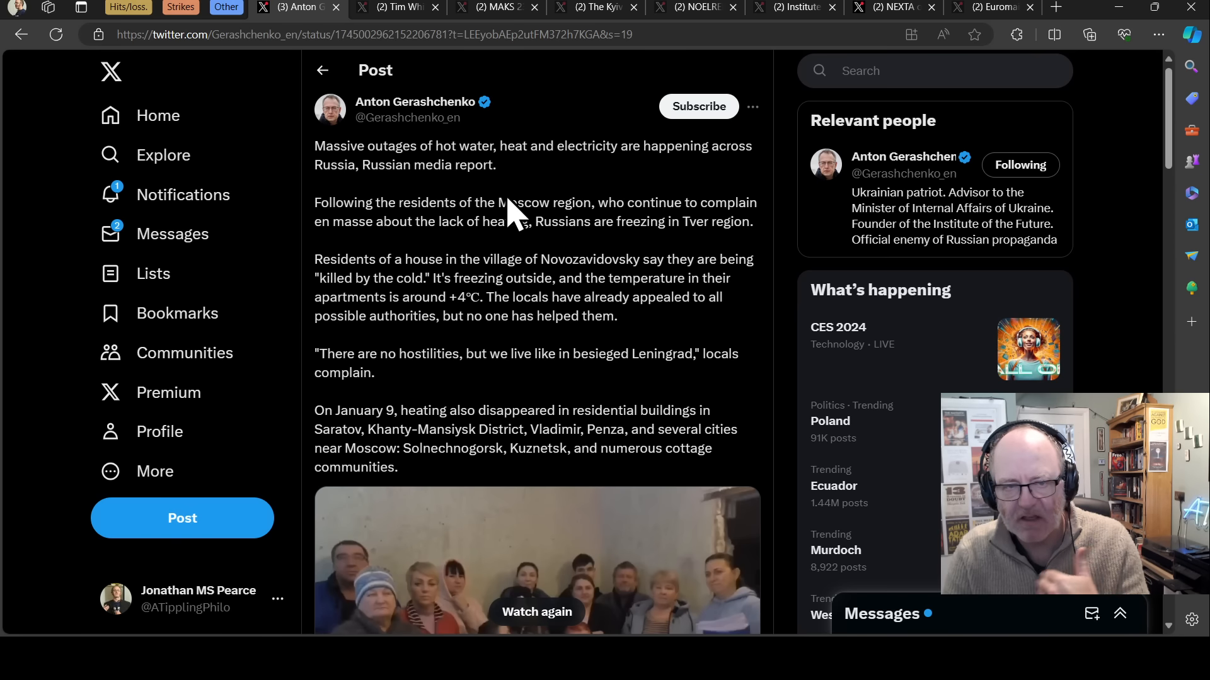
mouse_move(513, 197)
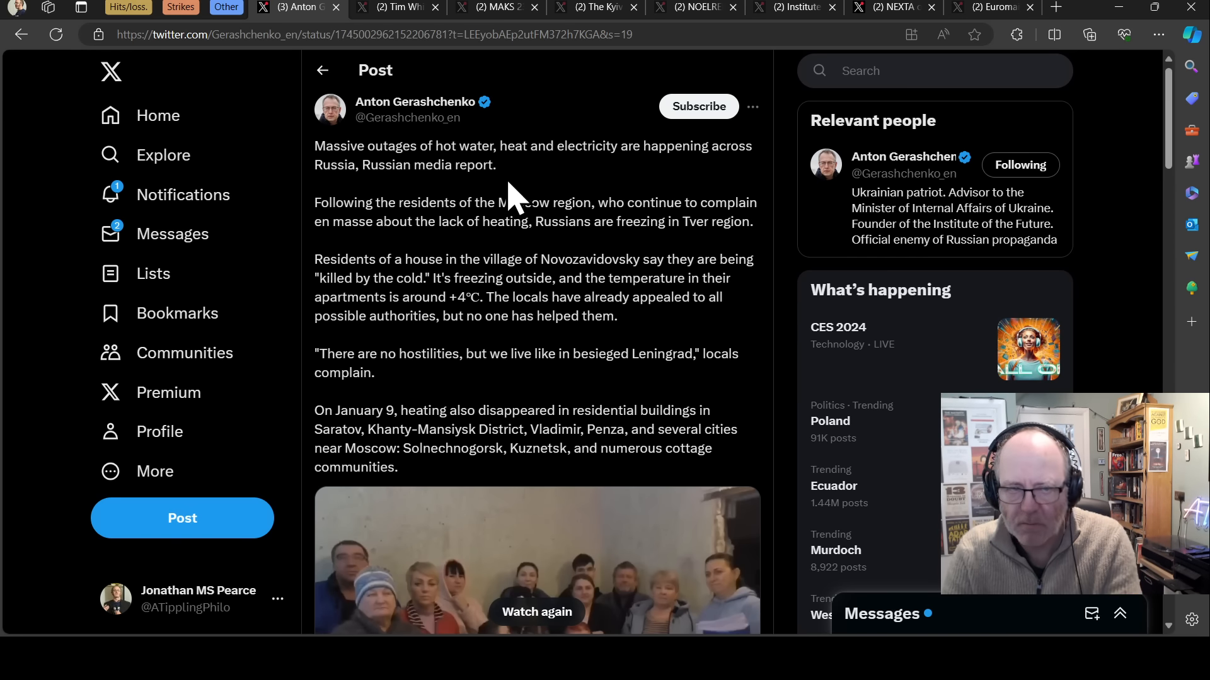
mouse_move(433, 166)
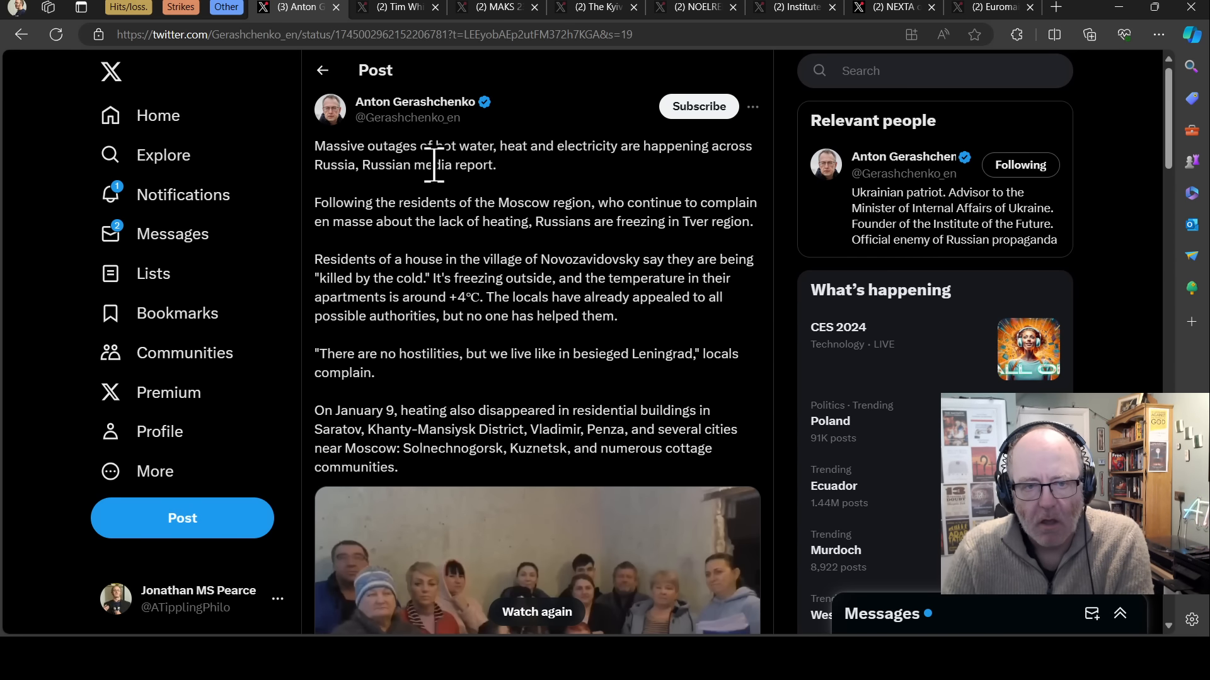
mouse_move(396, 39)
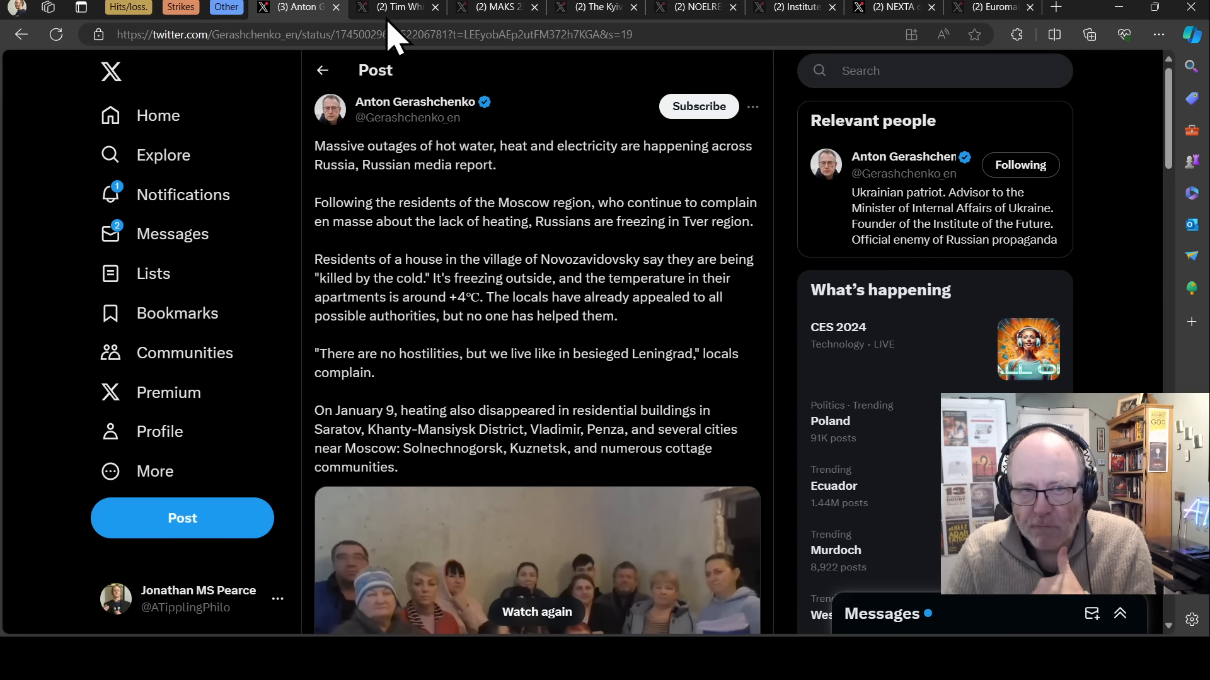
- Switch to Tim White's post about freezing protesters losing heating in Russian towns
left_click(398, 7)
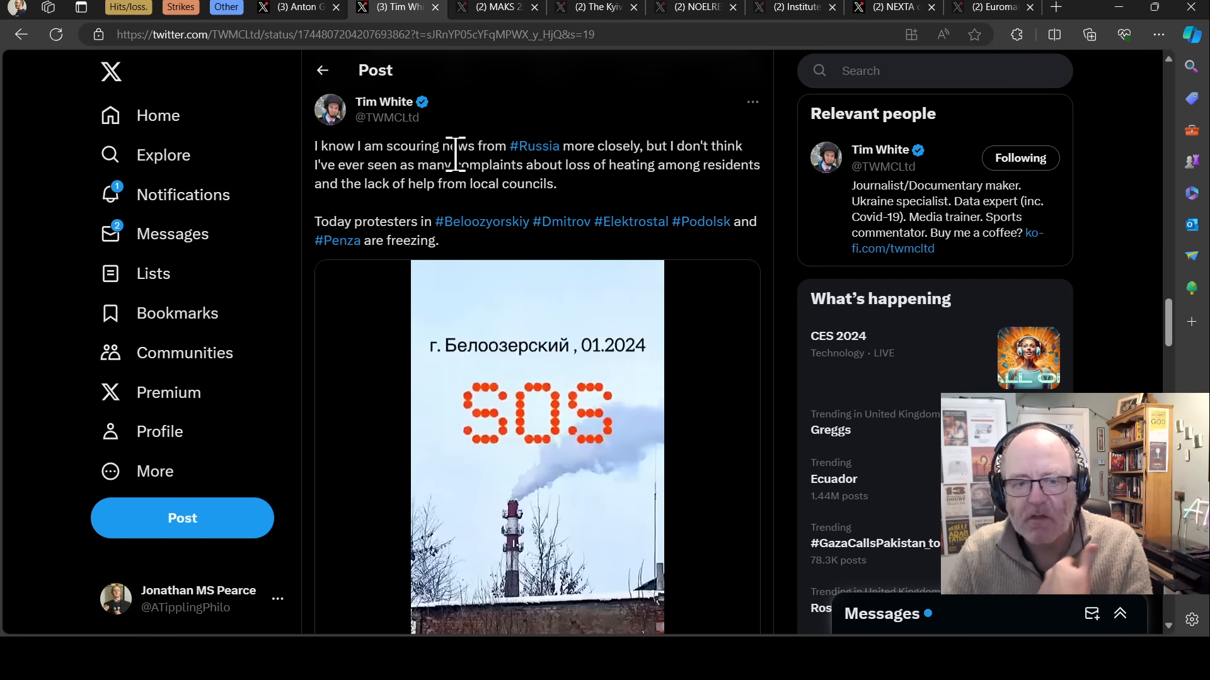
- Switch to MAKS 23's post on Blackjack hackers wiping Moscow provider M9com's servers
left_click(494, 7)
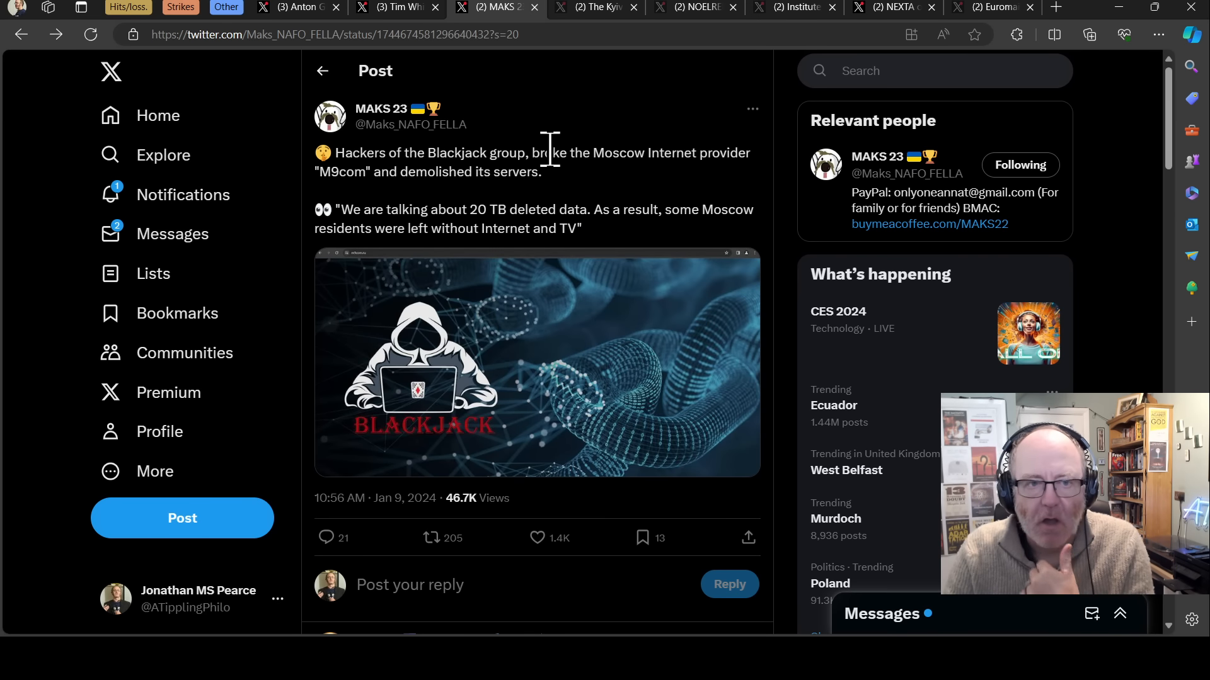
mouse_move(644, 202)
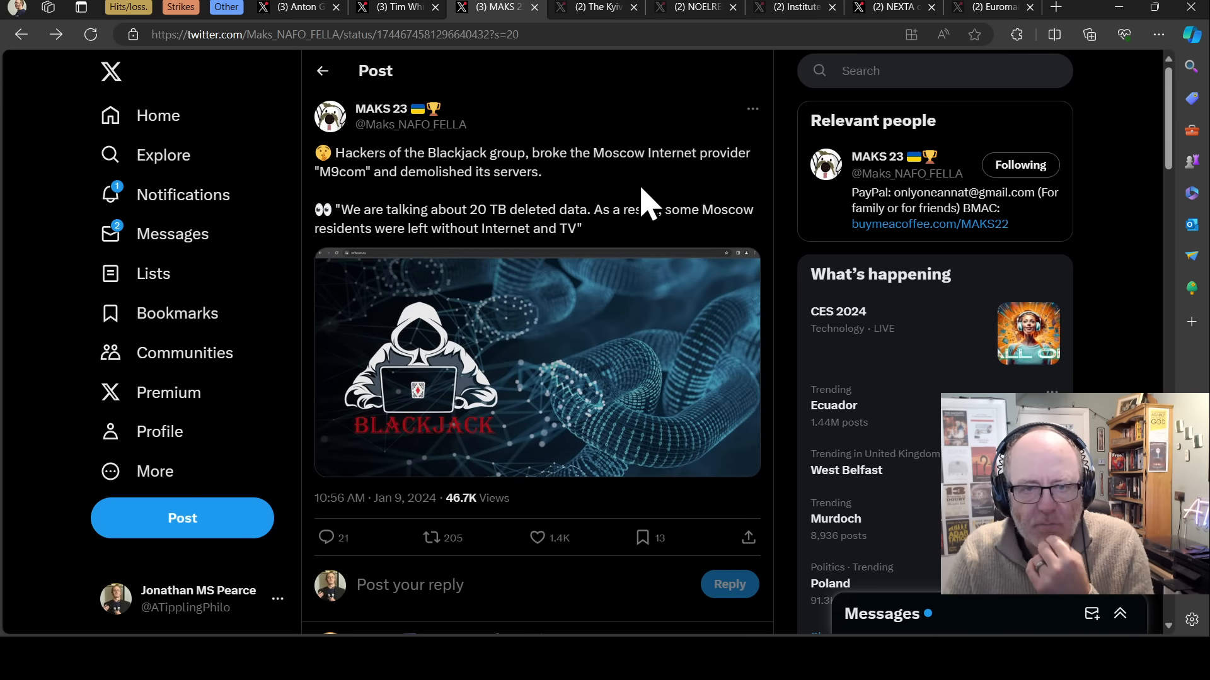
mouse_move(536, 216)
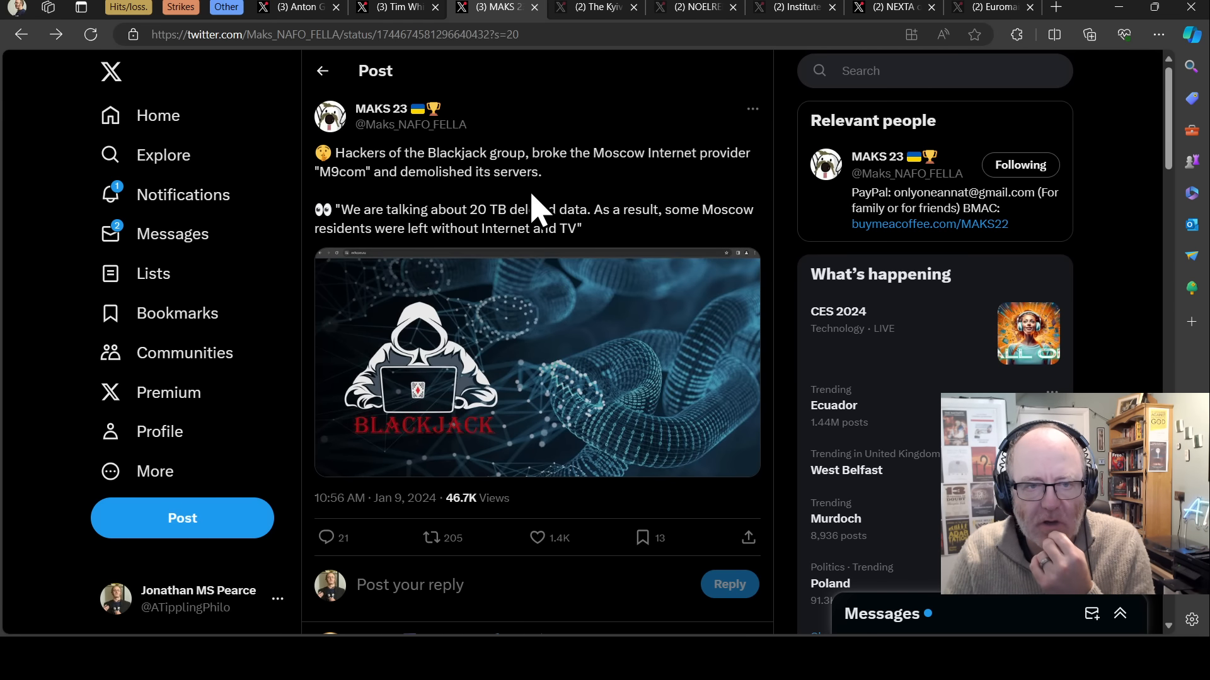
mouse_move(536, 174)
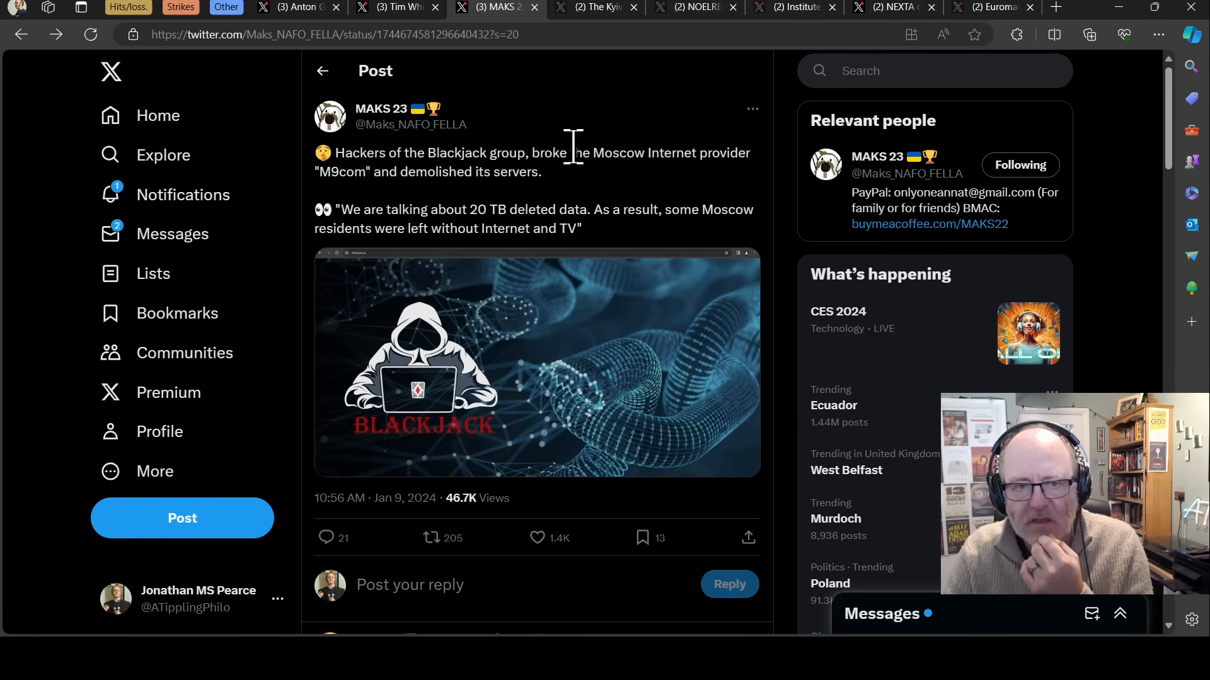
mouse_move(591, 162)
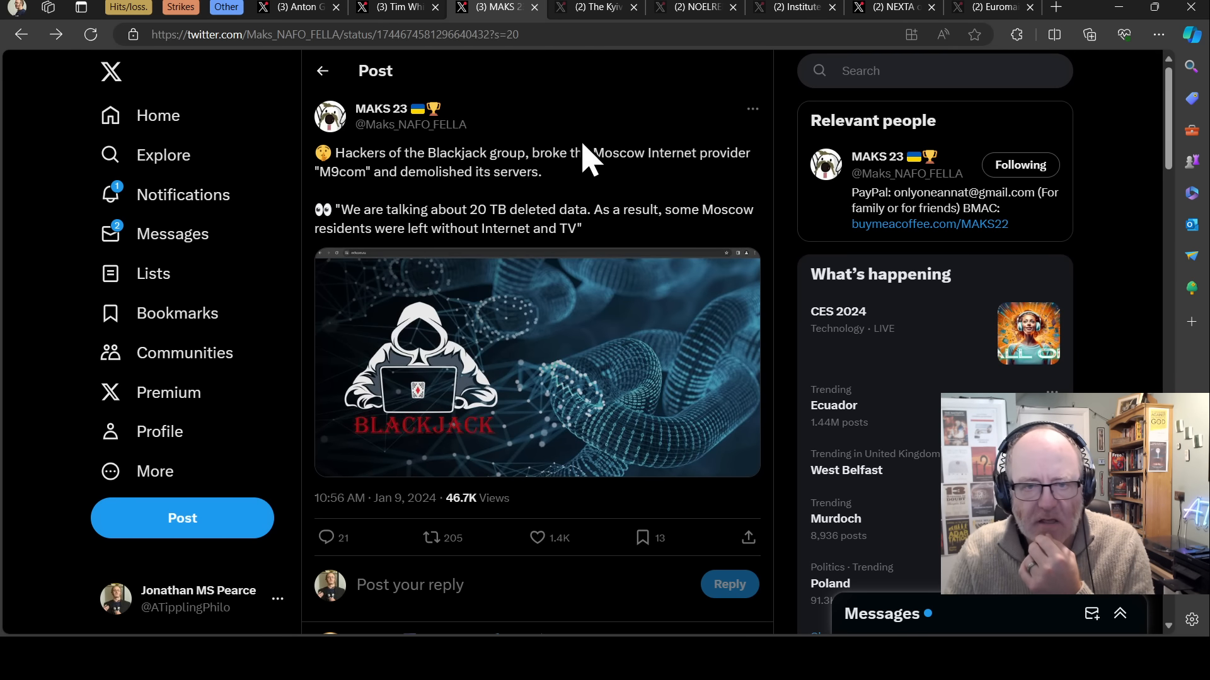
mouse_move(622, 155)
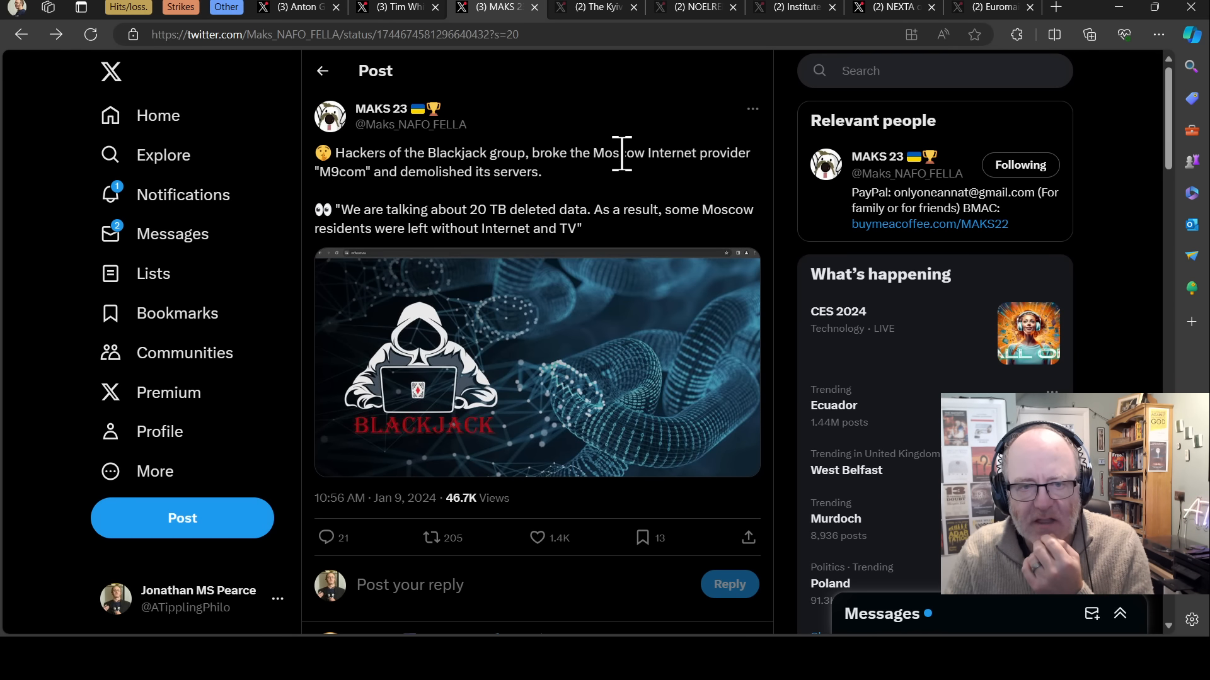
mouse_move(601, 197)
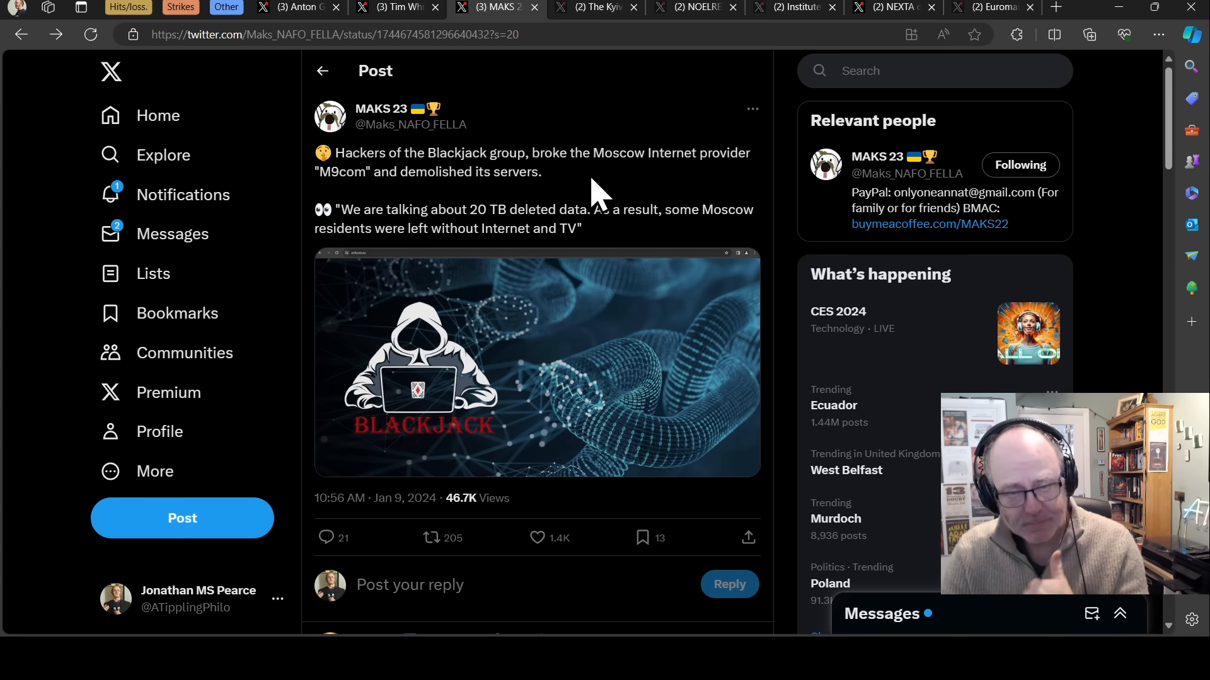
mouse_move(609, 220)
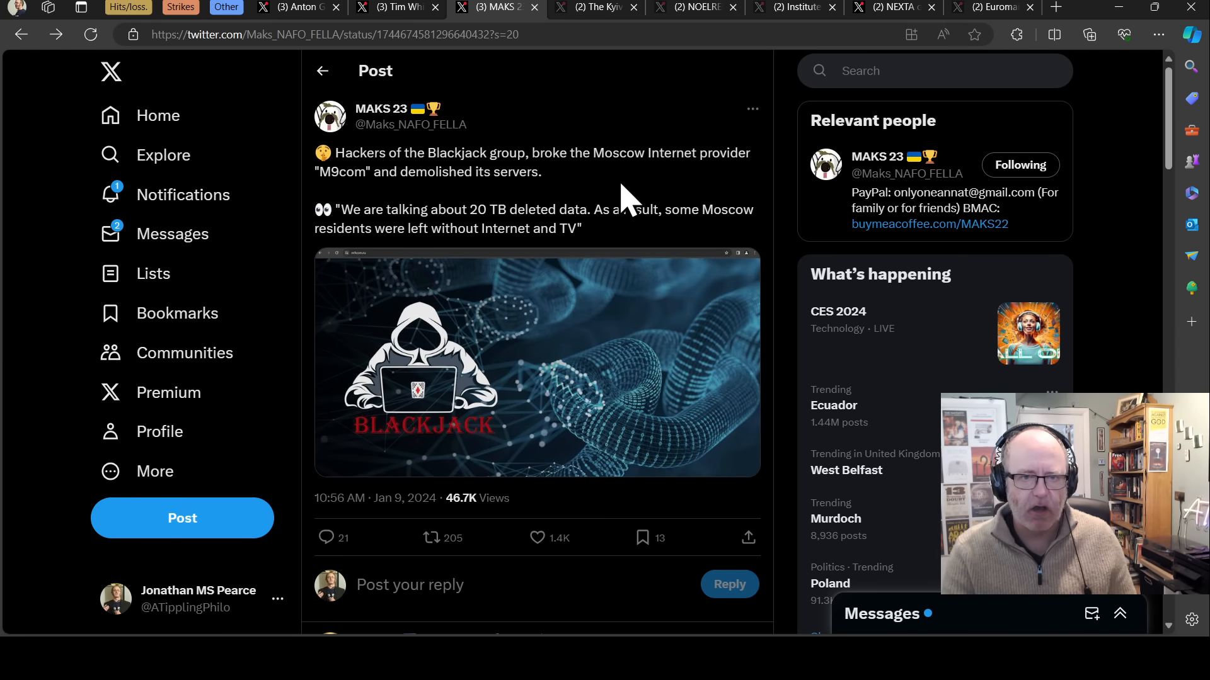
mouse_move(613, 189)
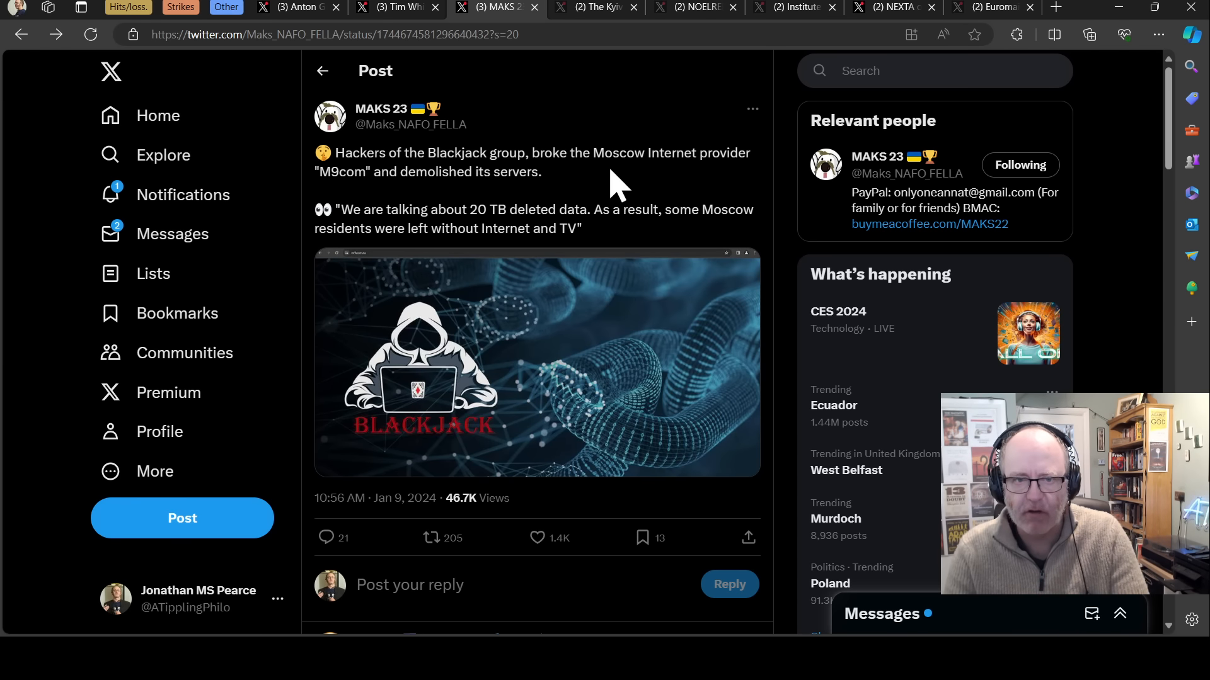
mouse_move(608, 204)
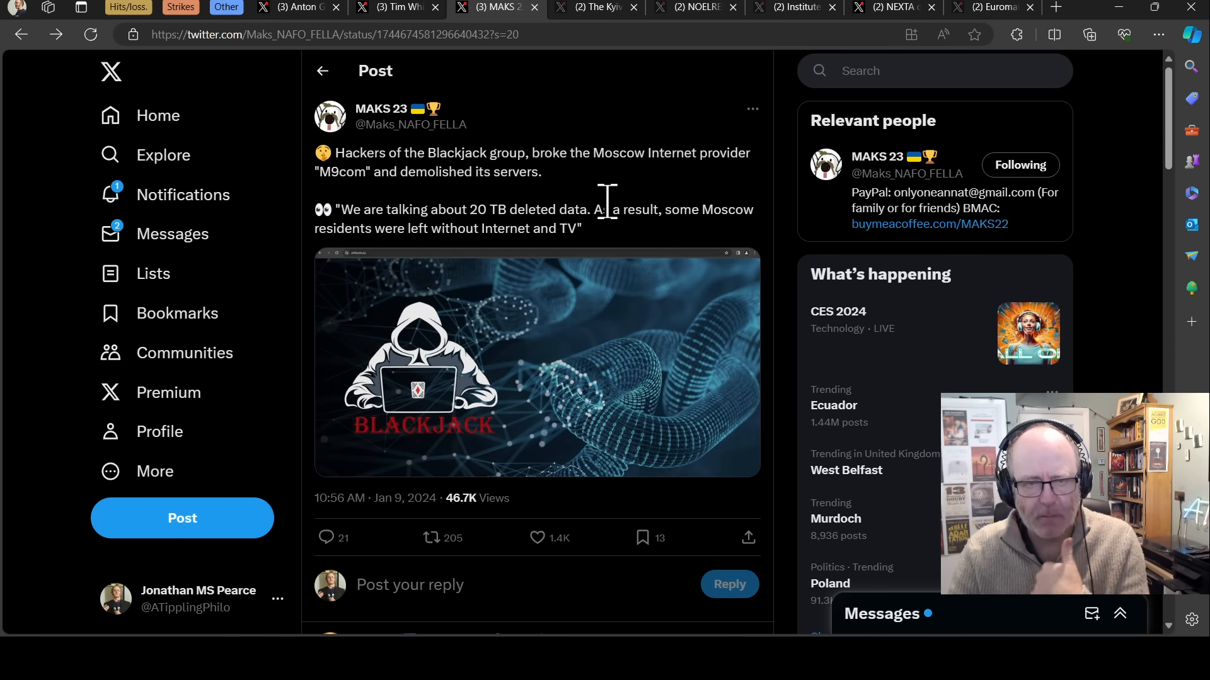
mouse_move(606, 216)
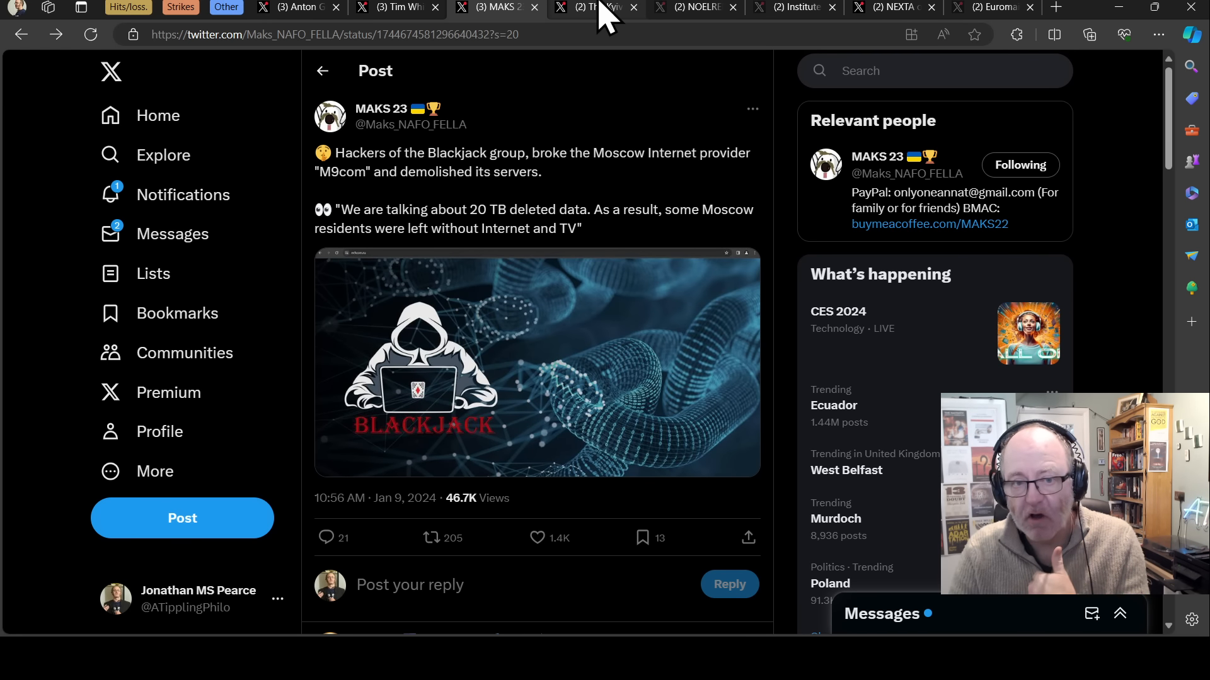
- Switch to The Kyiv Independent's post on DTEK restoring power to 218,000 people
left_click(594, 7)
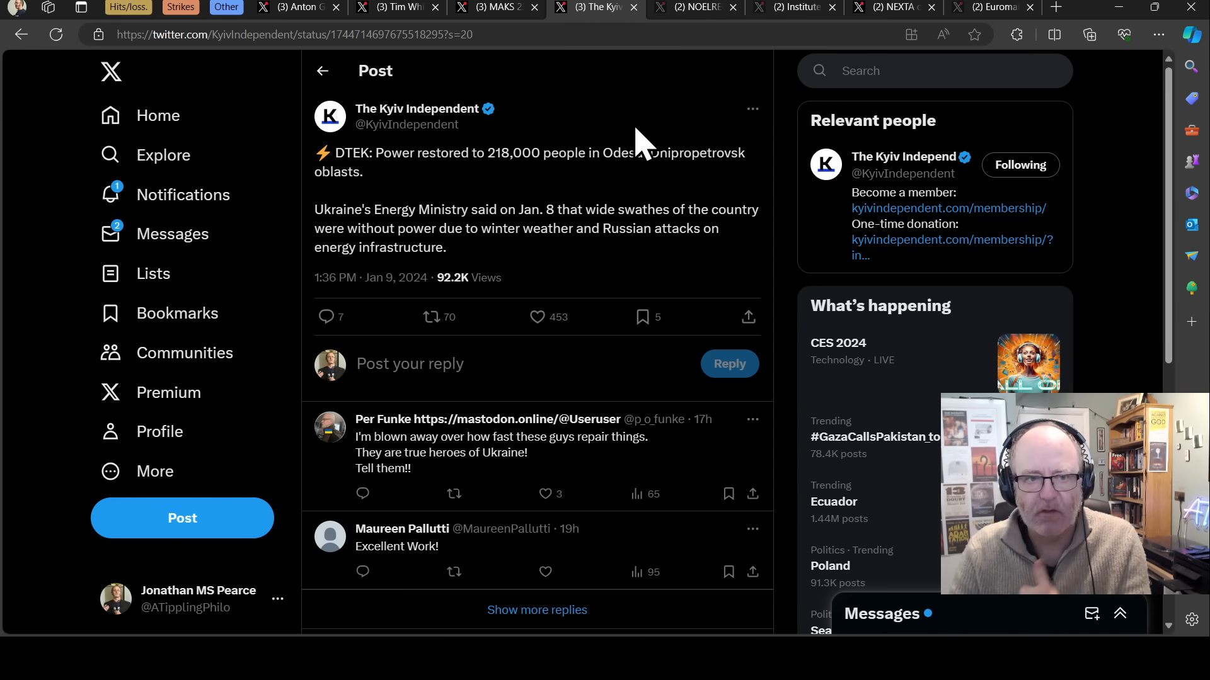
mouse_move(549, 192)
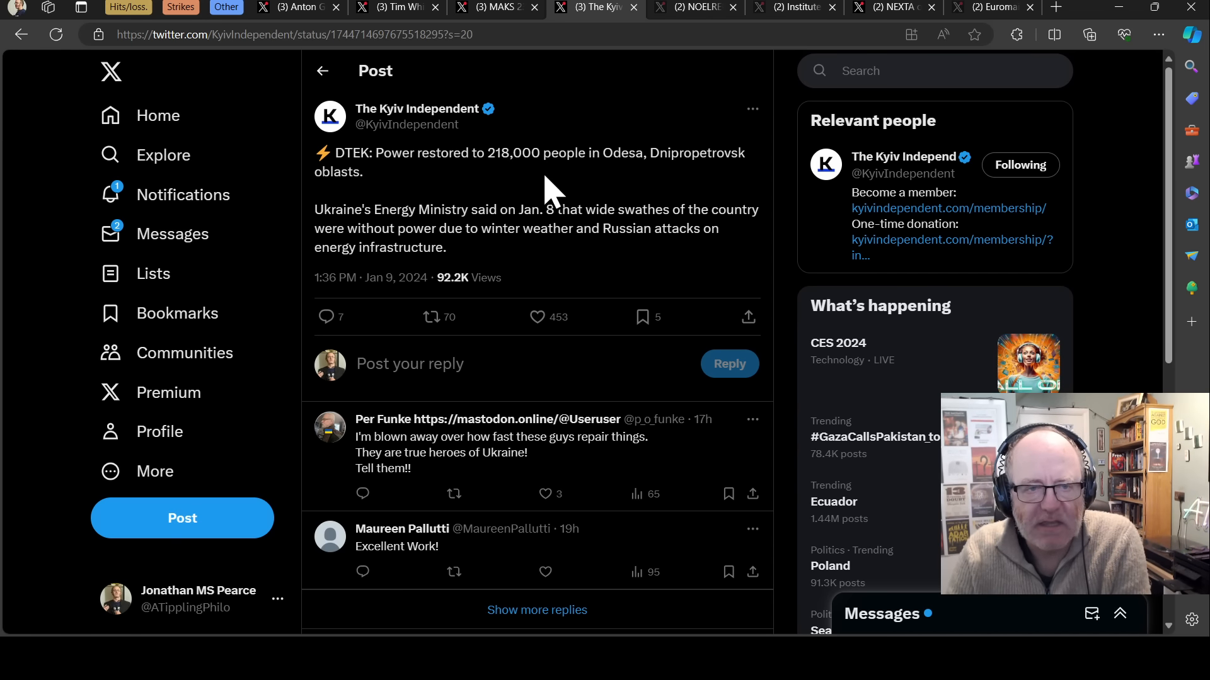
mouse_move(686, 181)
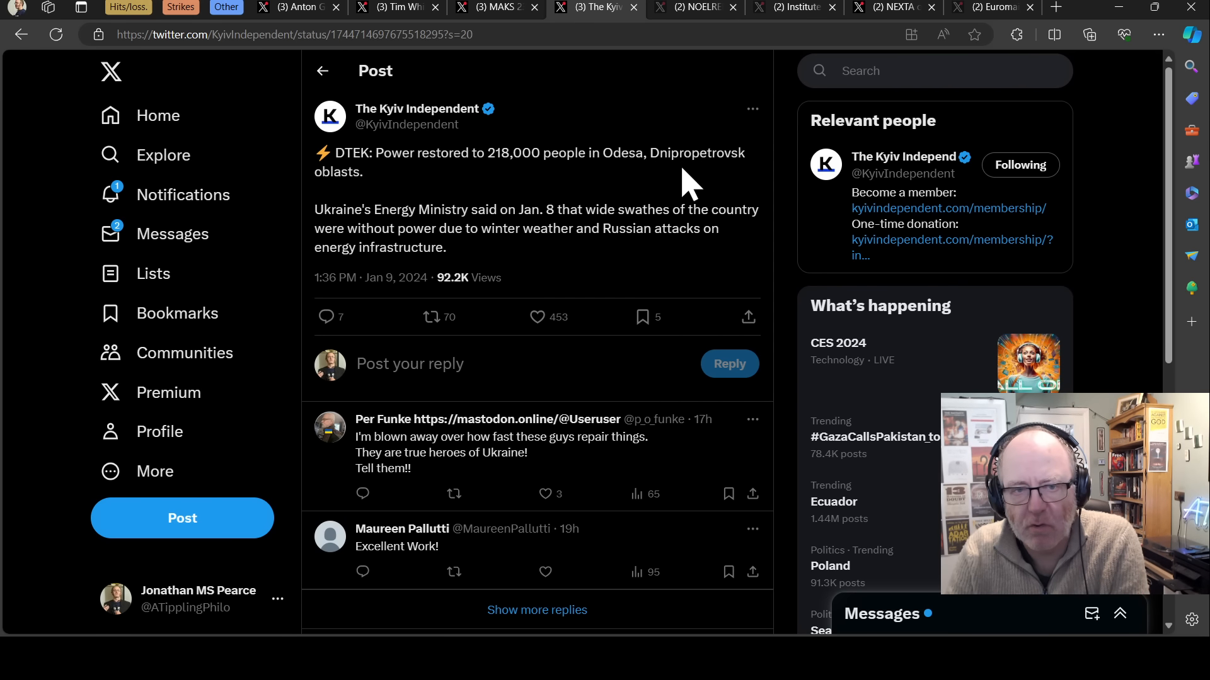
mouse_move(517, 204)
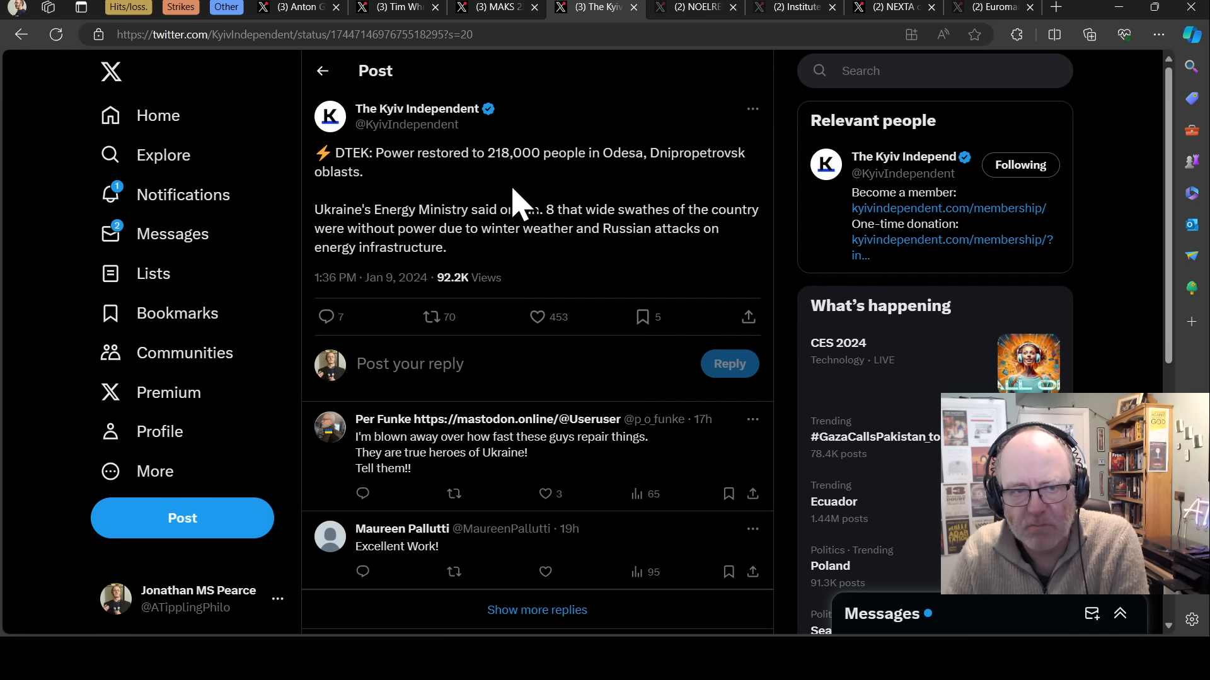
mouse_move(536, 216)
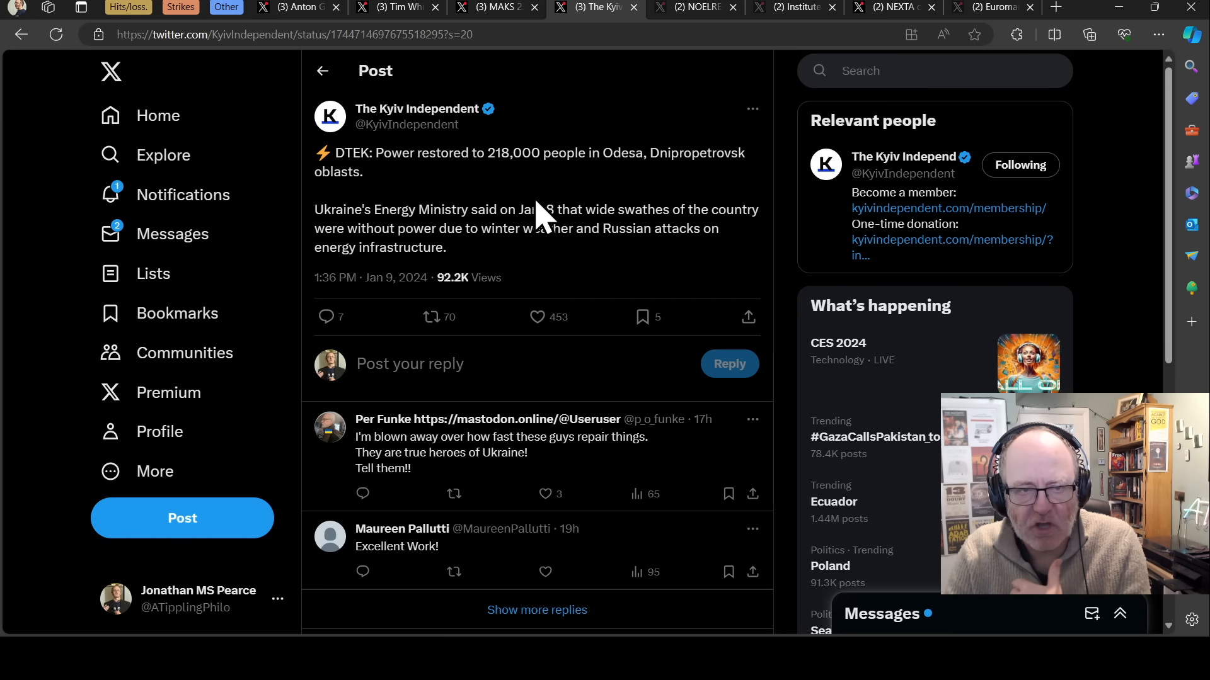
mouse_move(336, 213)
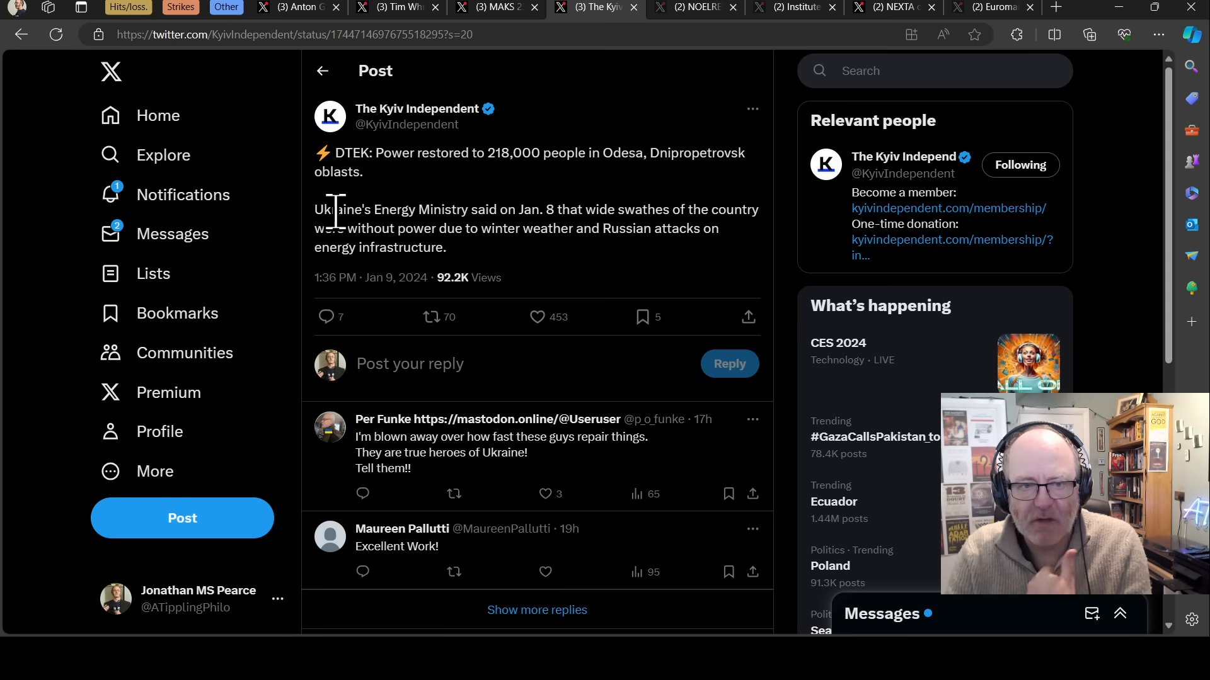
mouse_move(555, 266)
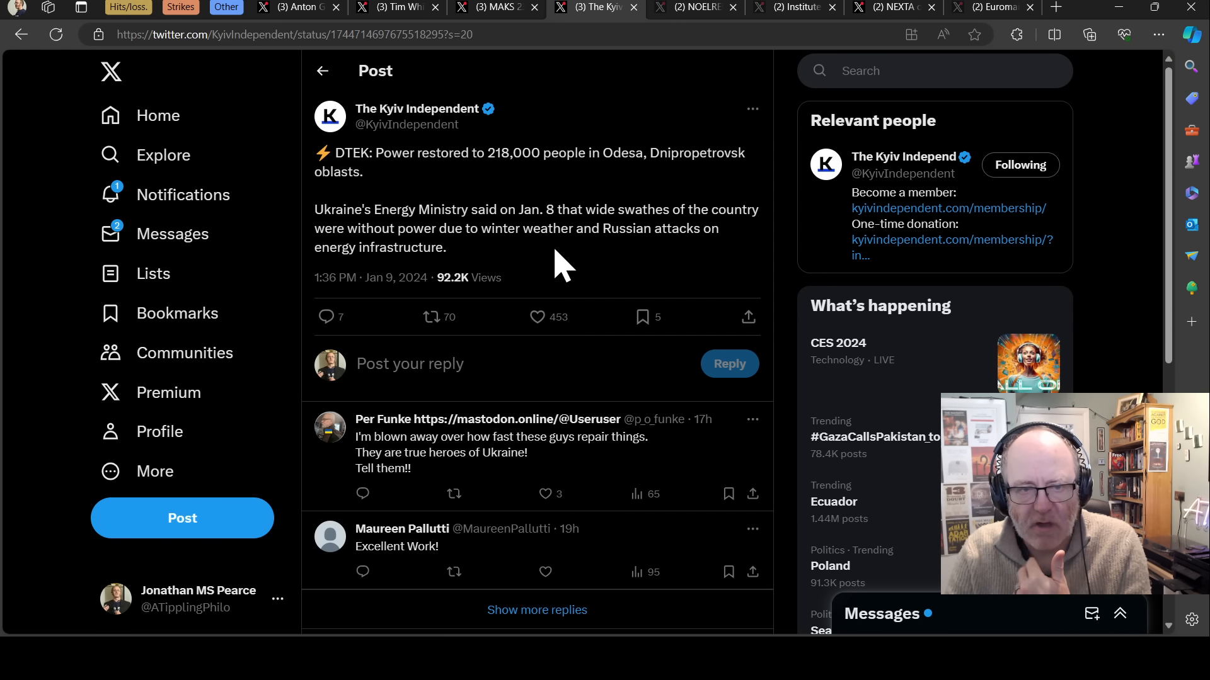
mouse_move(618, 272)
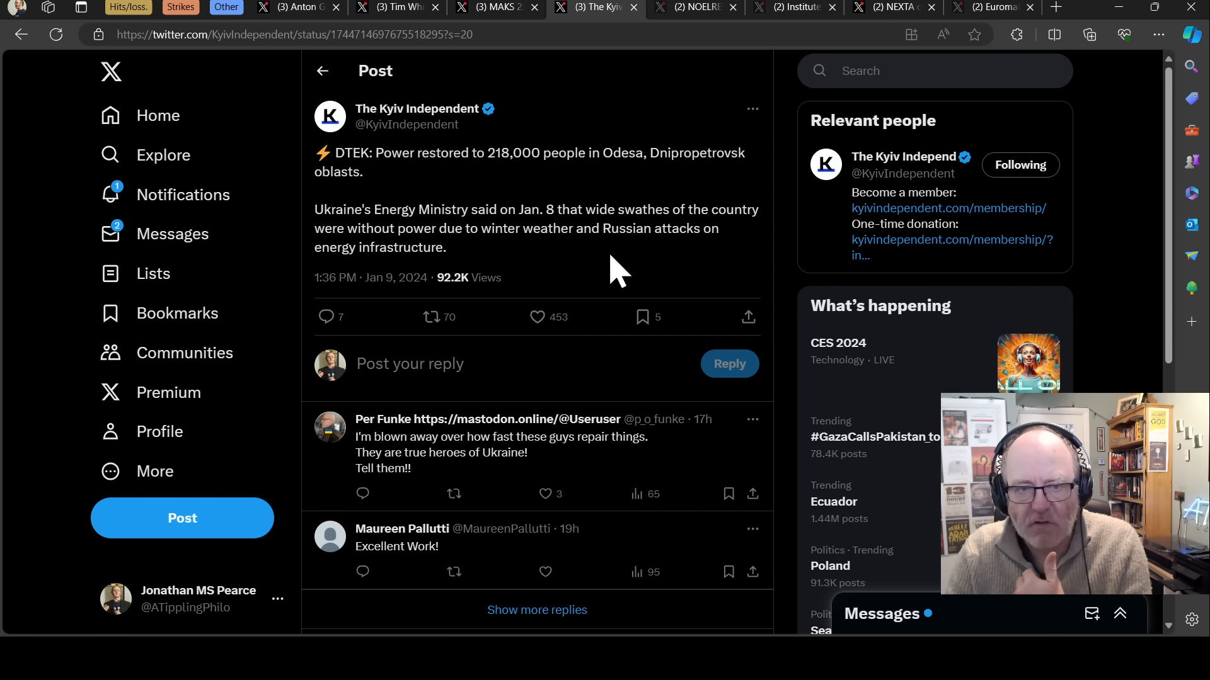
mouse_move(508, 266)
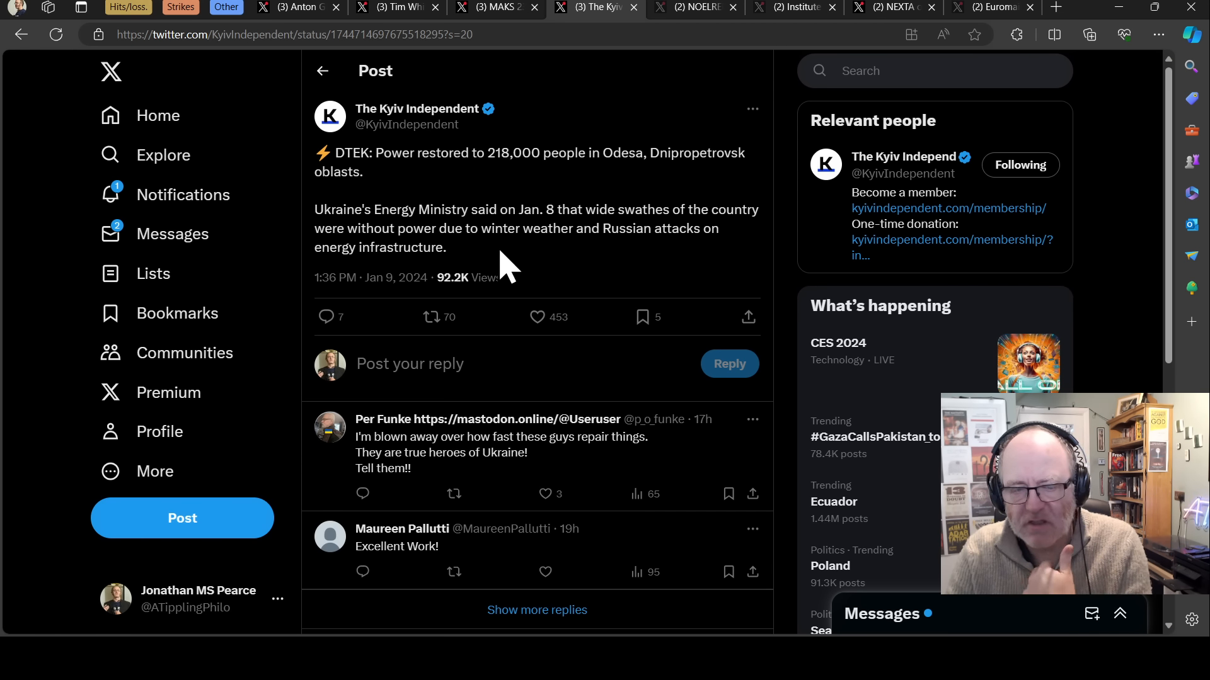
mouse_move(515, 230)
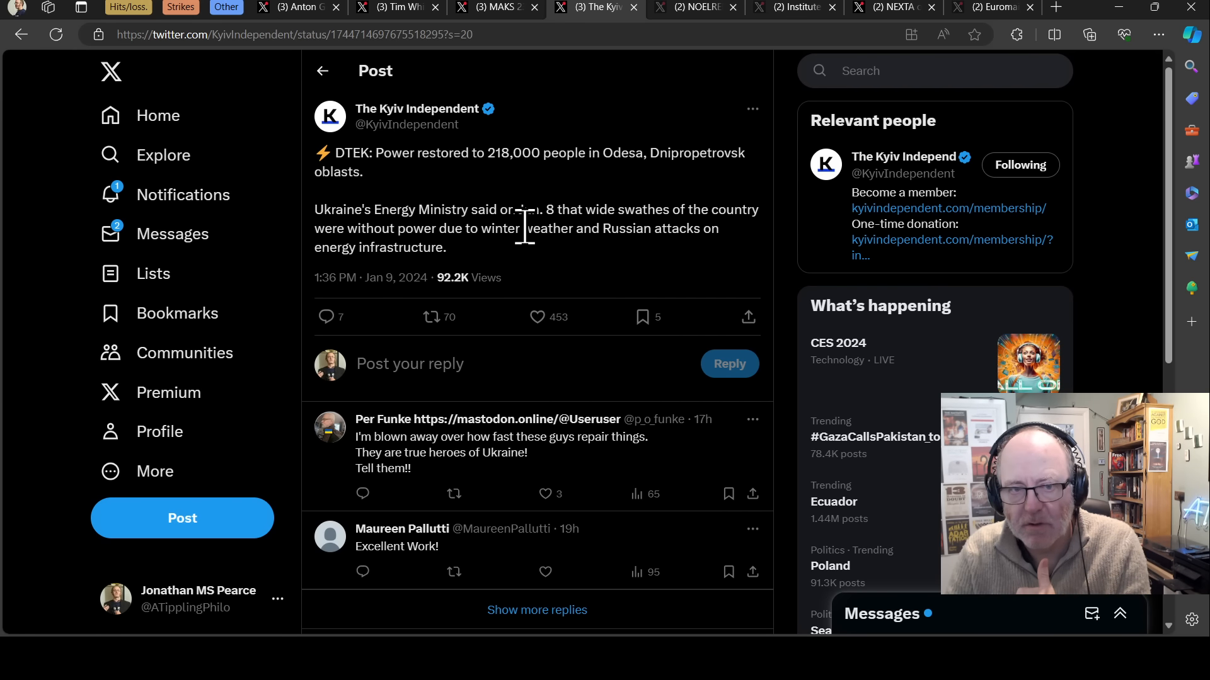
mouse_move(714, 15)
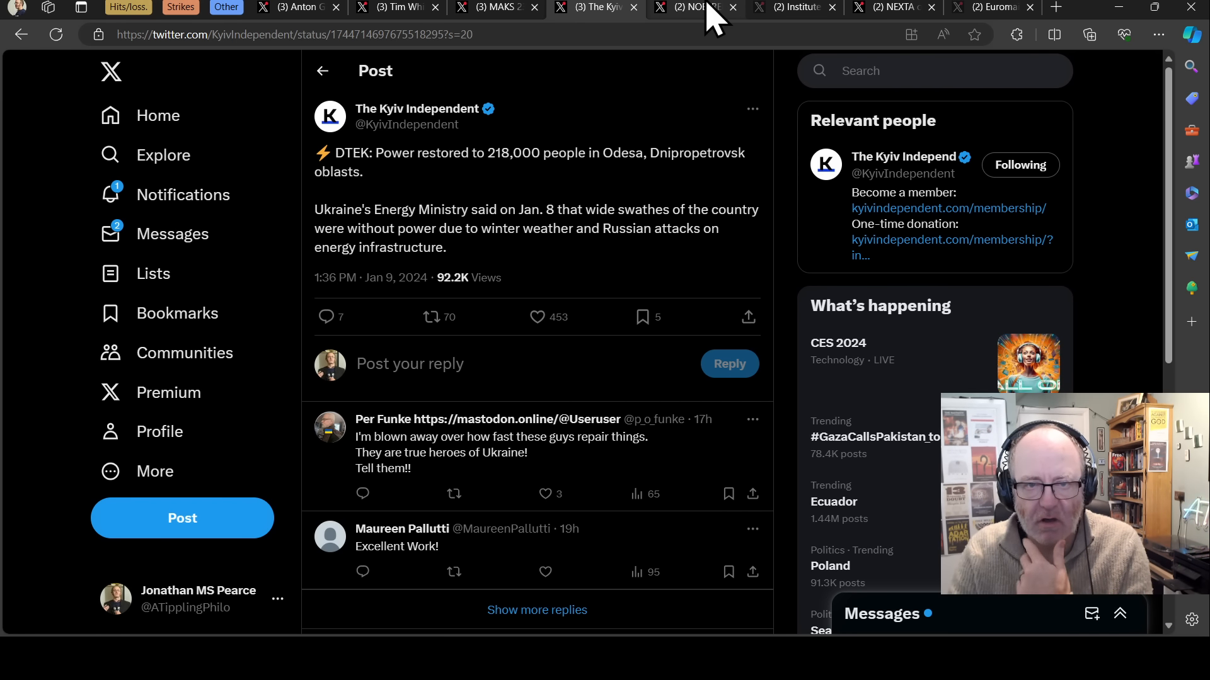
- Switch to NOELREPORTS' post on Umerov, Zaluzhnyi and Shaptala visiting Kupyansk positions
left_click(687, 7)
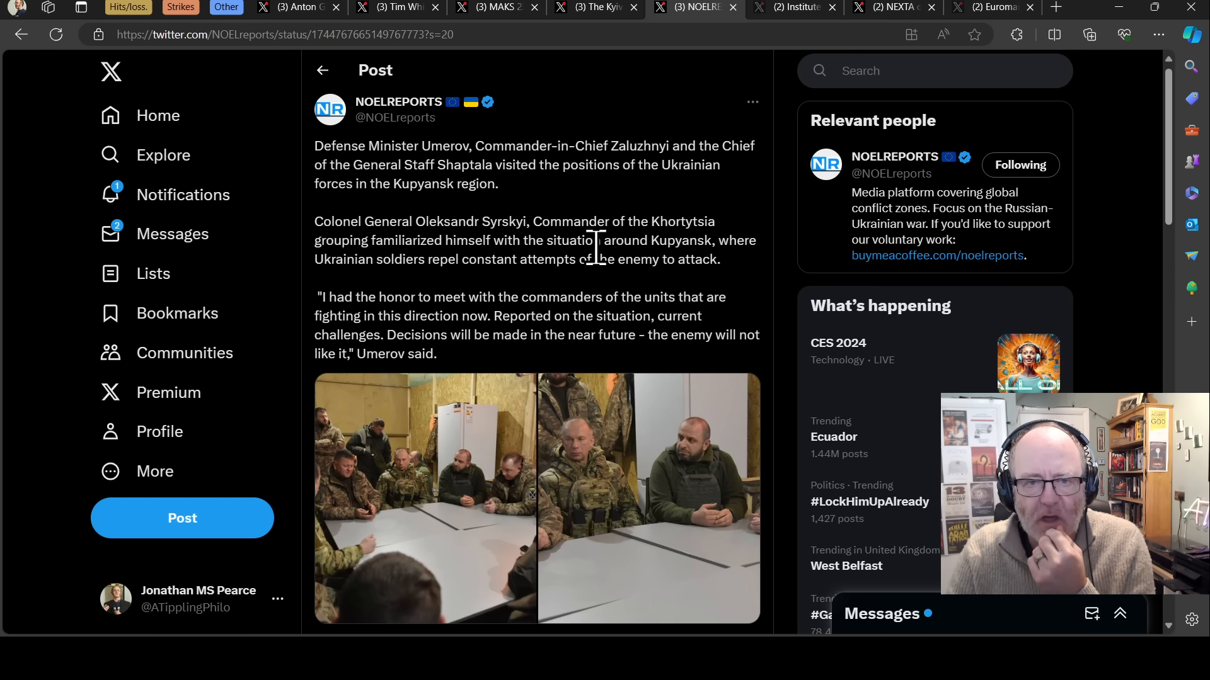
mouse_move(605, 231)
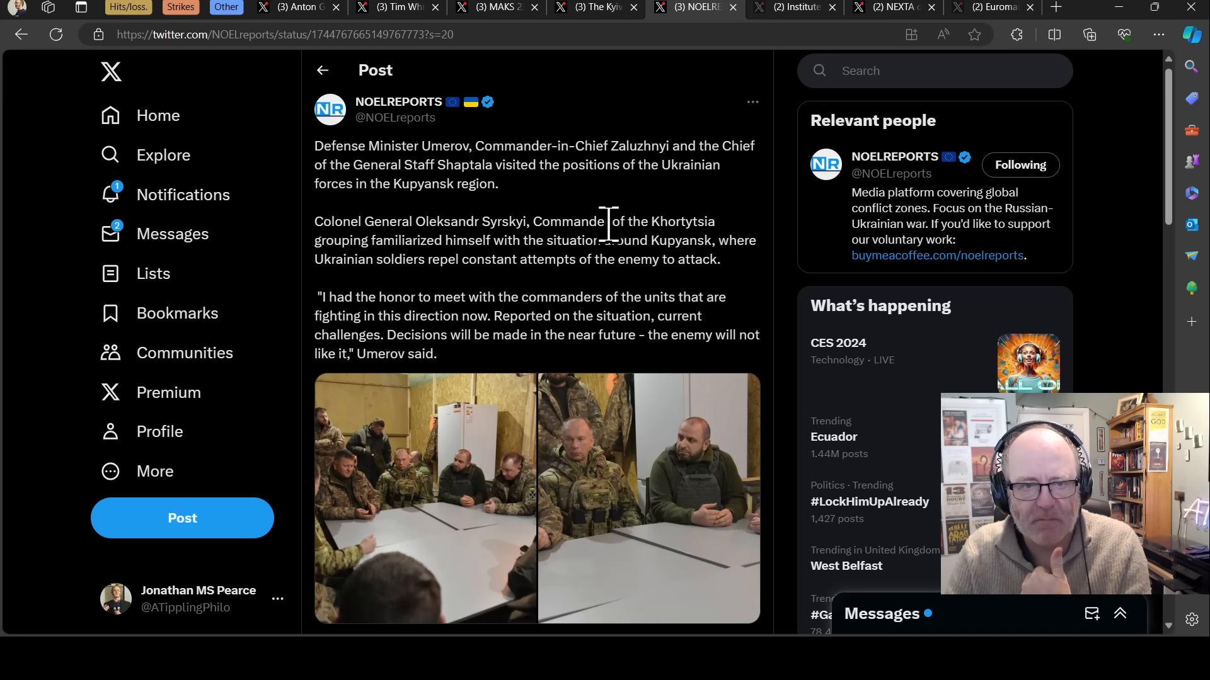
mouse_move(494, 251)
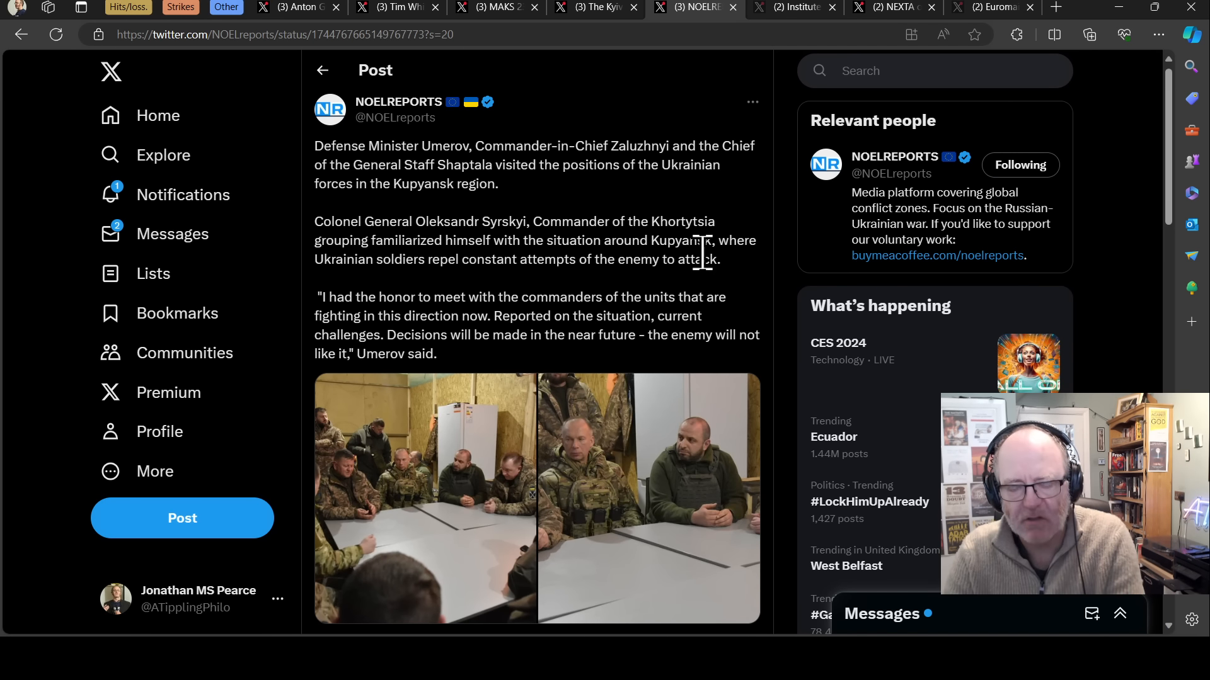
mouse_move(544, 291)
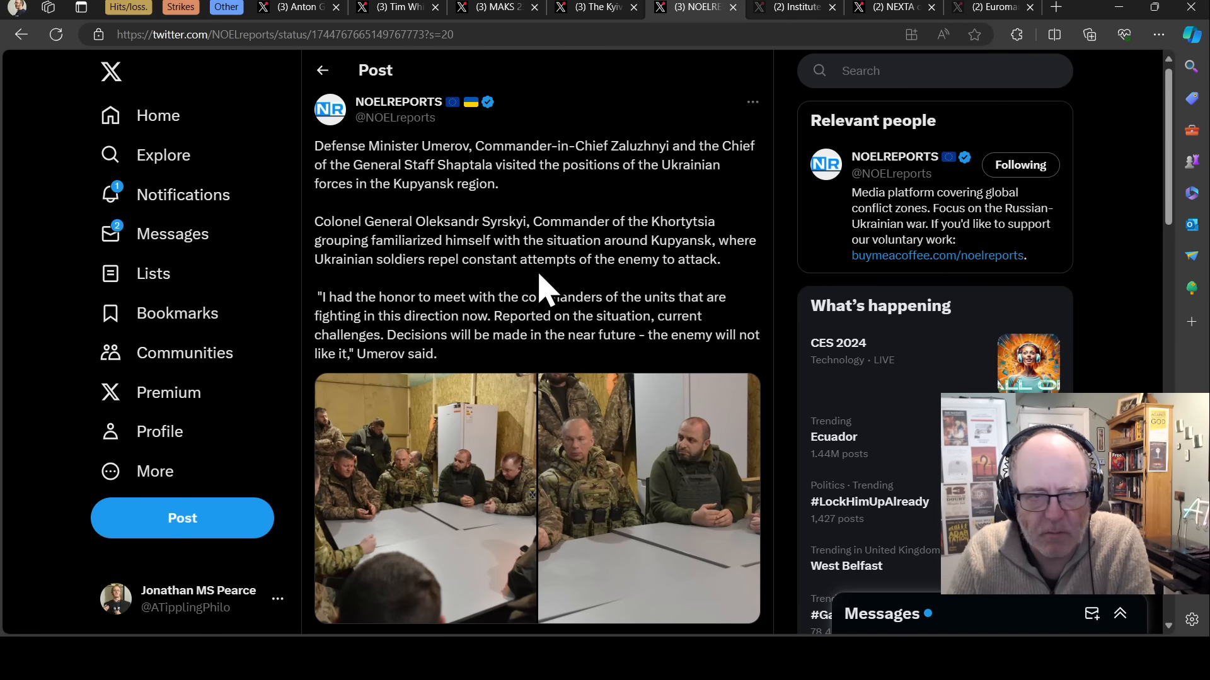
mouse_move(685, 259)
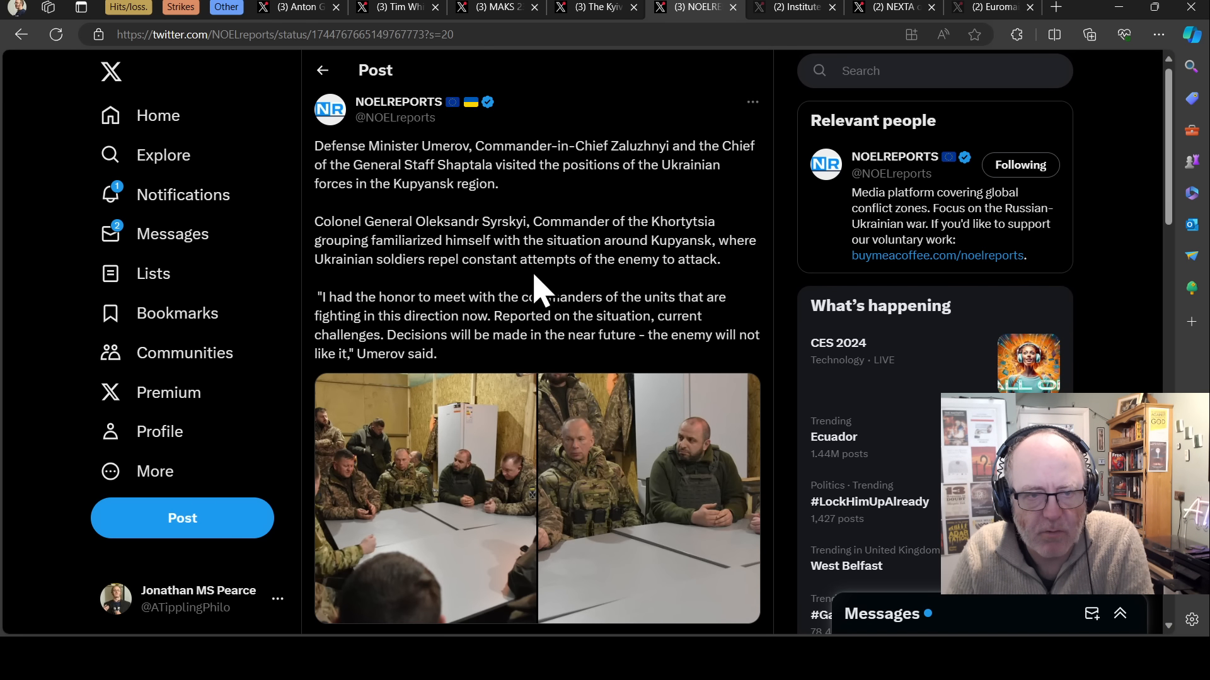
mouse_move(588, 227)
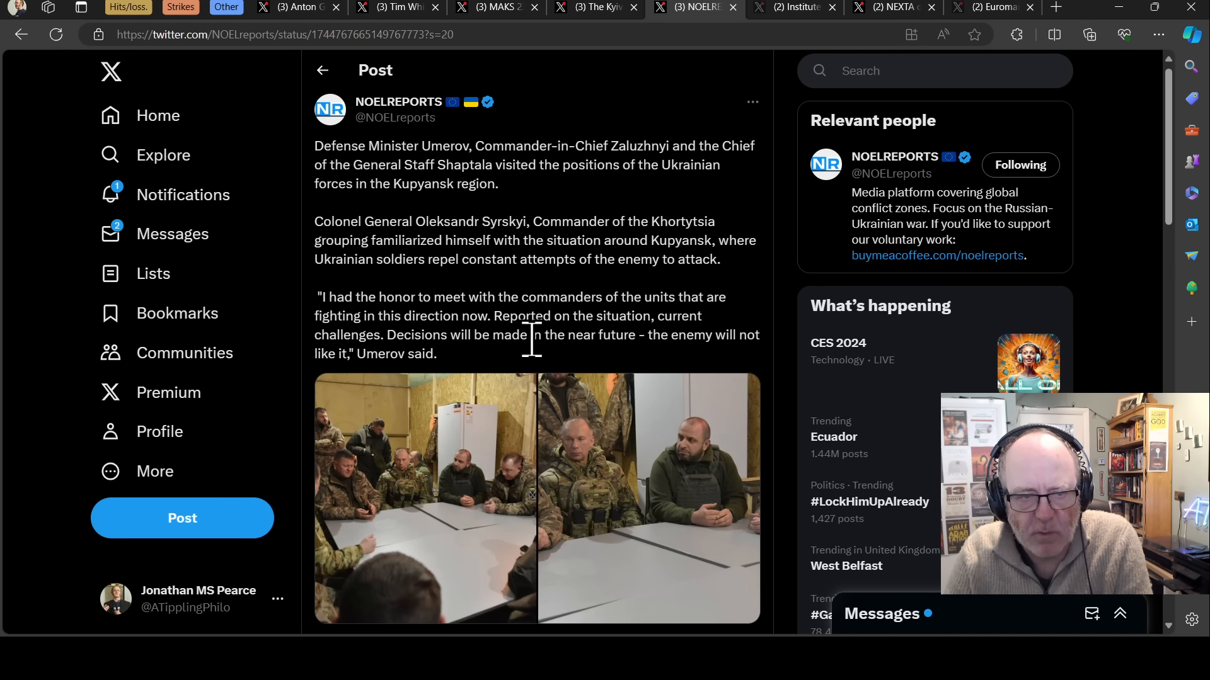
- Skim the NOELREPORTS Kupyansk post, then bring up the ISW civilian-detention report
scroll("down", 3)
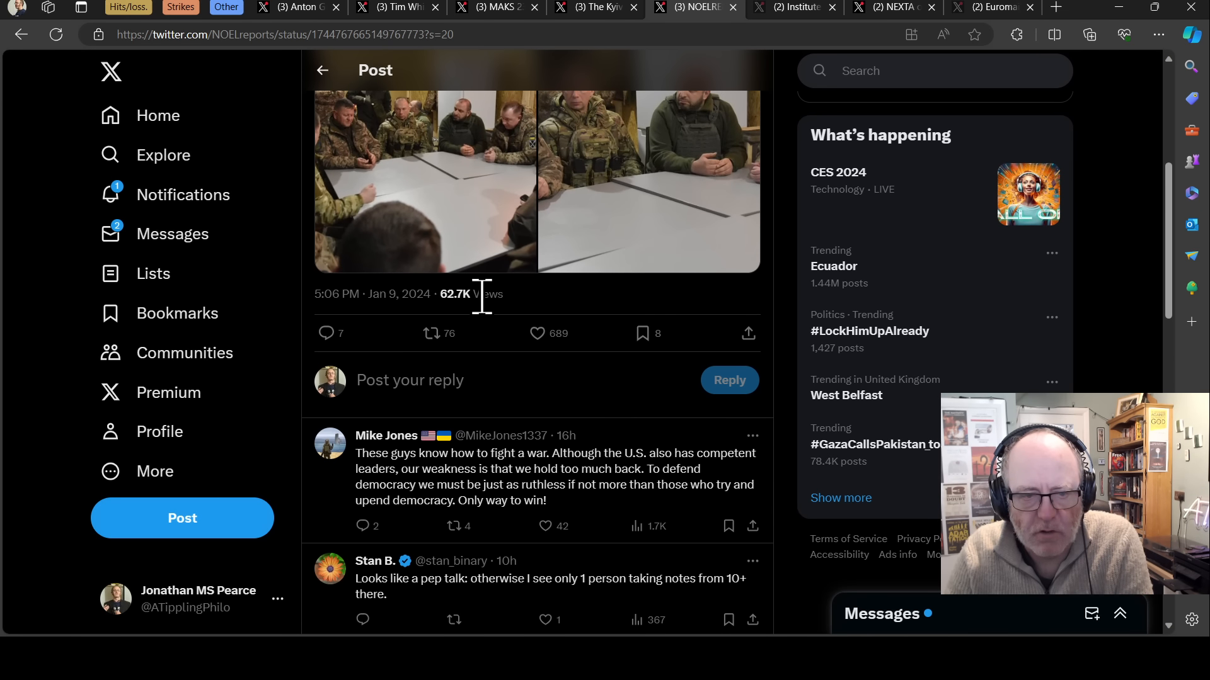
scroll("up", 3)
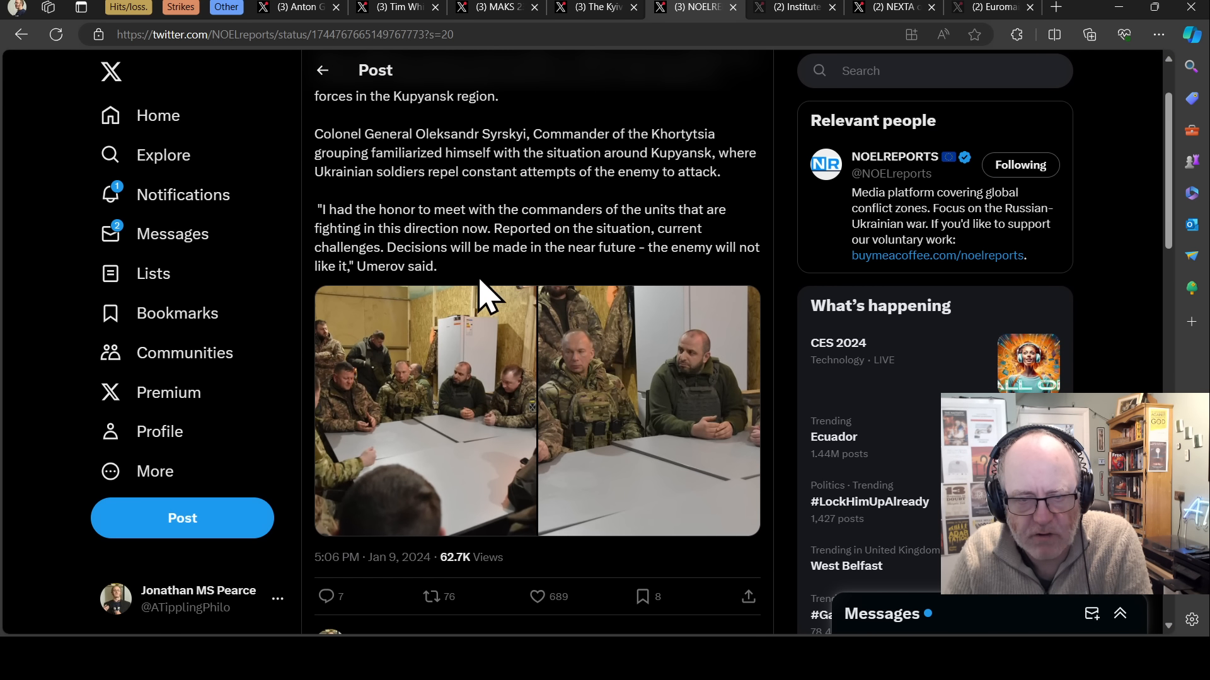
mouse_move(444, 359)
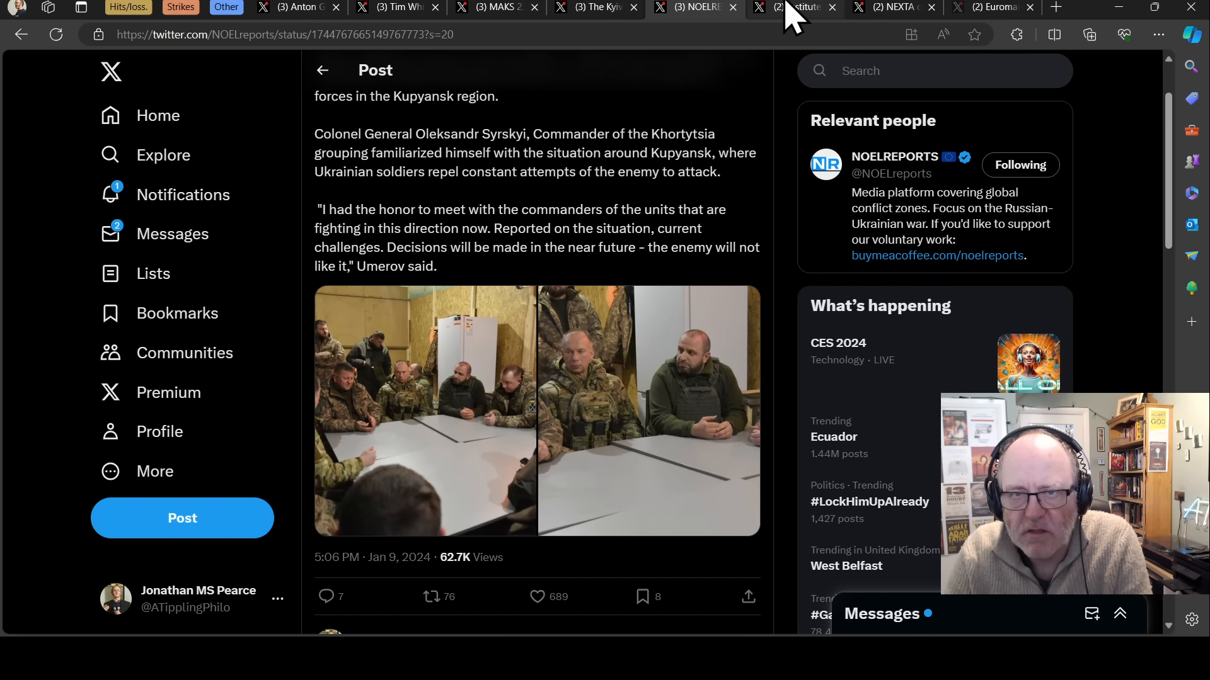
left_click(794, 7)
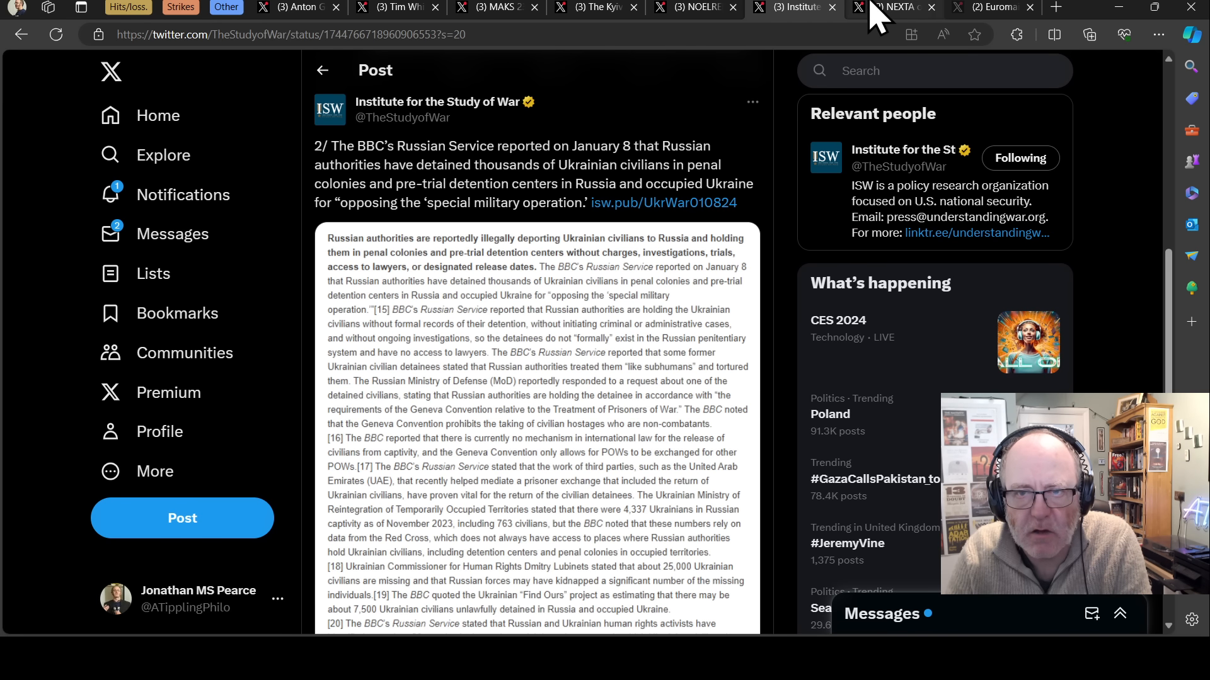
- Flip between the Sparky, ISW and NEXTA tabs, settling on NEXTA's Navalny video-link post
left_click(993, 7)
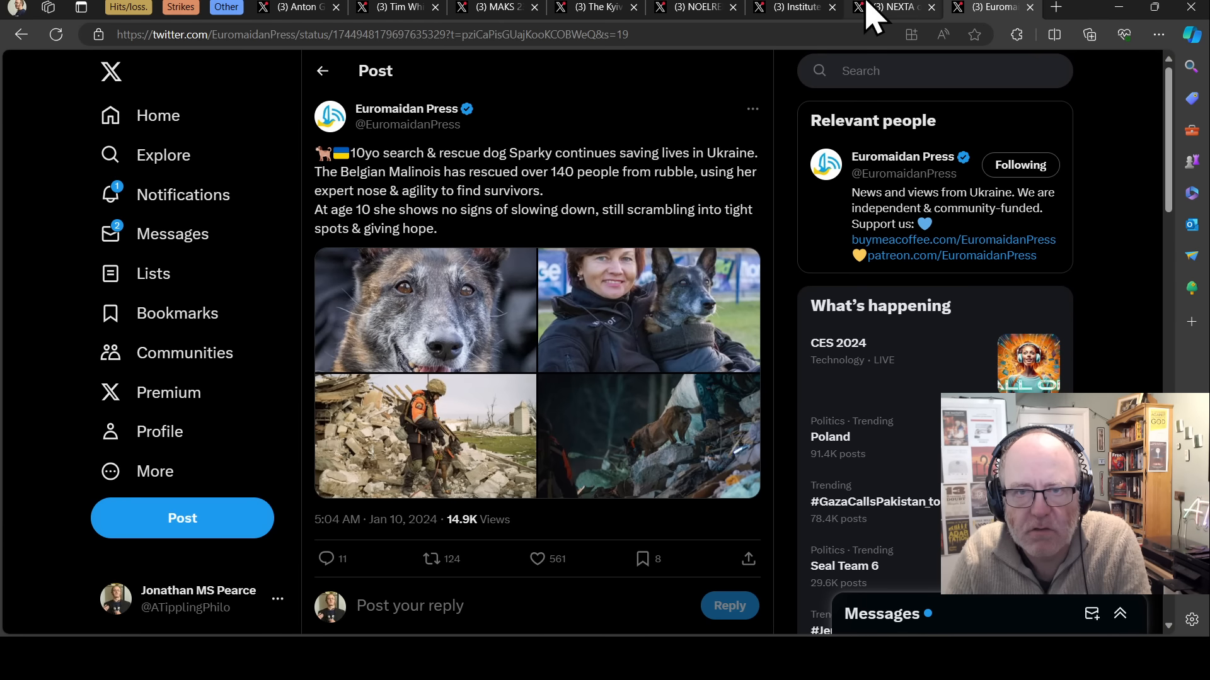
left_click(790, 7)
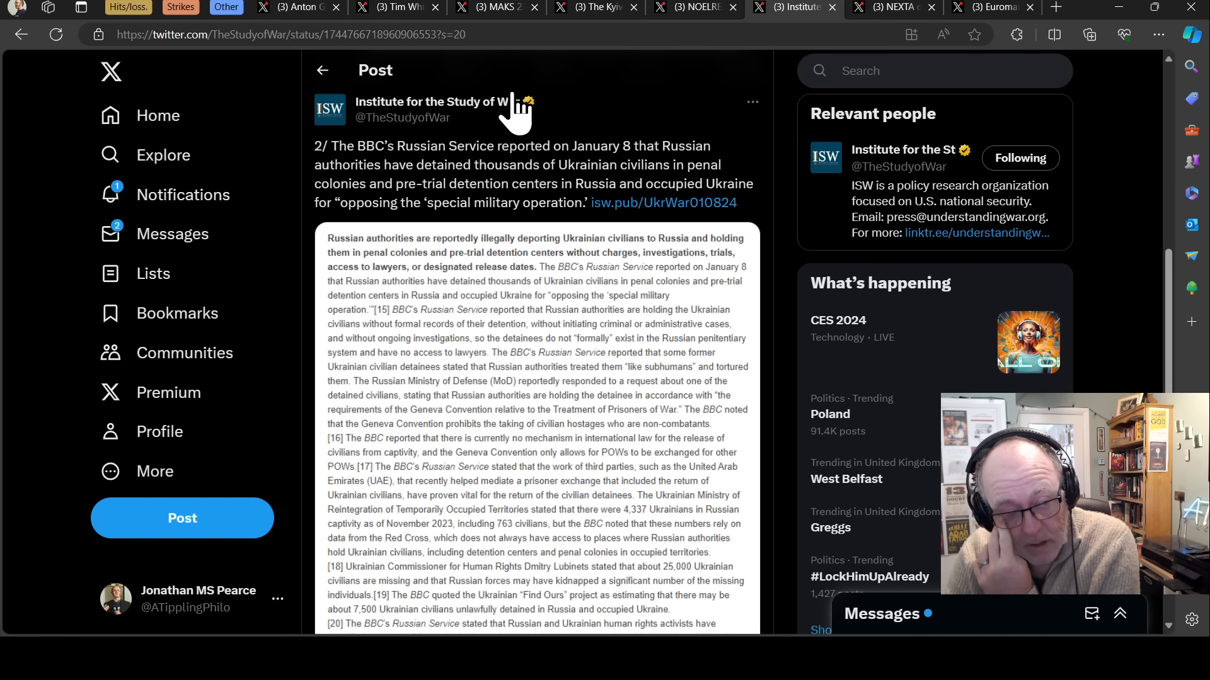
mouse_move(509, 134)
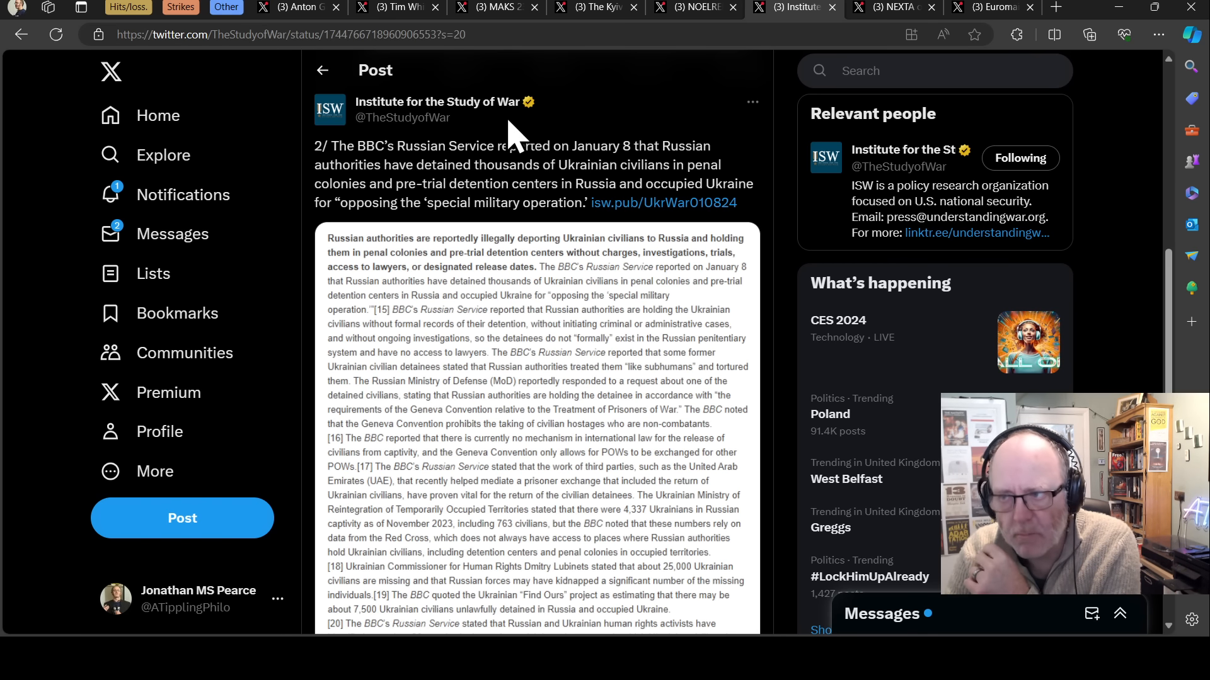
mouse_move(402, 117)
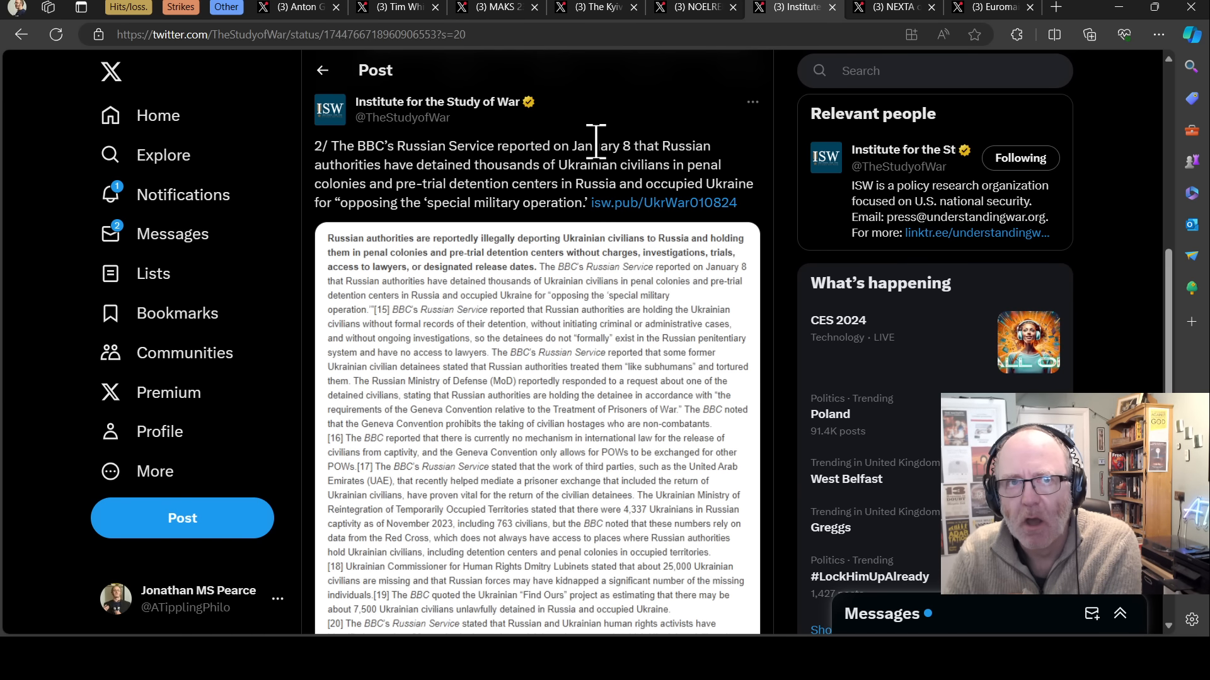
mouse_move(617, 150)
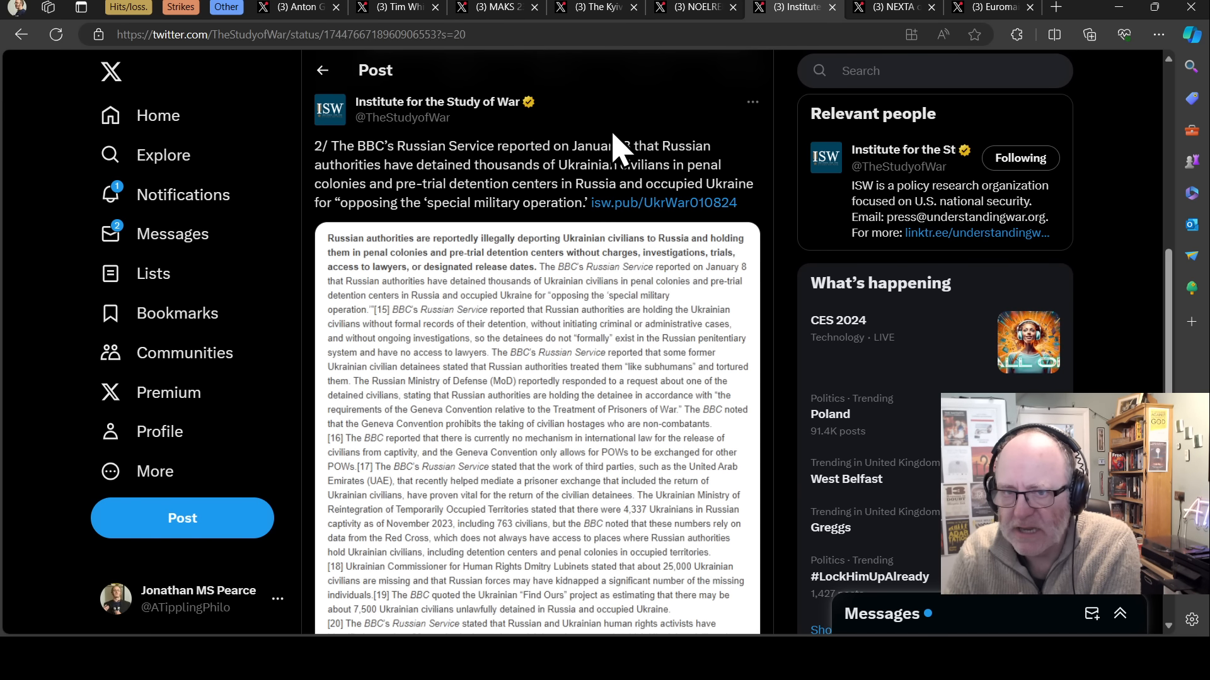
mouse_move(757, 100)
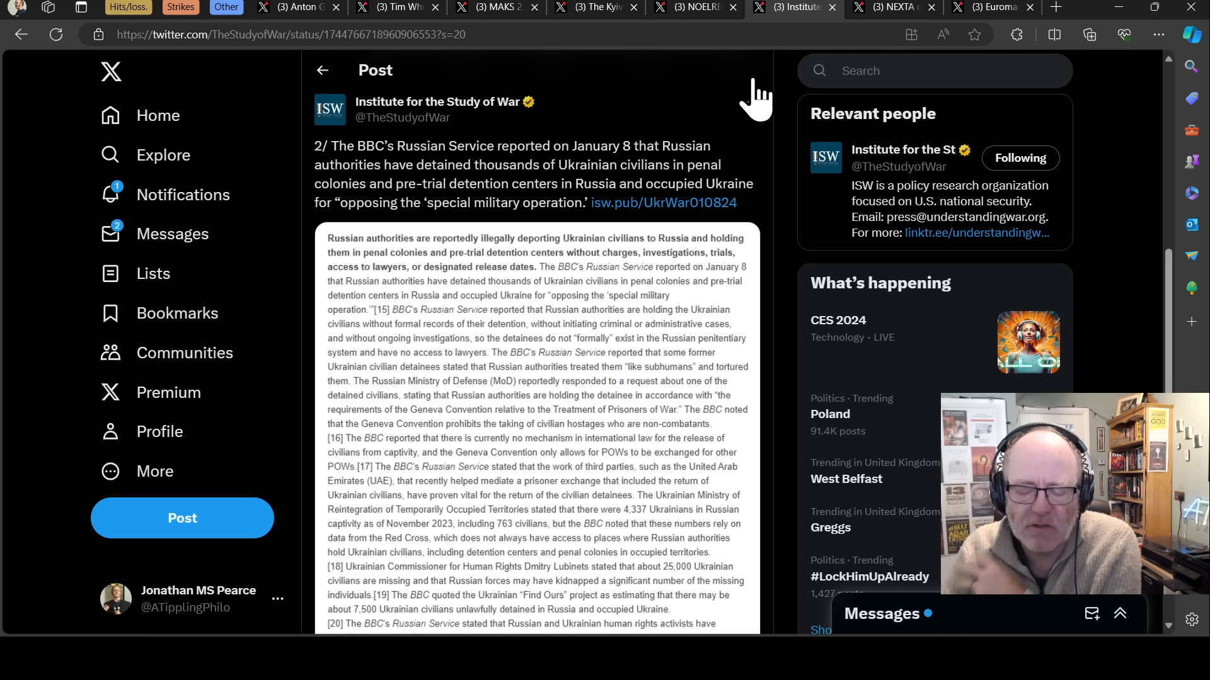
left_click(891, 7)
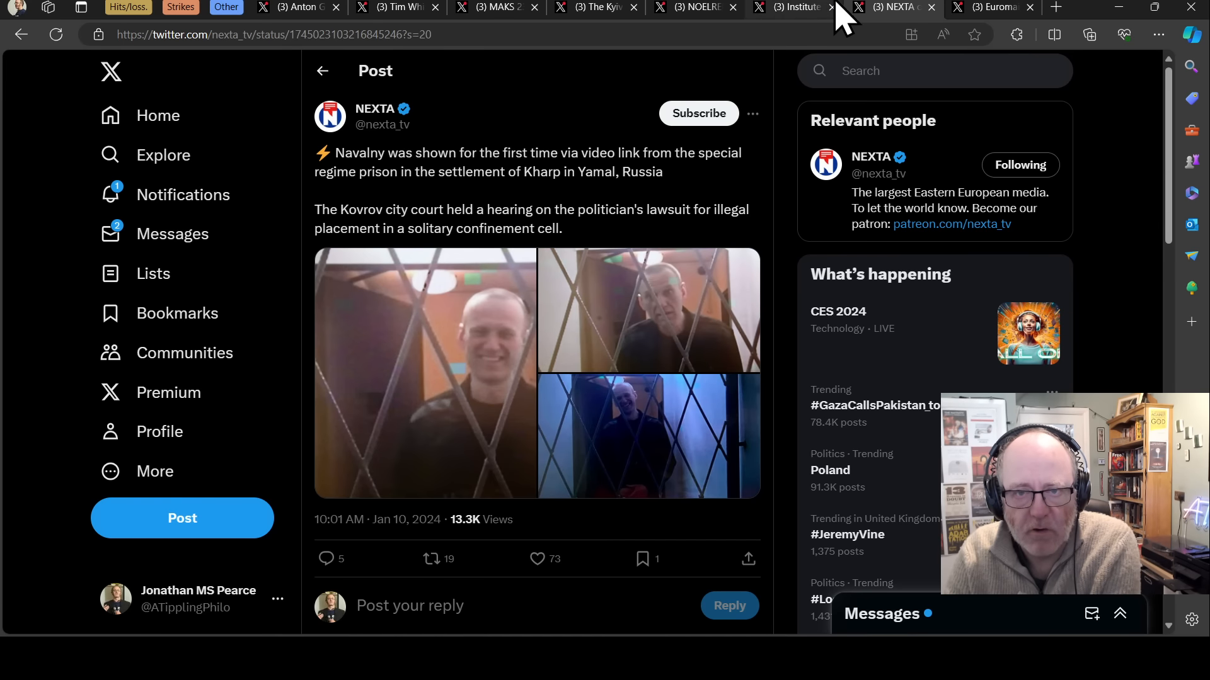
left_click(790, 7)
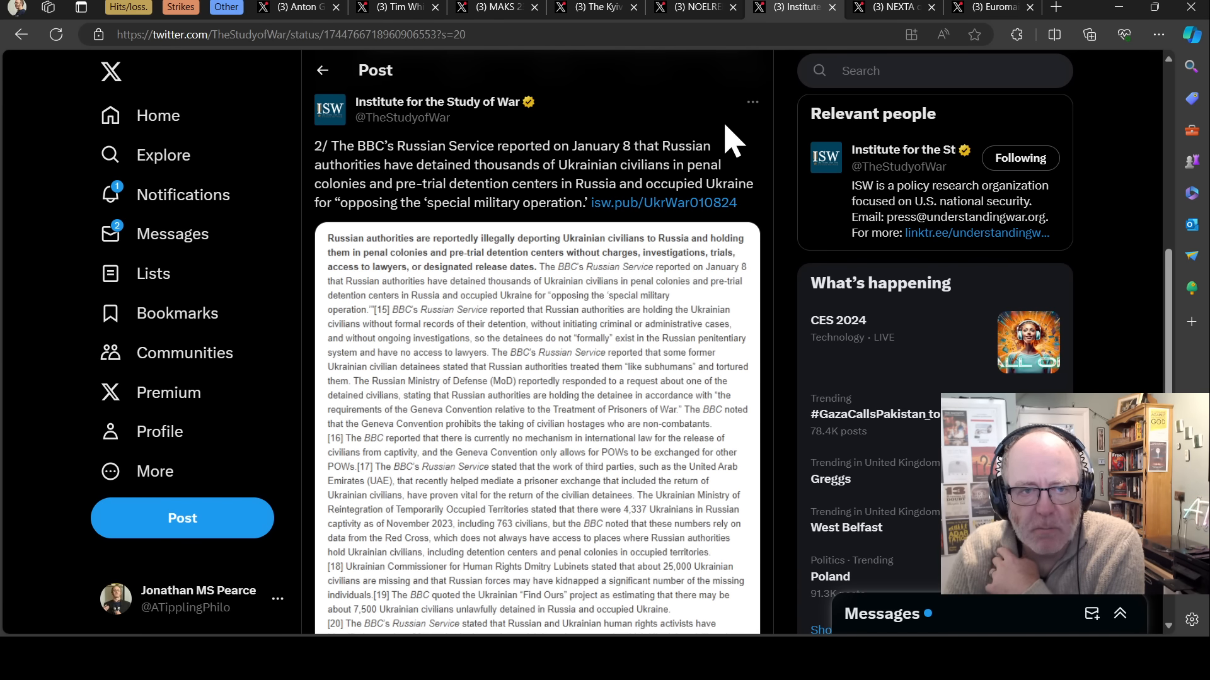
mouse_move(744, 116)
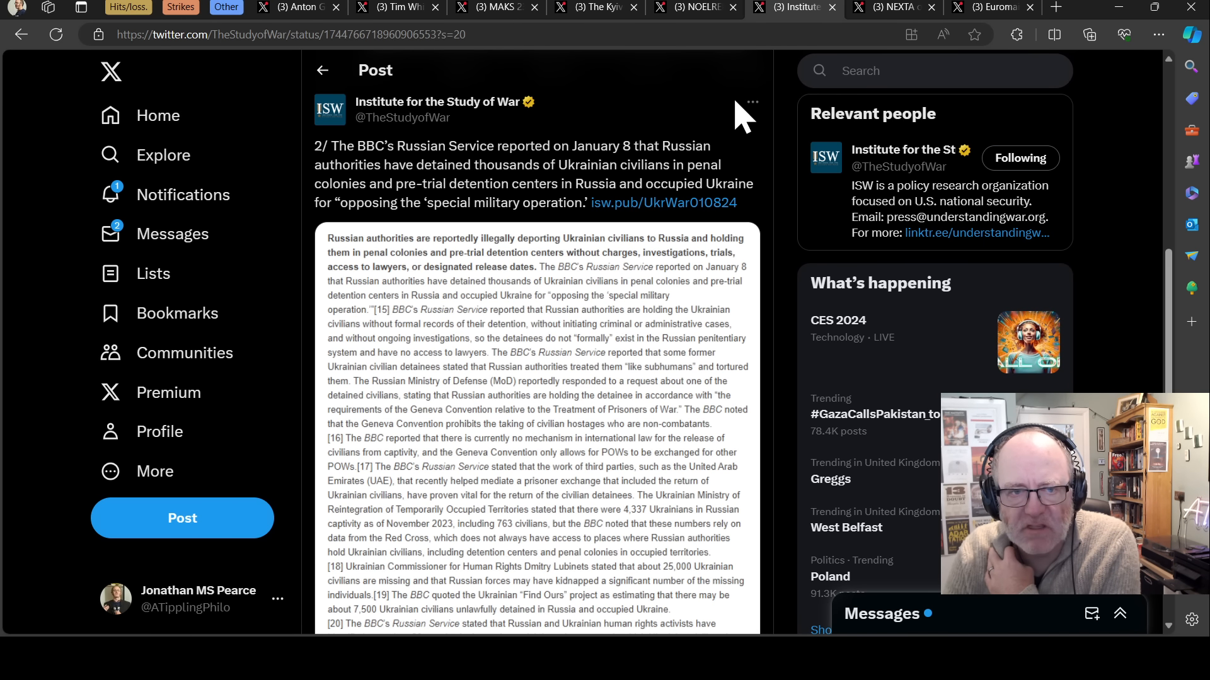
mouse_move(601, 151)
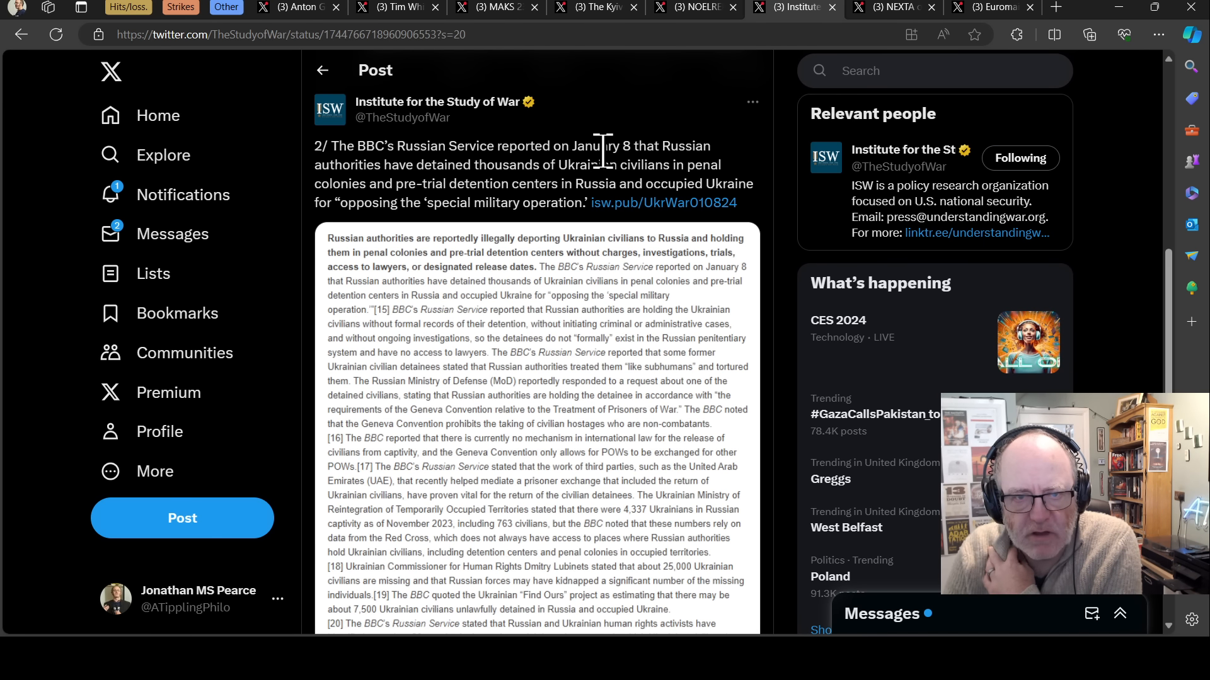
mouse_move(696, 151)
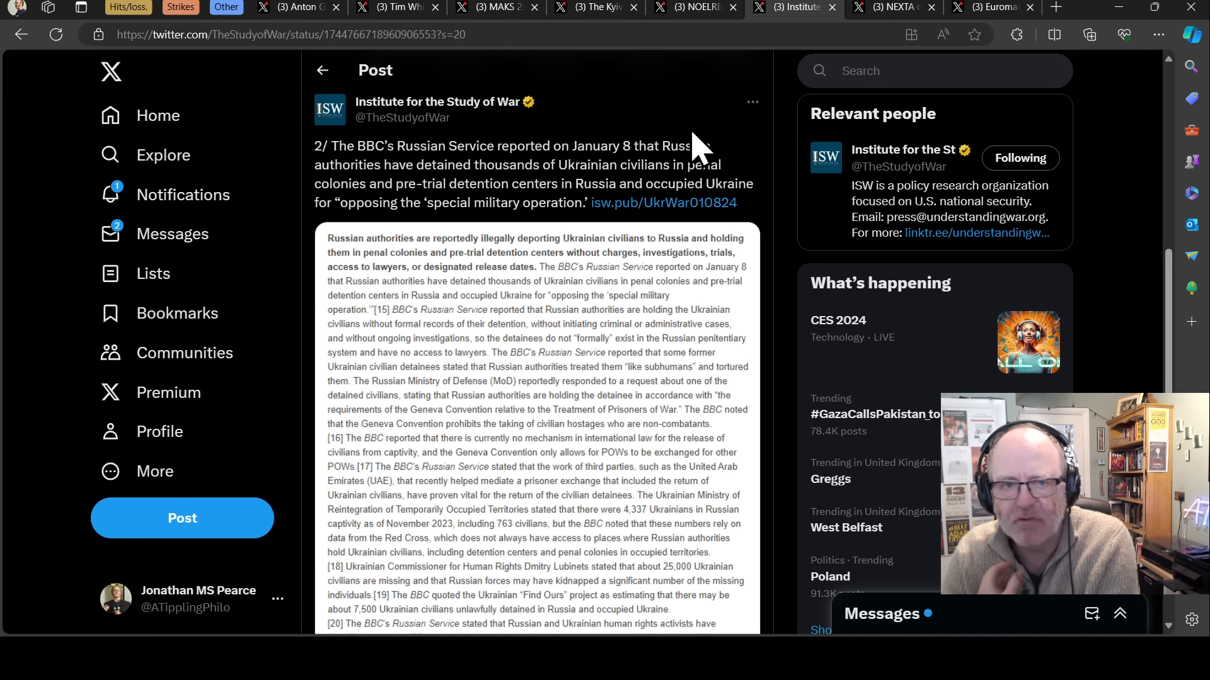
mouse_move(609, 150)
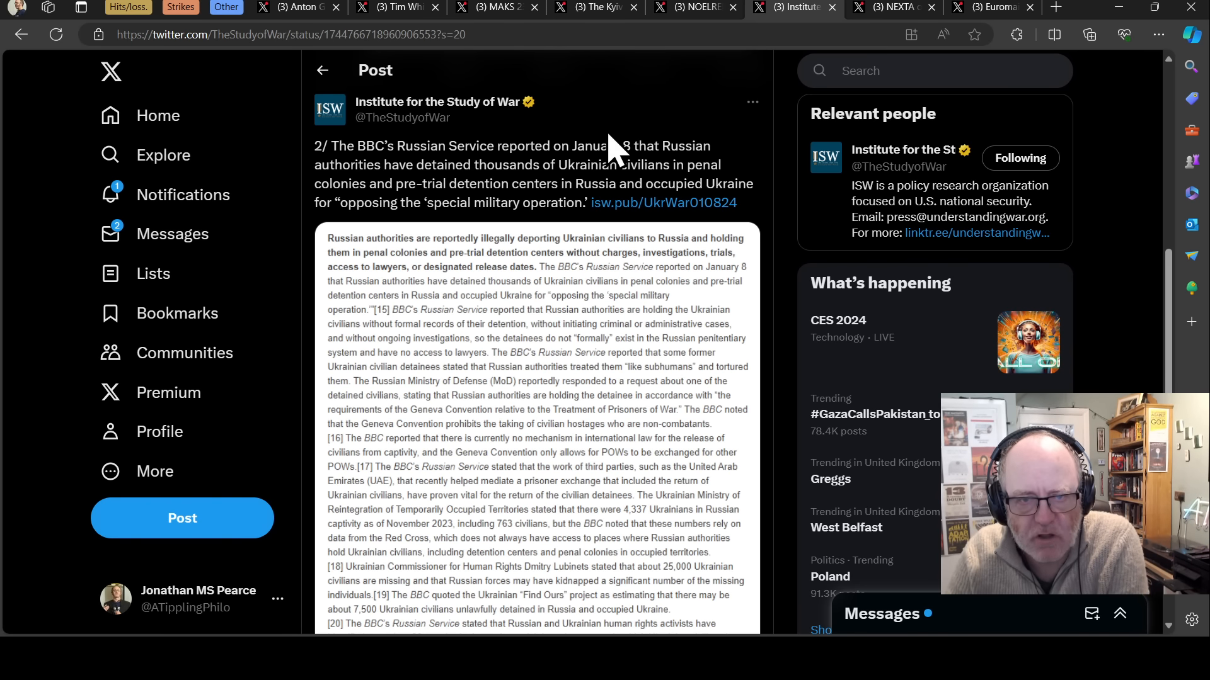
mouse_move(409, 158)
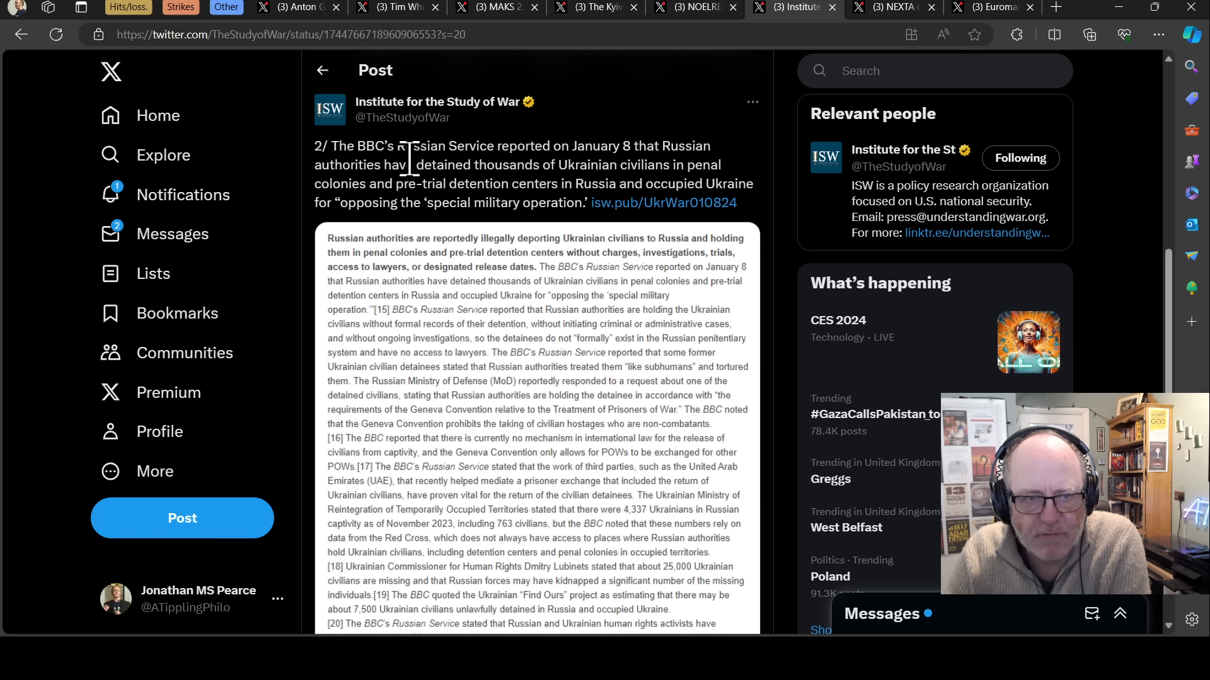
mouse_move(492, 145)
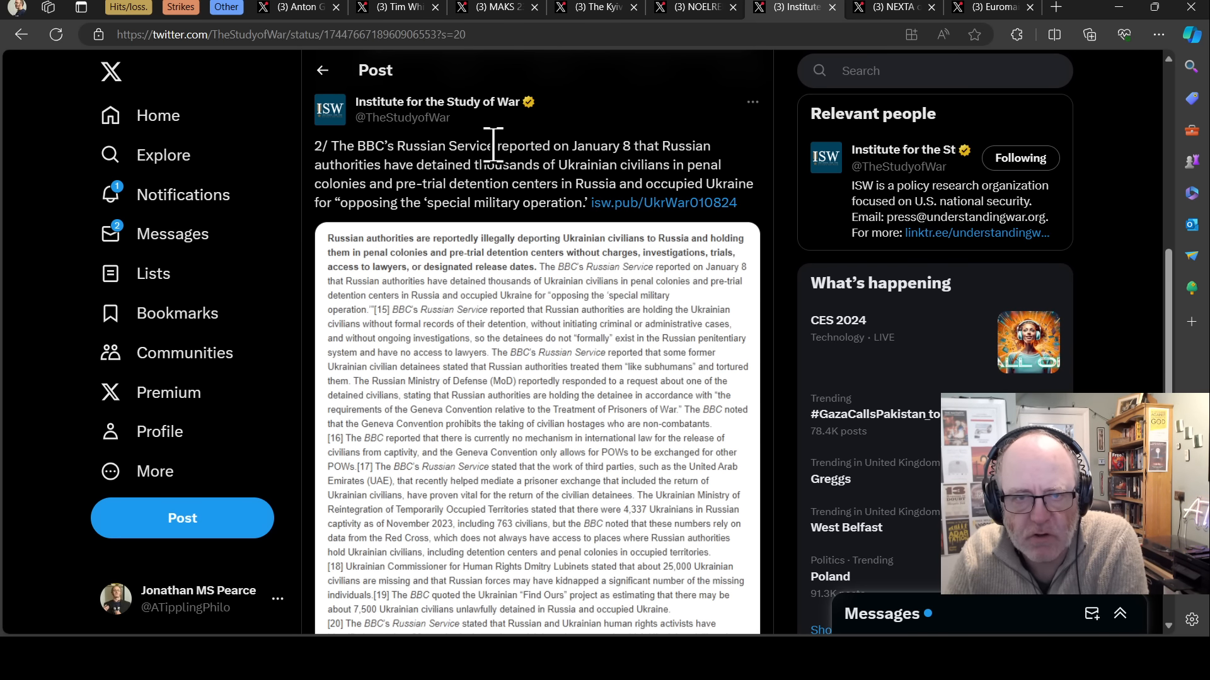
mouse_move(548, 336)
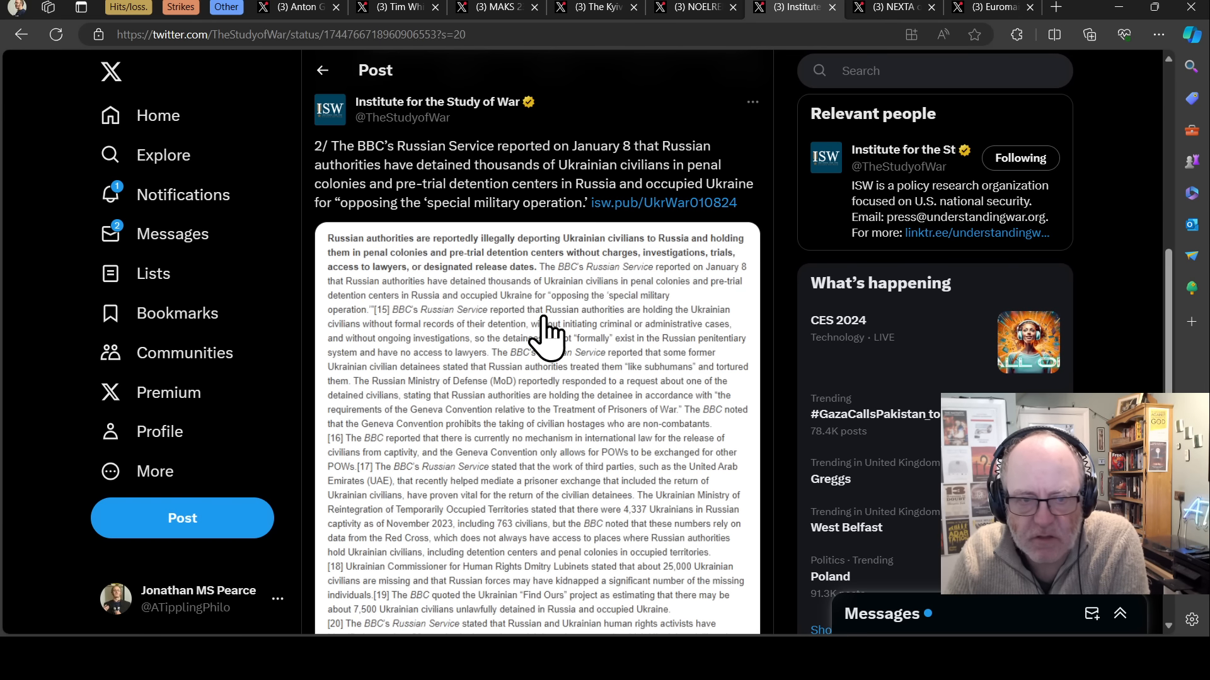
mouse_move(535, 329)
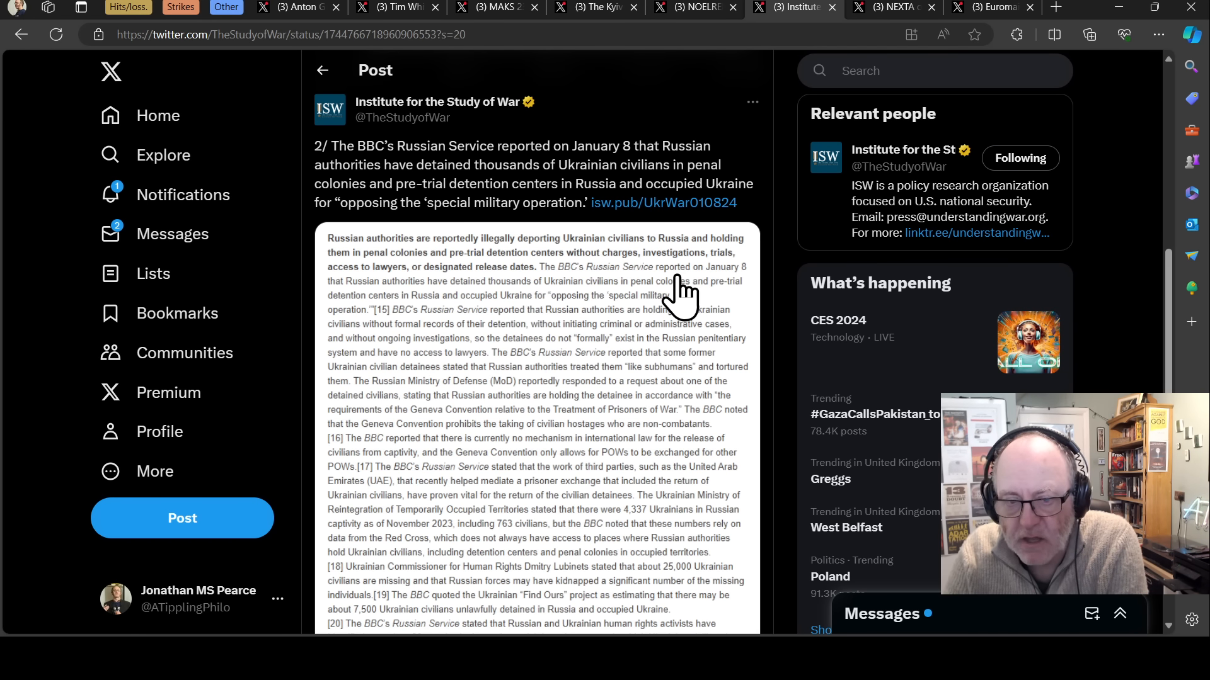
mouse_move(635, 301)
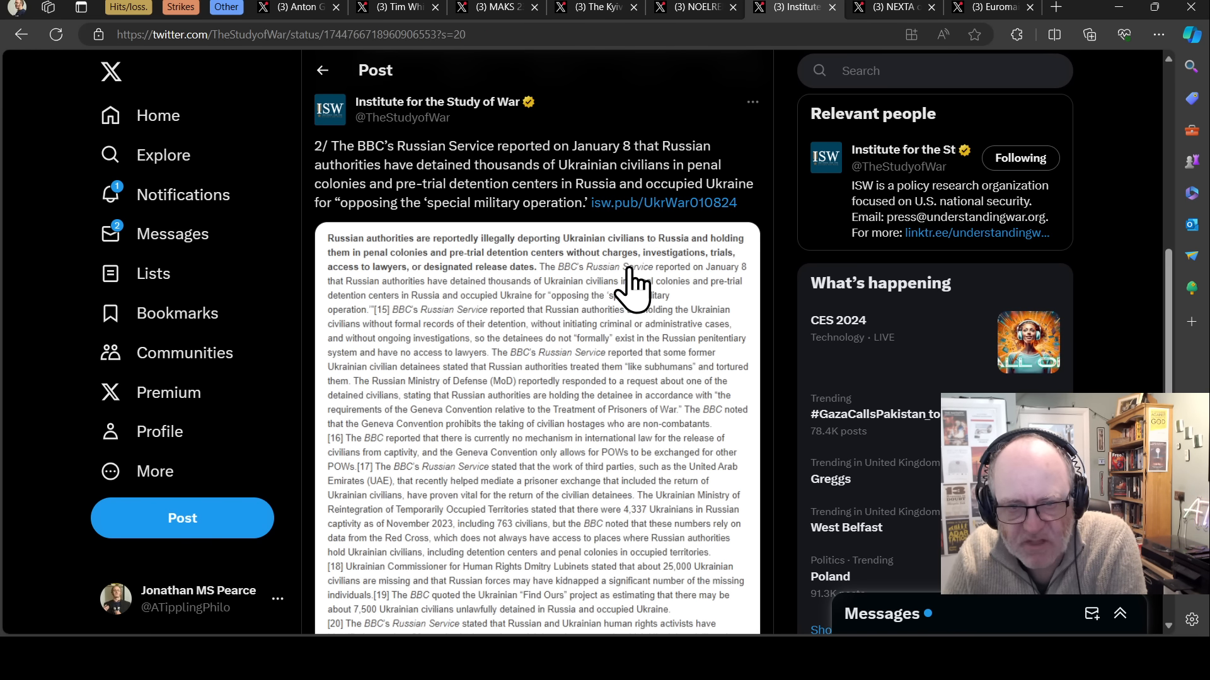
mouse_move(535, 174)
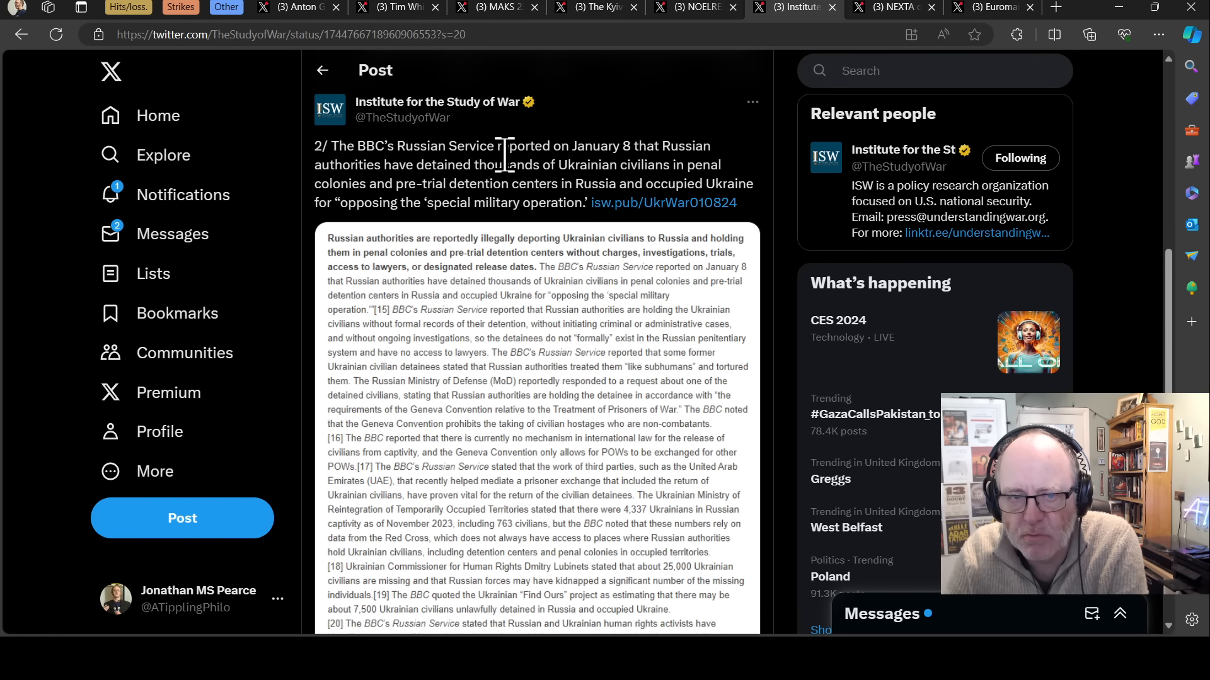
mouse_move(891, 15)
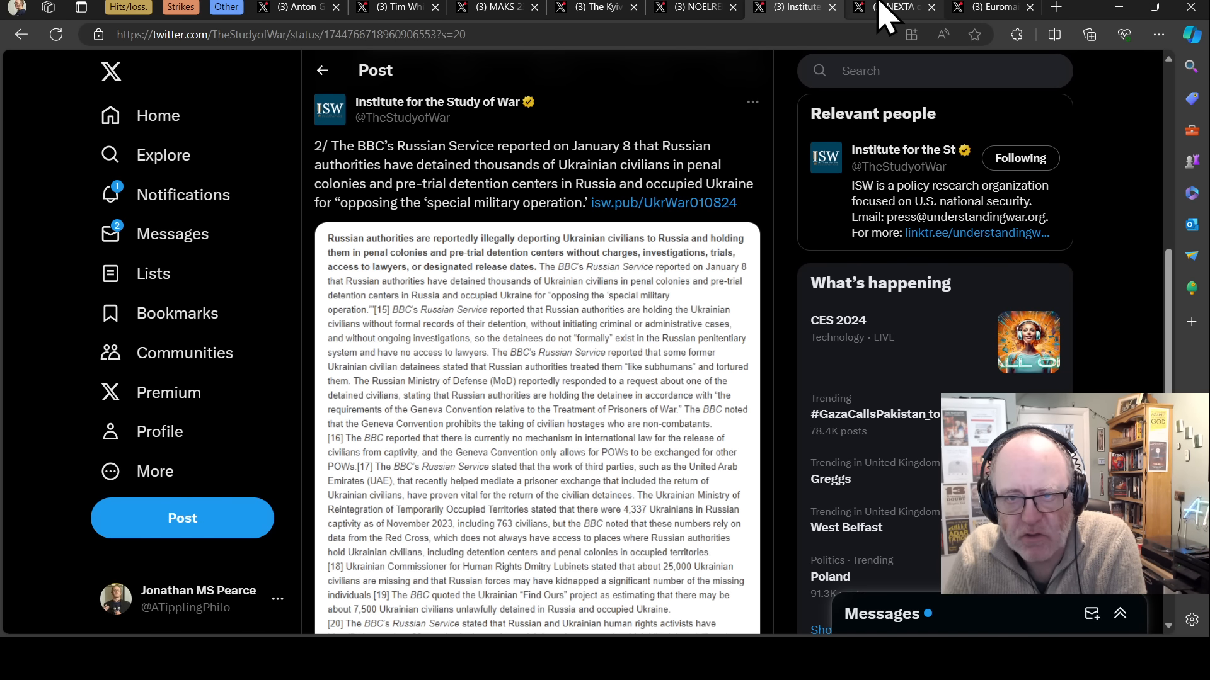
left_click(891, 7)
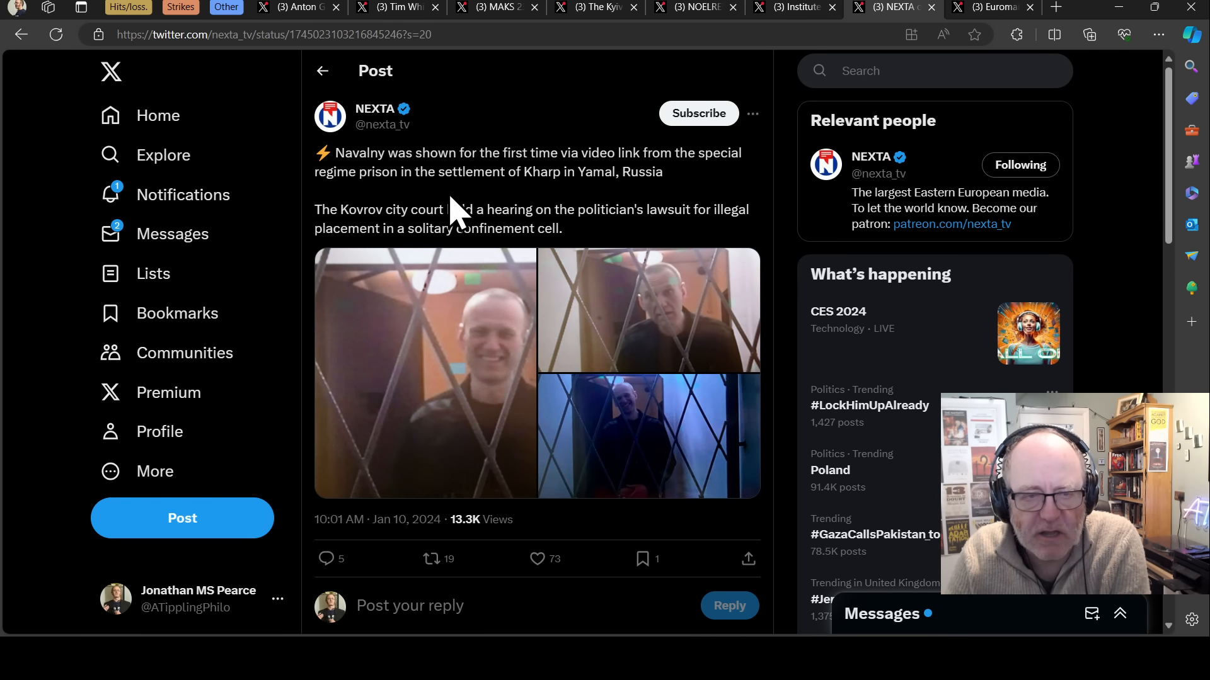
mouse_move(529, 204)
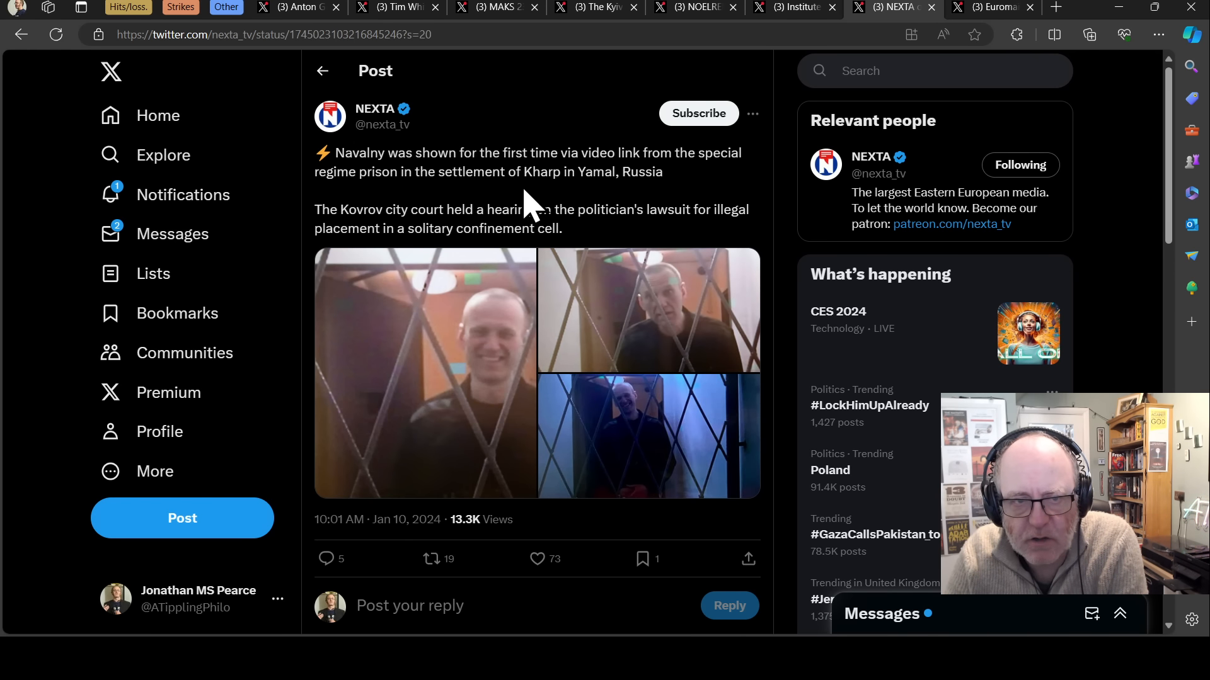
mouse_move(484, 171)
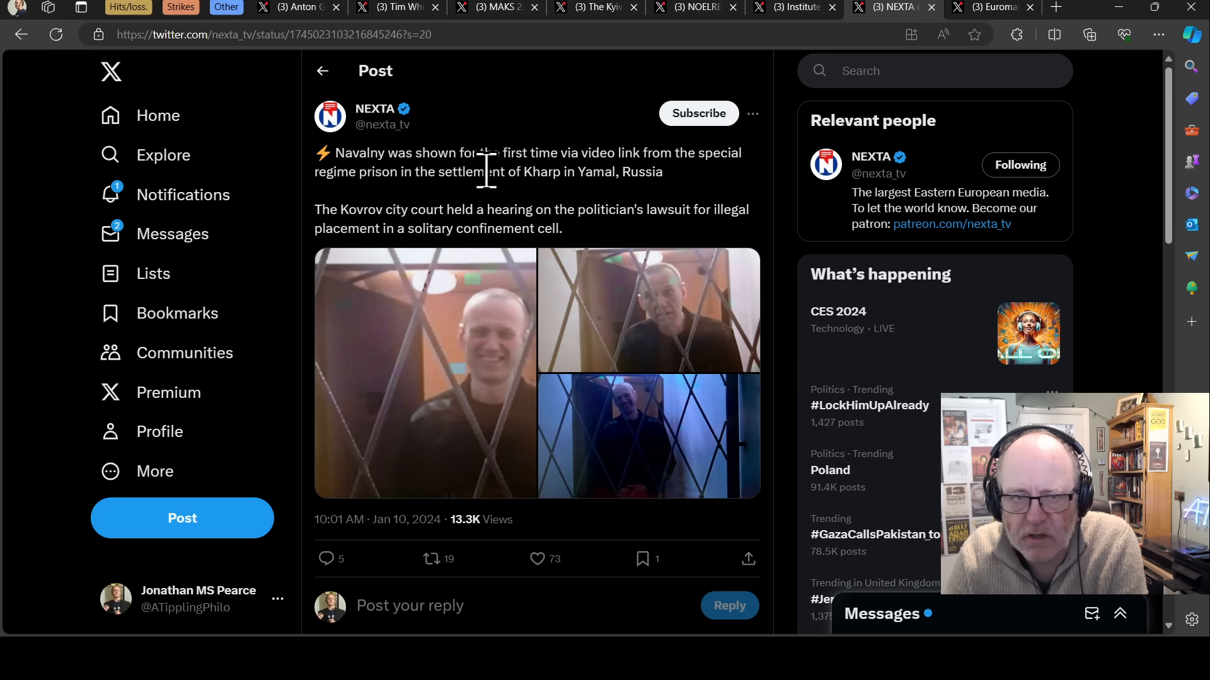
mouse_move(482, 185)
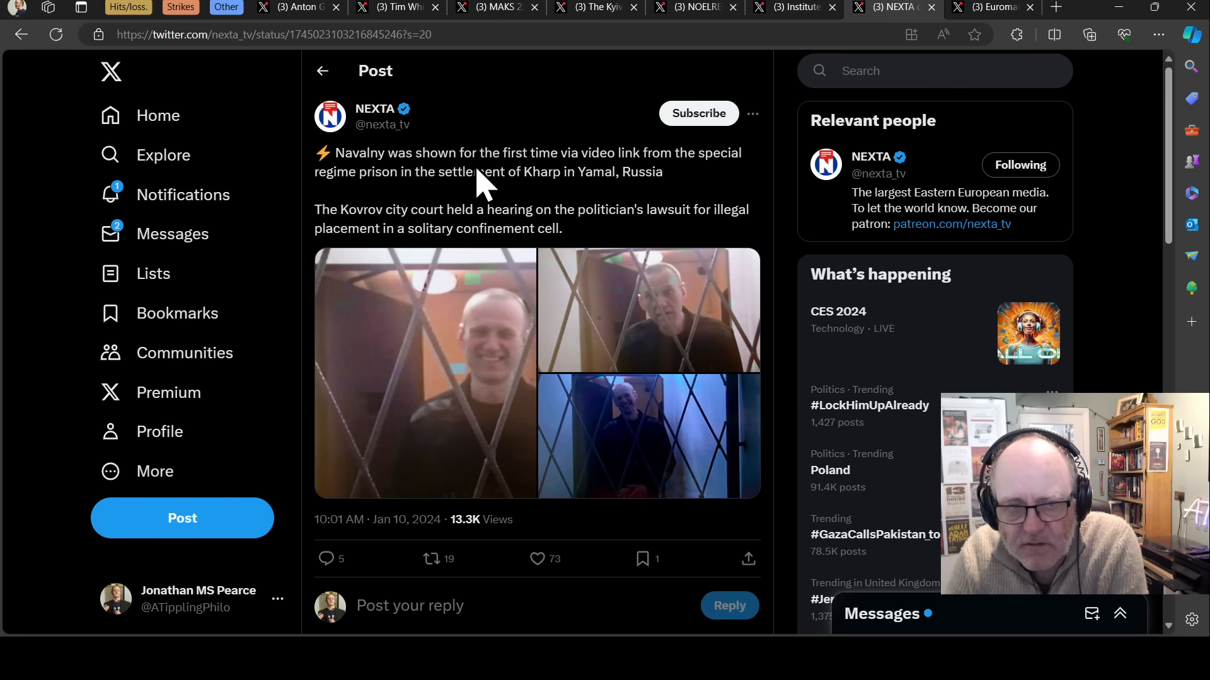
mouse_move(558, 171)
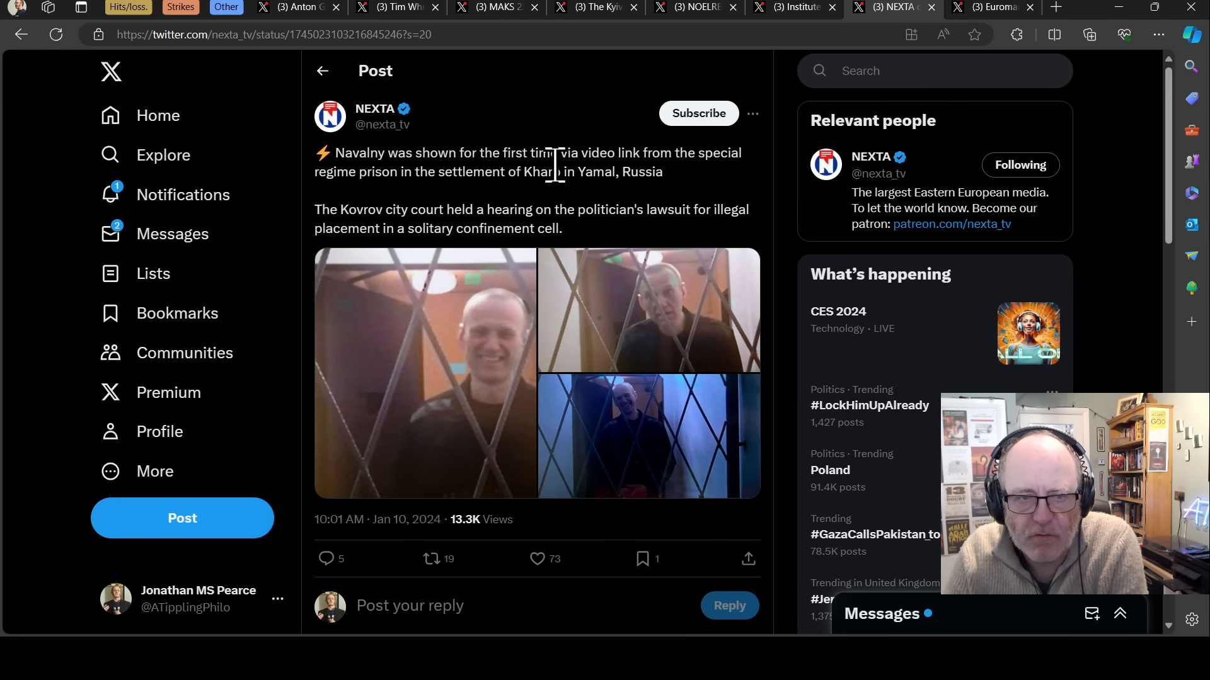
mouse_move(691, 193)
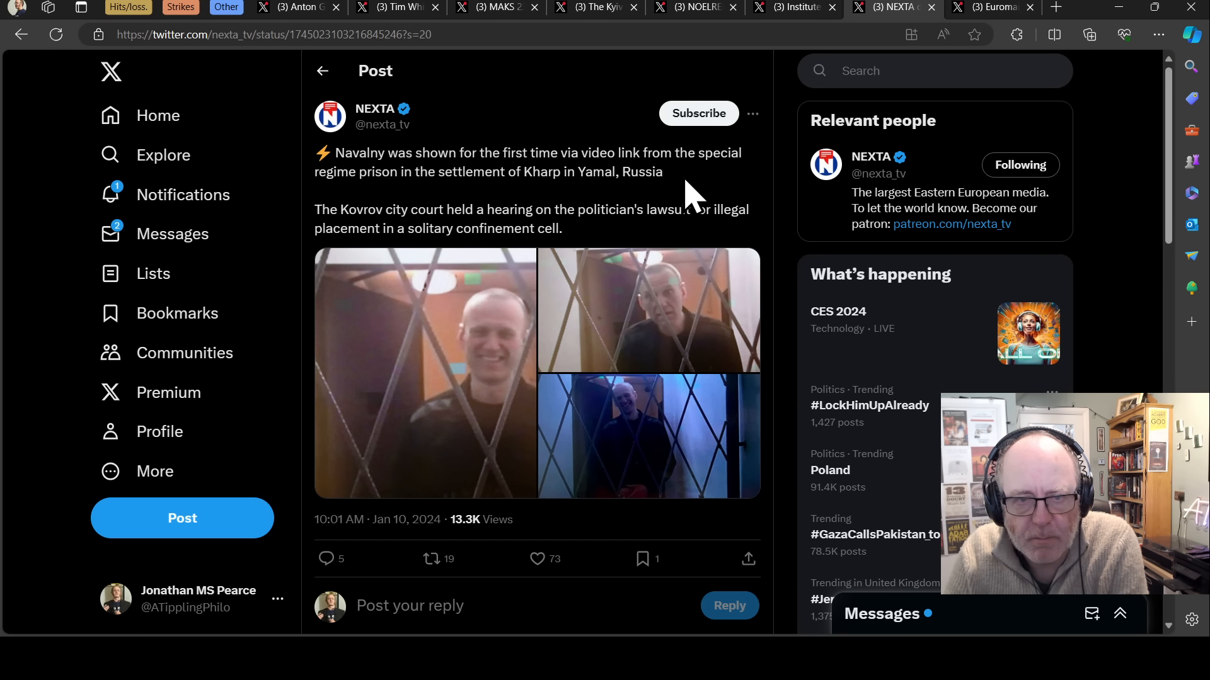
mouse_move(647, 203)
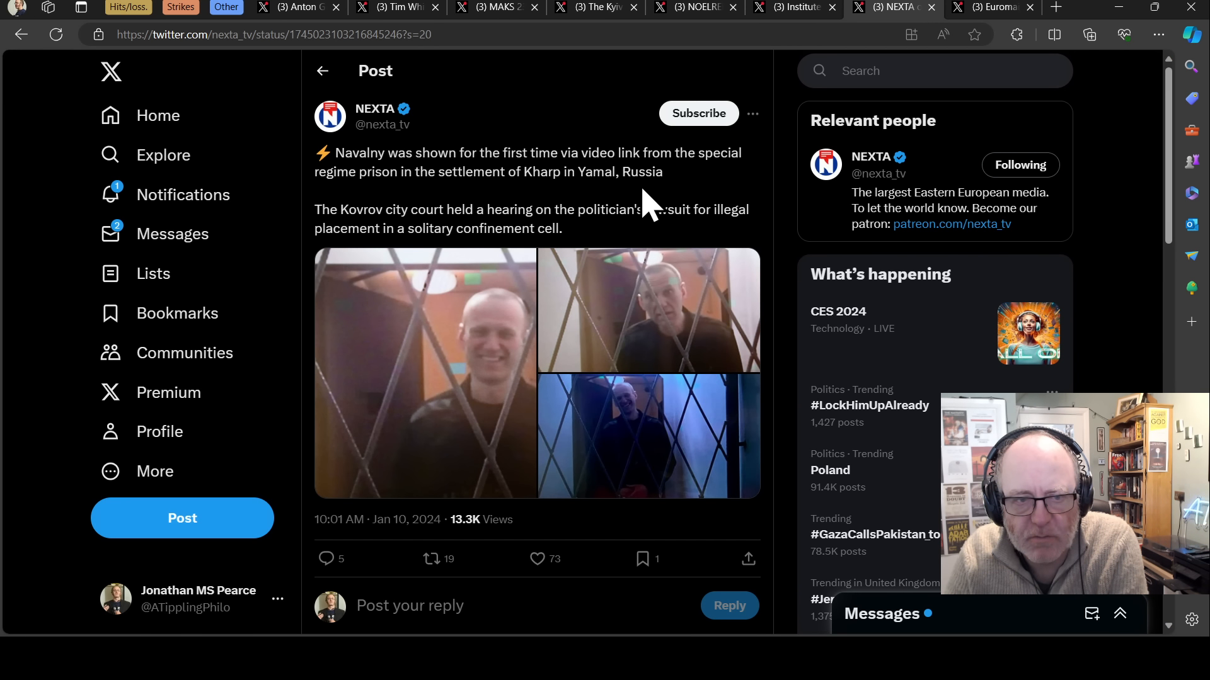
mouse_move(593, 173)
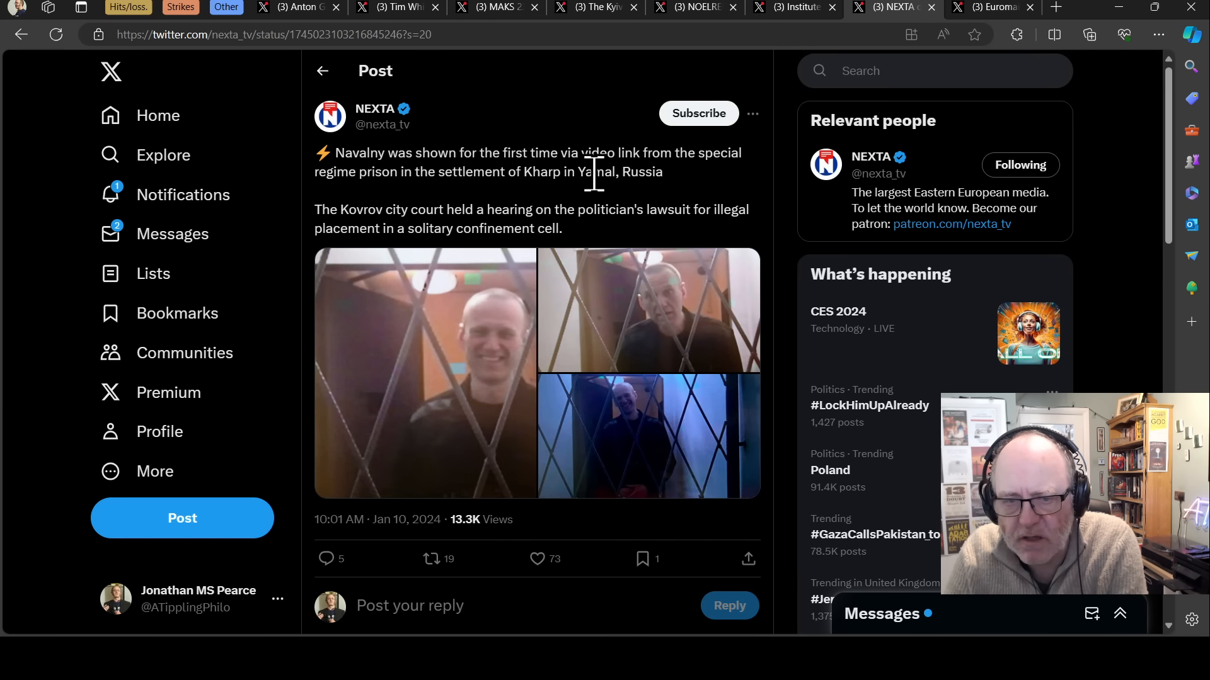
mouse_move(561, 214)
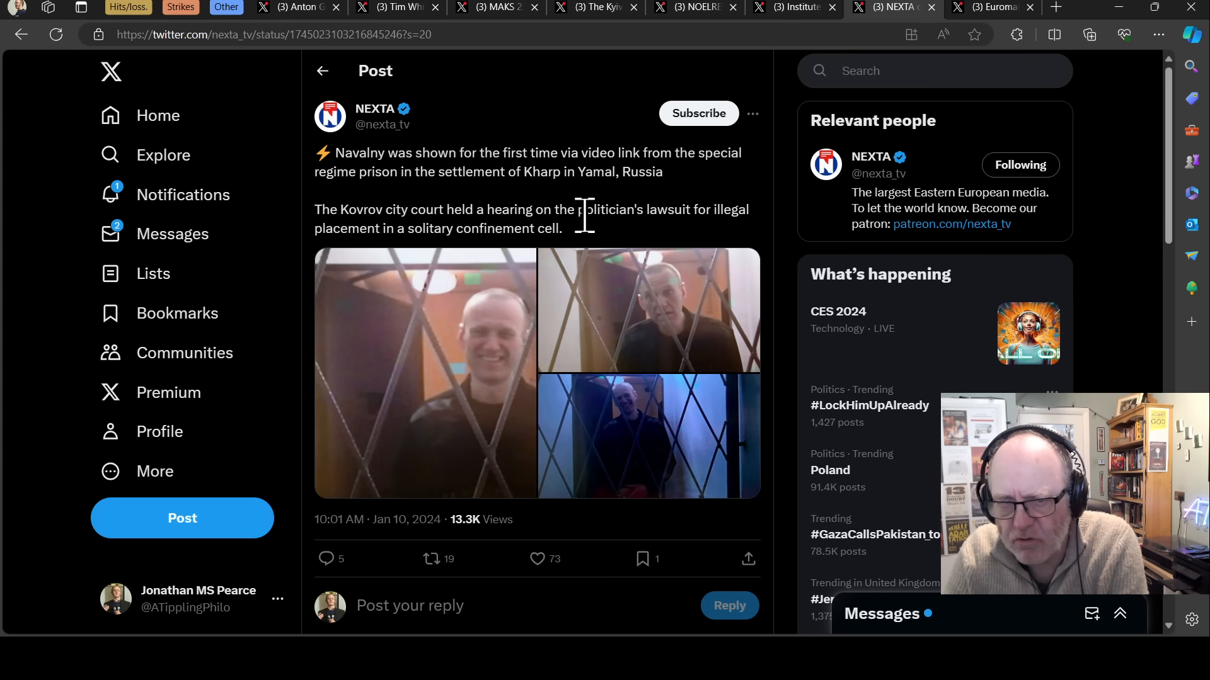
mouse_move(574, 220)
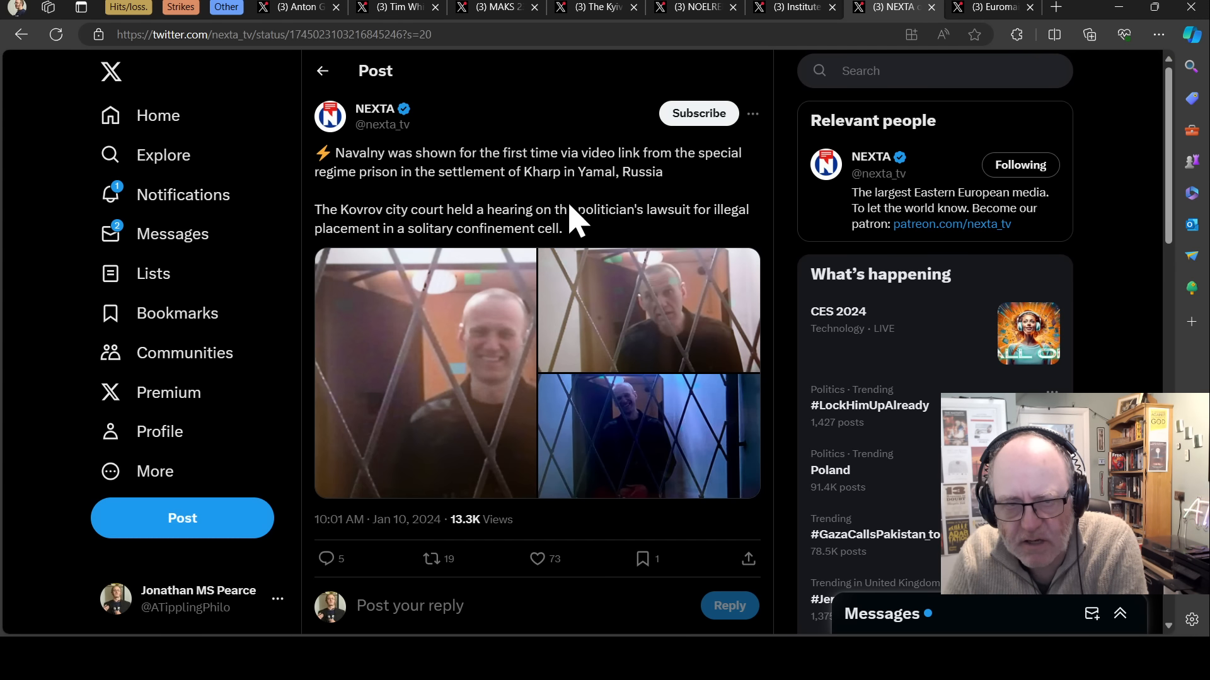
mouse_move(561, 216)
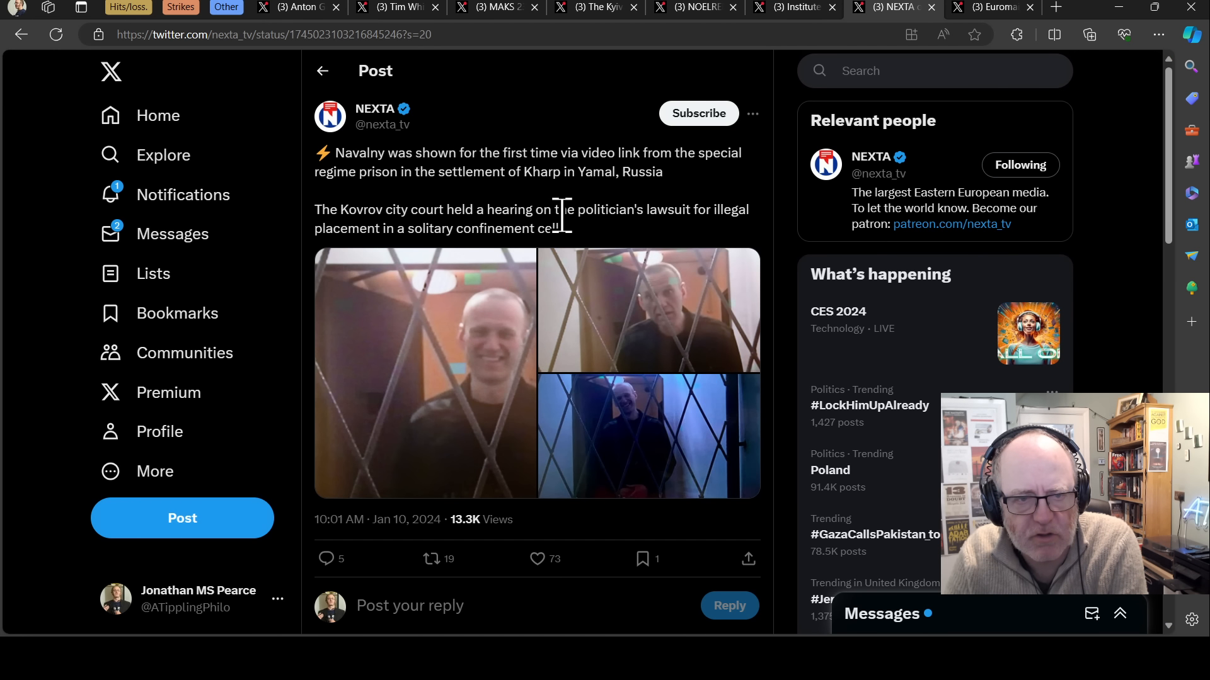
mouse_move(579, 245)
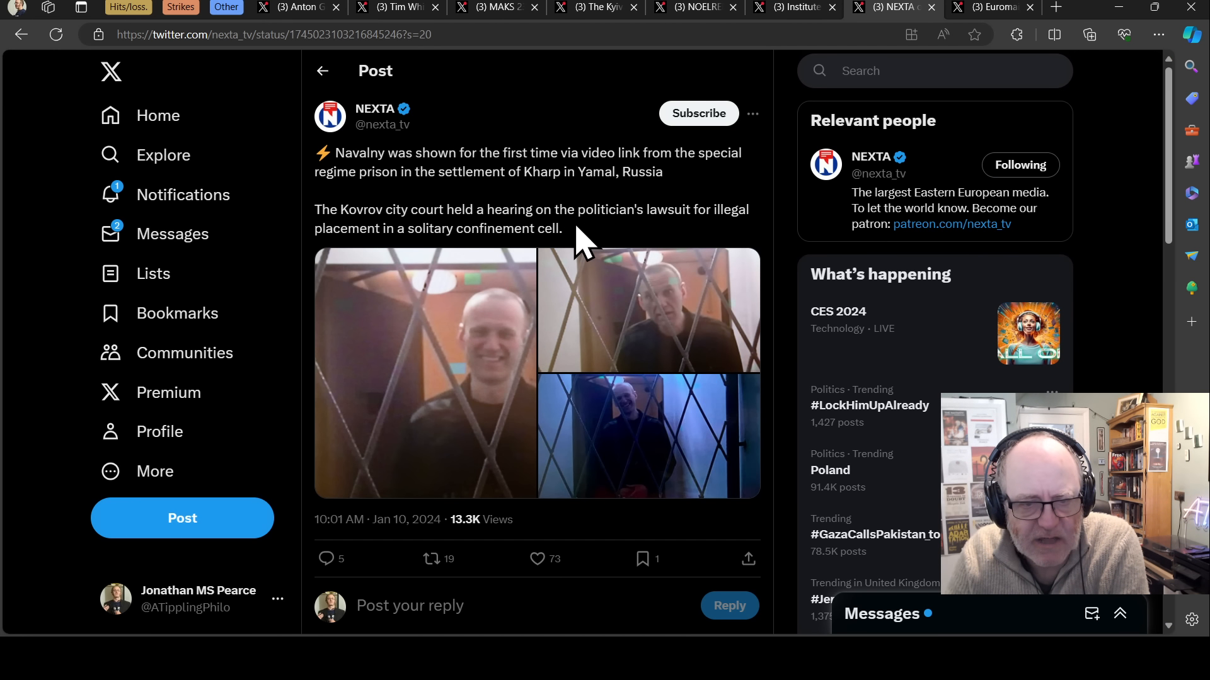
mouse_move(522, 344)
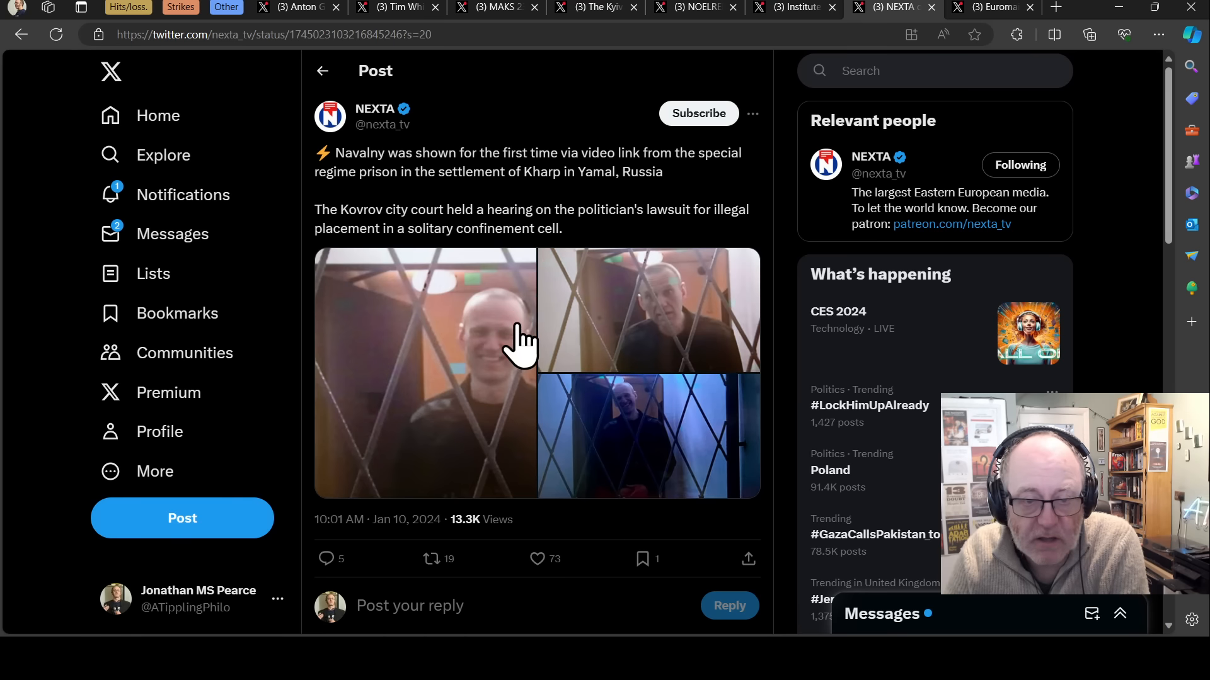
mouse_move(478, 208)
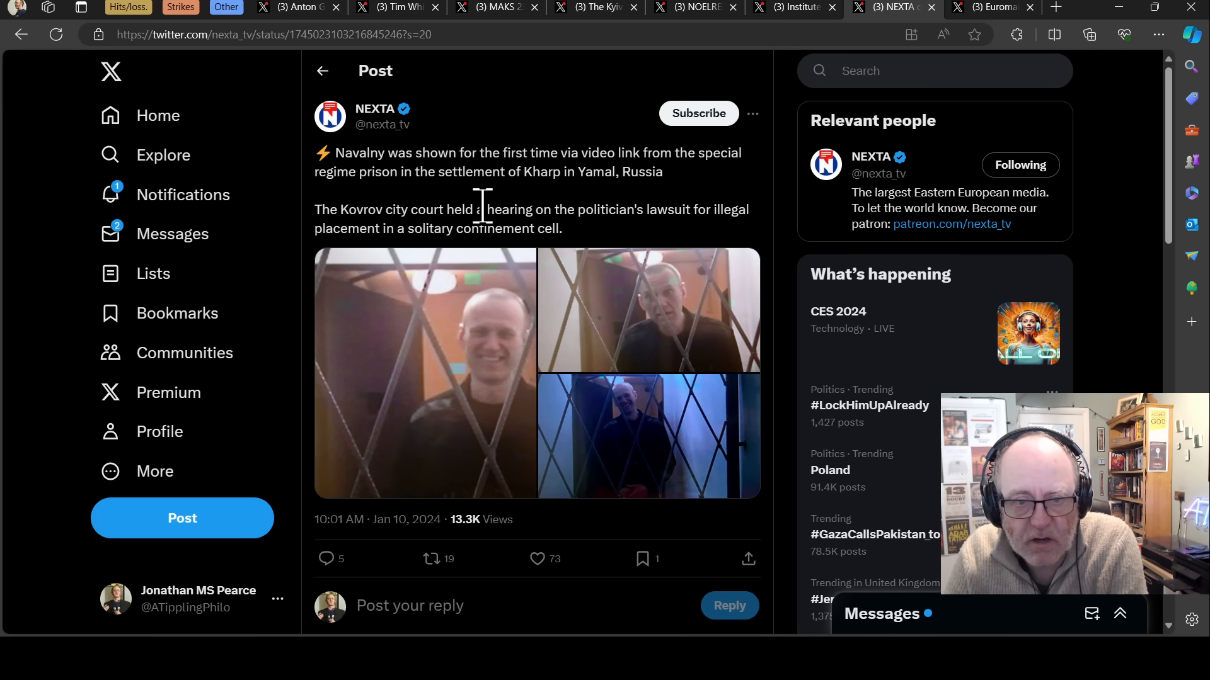
mouse_move(704, 124)
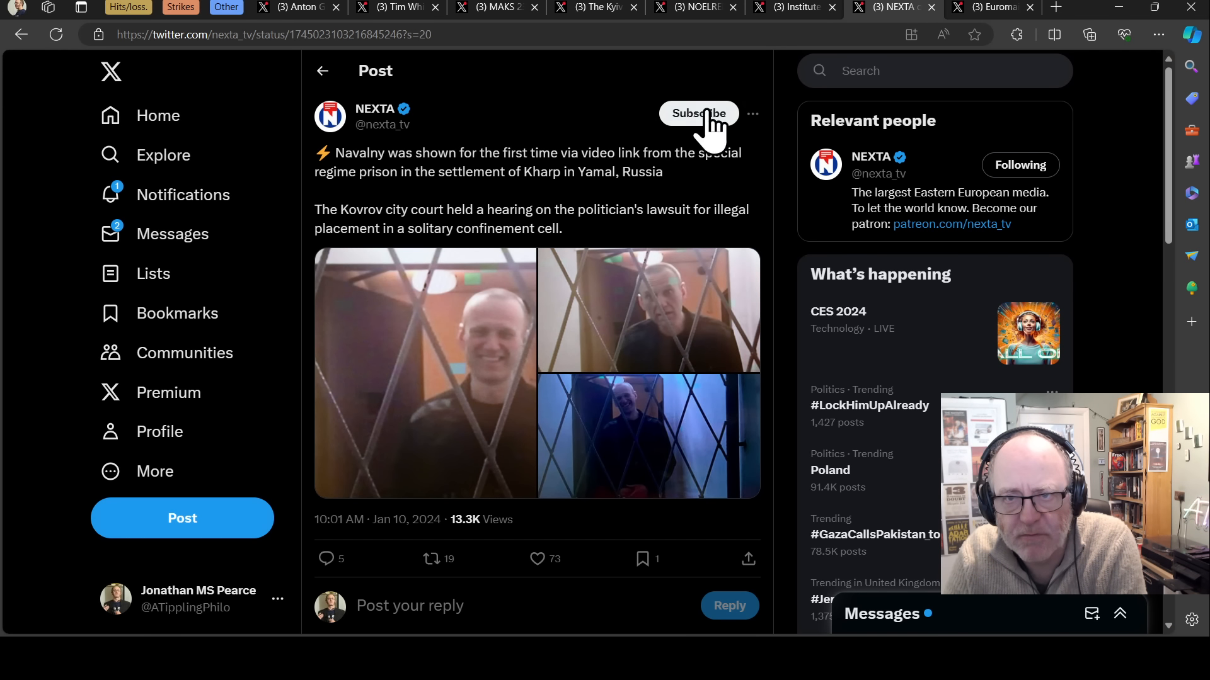
mouse_move(999, 20)
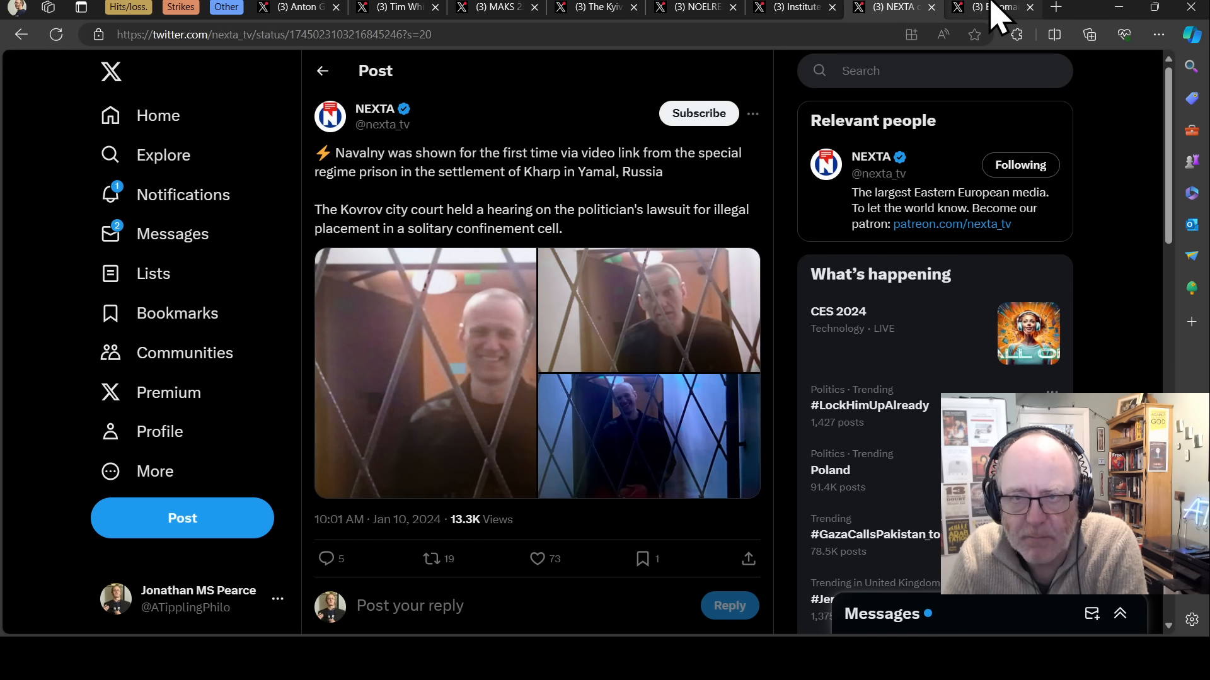
- Switch to Euromaidan Press's post about 10-year-old rescue dog Sparky saving 140+ people
left_click(995, 7)
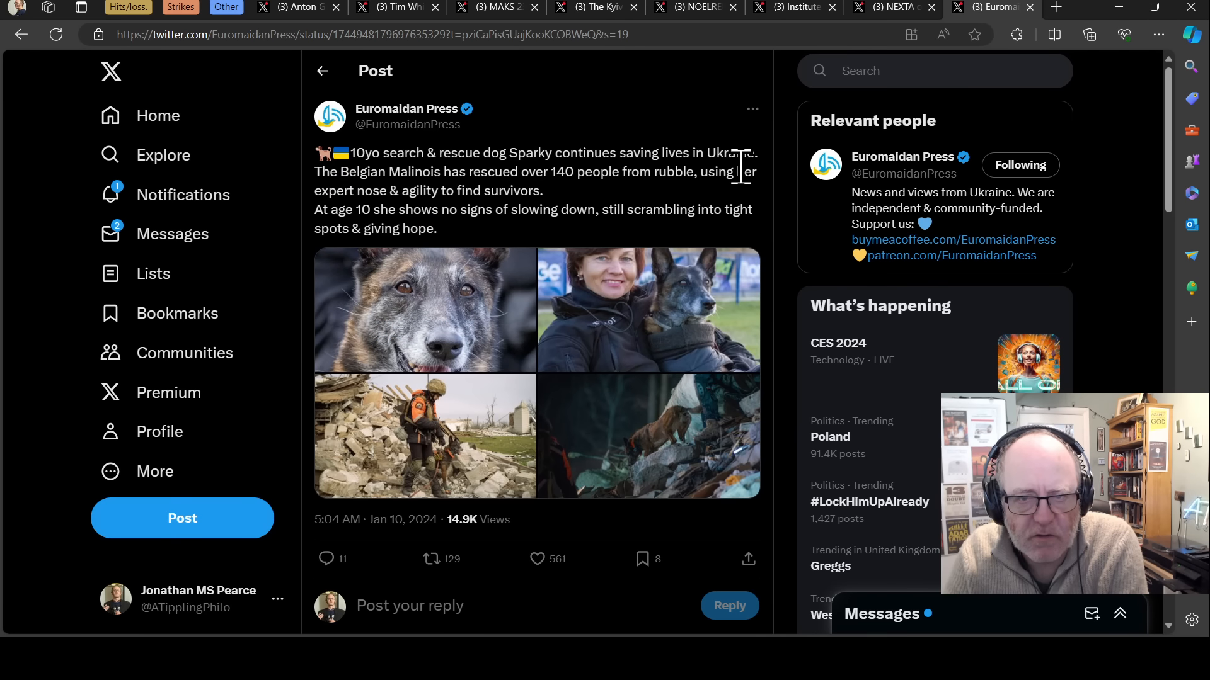
mouse_move(769, 188)
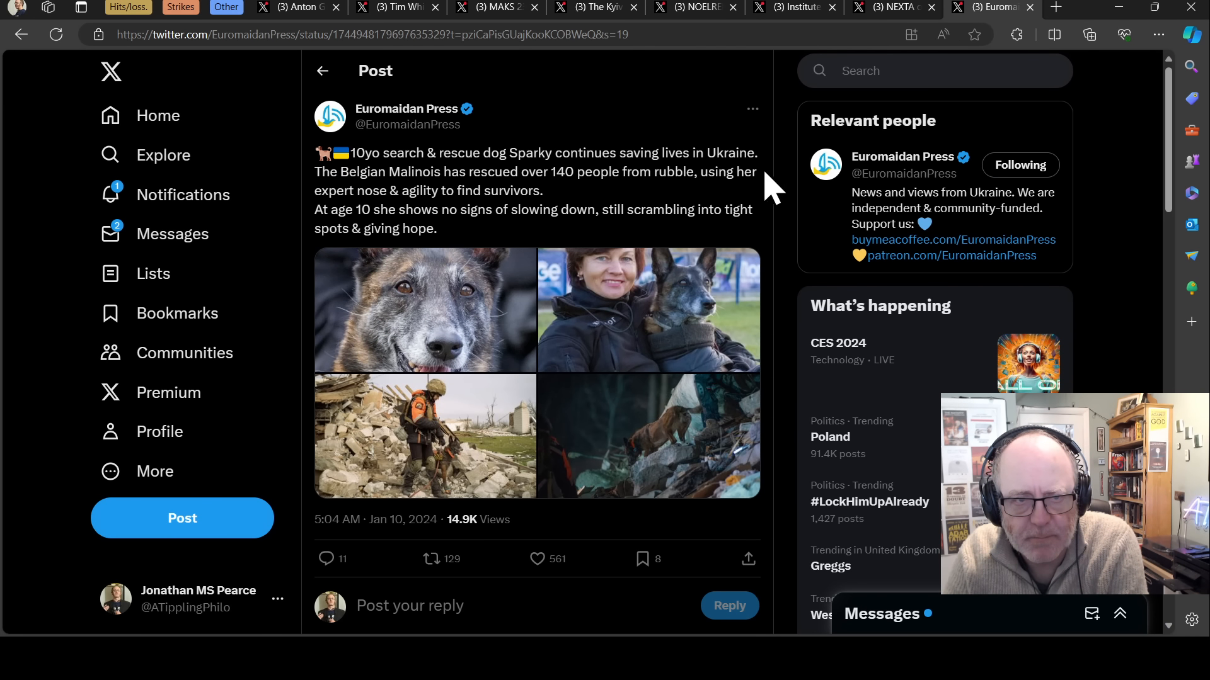
mouse_move(759, 206)
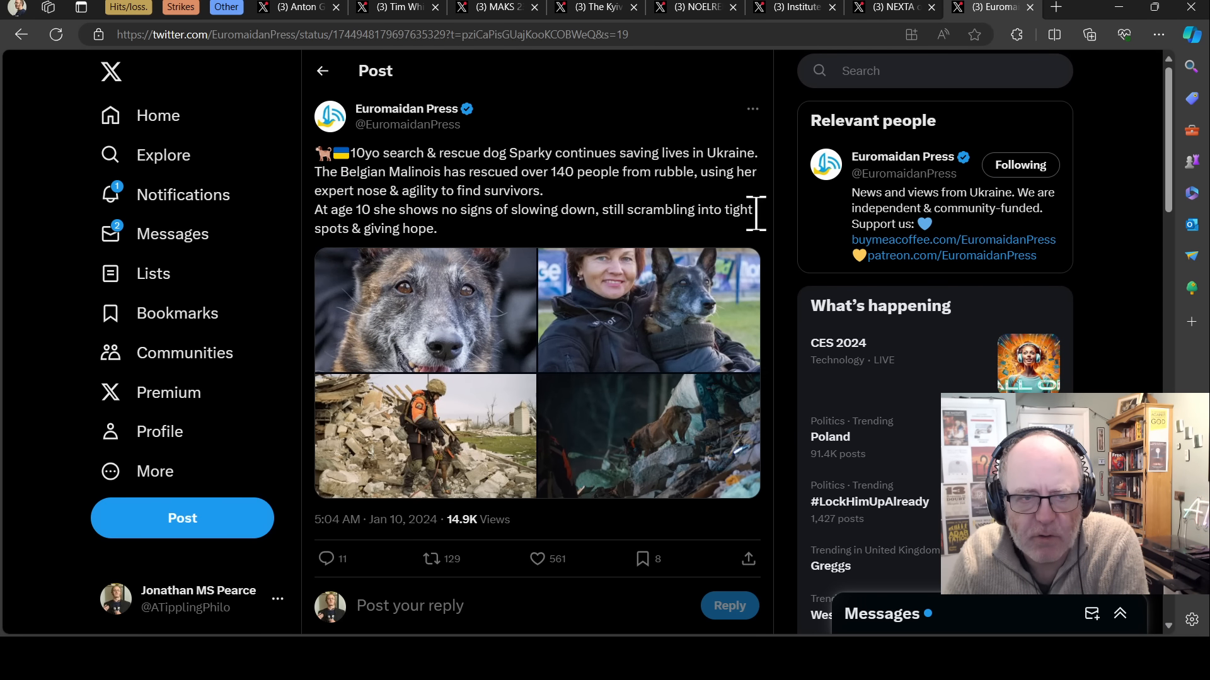
- Enlarge the first Sparky photo, the close-up of the dog's face
left_click(447, 301)
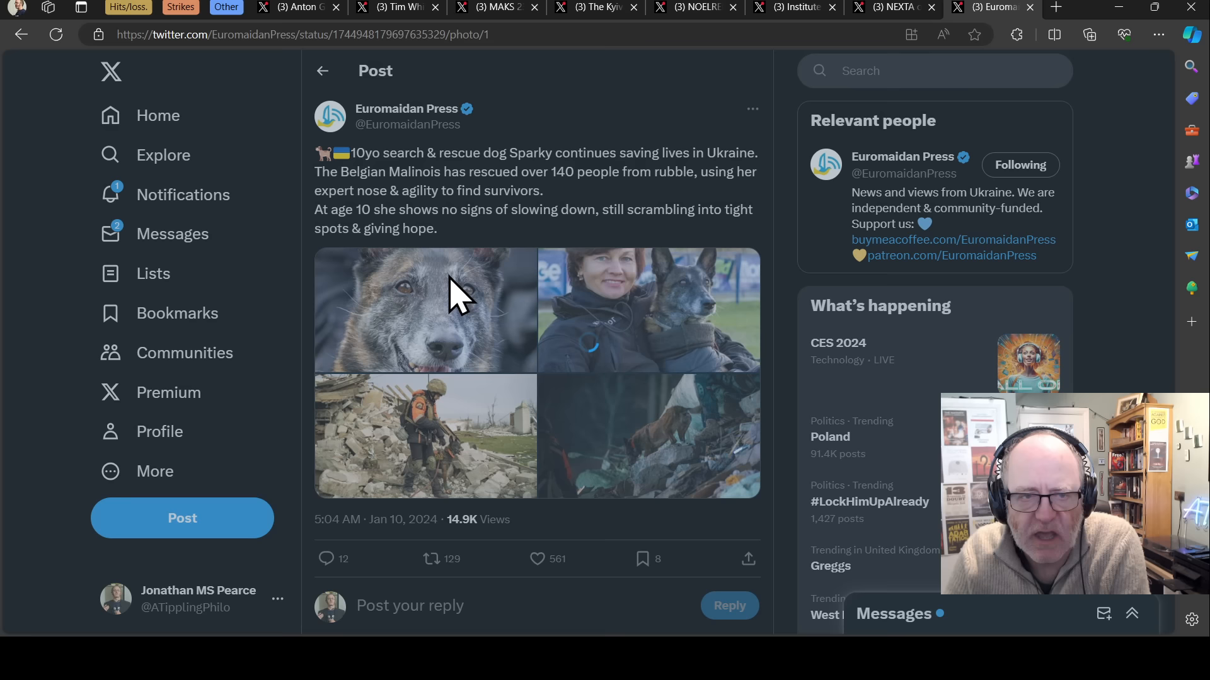
left_click(425, 310)
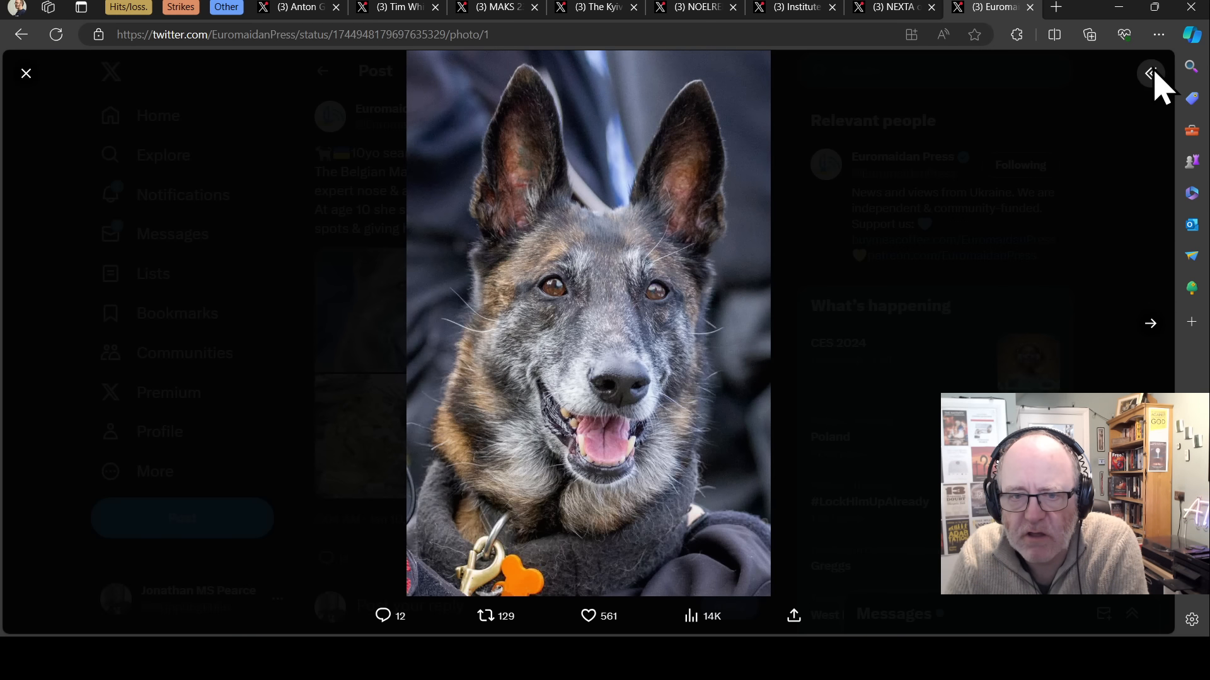
- Show the post text beside the viewer and step through Sparky photos two to four
left_click(1150, 73)
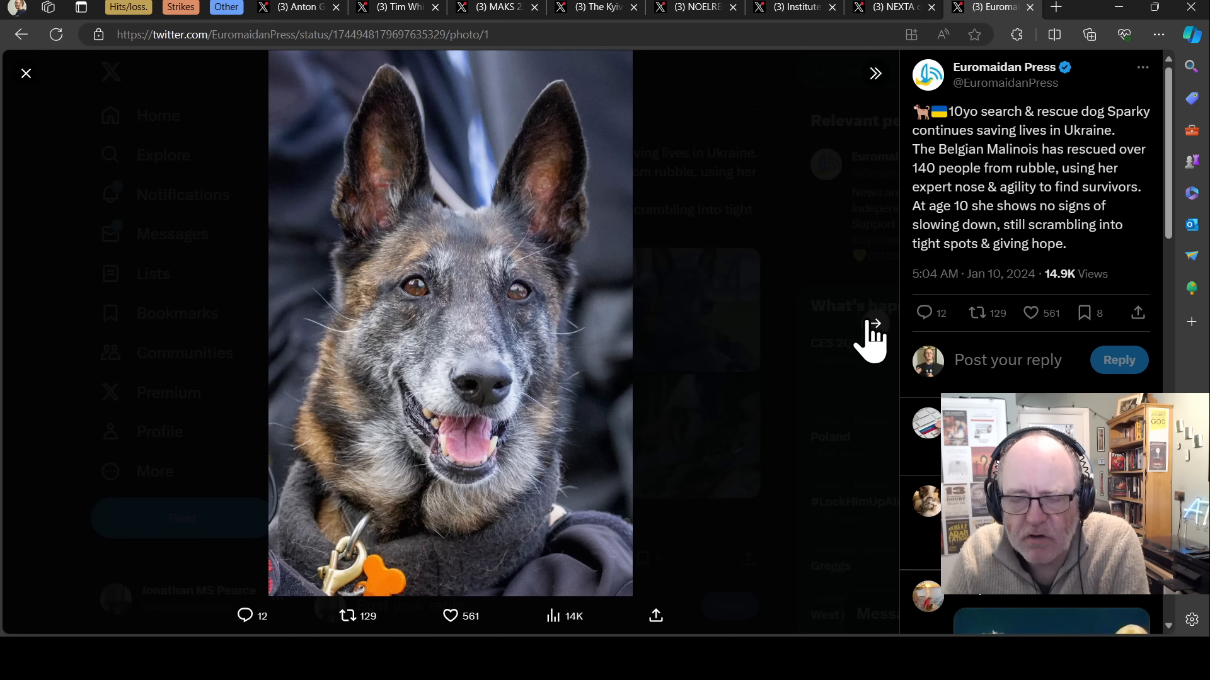
mouse_move(870, 347)
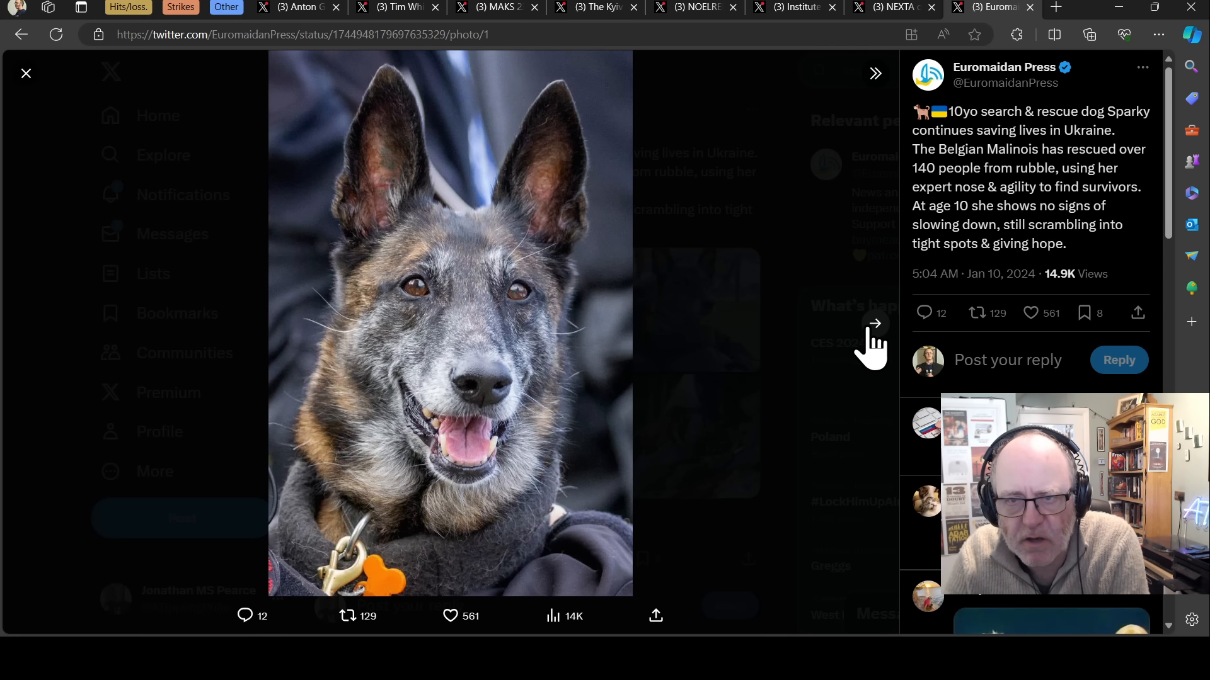
left_click(874, 323)
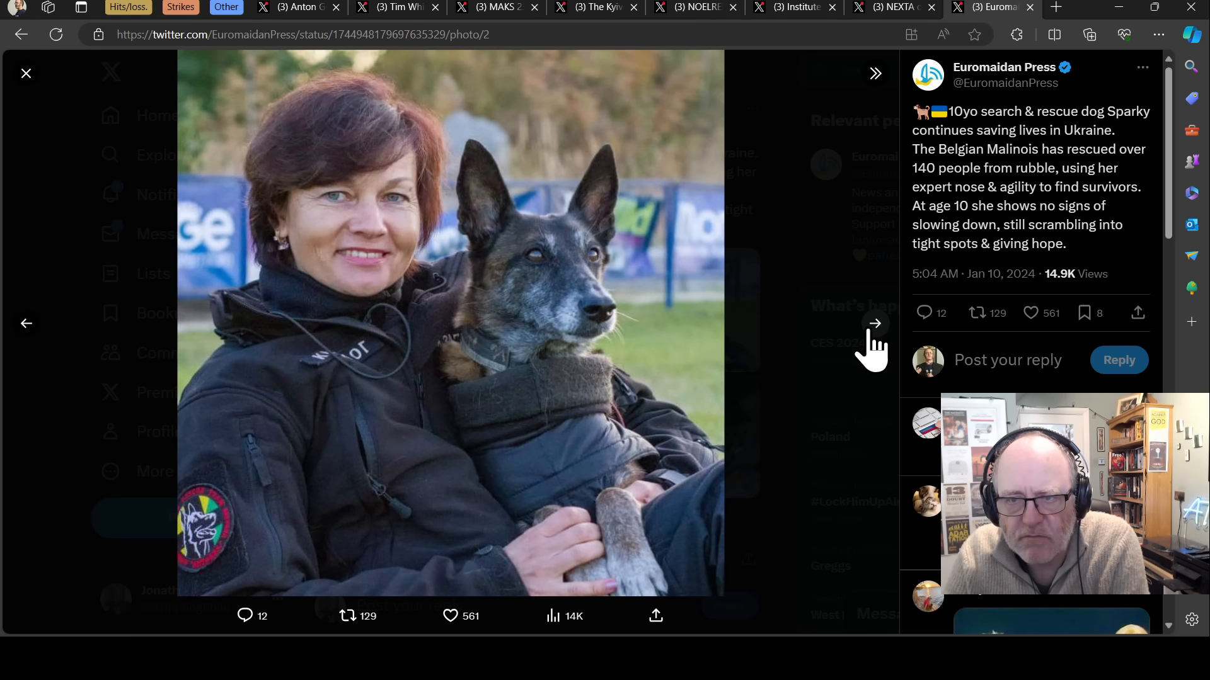
left_click(875, 323)
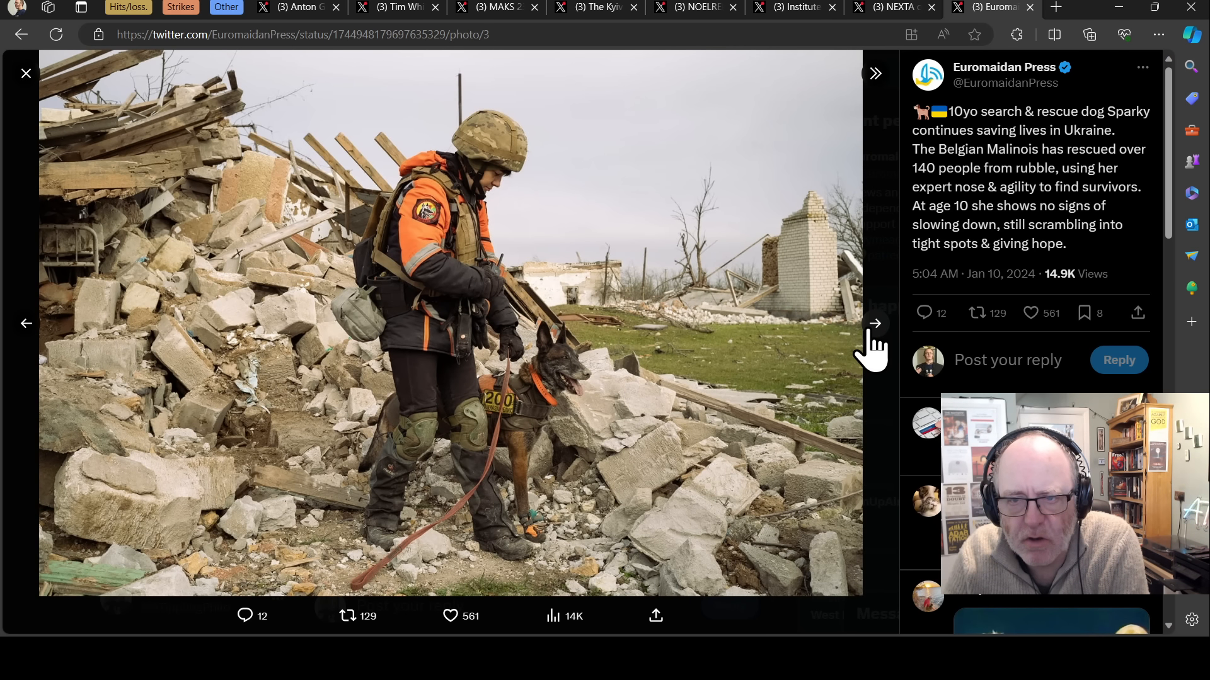
left_click(874, 323)
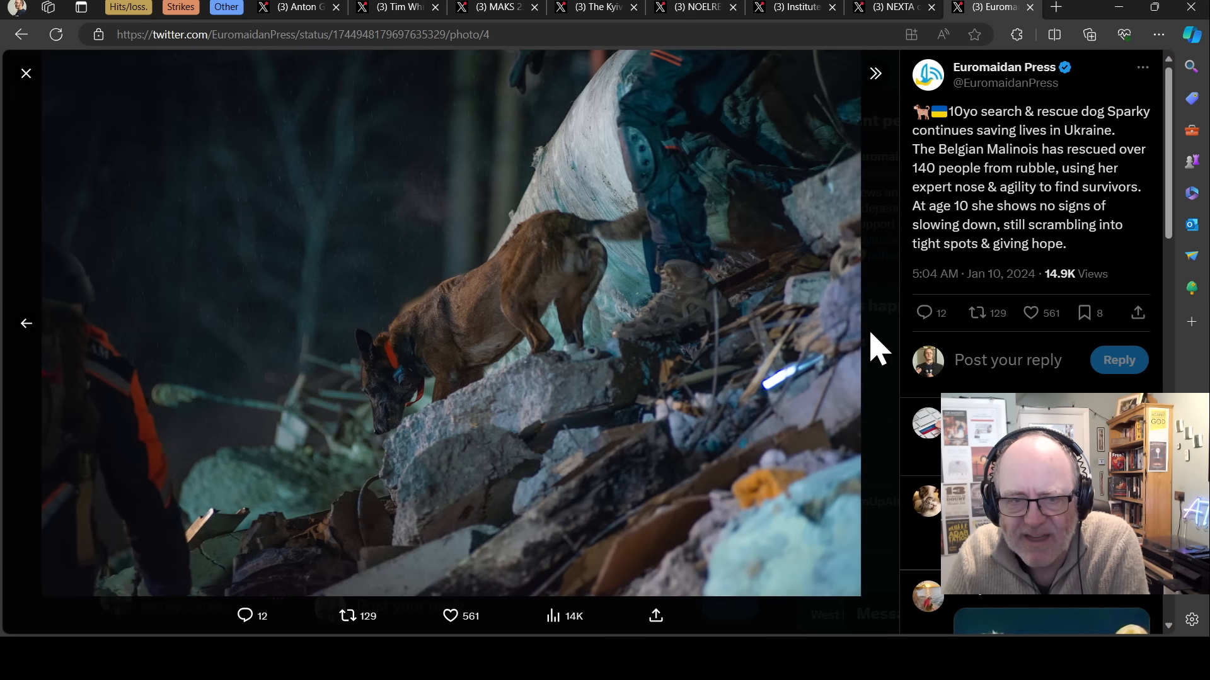